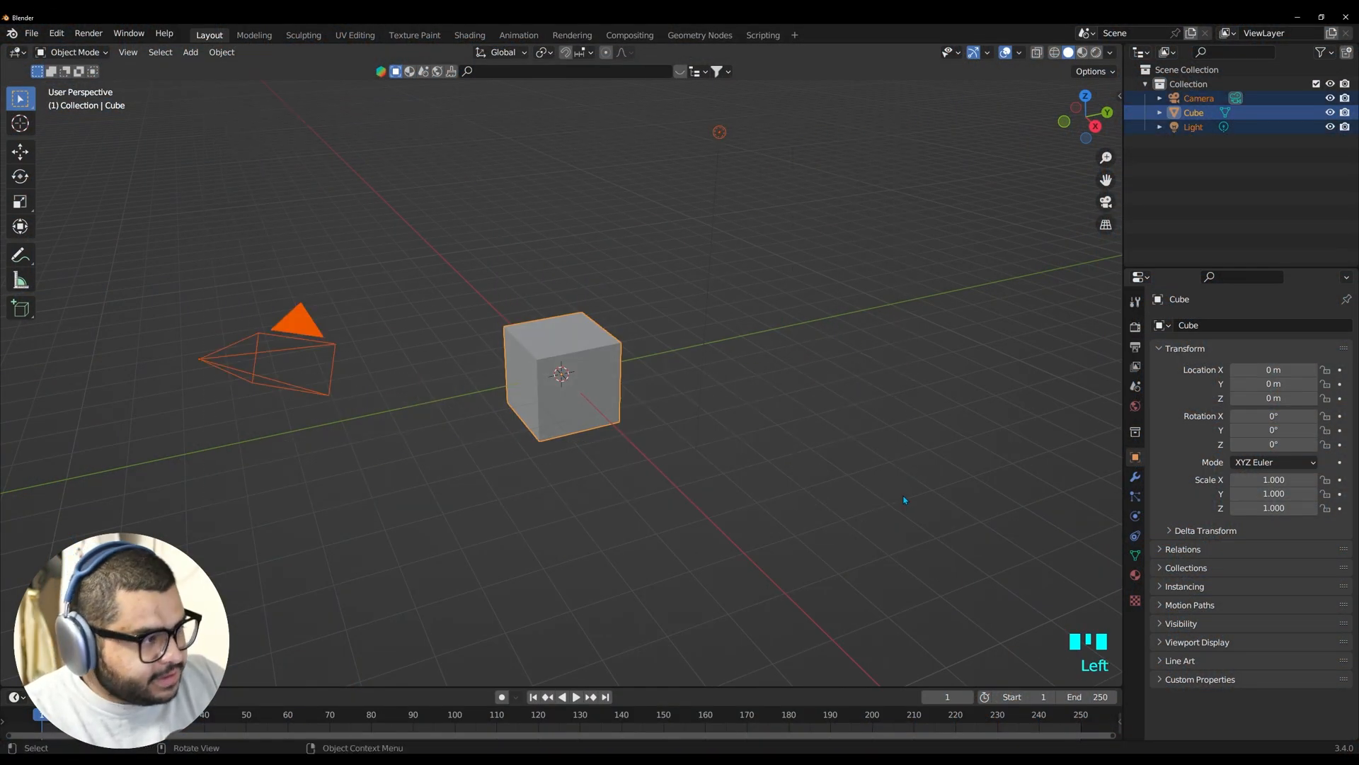
Delete the default cube, camera and light to leave an empty scene
key("Delete")
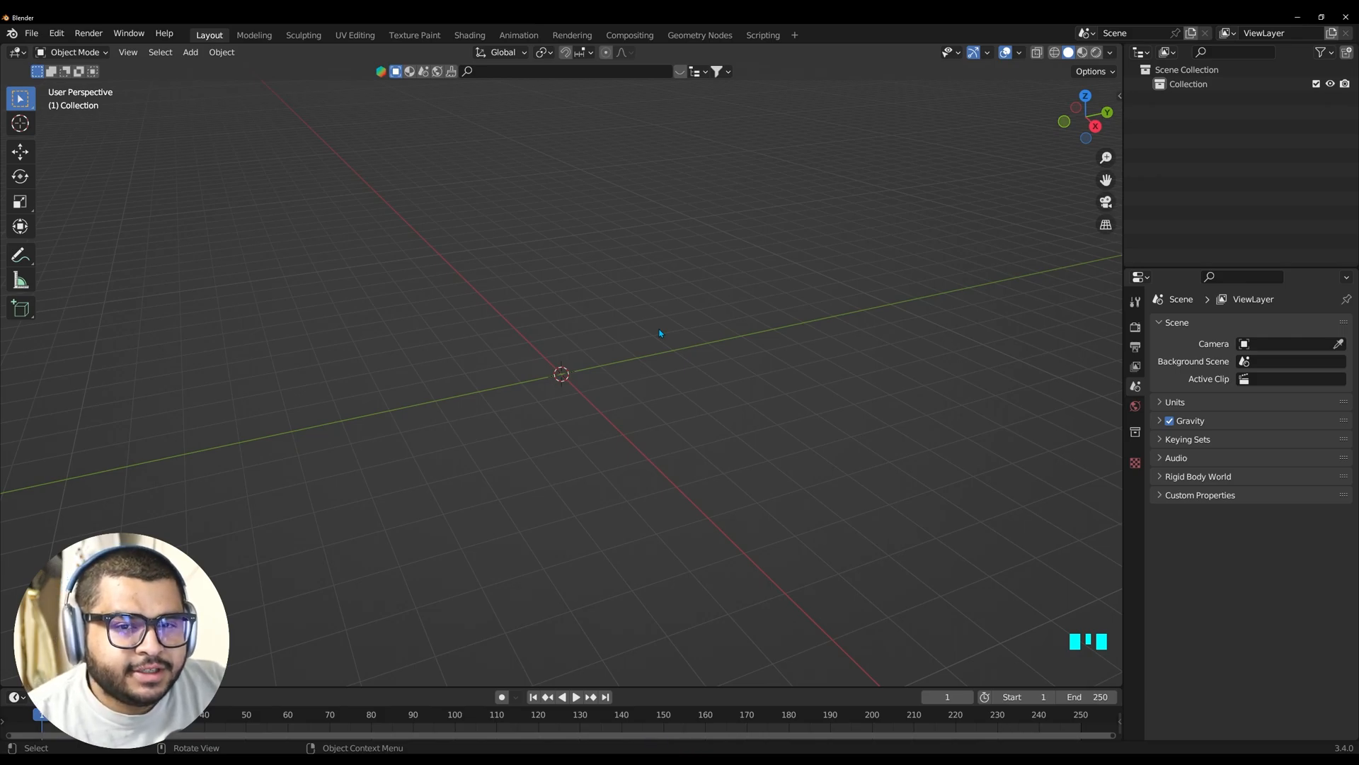
mouse_move(690, 363)
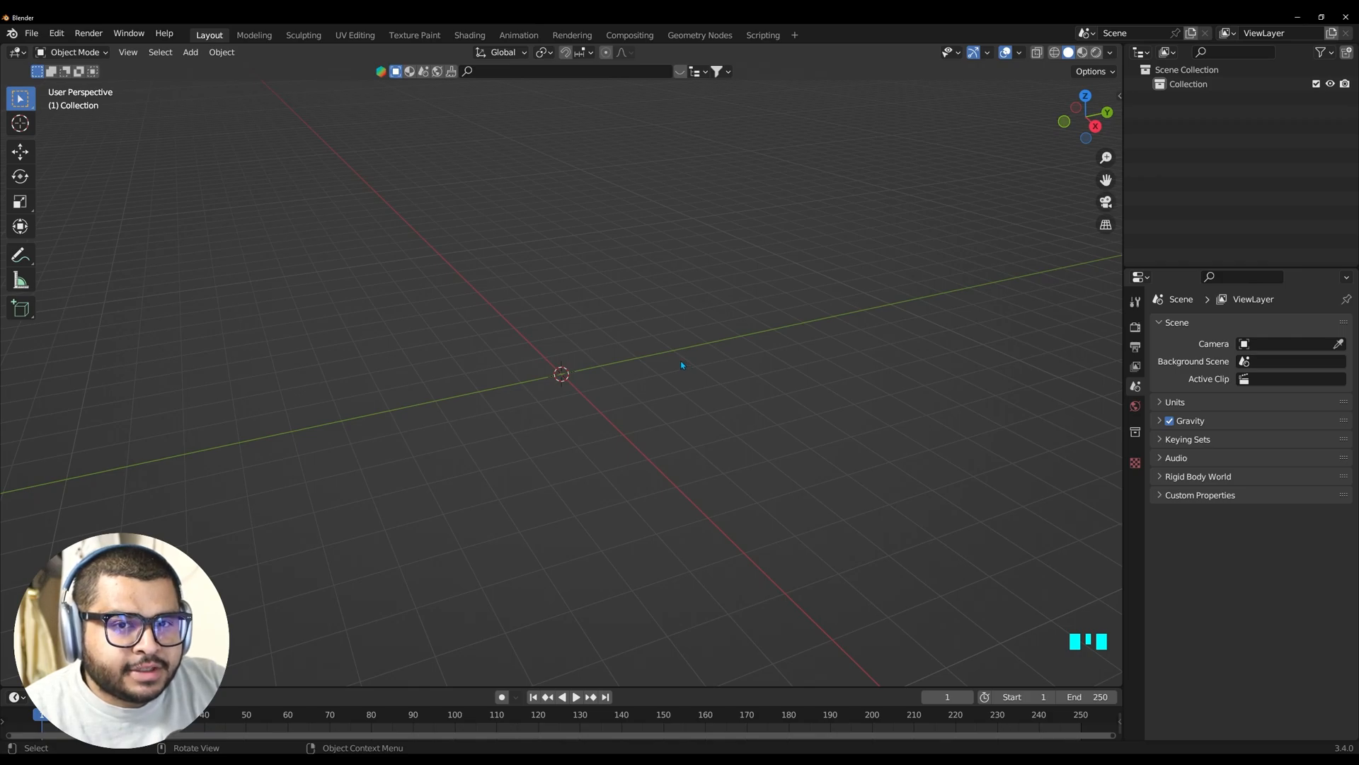
mouse_move(128, 229)
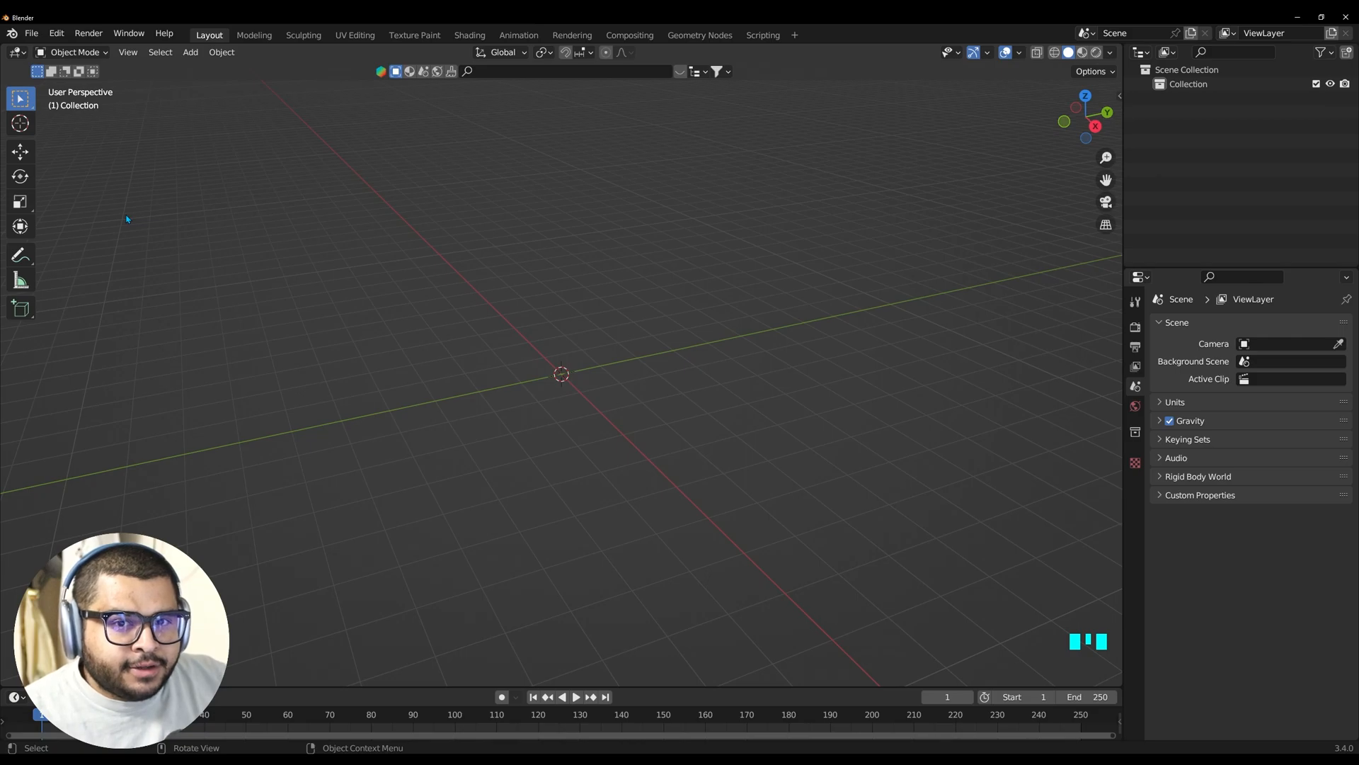
Import seven_stars_brick_lane.glb as glTF 2.0 from the Downloads folder
left_click(31, 34)
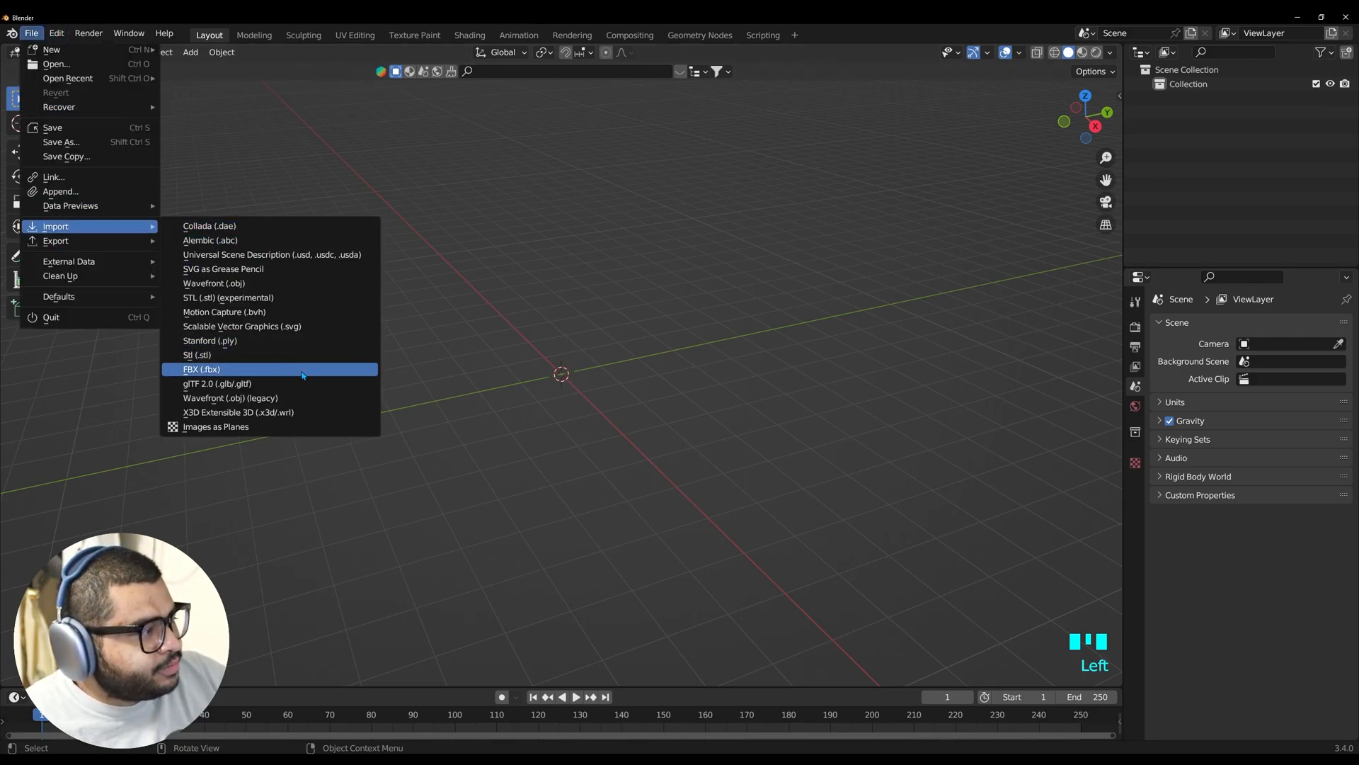
left_click(218, 384)
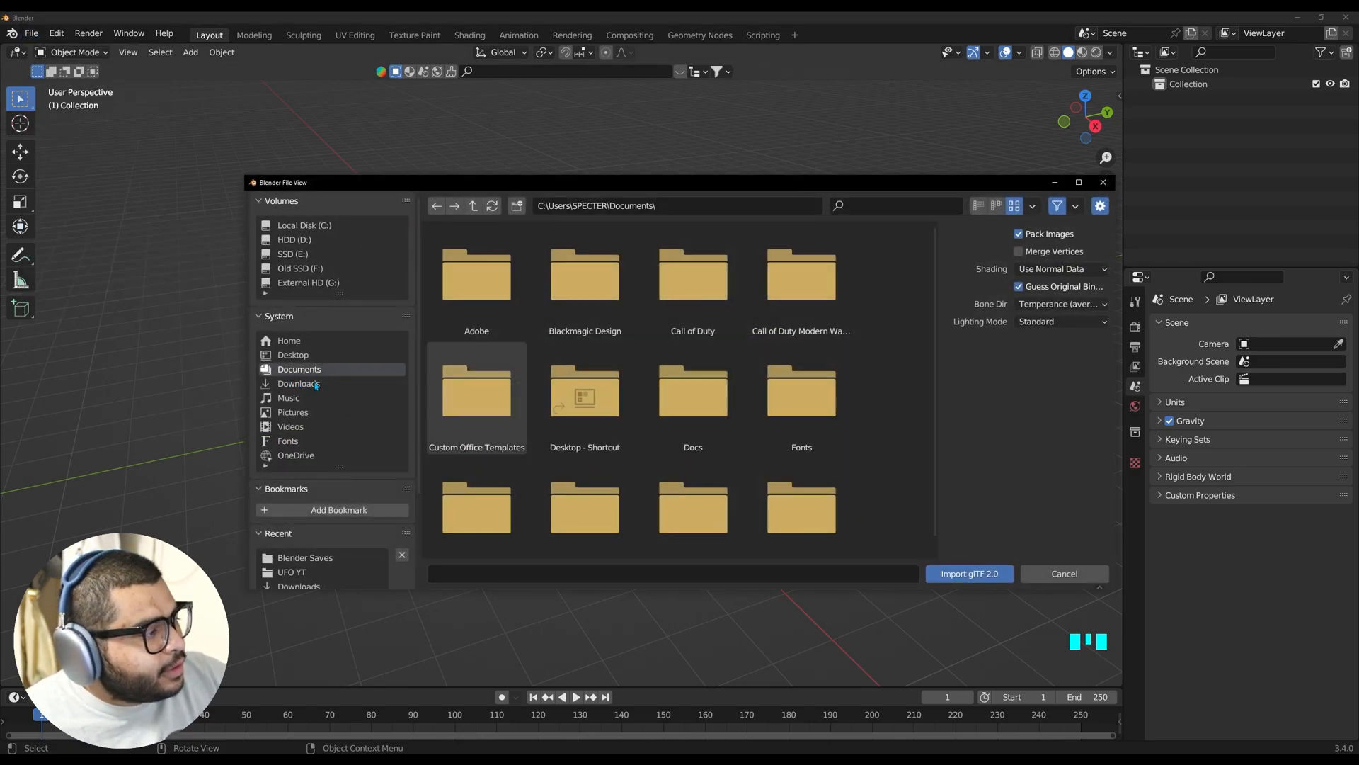
left_click(299, 383)
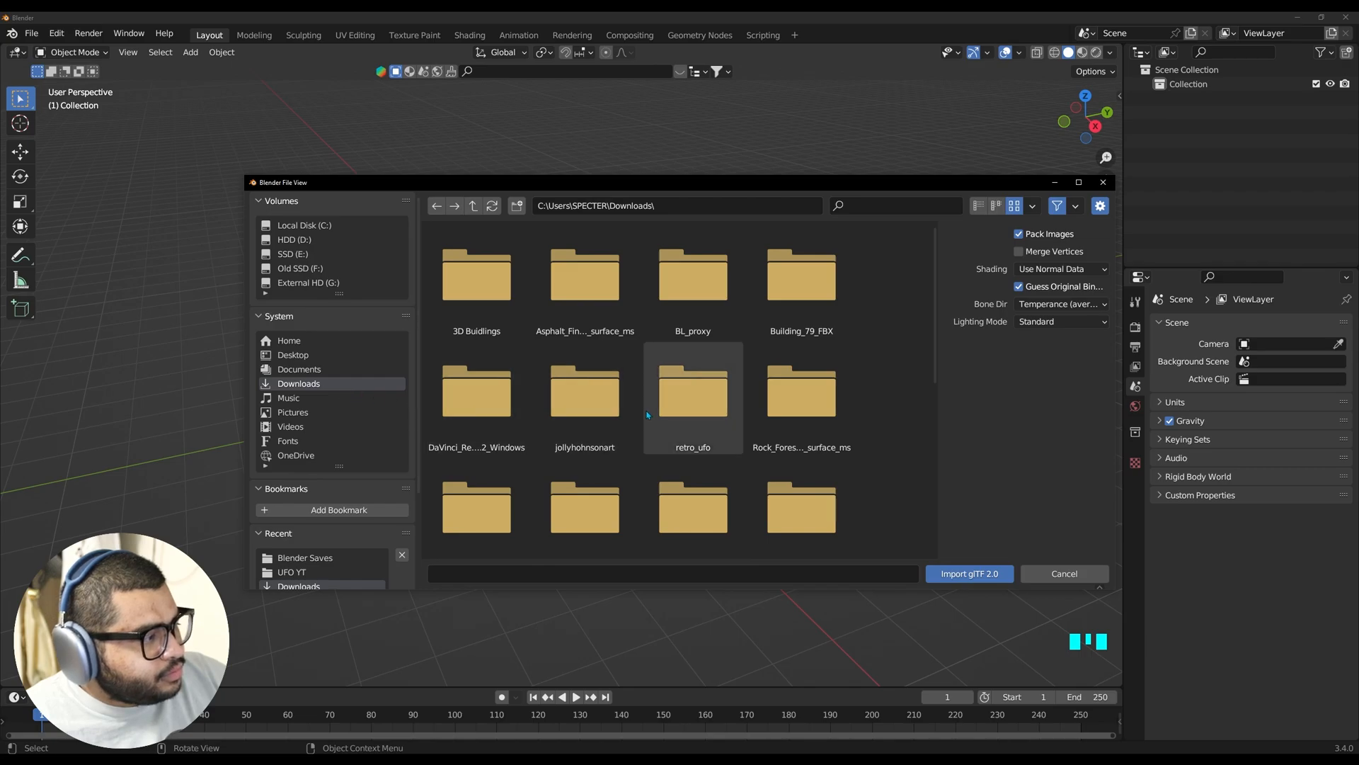
scroll("down", 3)
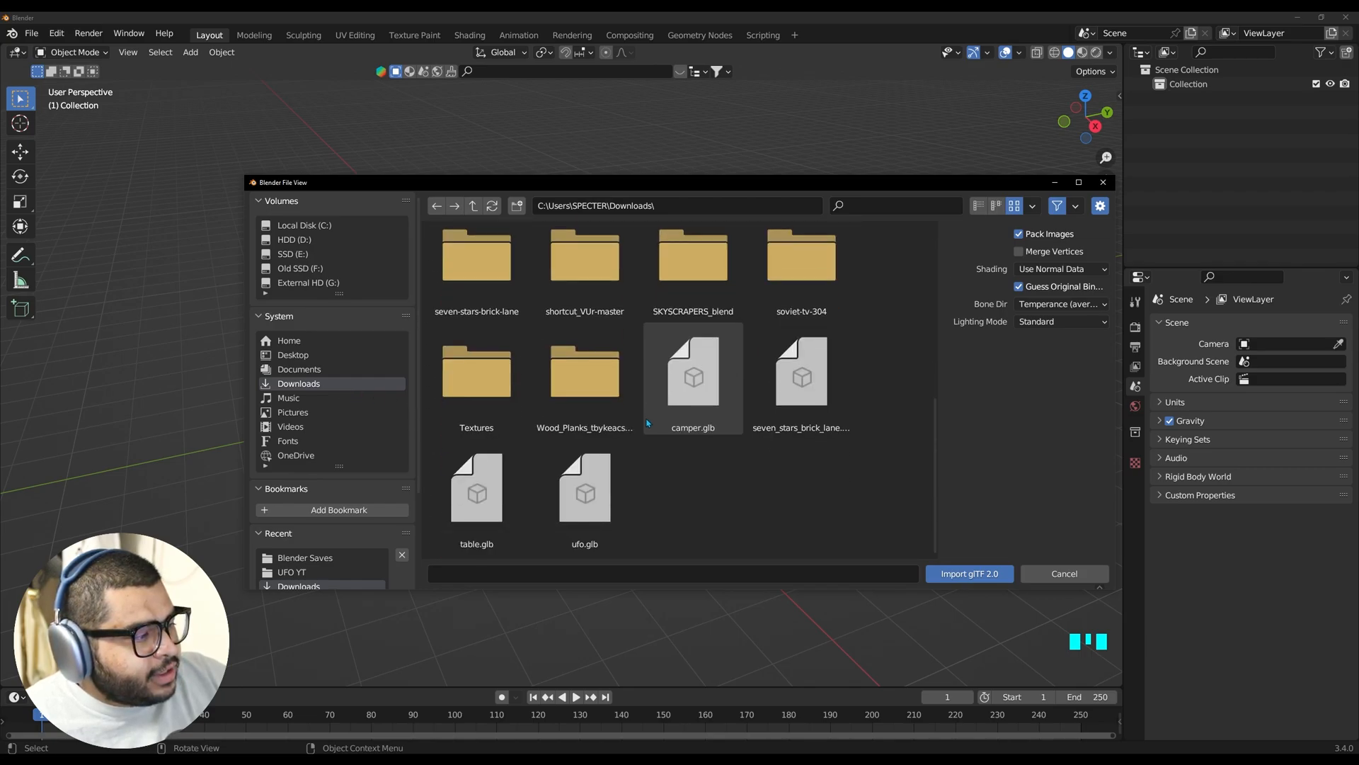
left_click(799, 373)
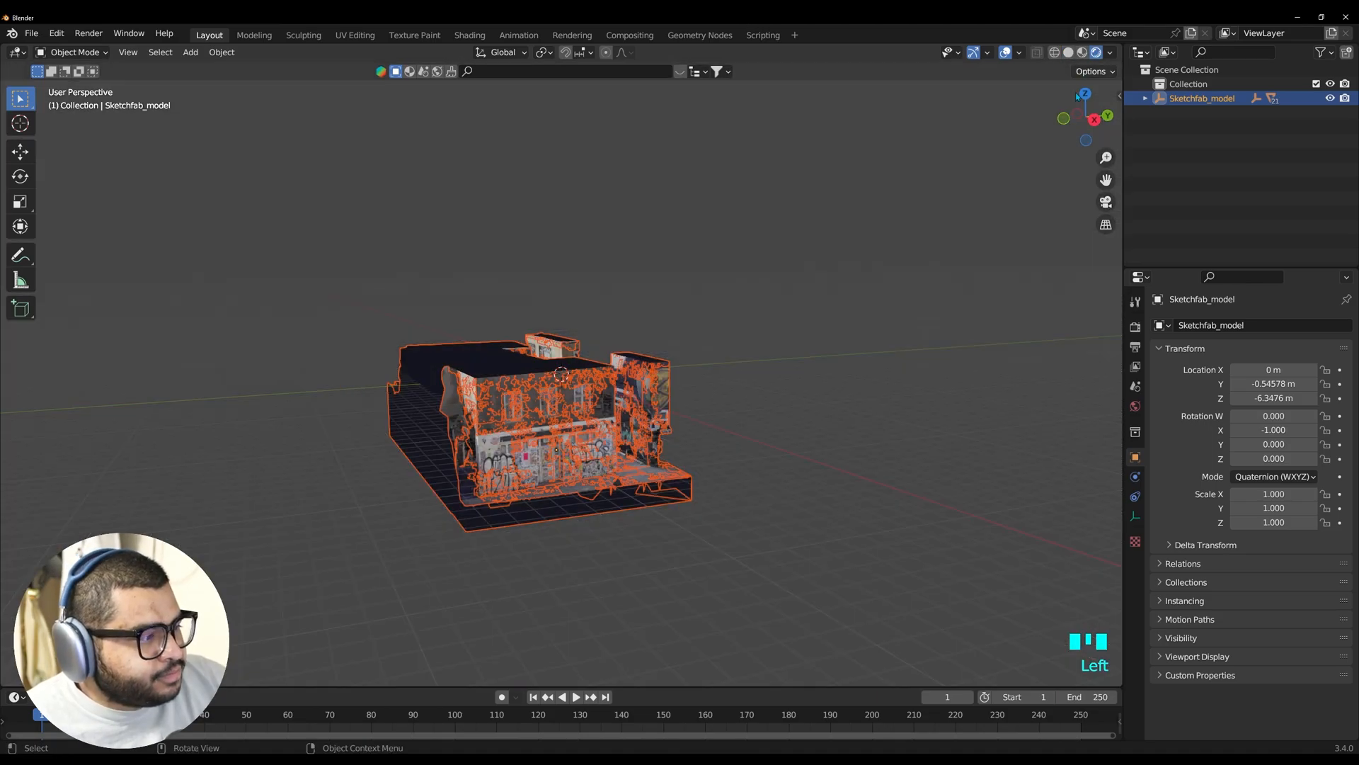
scroll("down", 3)
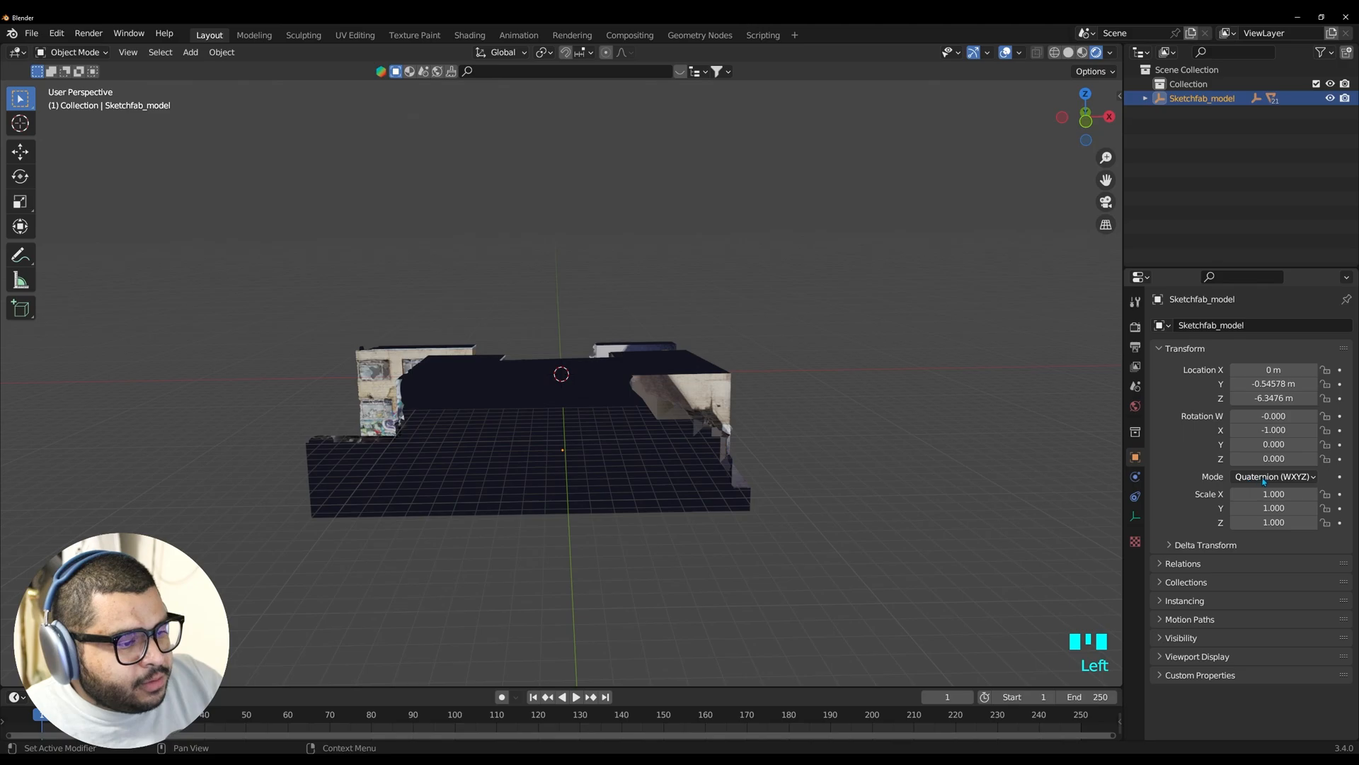
Switch the alley to XYZ Euler, rotate it X 180° and Z 90°, and lower it to Z -0.2276 m
left_click(1274, 476)
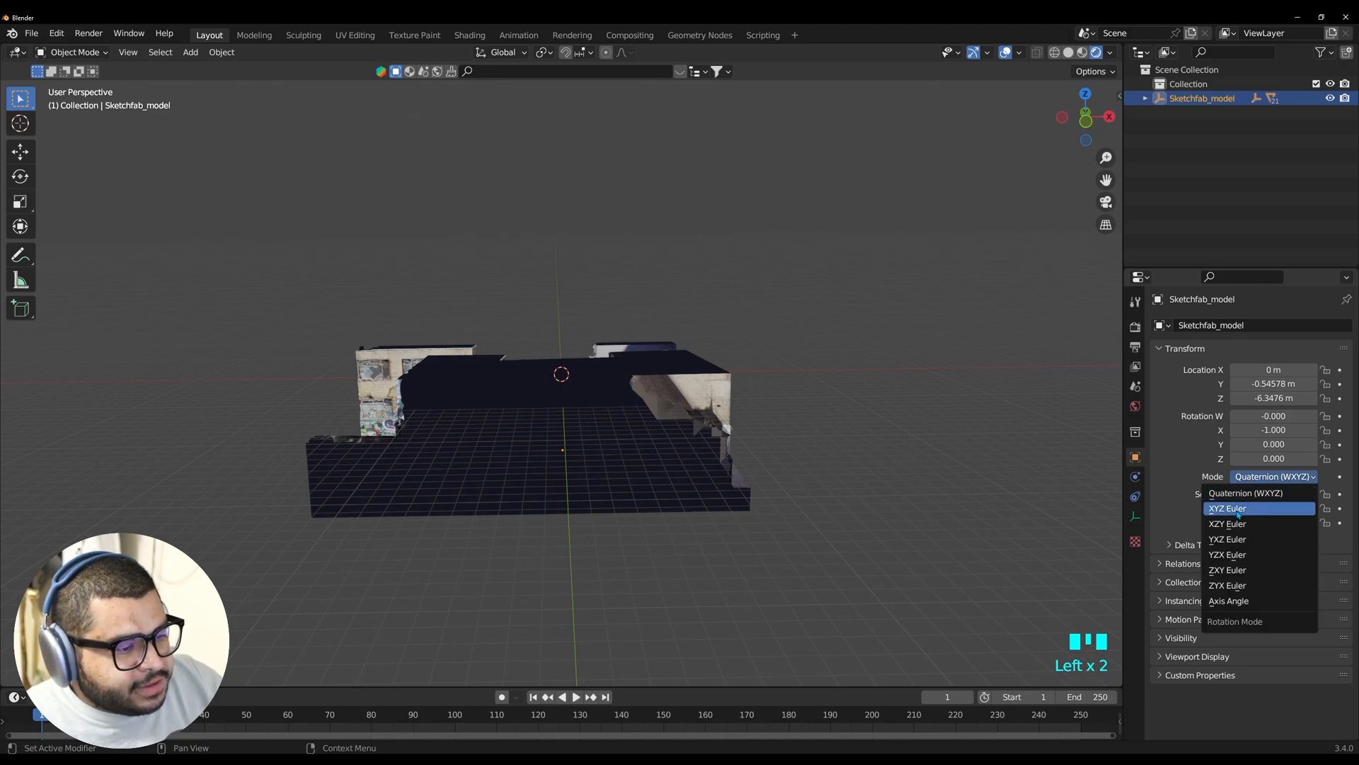
left_click(1228, 508)
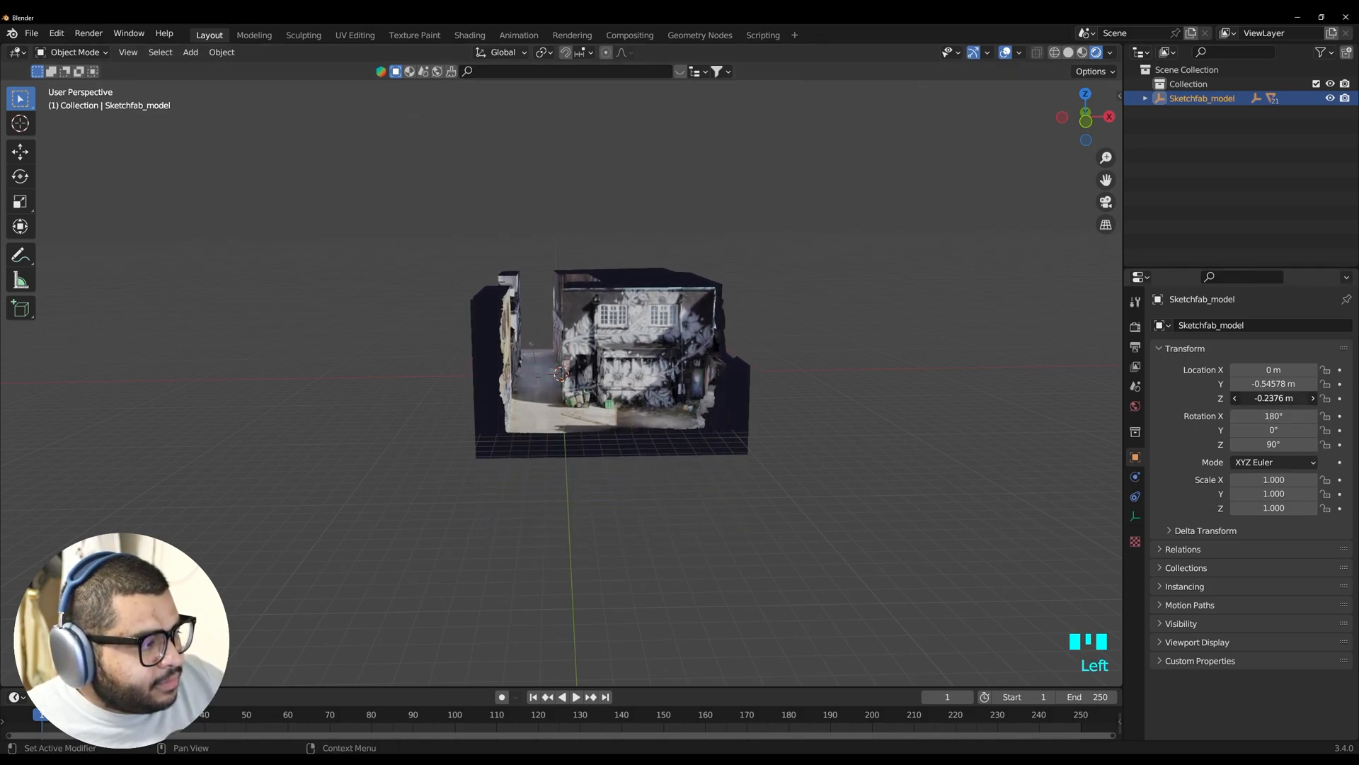
scroll("up", 3)
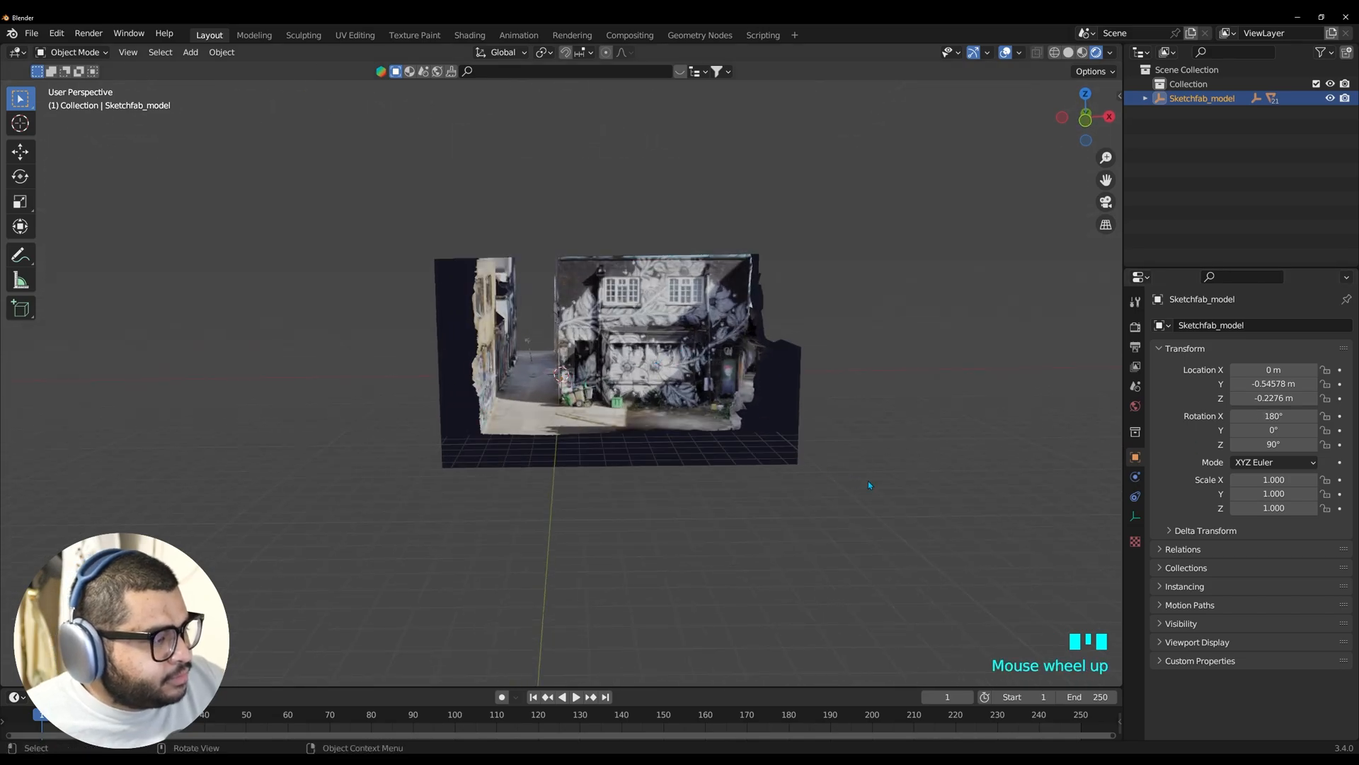
Import ufo.glb into the scene as a glTF 2.0 model
left_click(31, 34)
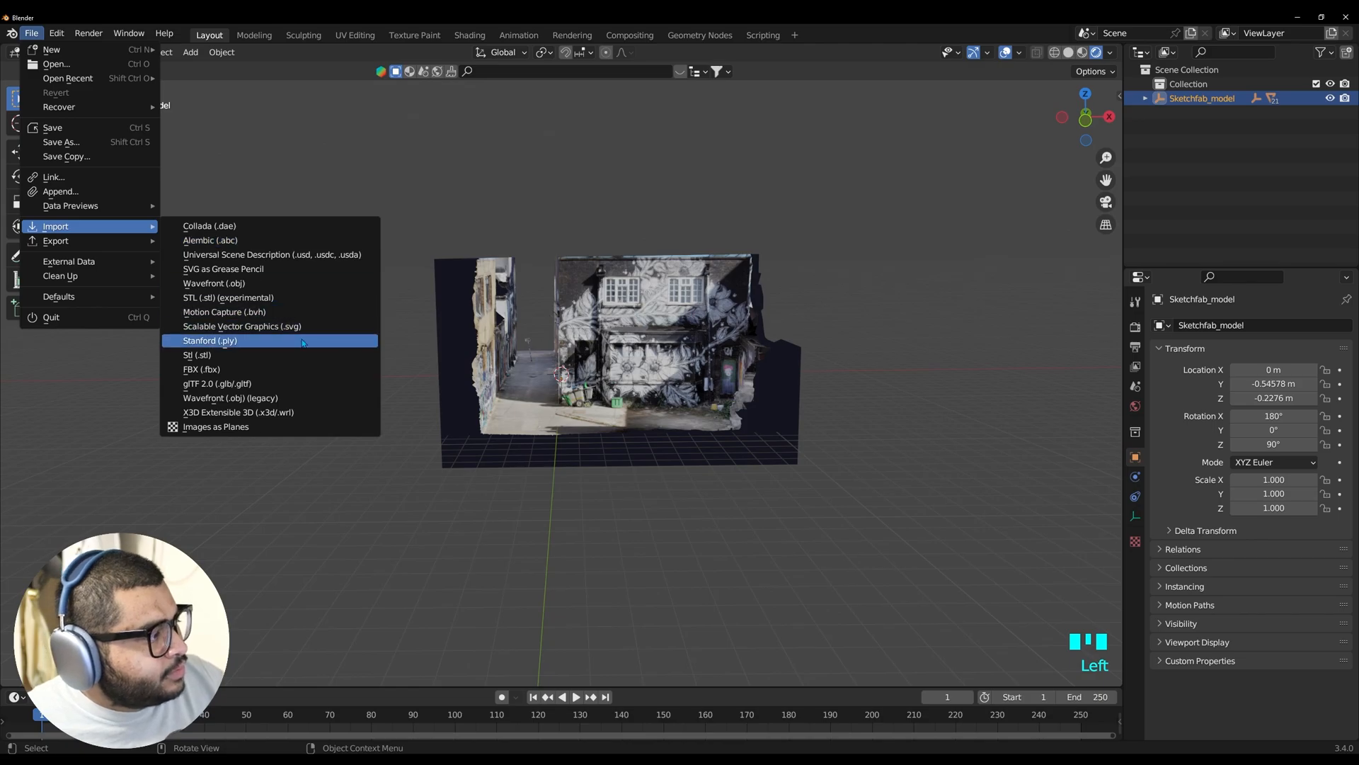
left_click(218, 384)
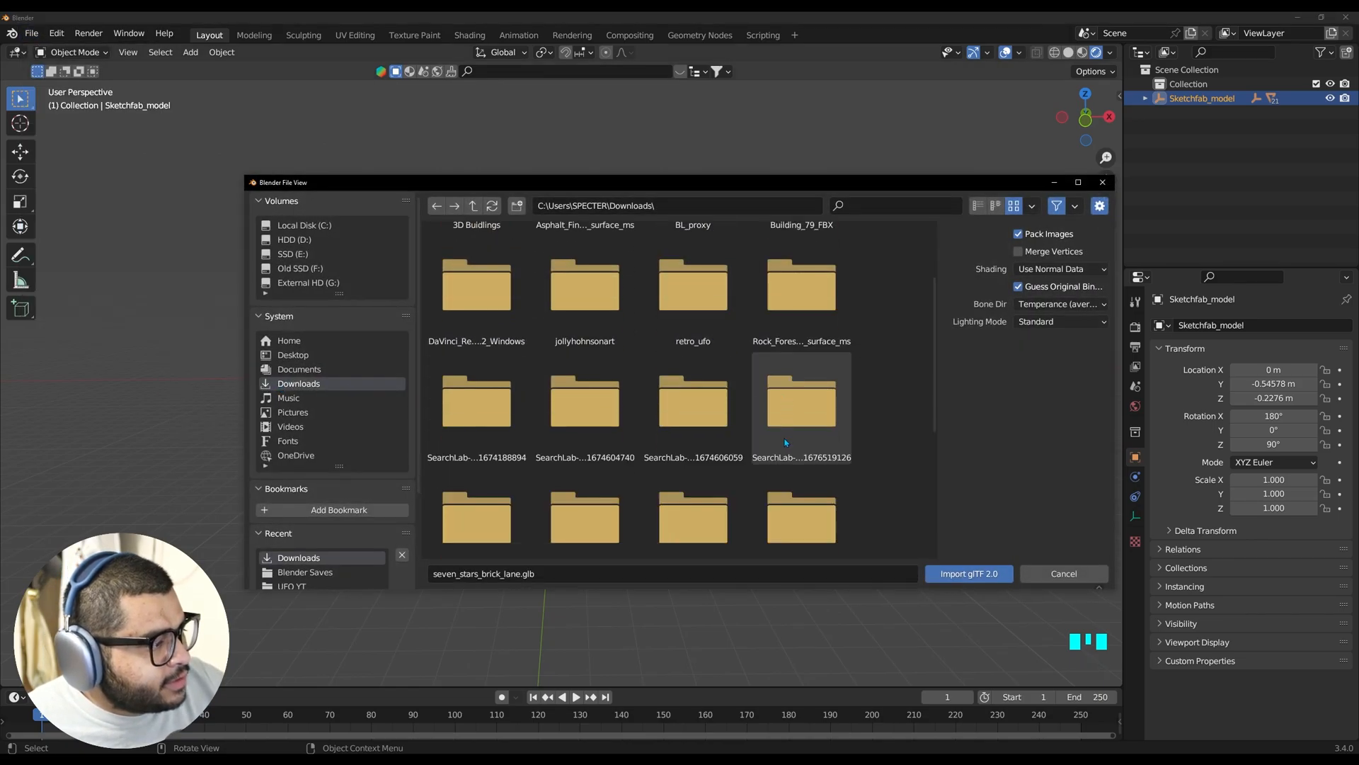
left_click(585, 490)
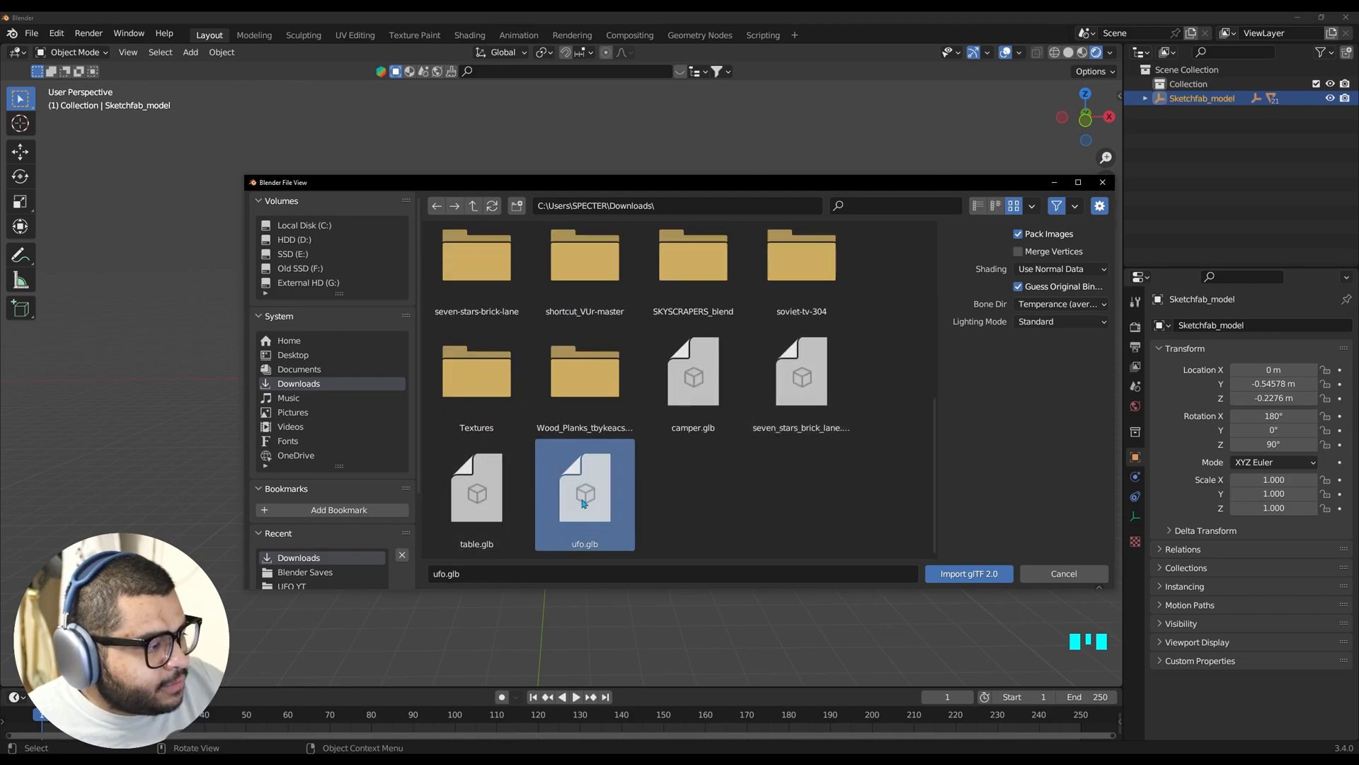
left_click(967, 573)
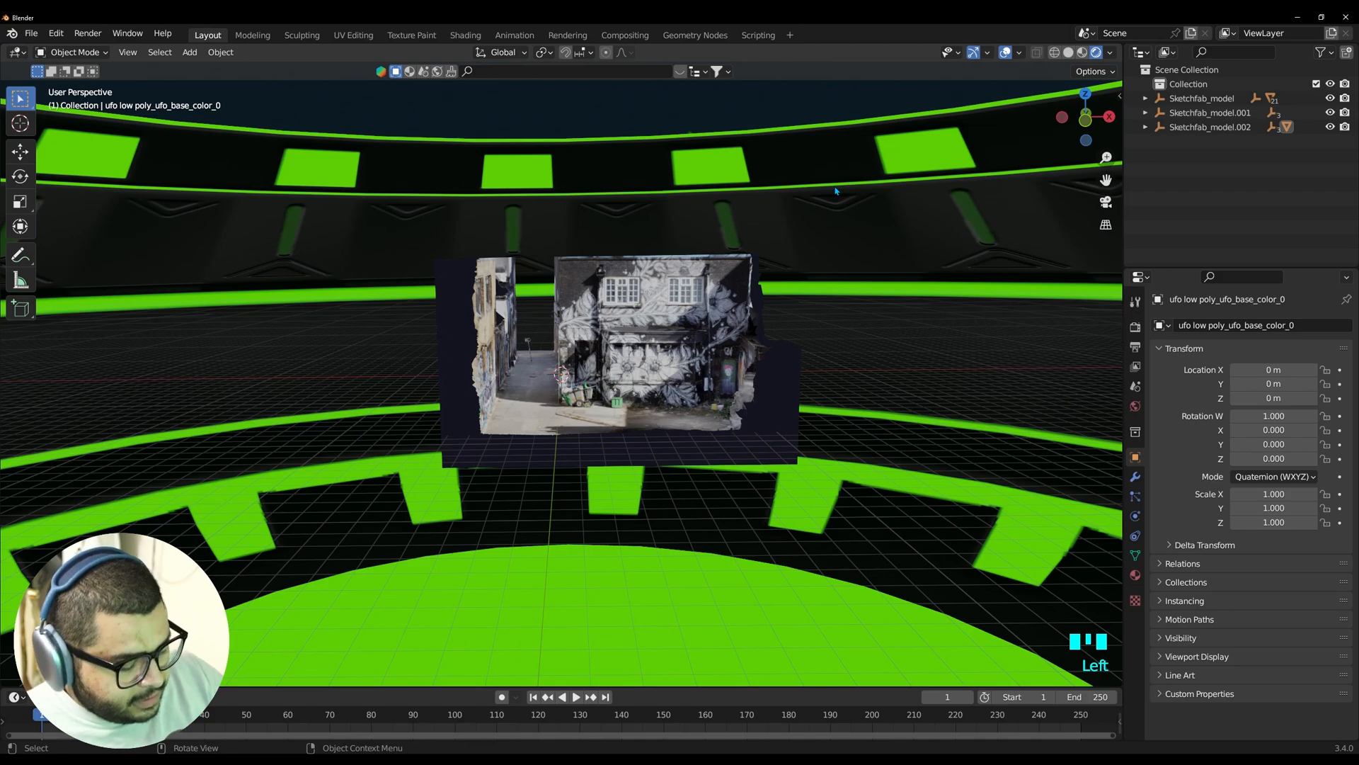
Scale the UFO to 0.014, switch it to XYZ Euler and move it up above the alley
key("s")
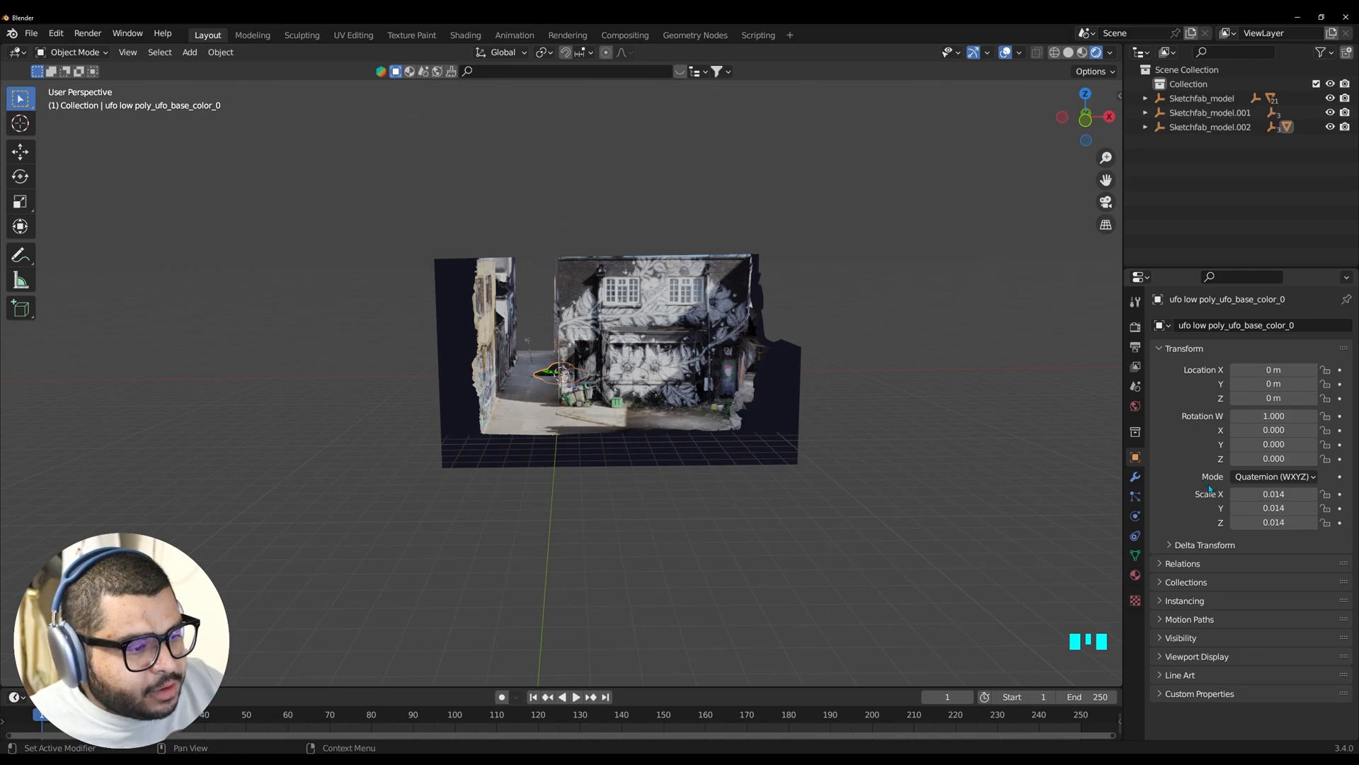
left_click(1275, 475)
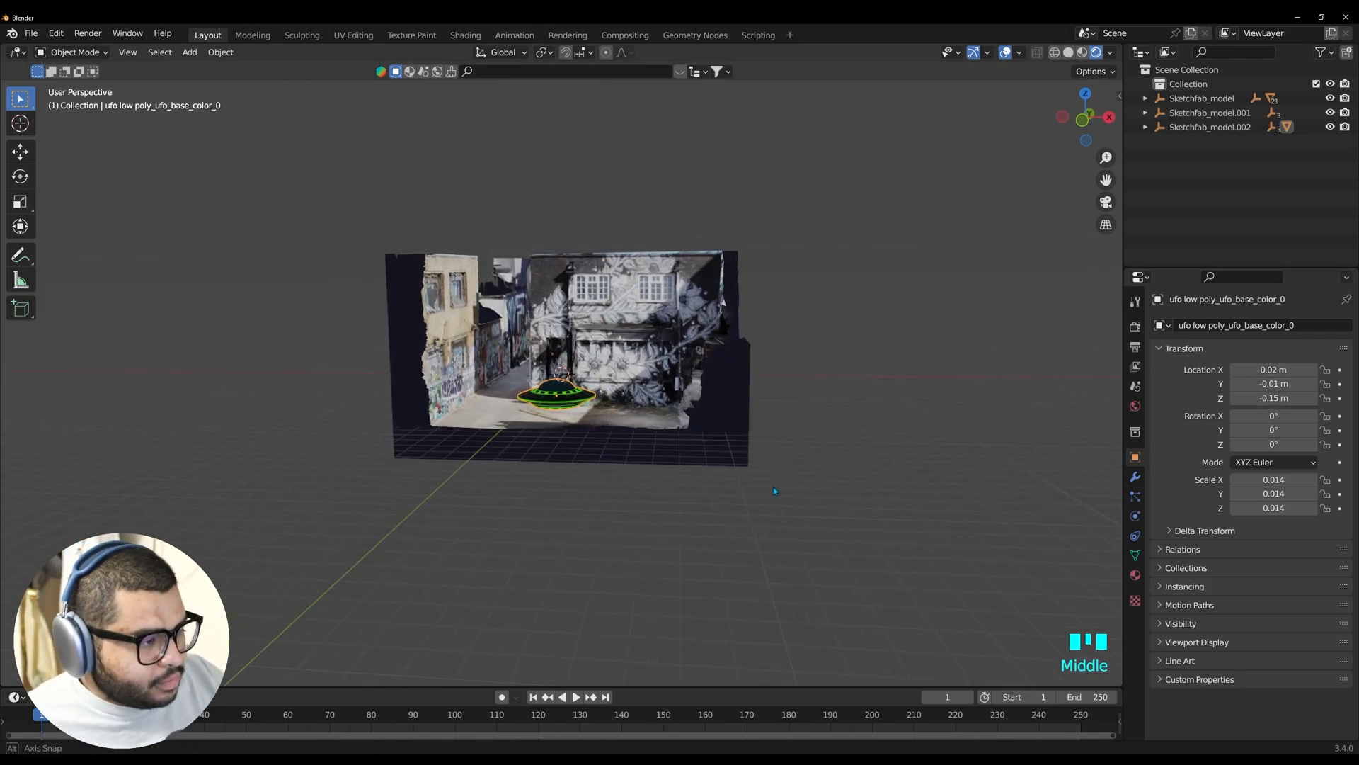
key("g")
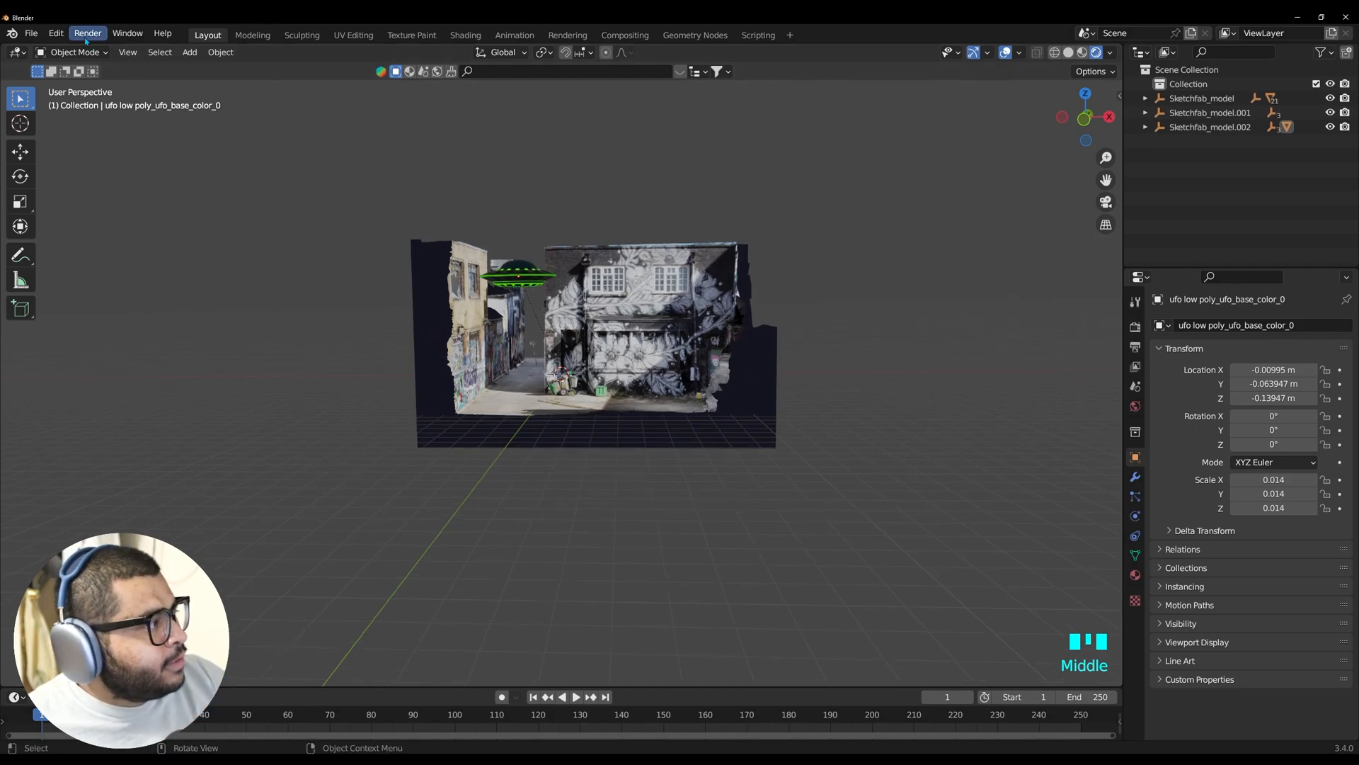
Import camper.glb as glTF 2.0 and move it into the alley
left_click(30, 33)
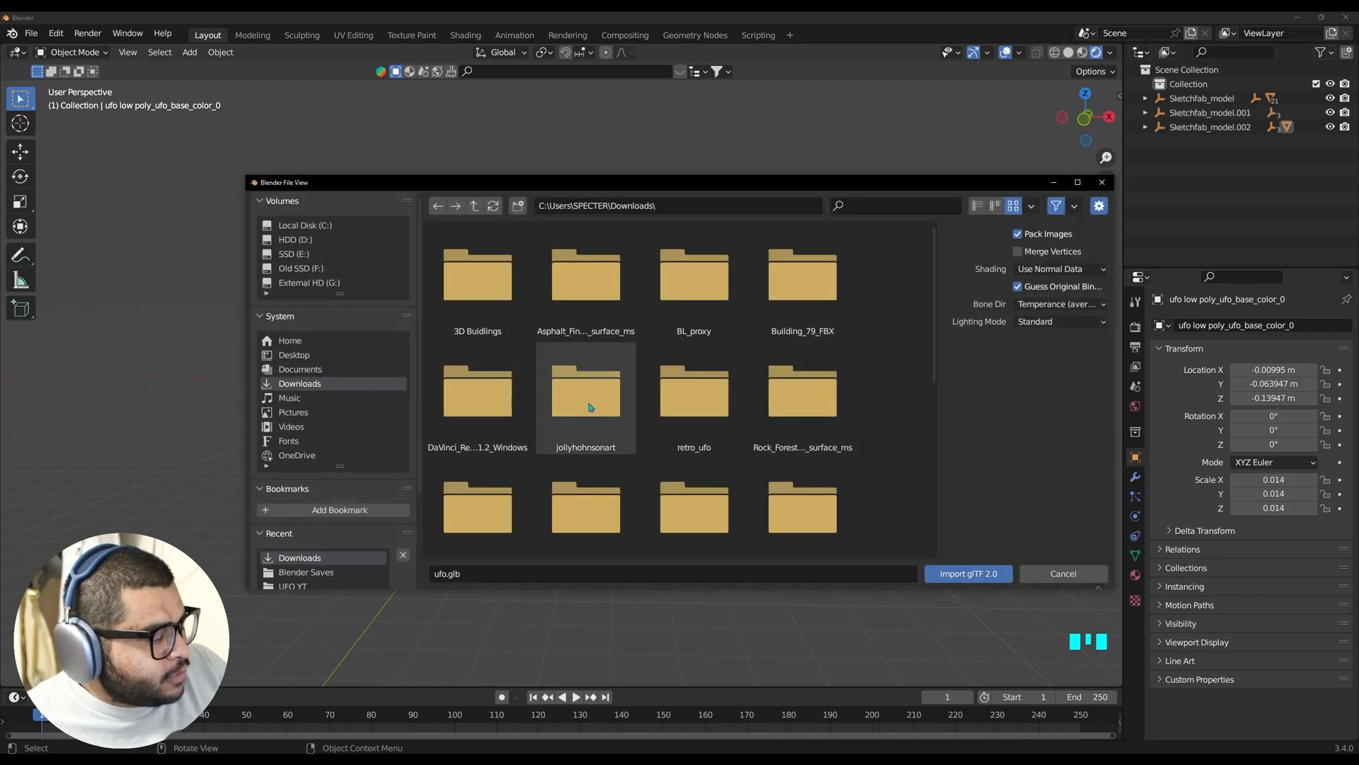
left_click(693, 374)
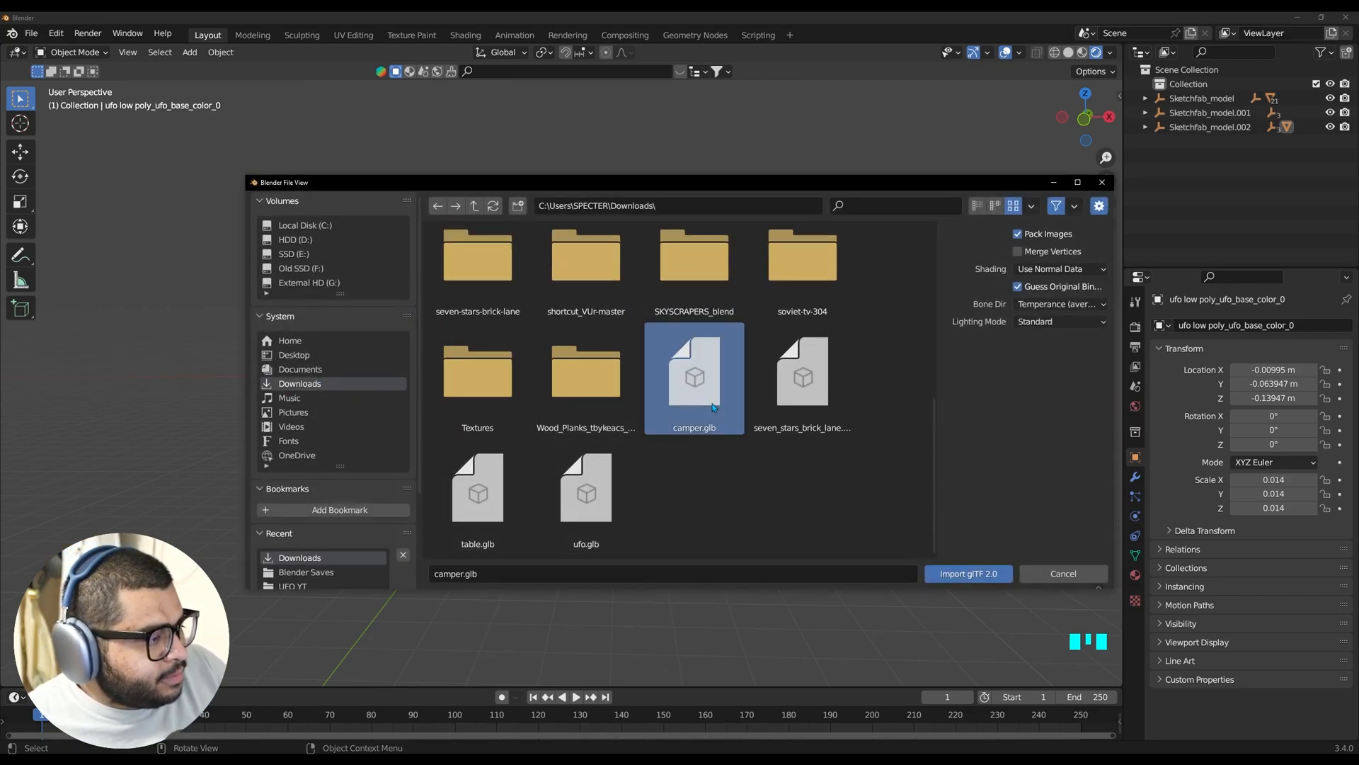
left_click(967, 573)
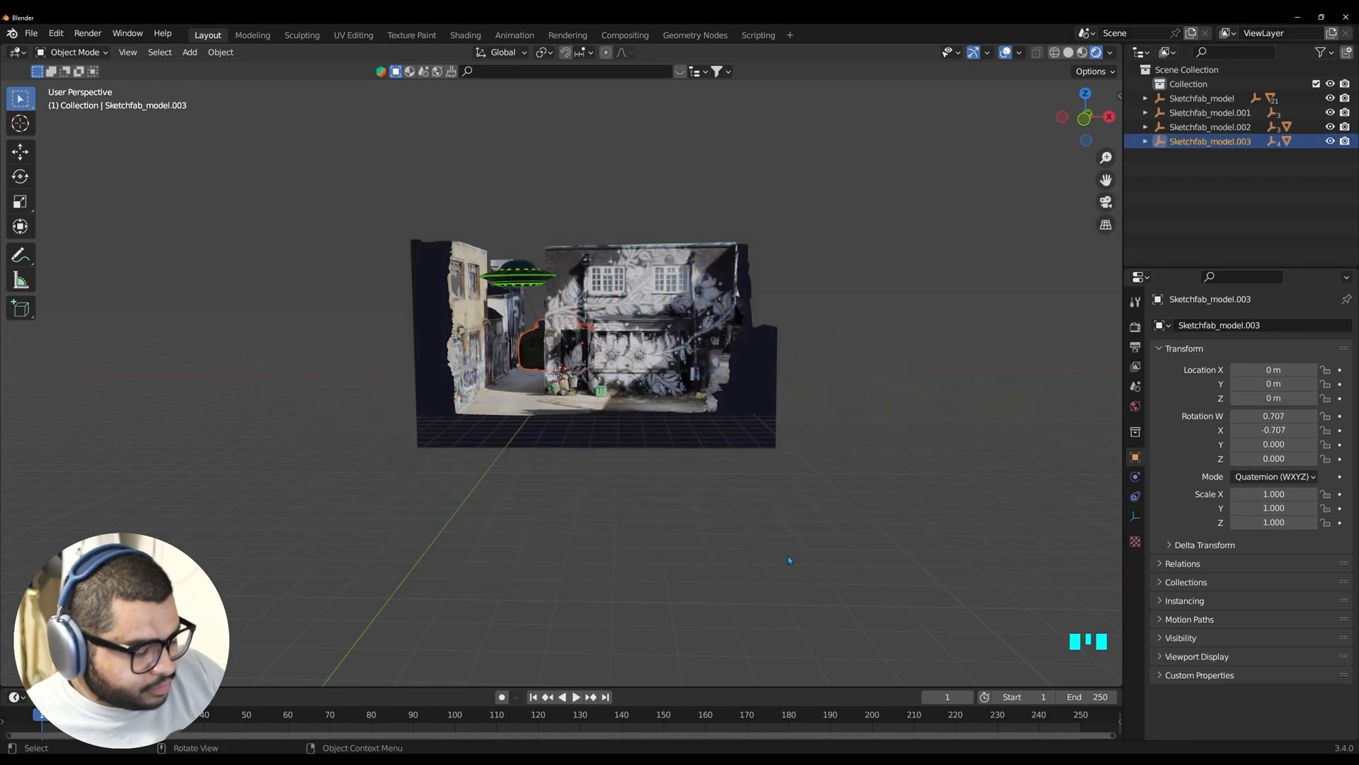
key("g")
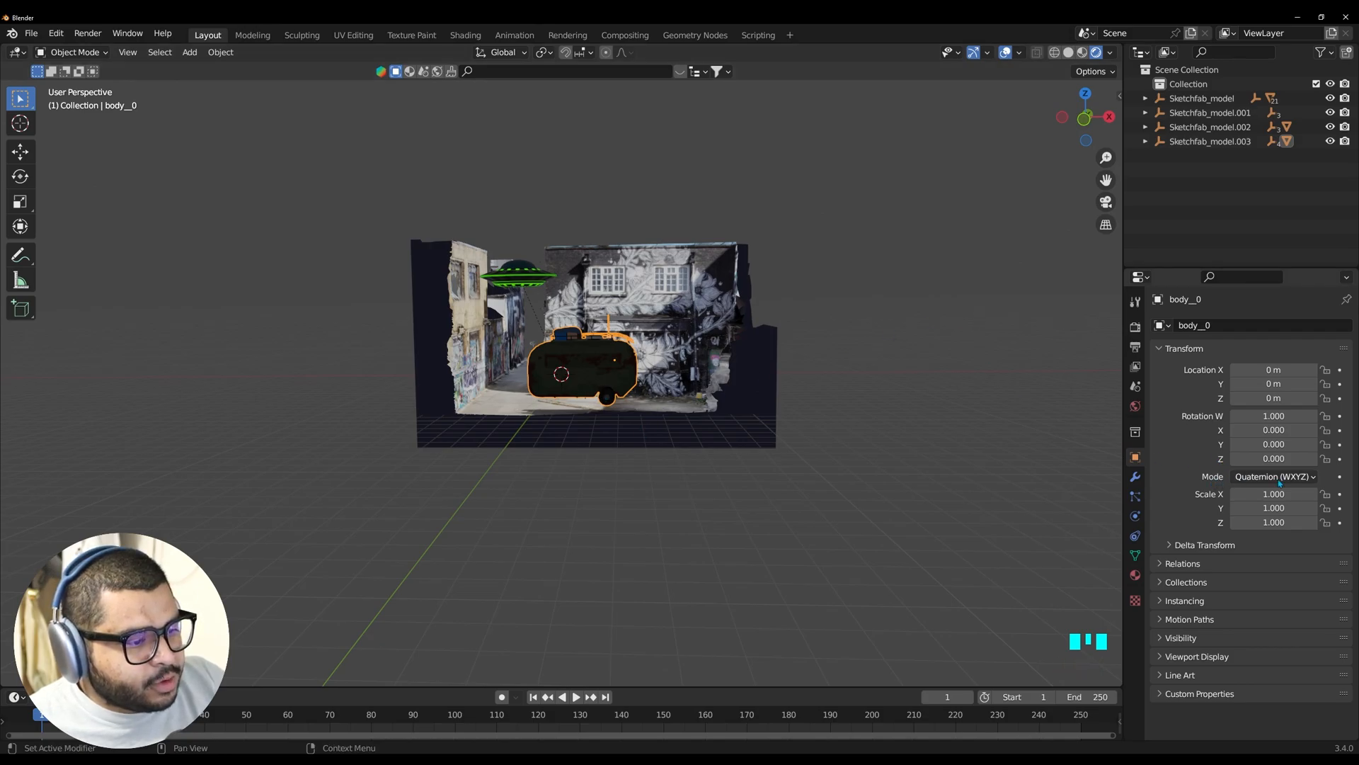
Turn the camper -180° on Z in XYZ Euler, scale it to 0.697 and set it below the UFO
left_click(1274, 476)
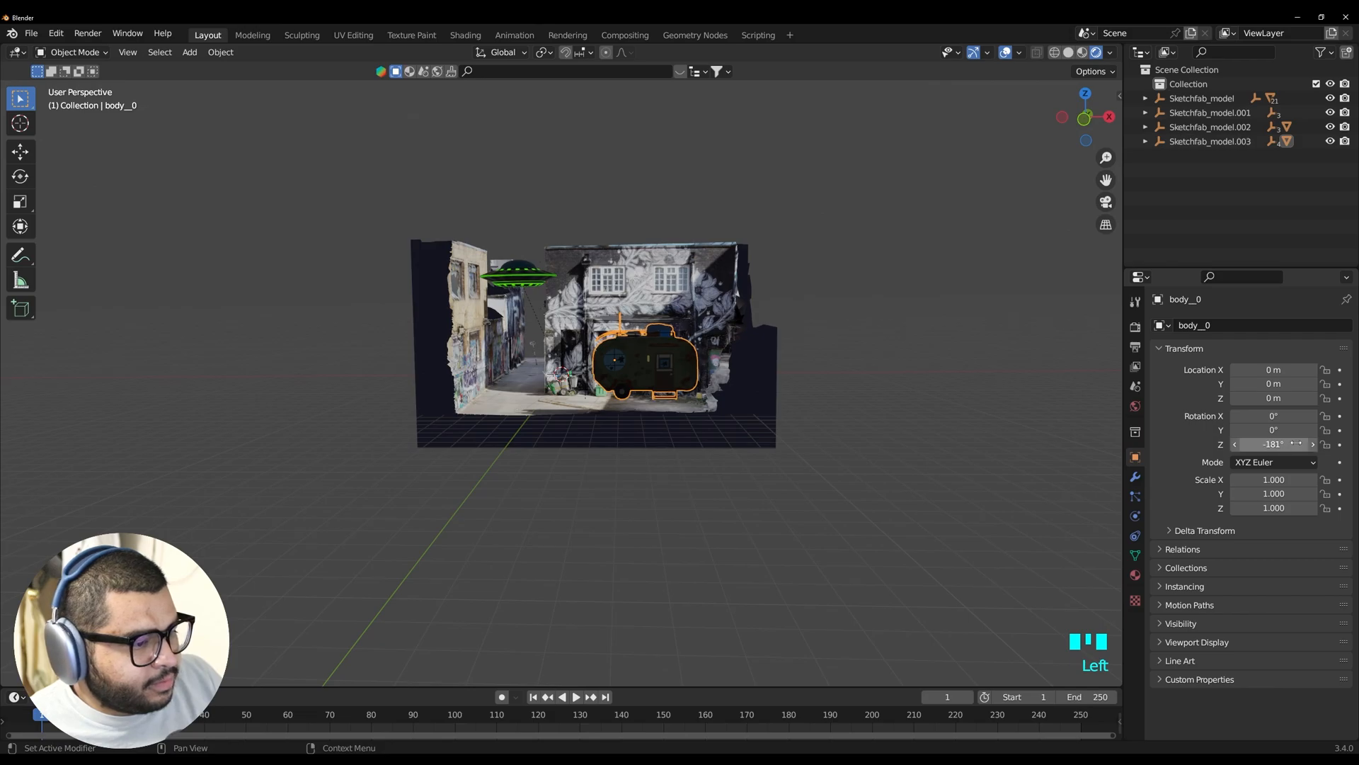
double_click(1273, 443)
type("-180")
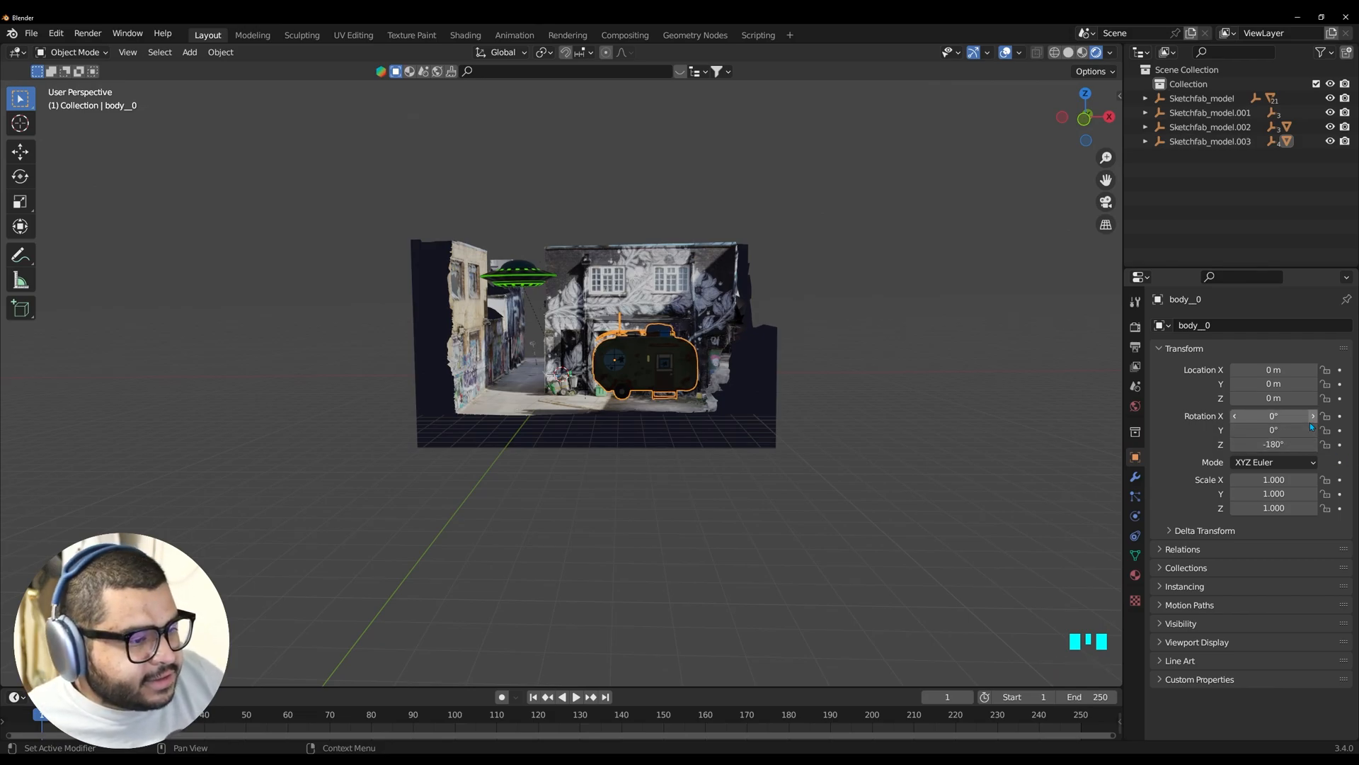
key("g")
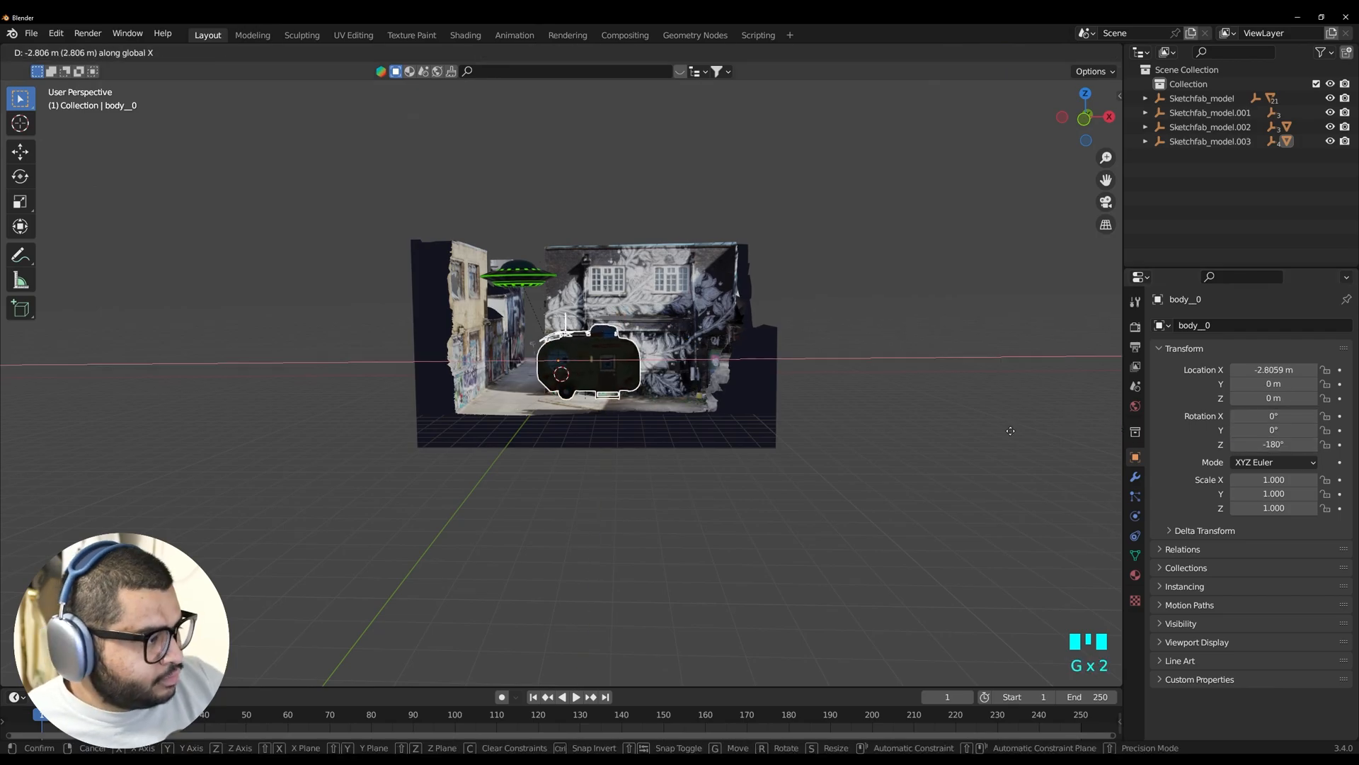
key("s")
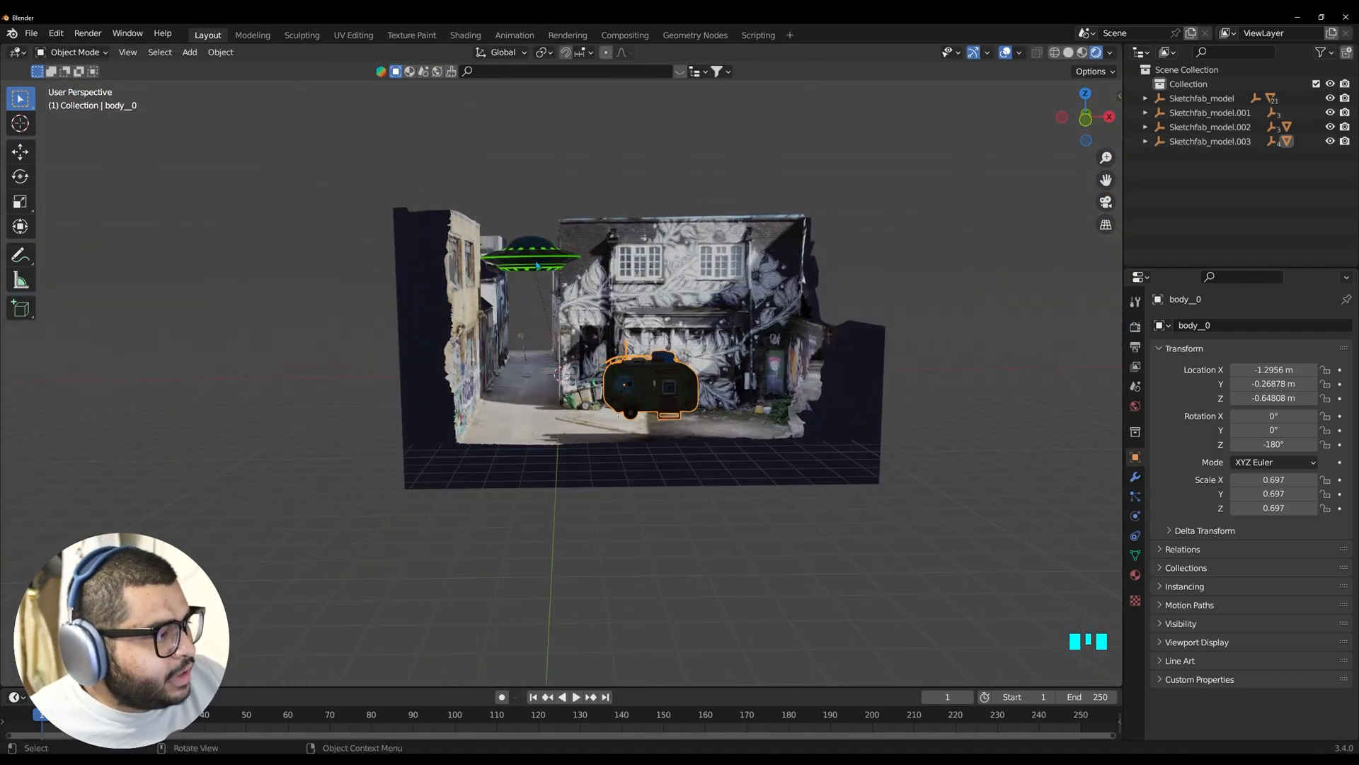
Set the UFO's Z rotation to -25°
left_click(531, 256)
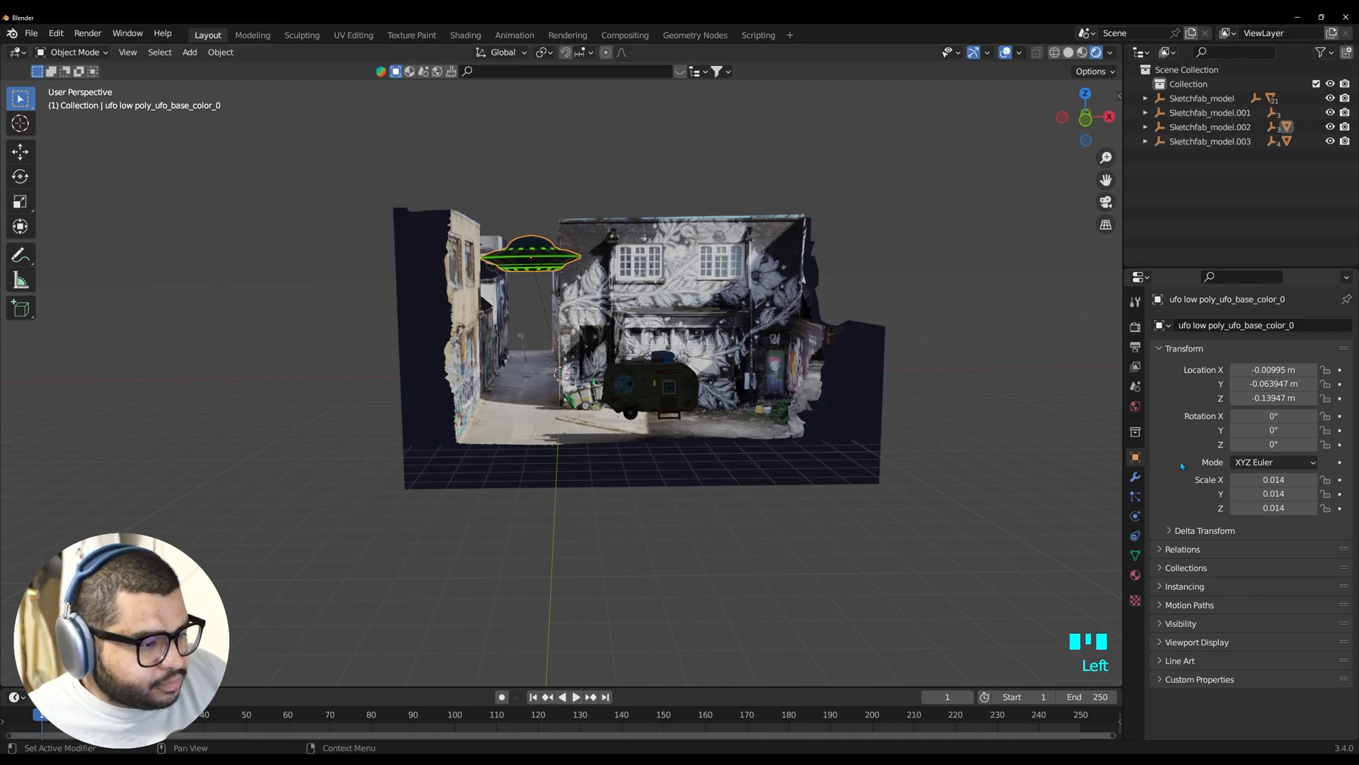
double_click(1274, 443)
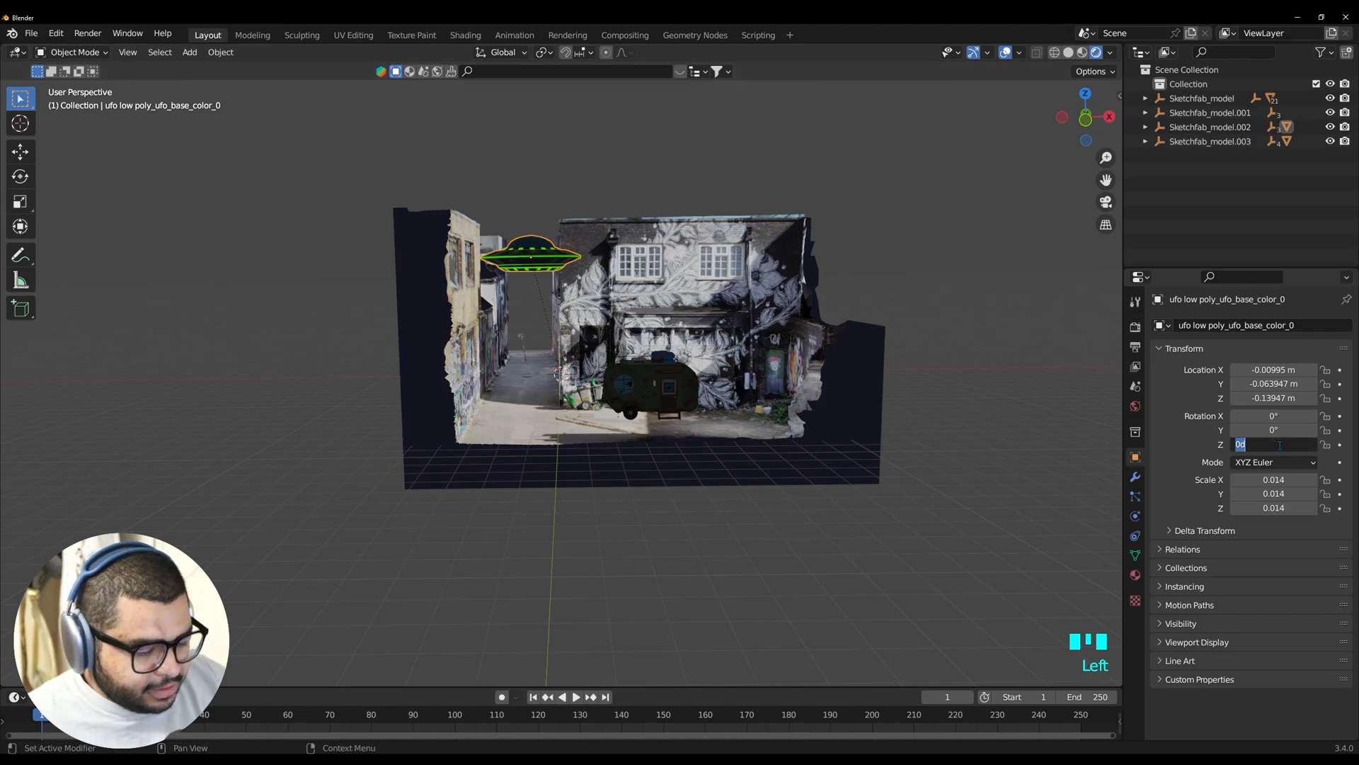
type("-25")
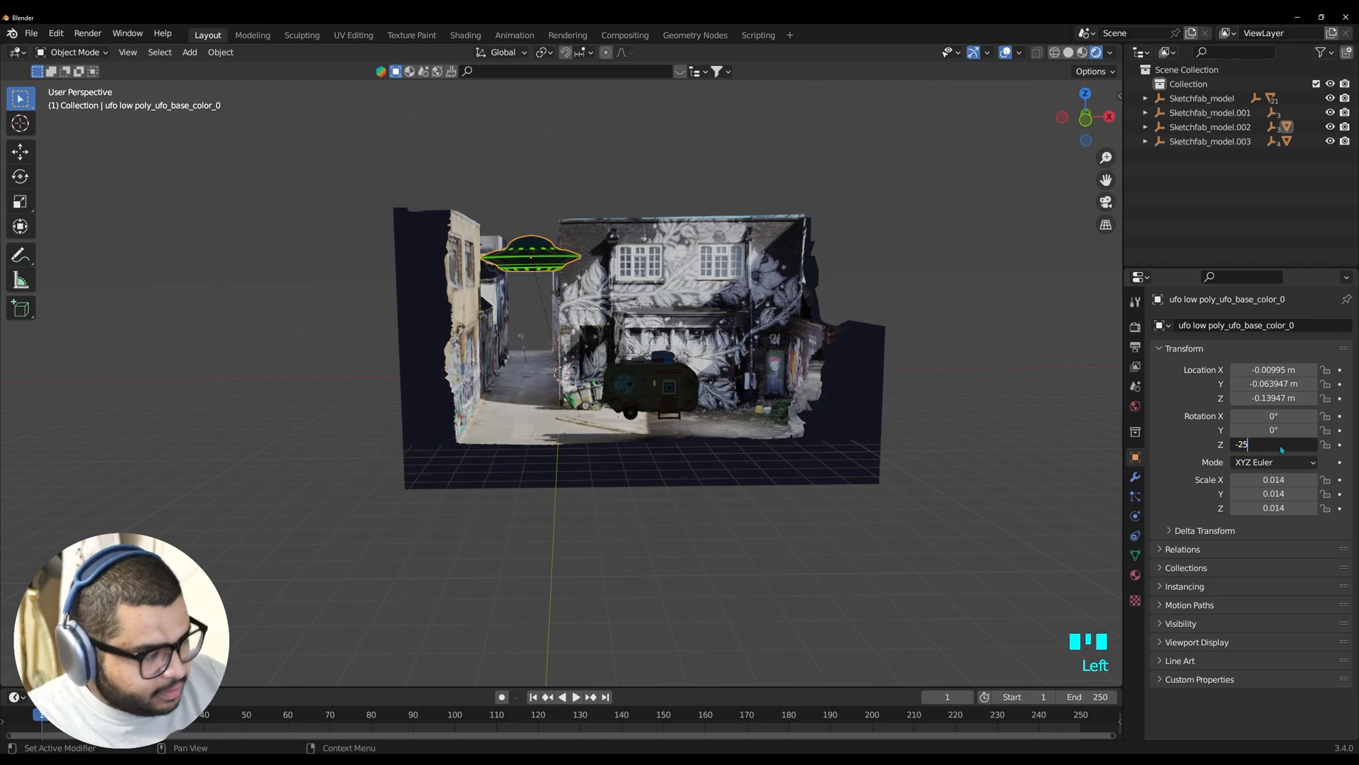
key("Return")
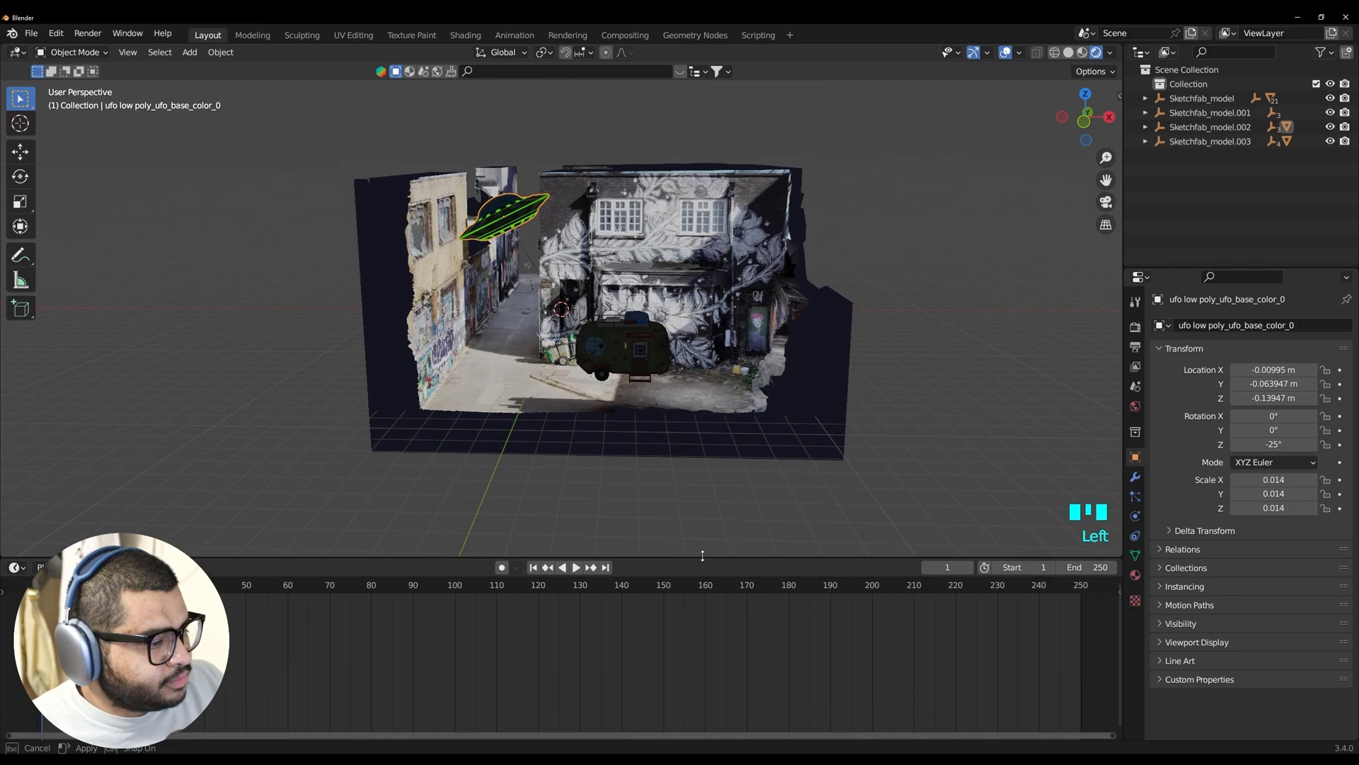
Set the end frame to 500 and keyframe the UFO's Y rotation from 0° at frame 1 to 720° at frame 500
double_click(1068, 566)
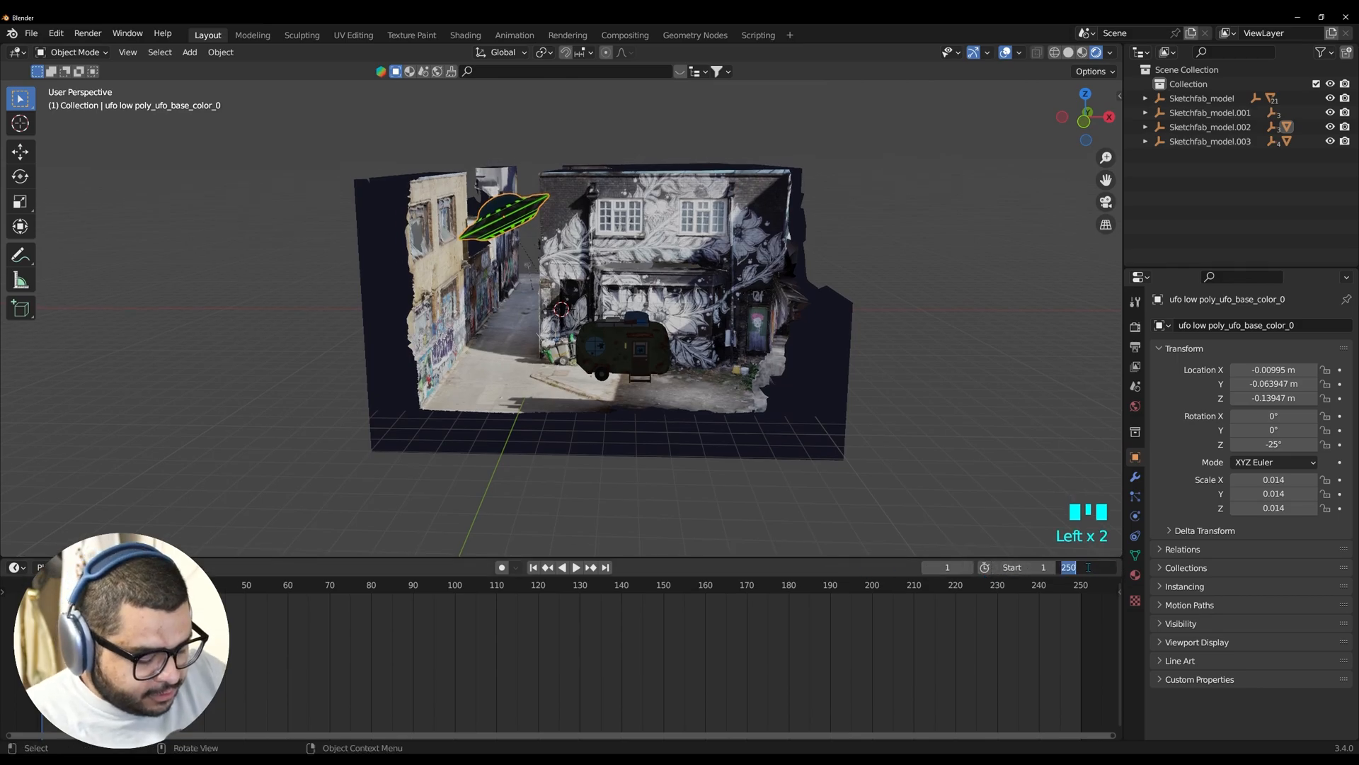
scroll("down", 3)
type("500")
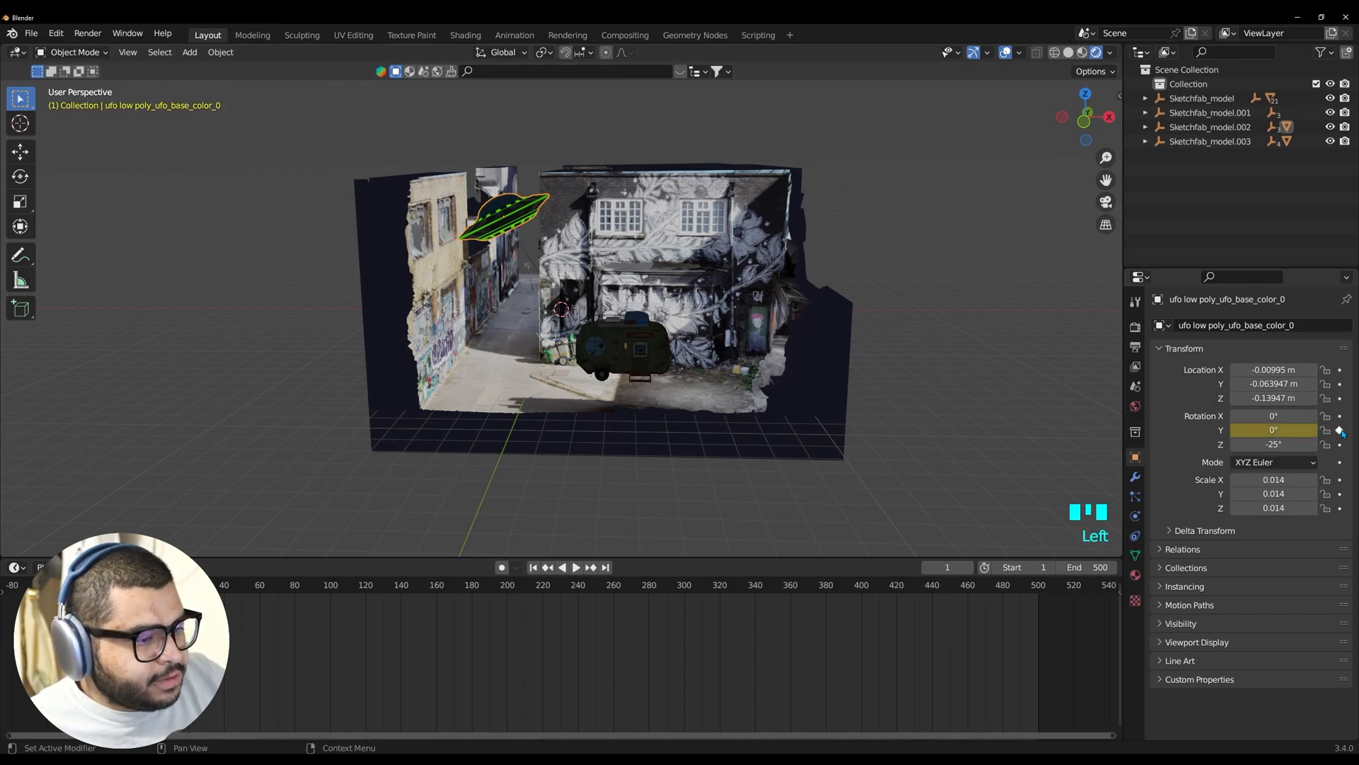
left_click(1338, 431)
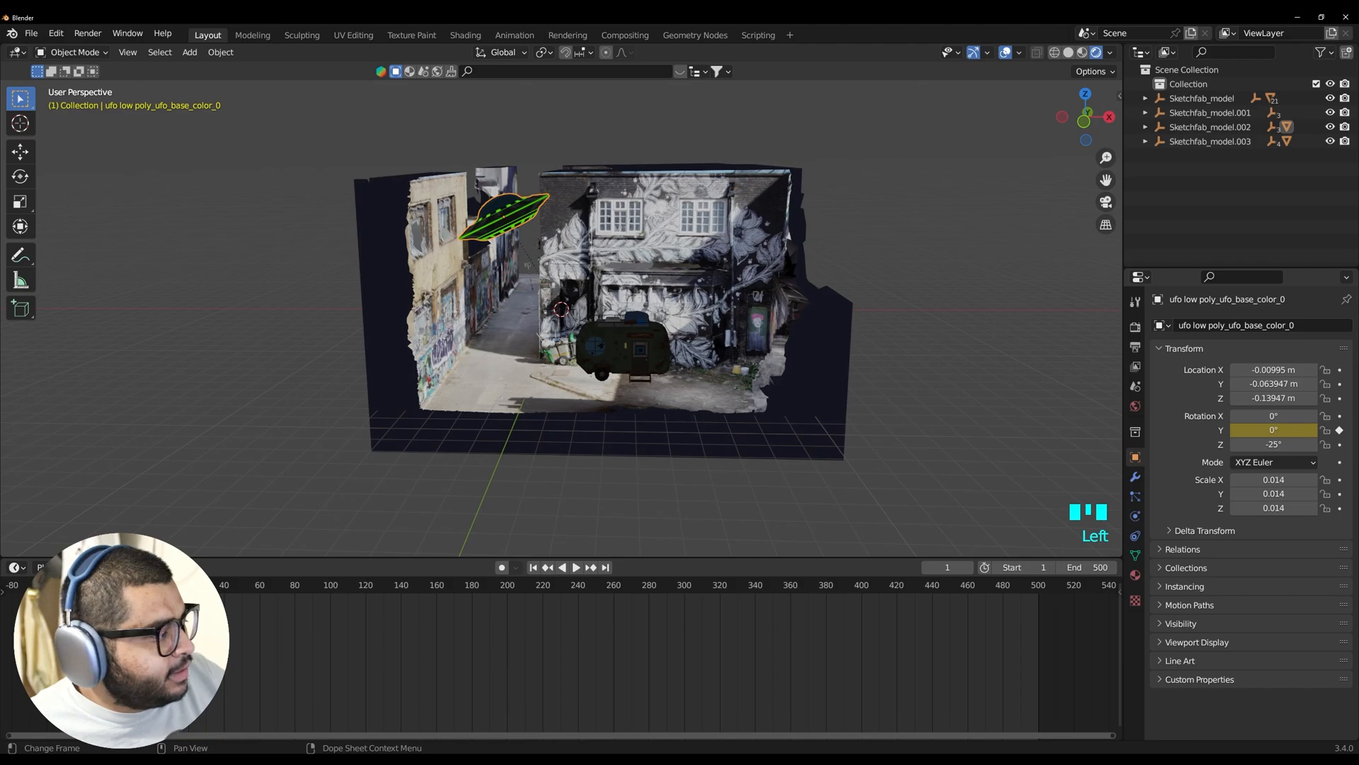
left_click(1036, 584)
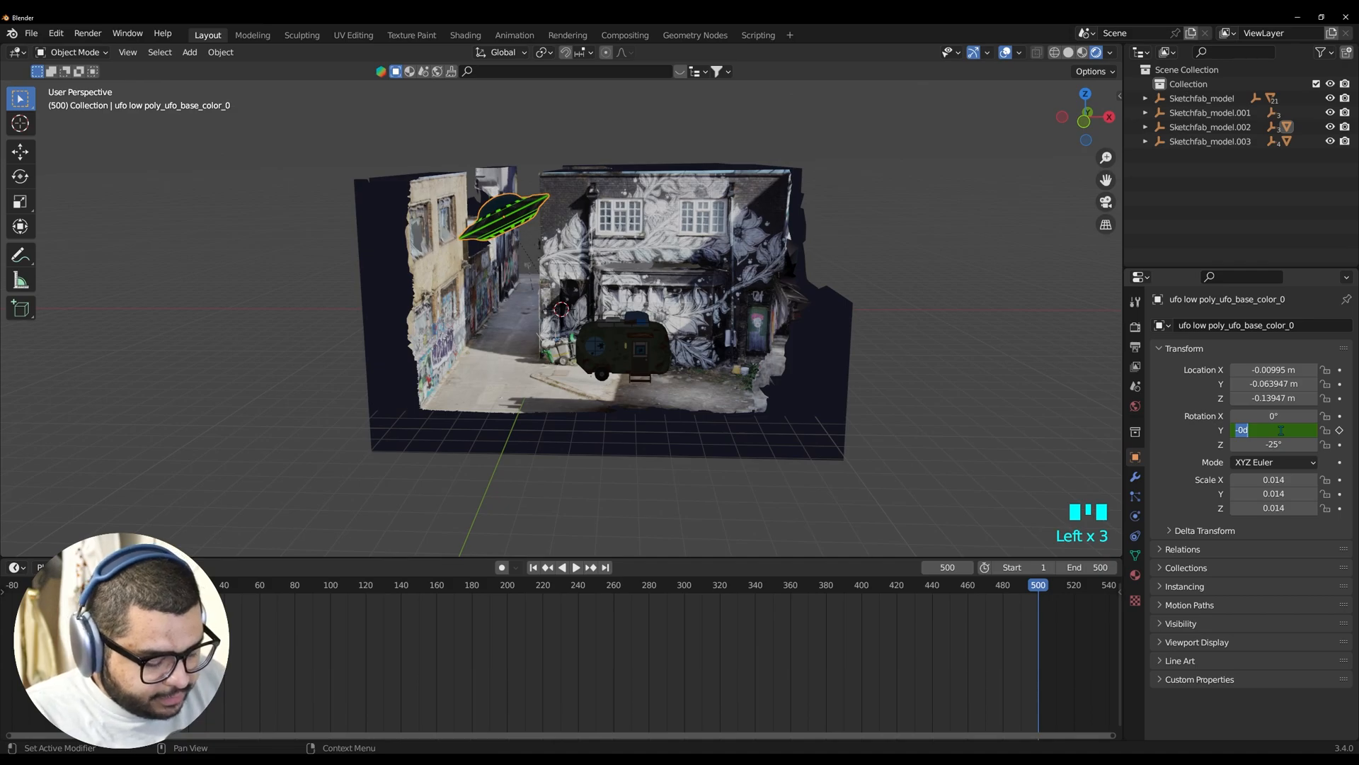
type("720°")
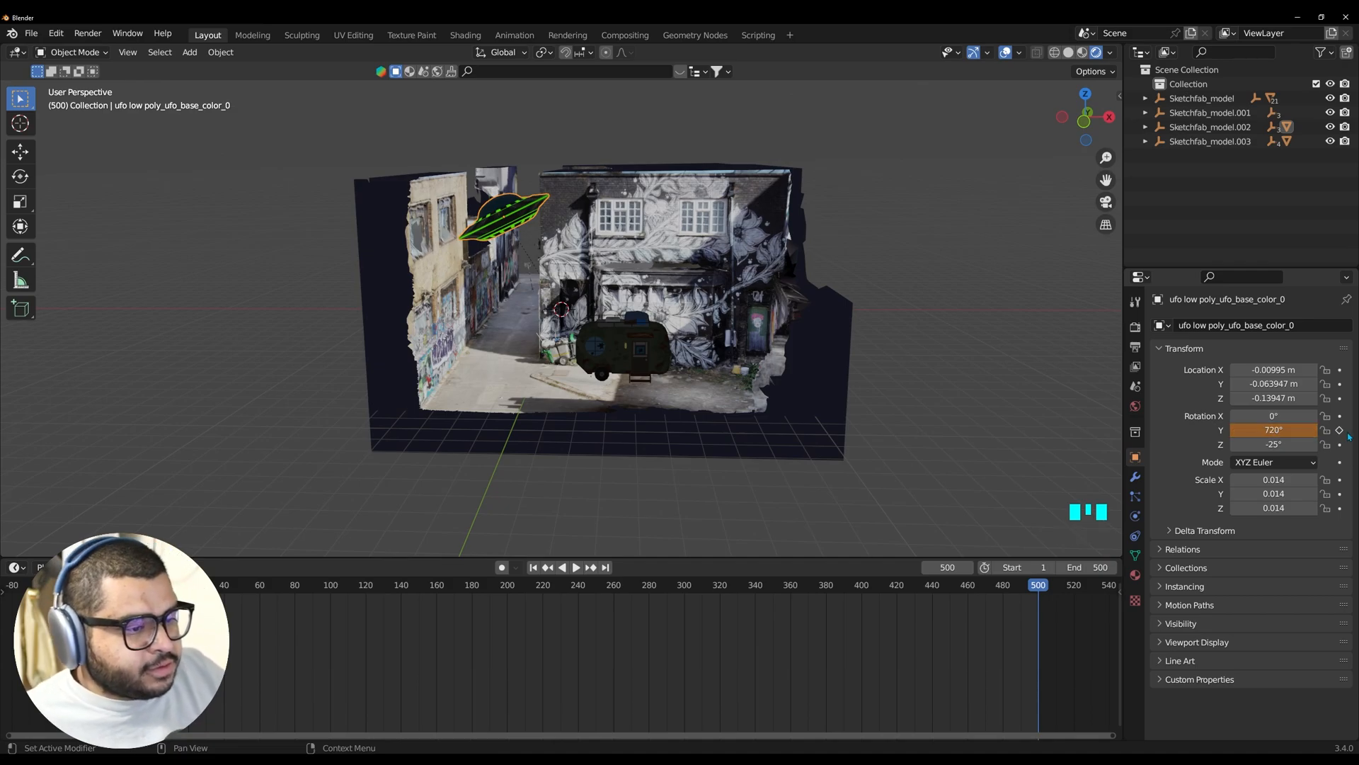
key("space")
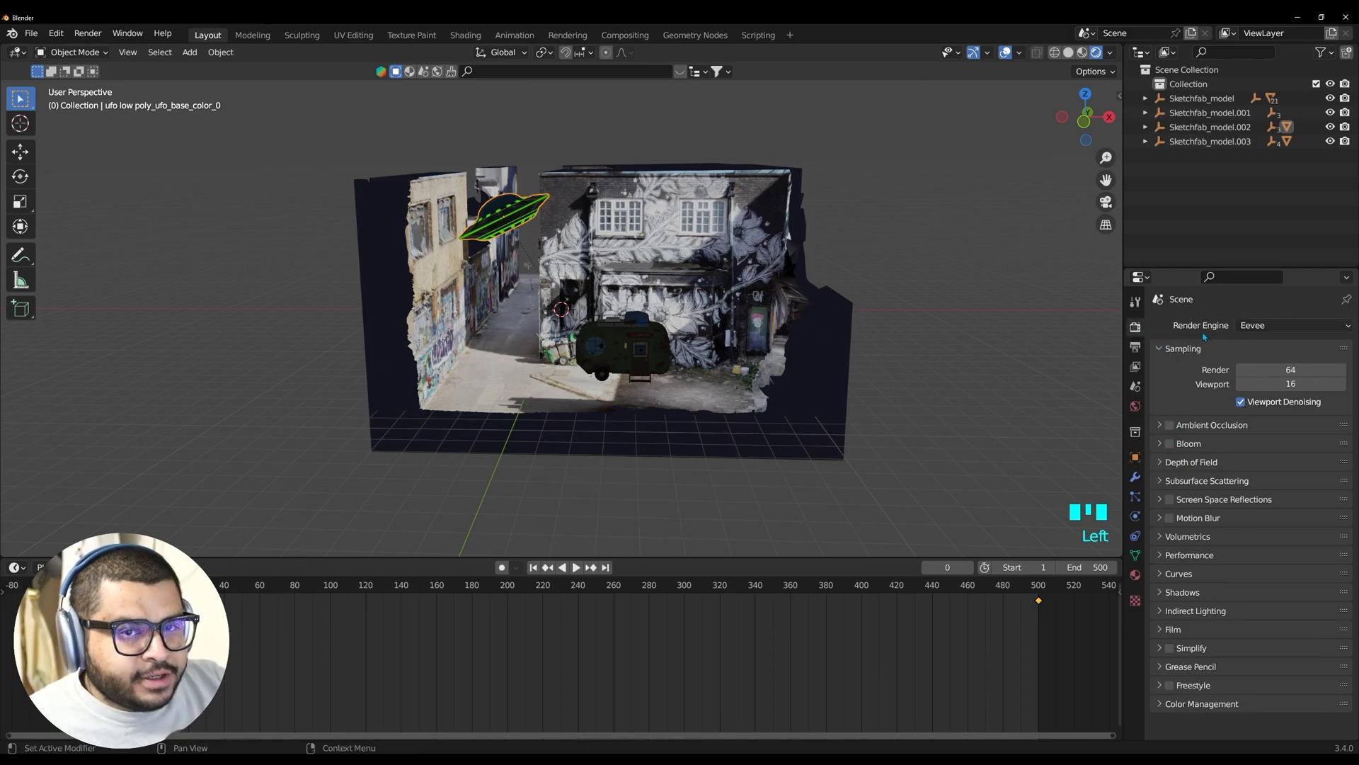
Use Cycles on GPU Compute with viewport and render max samples of 300
left_click(1291, 325)
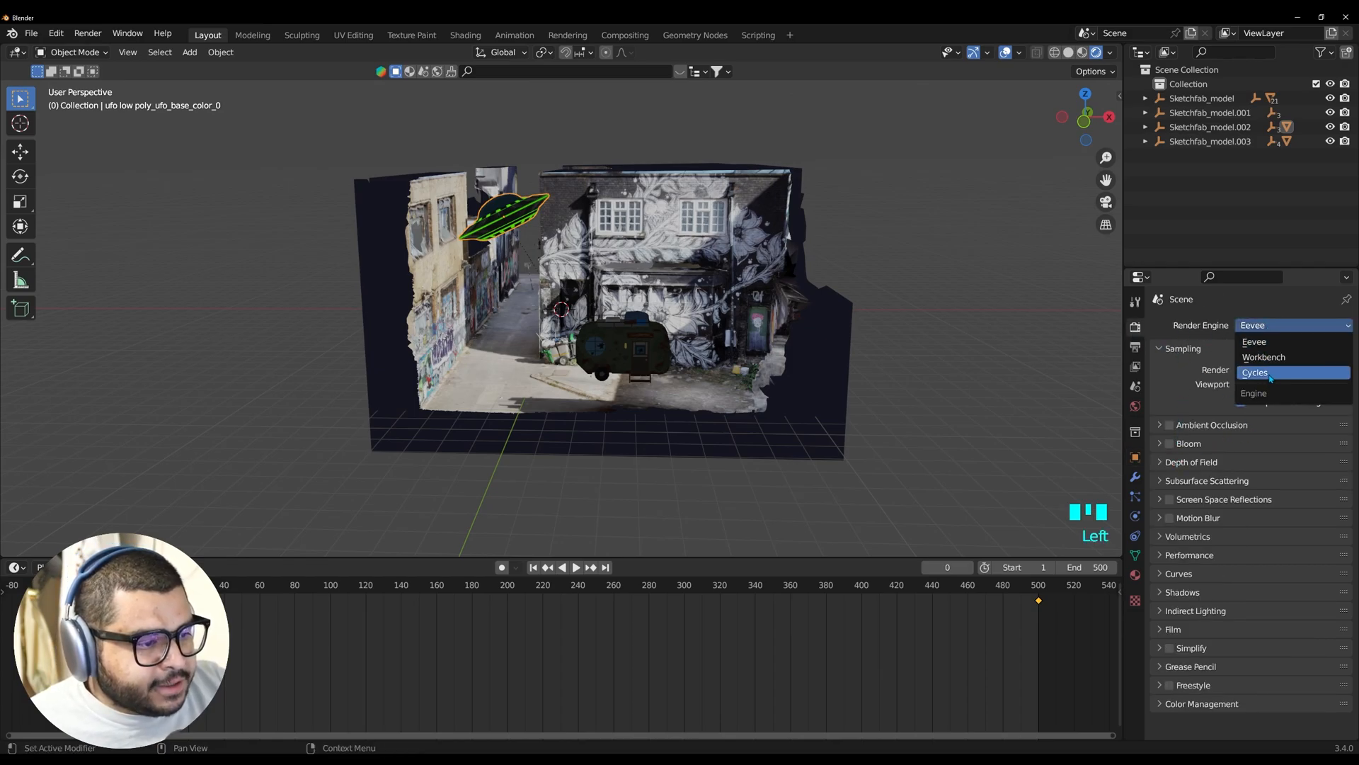
left_click(1255, 372)
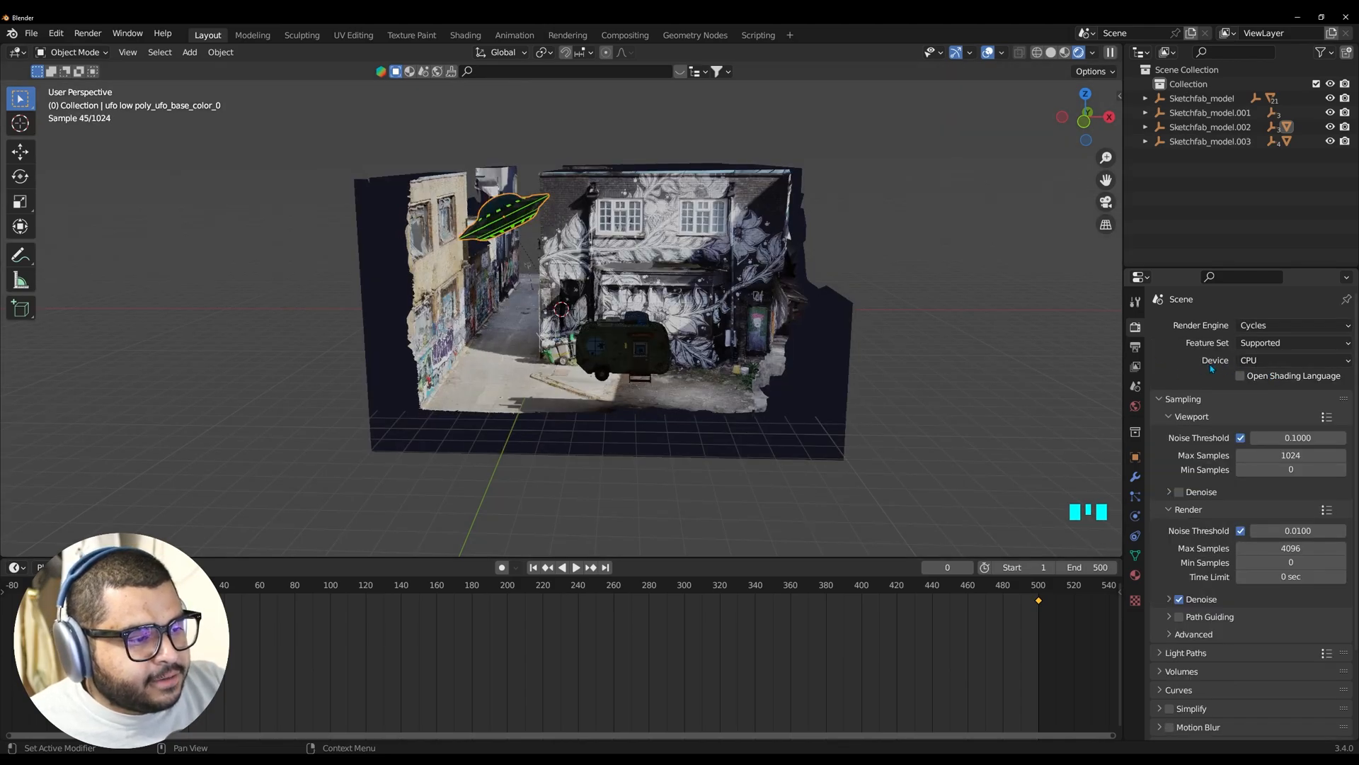
left_click(1291, 359)
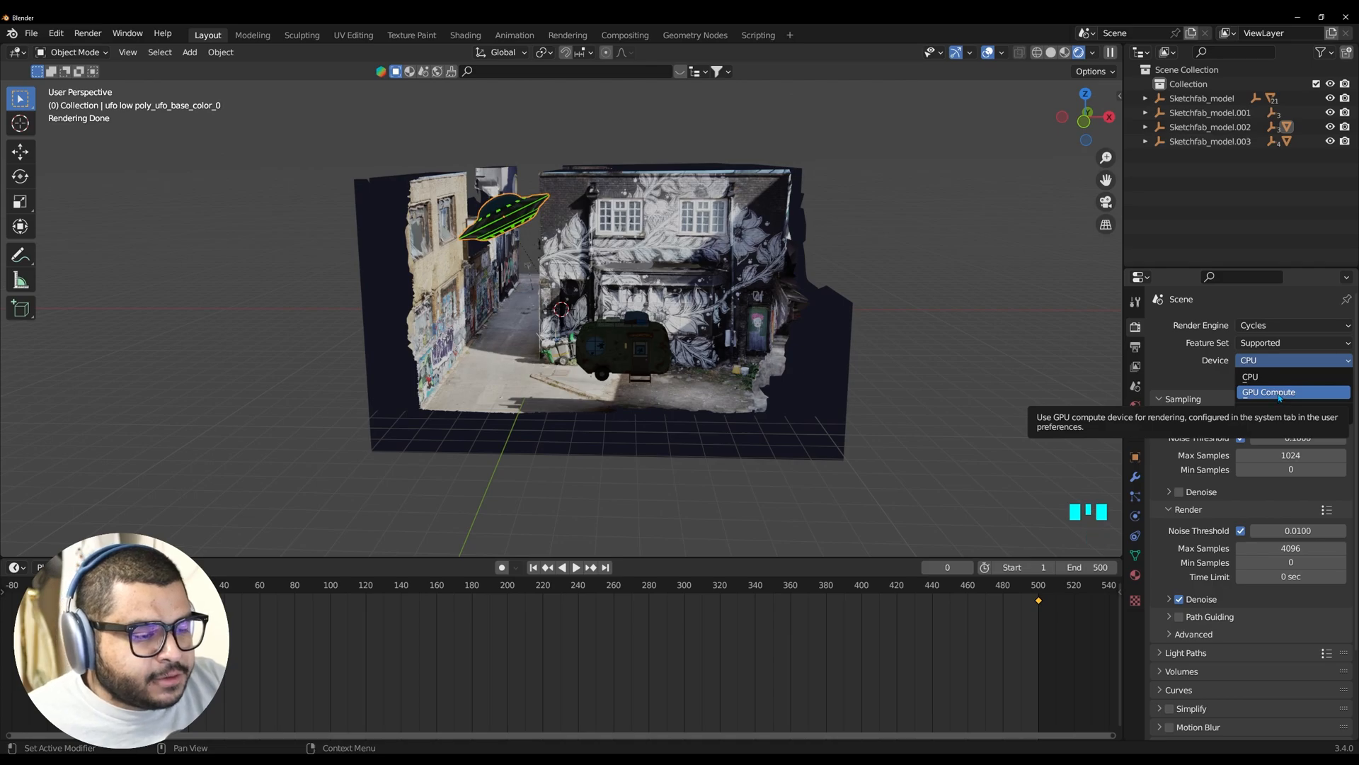
left_click(1268, 392)
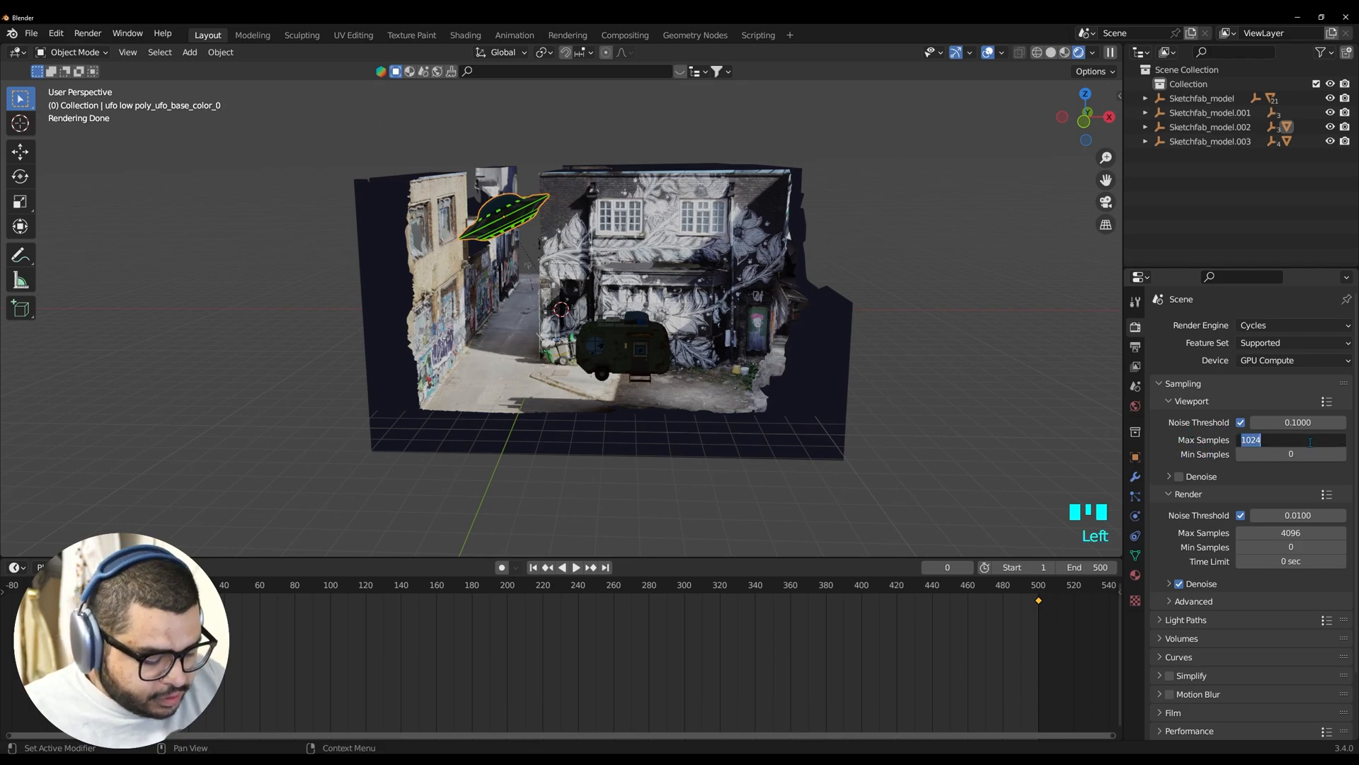
type("300")
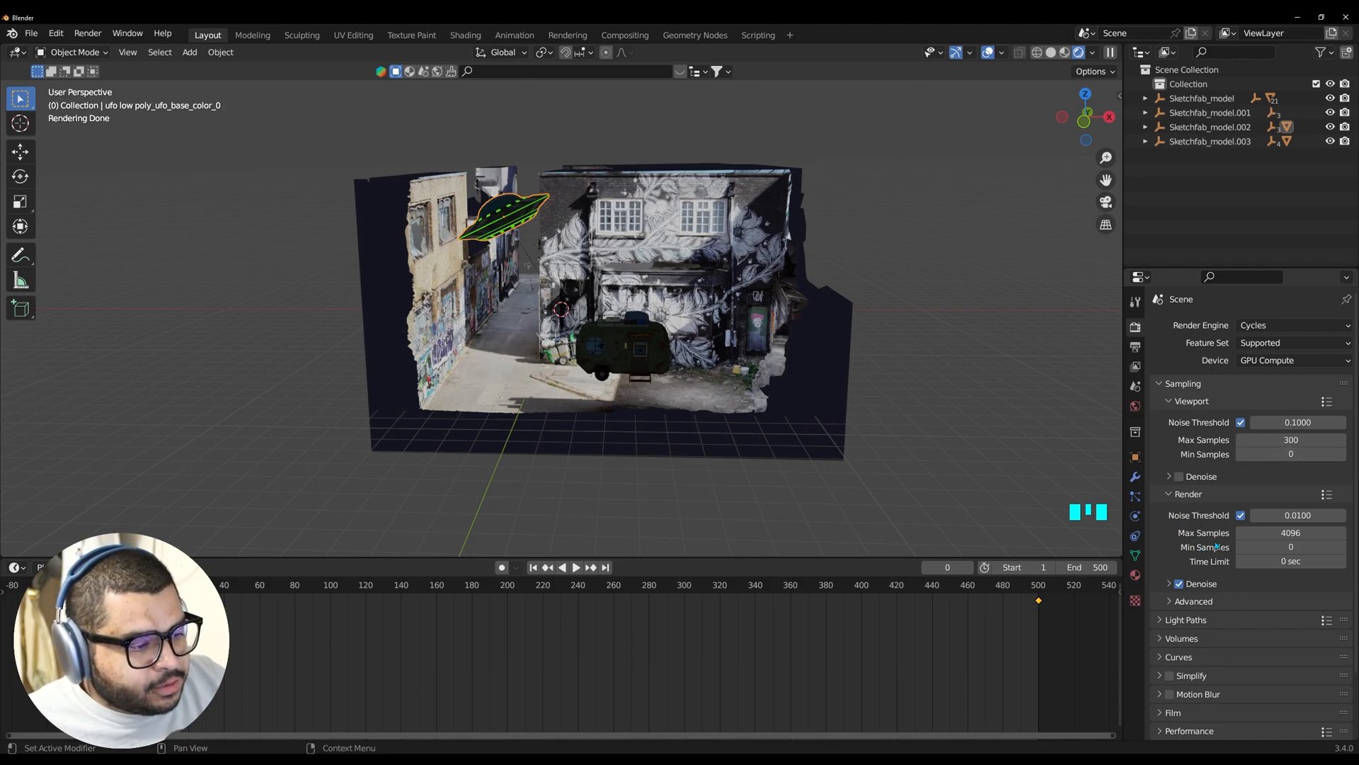
double_click(1291, 532)
type("300")
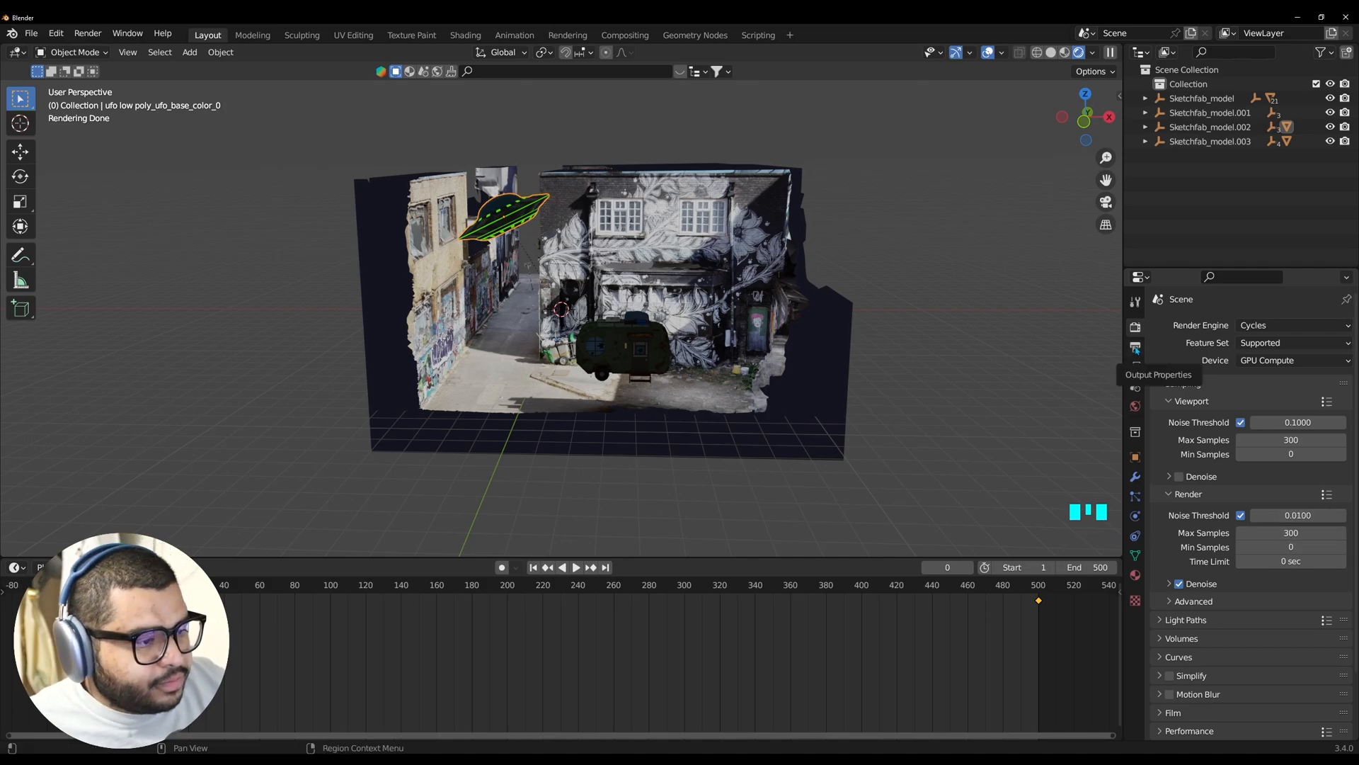
Set the frame rate to 60 fps and the output folder to tmp\UFO YT
left_click(1134, 348)
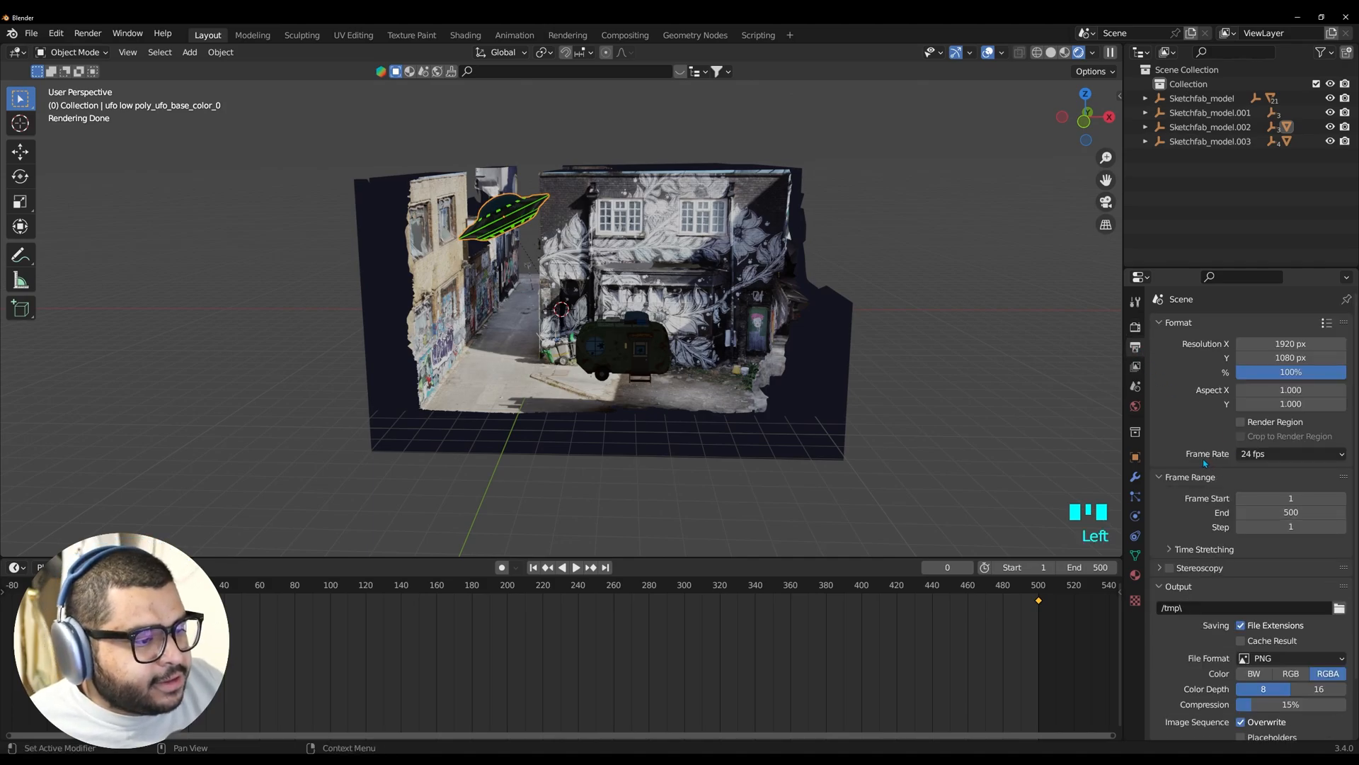
left_click(1291, 453)
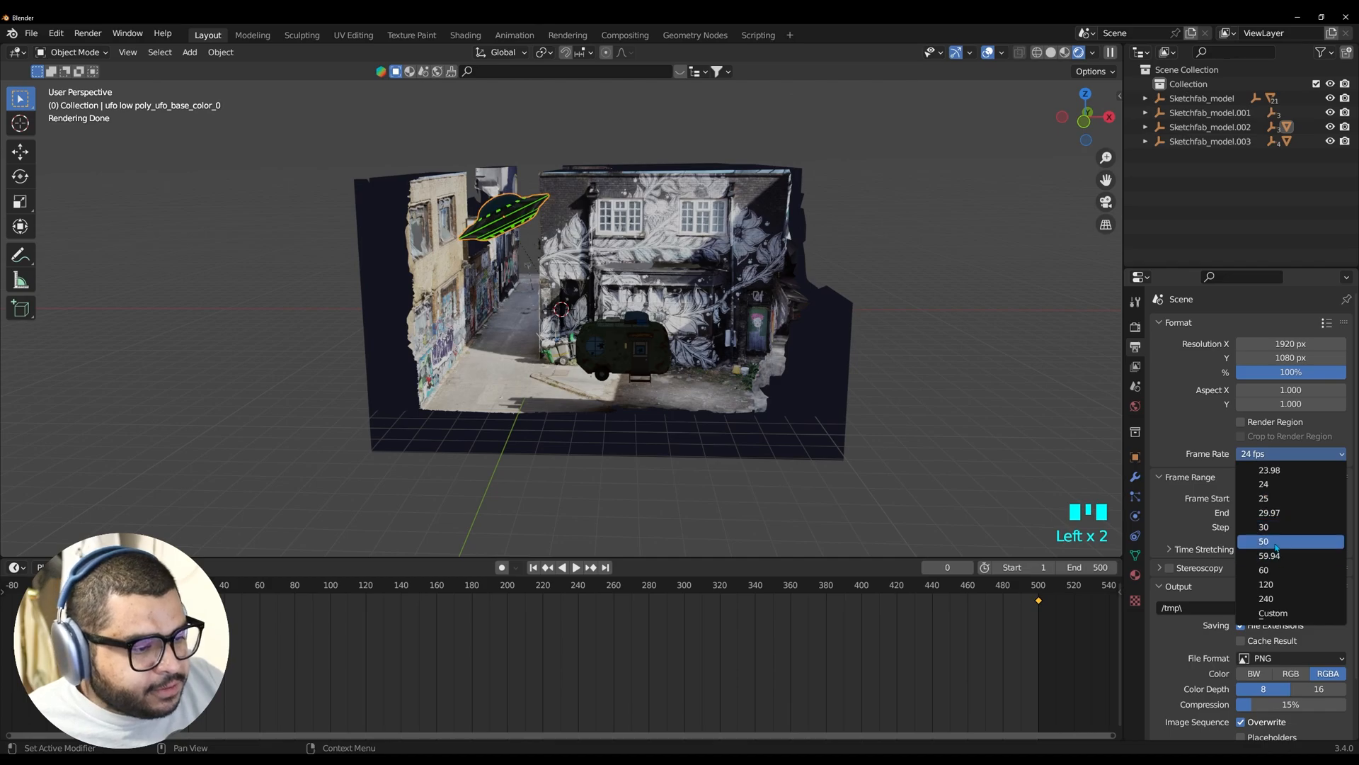
left_click(1264, 571)
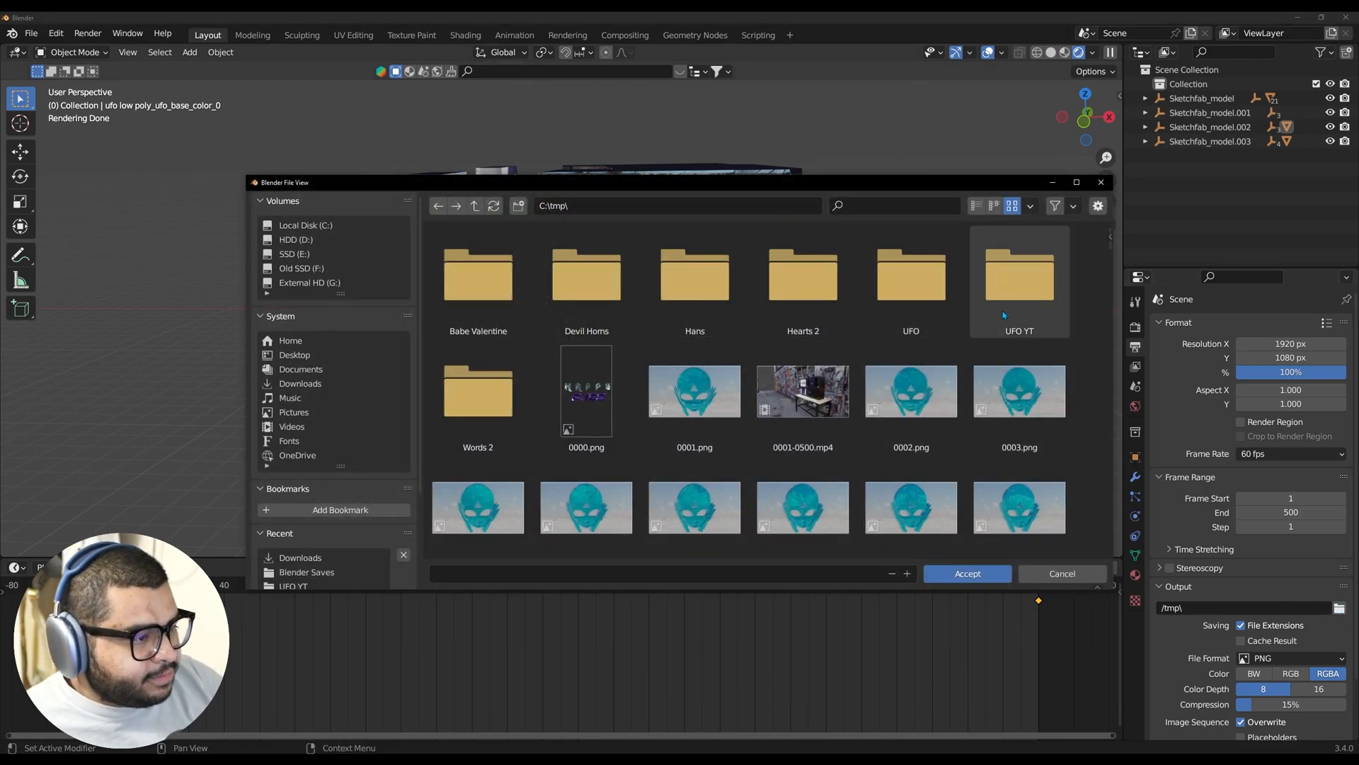
left_click(1018, 278)
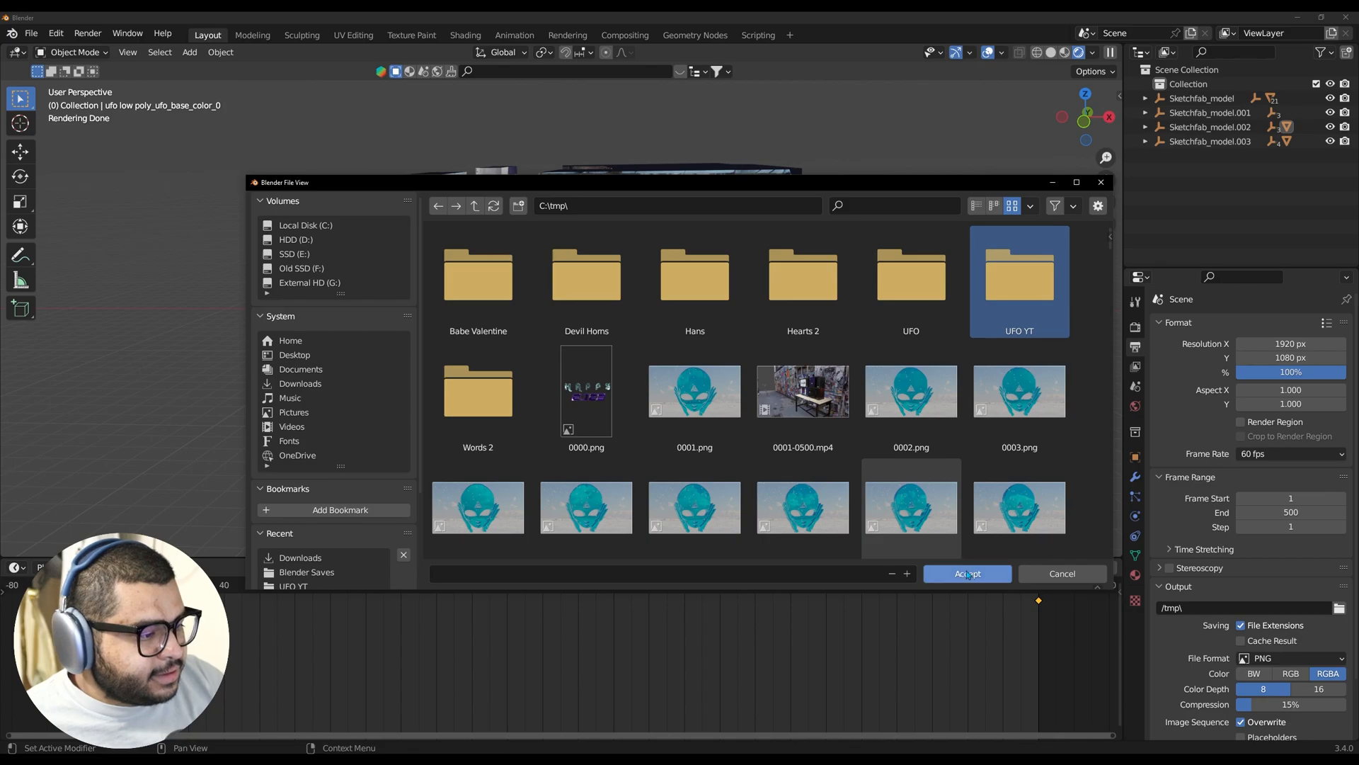
double_click(1020, 276)
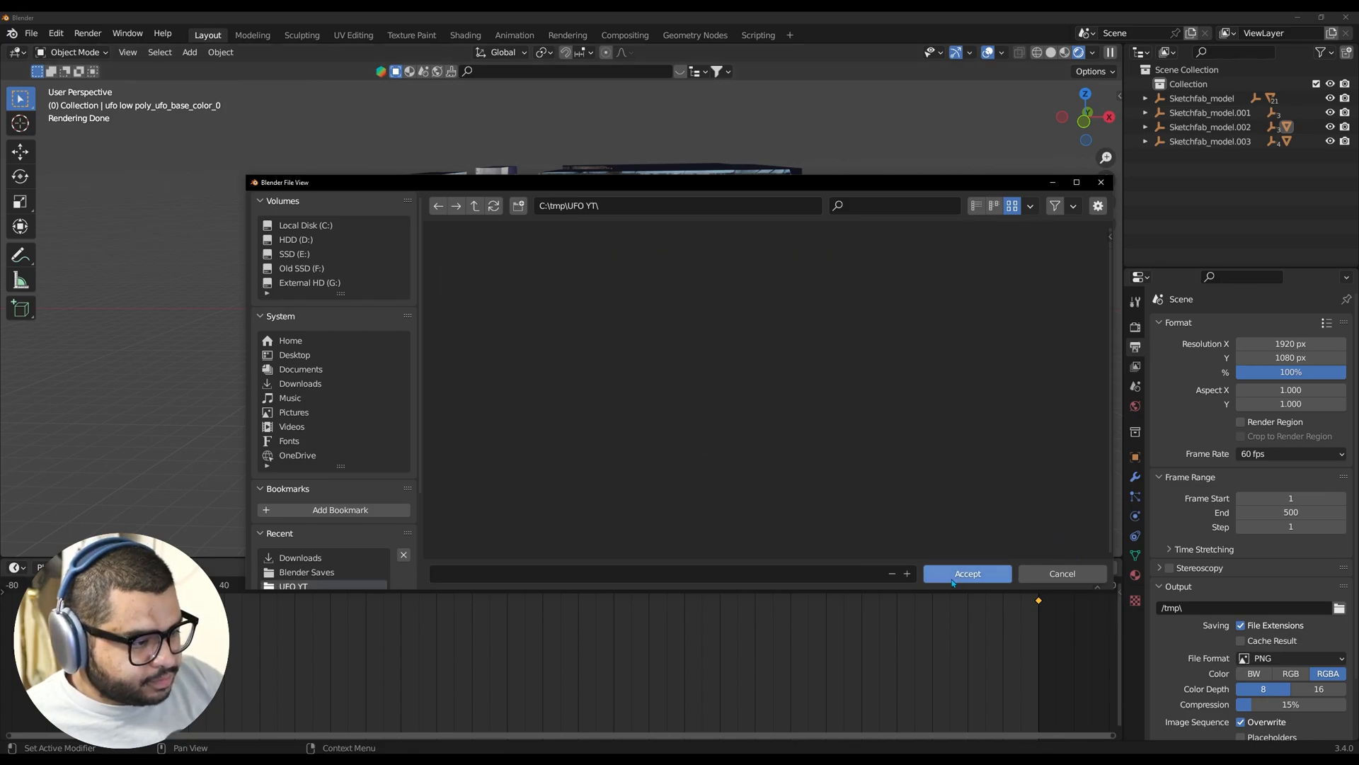
left_click(967, 573)
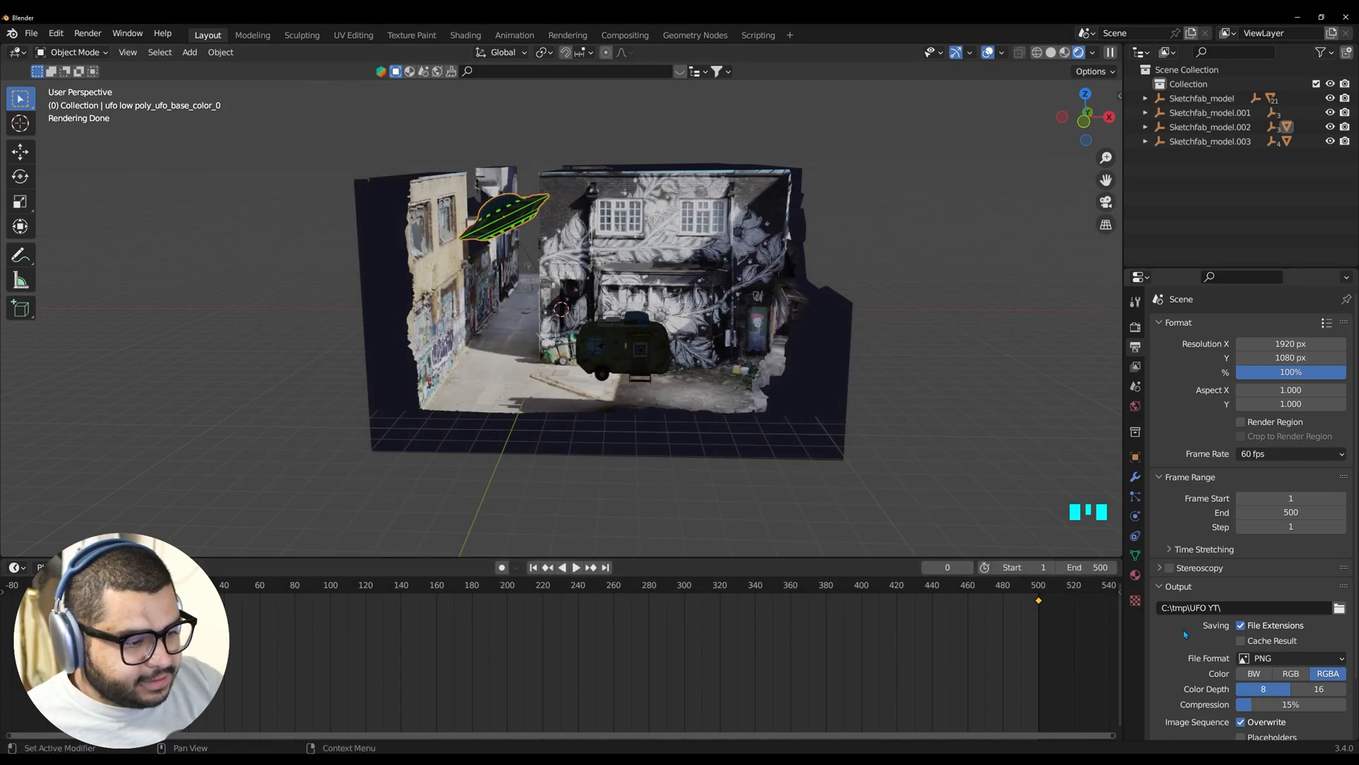
scroll("down", 3)
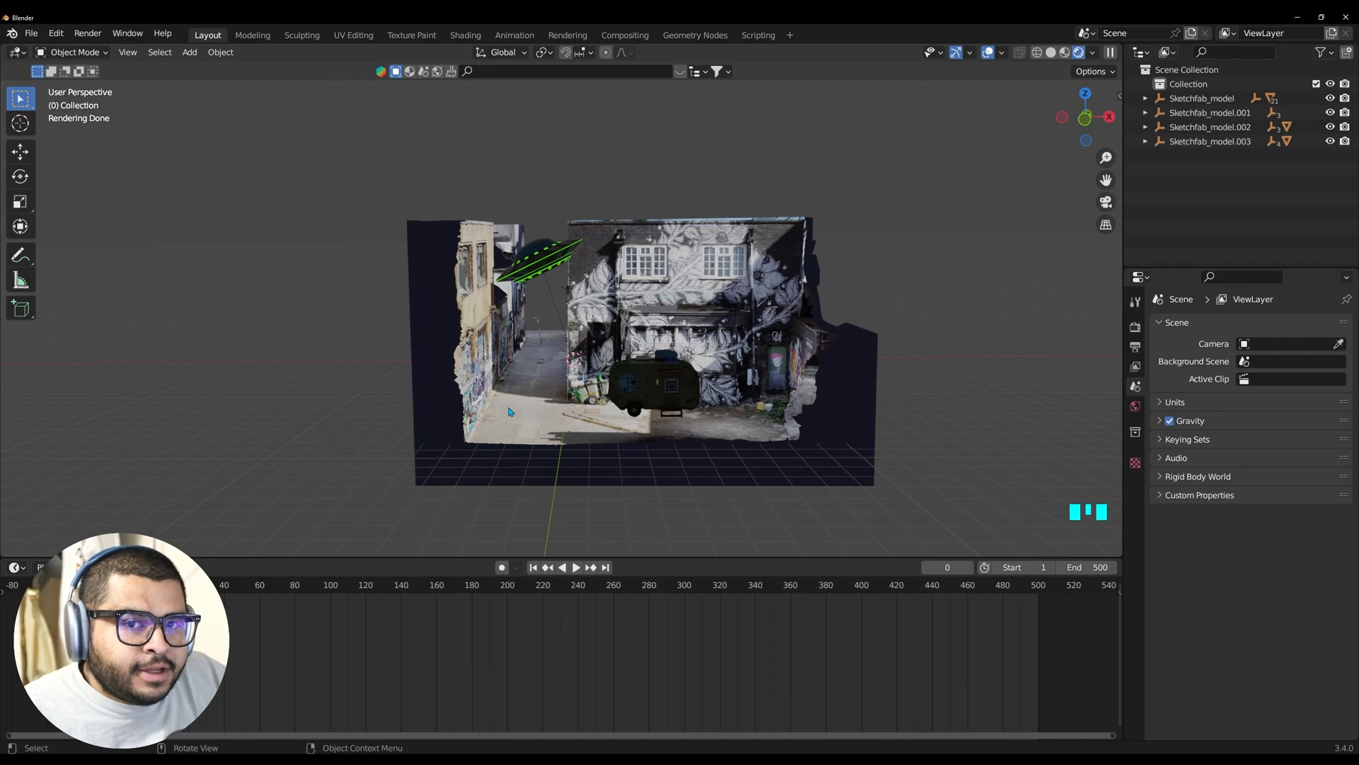
mouse_move(469, 473)
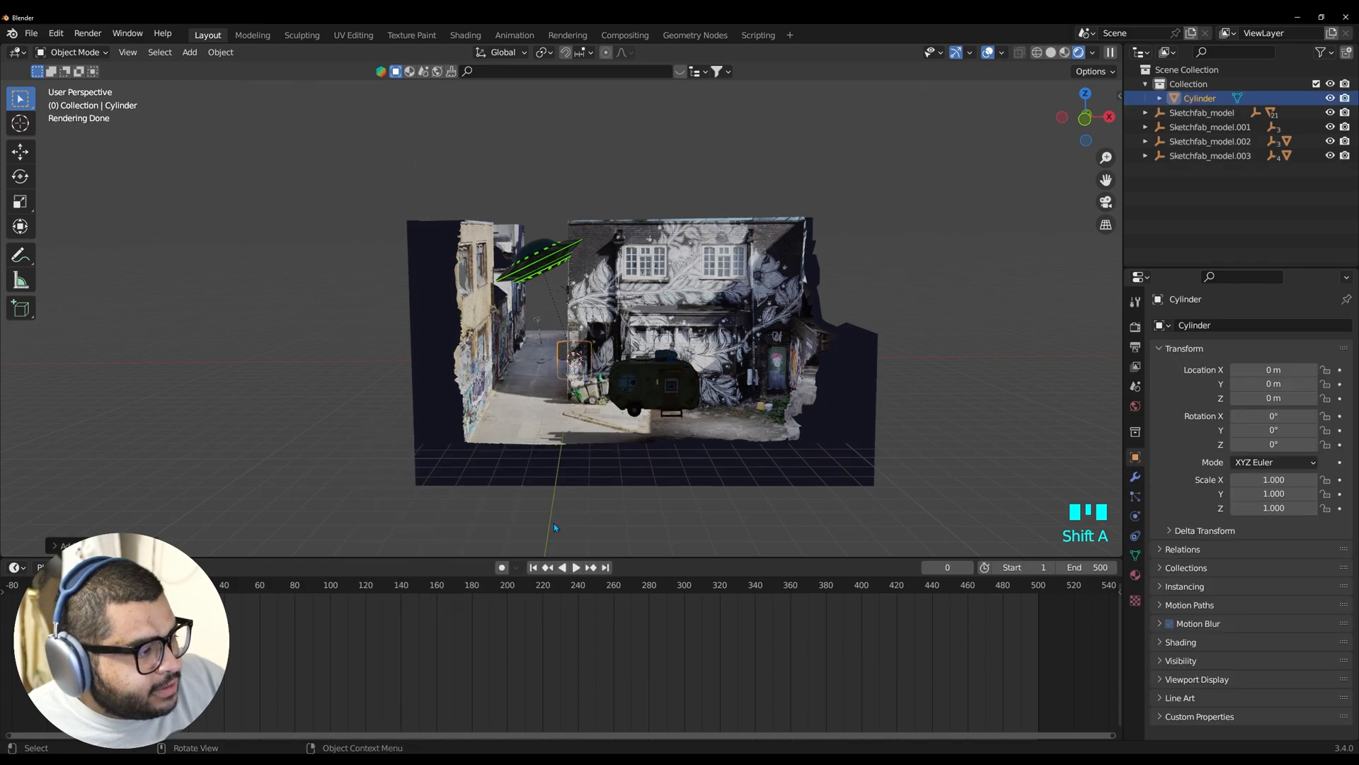
Position a cylinder beam rotated -25° on Y and scaled 3.45 on Z between the UFO and camper
key("g")
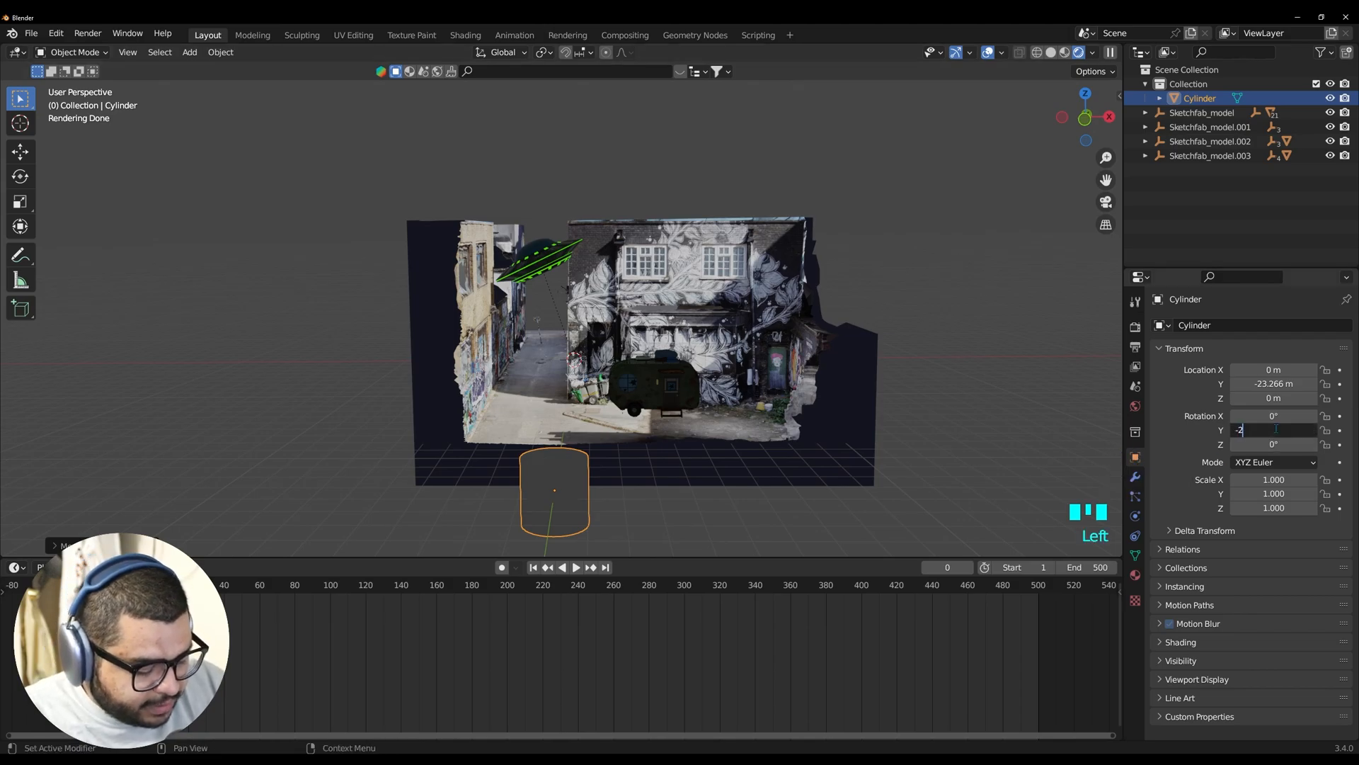
type("-25°")
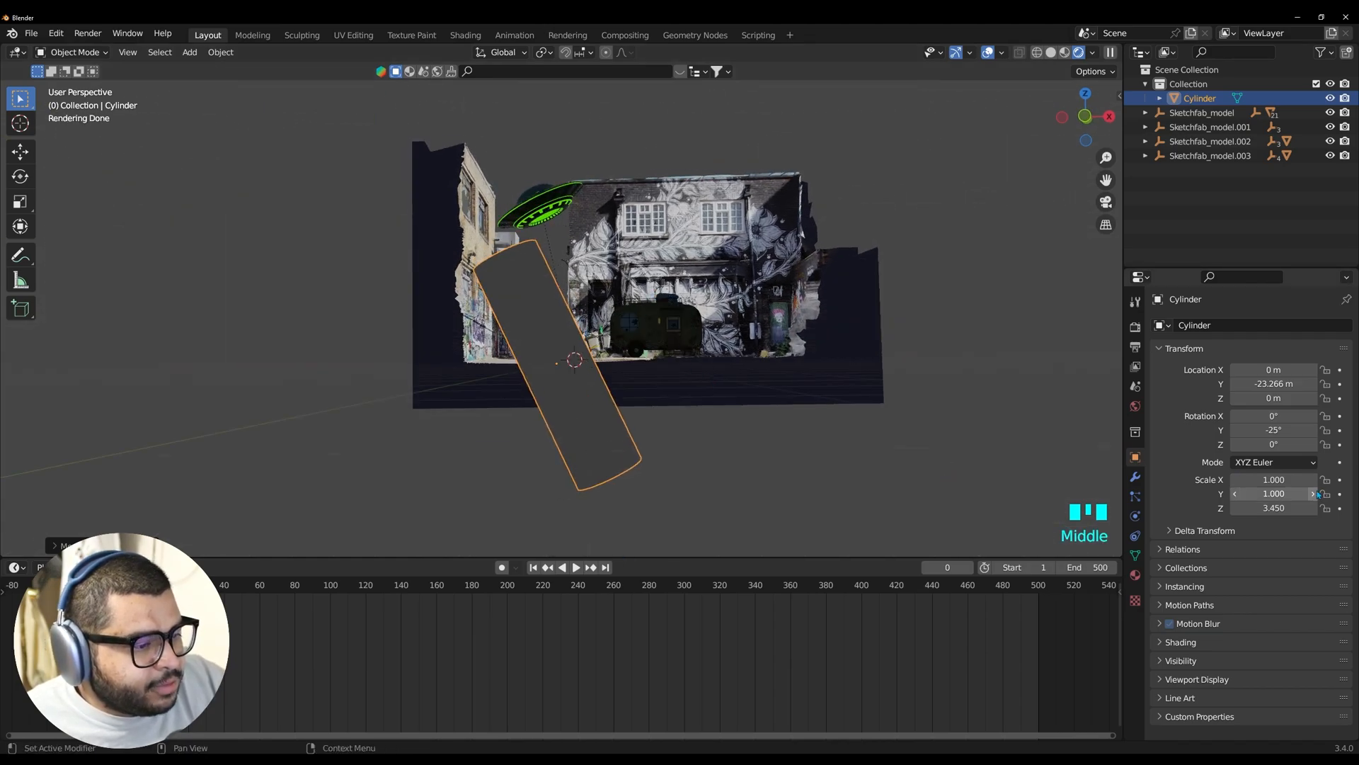
left_click(1273, 384)
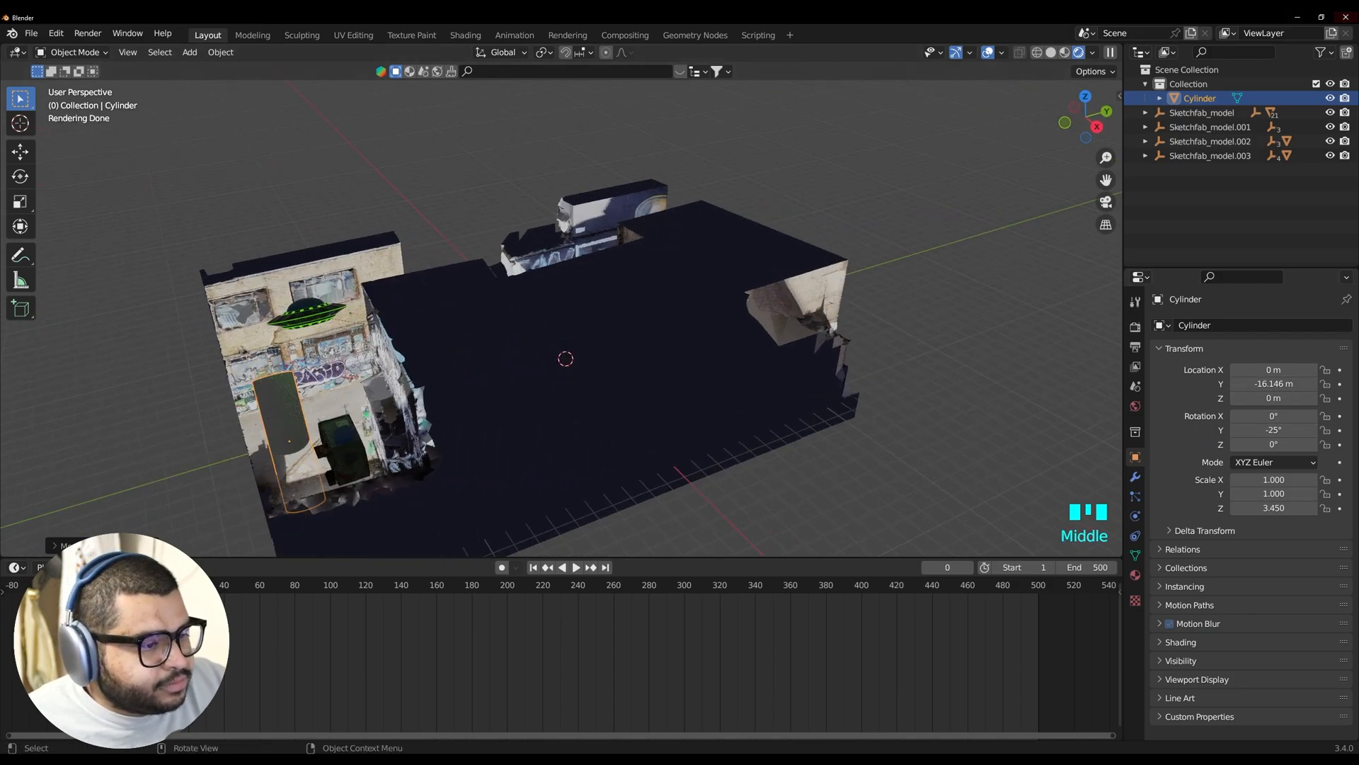
left_click(1272, 384)
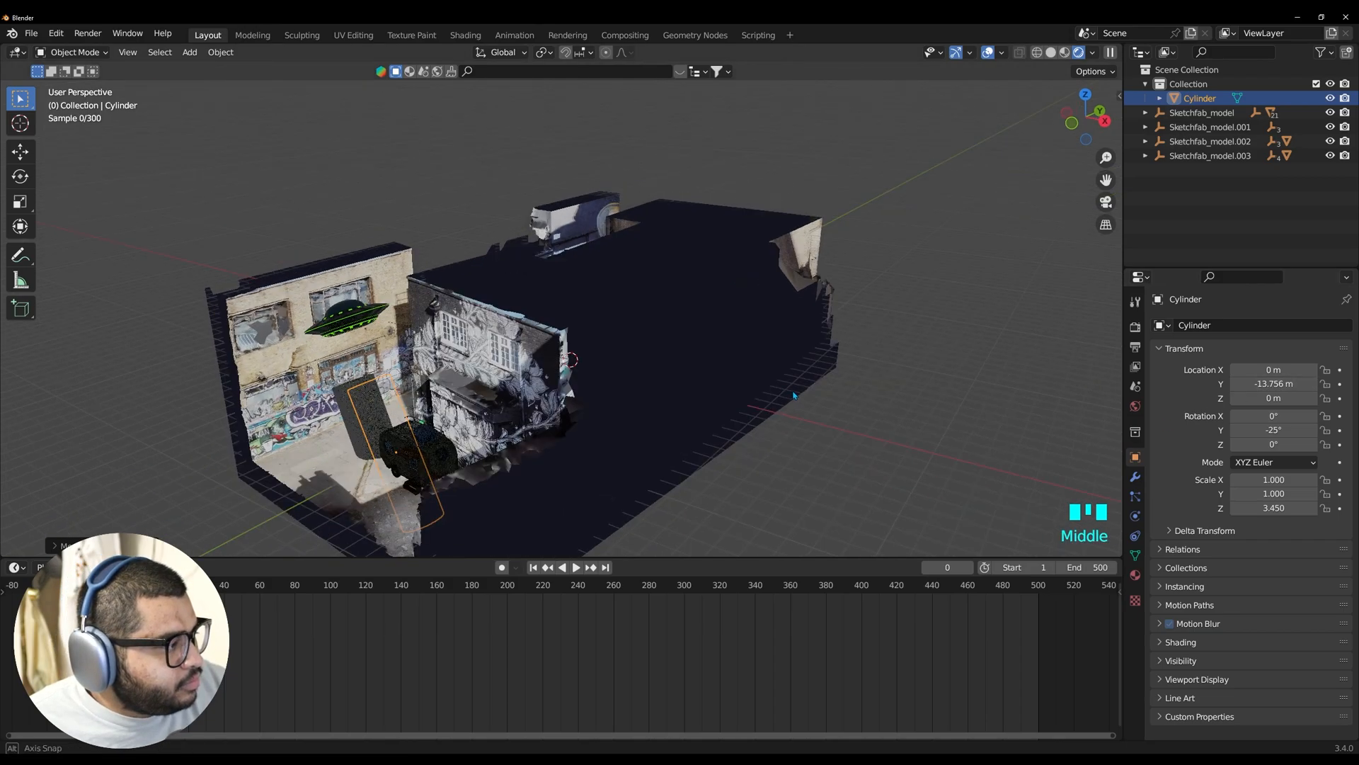
scroll("up", 3)
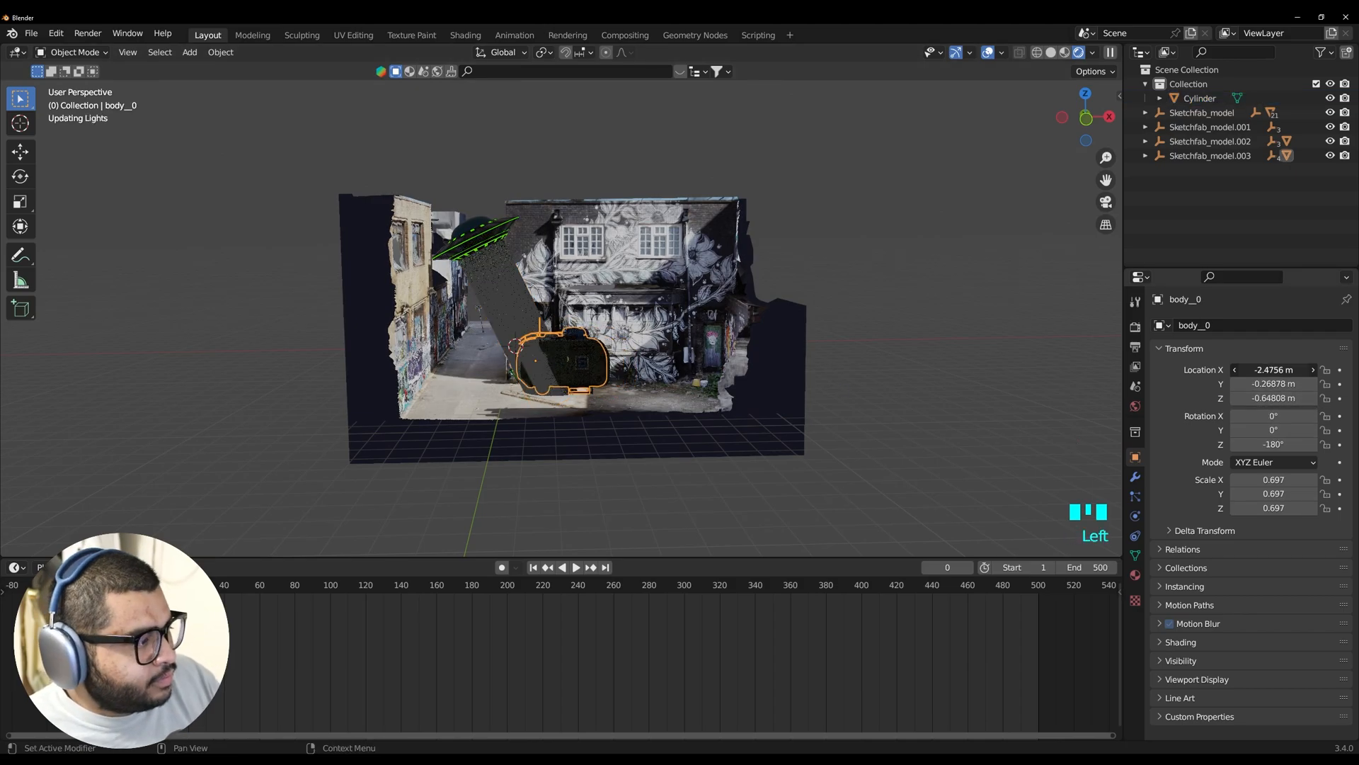
left_click(494, 277)
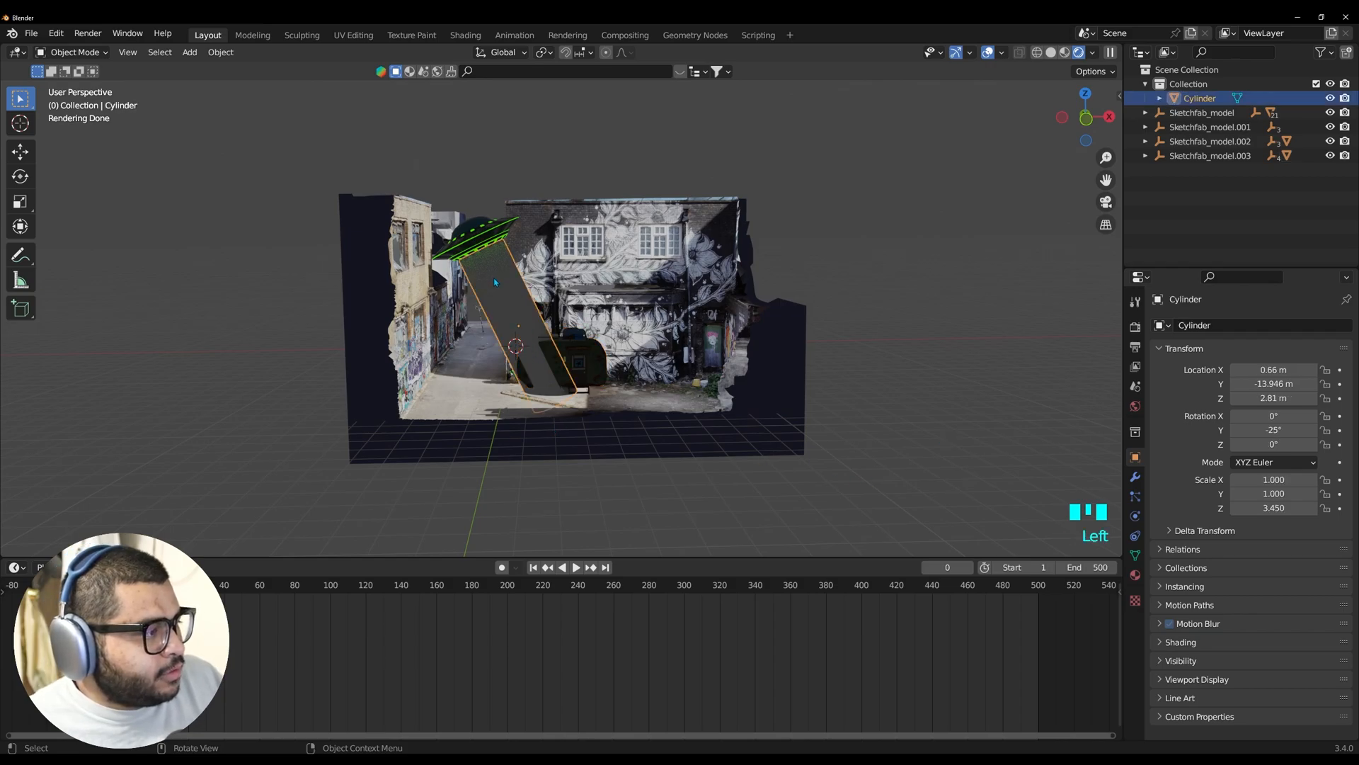
right_click(494, 280)
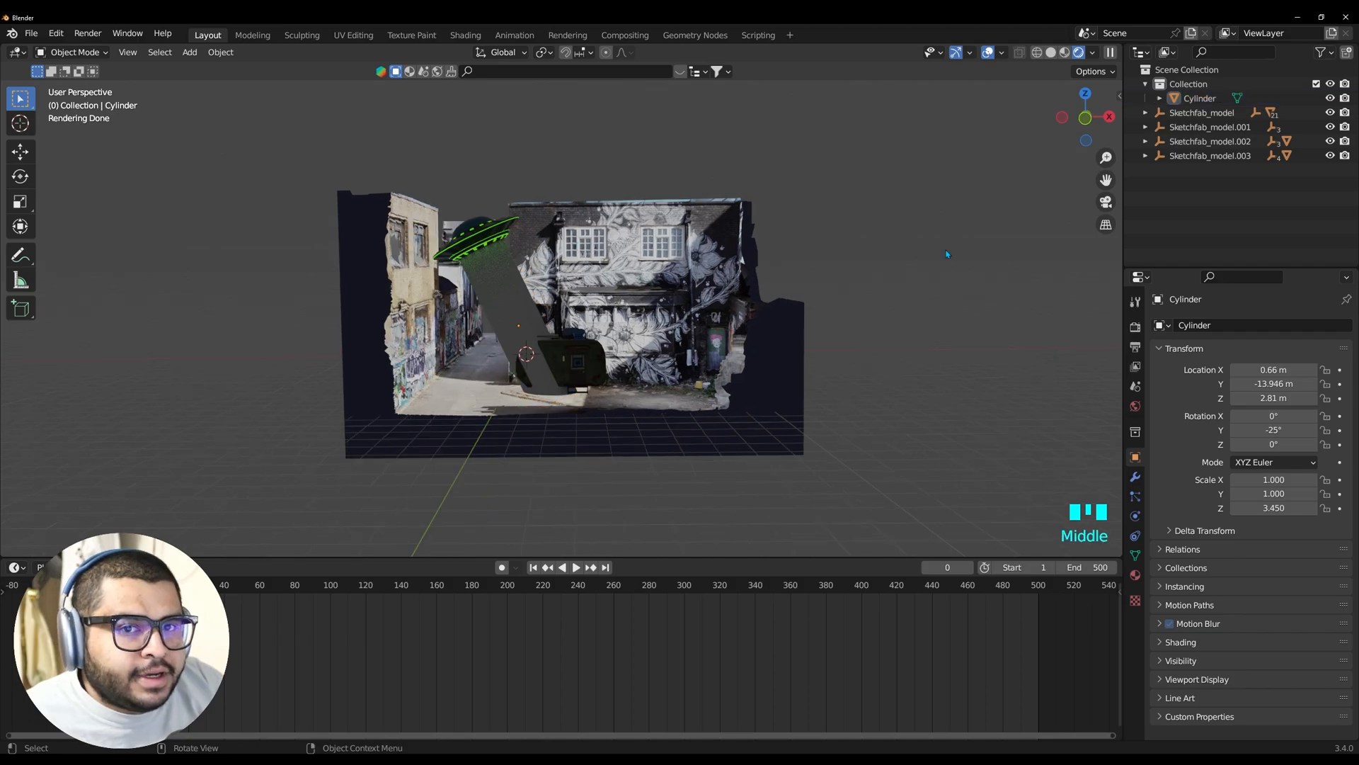
mouse_move(485, 289)
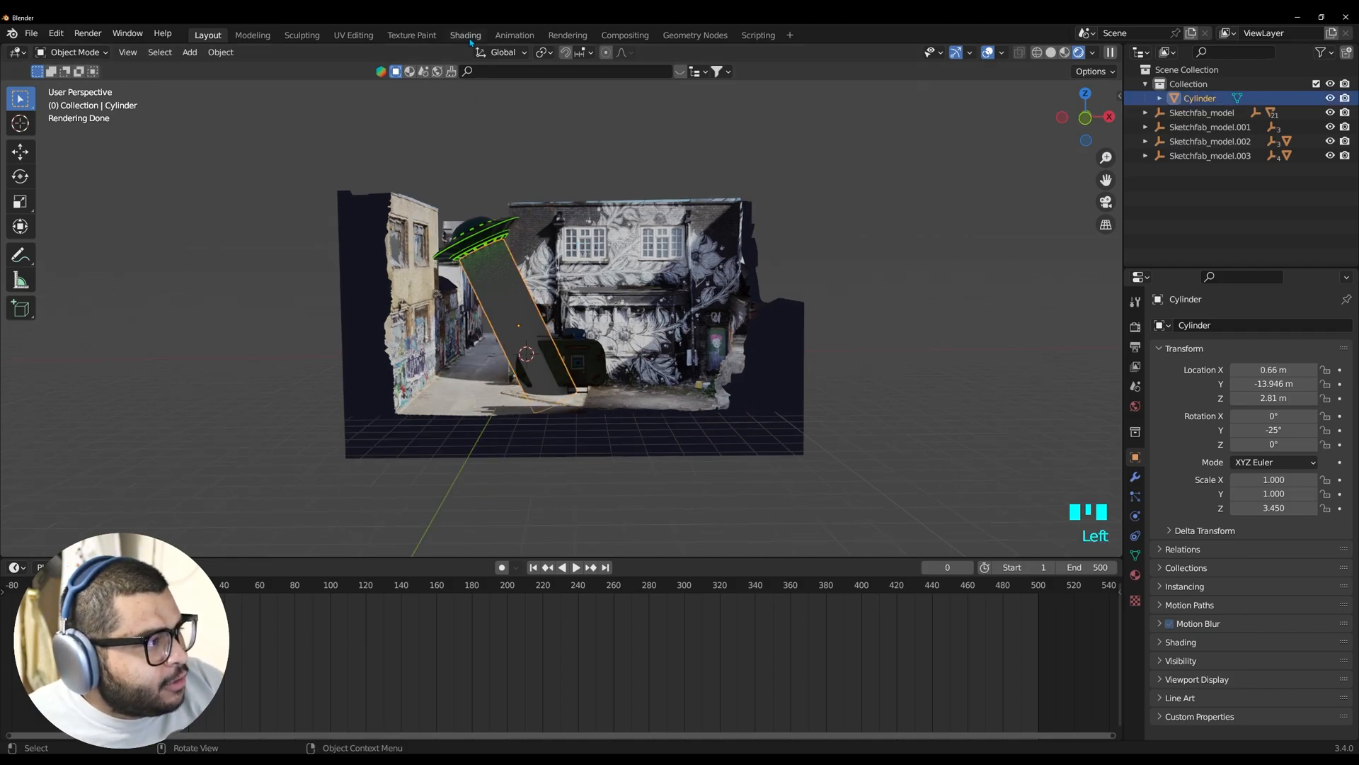
Create a new beam material with Texture Coordinate and Mapping nodes in the node tree
left_click(464, 34)
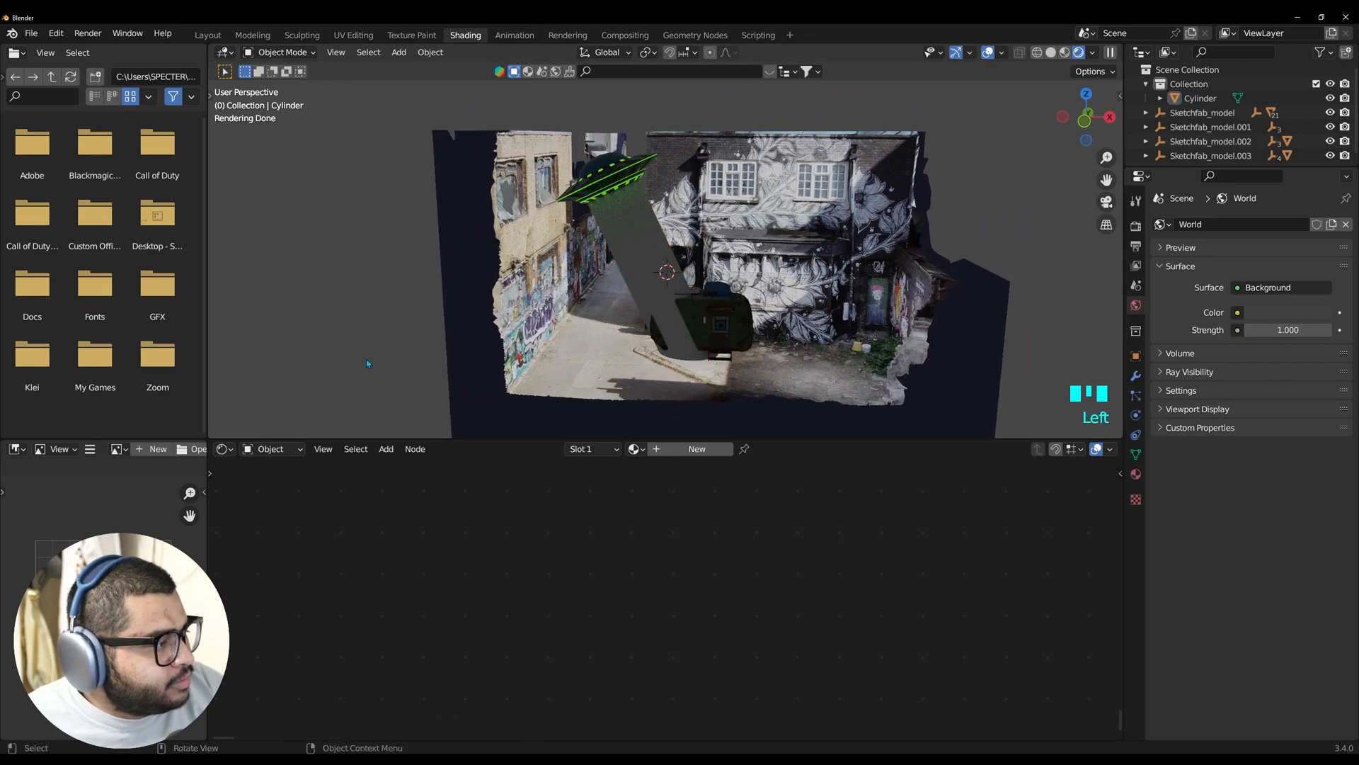
mouse_move(276, 453)
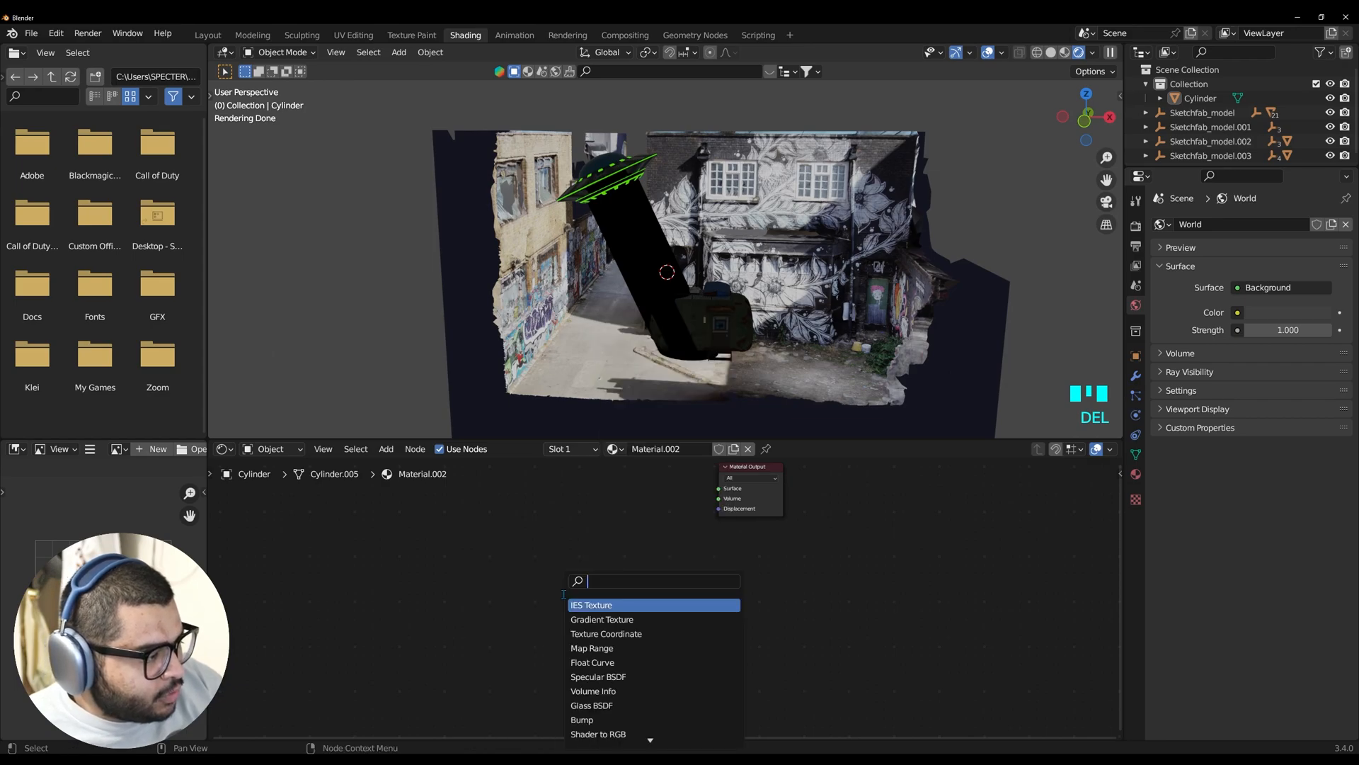
type("tex")
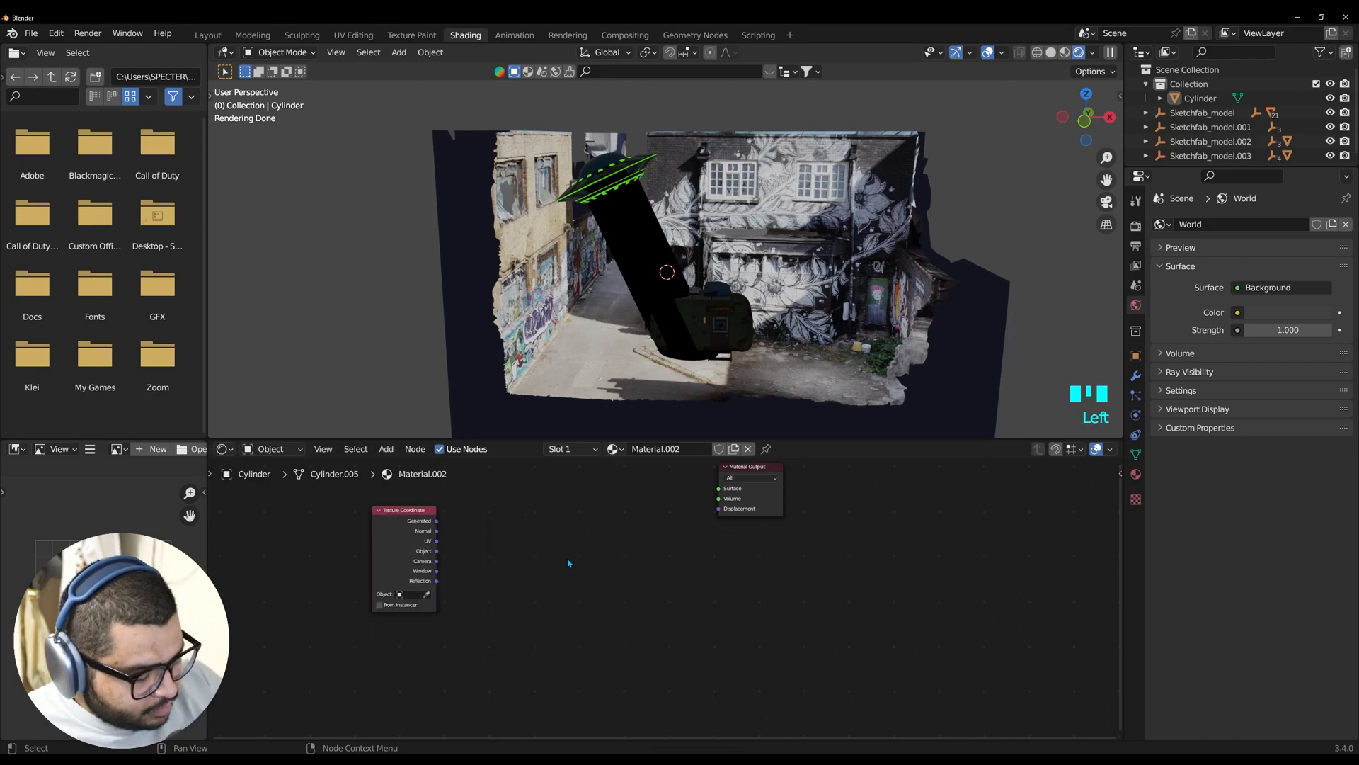
type("ma")
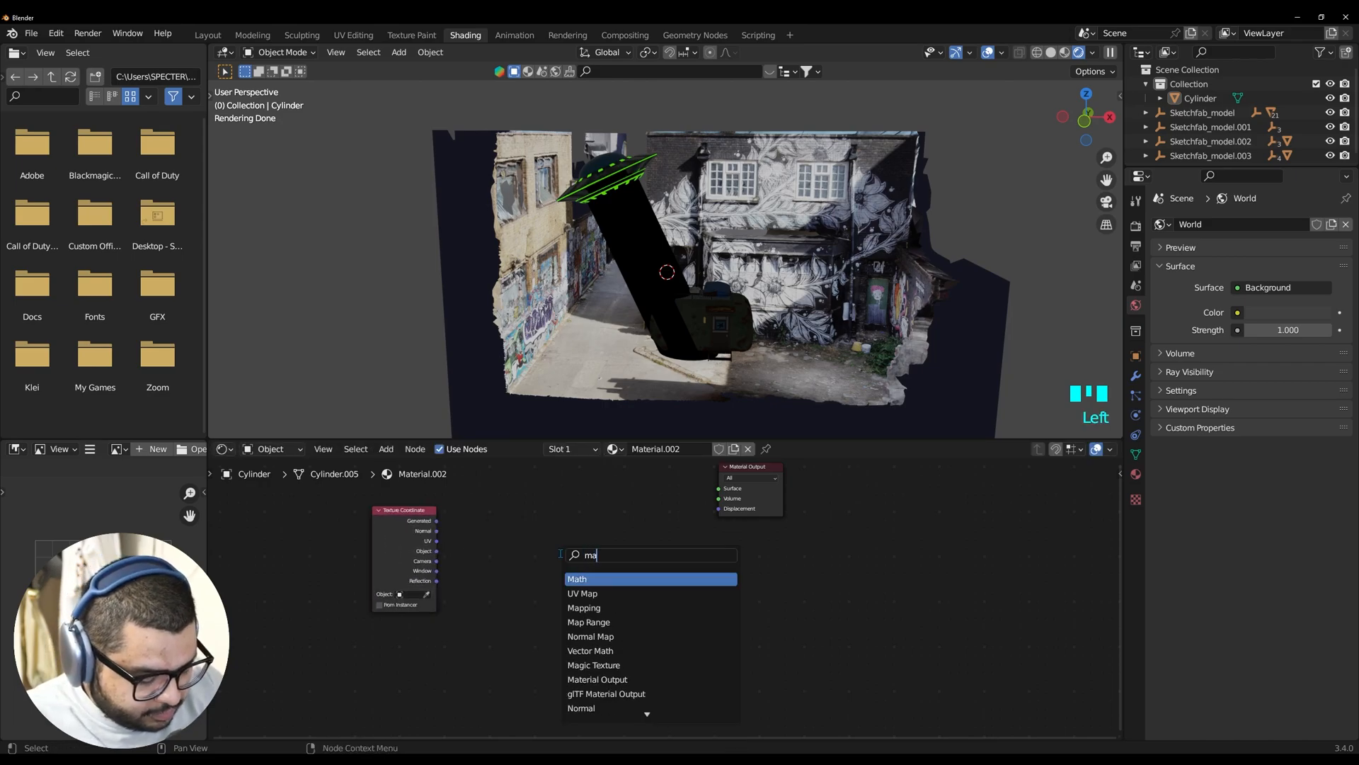
left_click(583, 607)
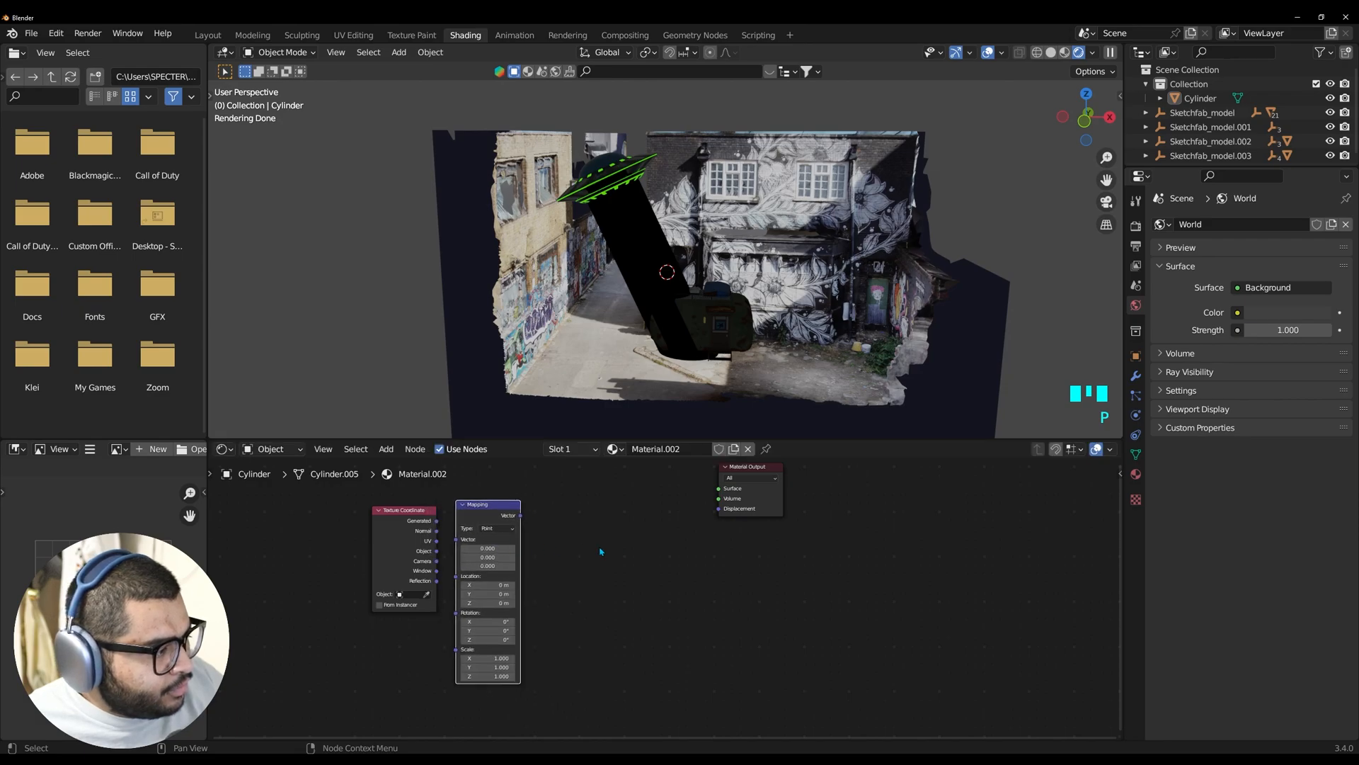
left_click(599, 550)
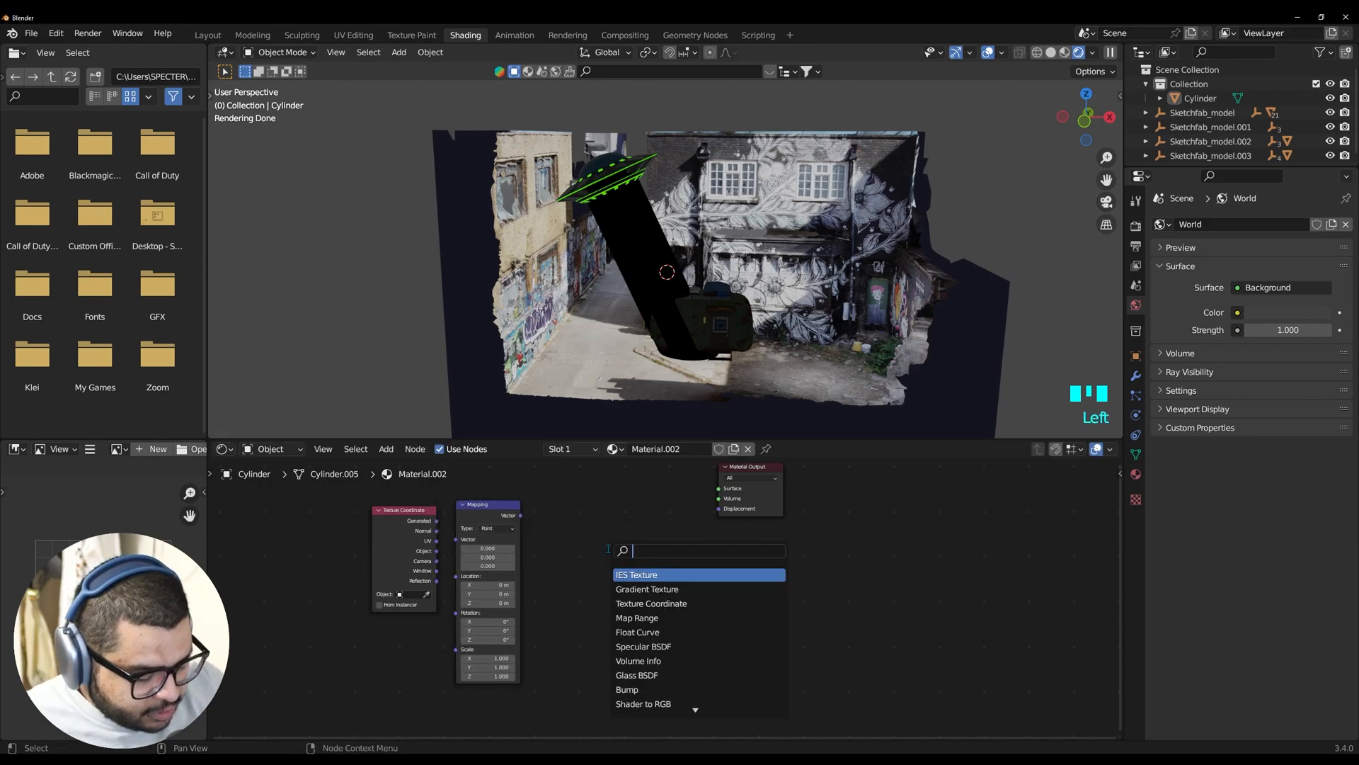
Add Gradient Texture, ColorRamp and Emission nodes to the beam material
type("gradia")
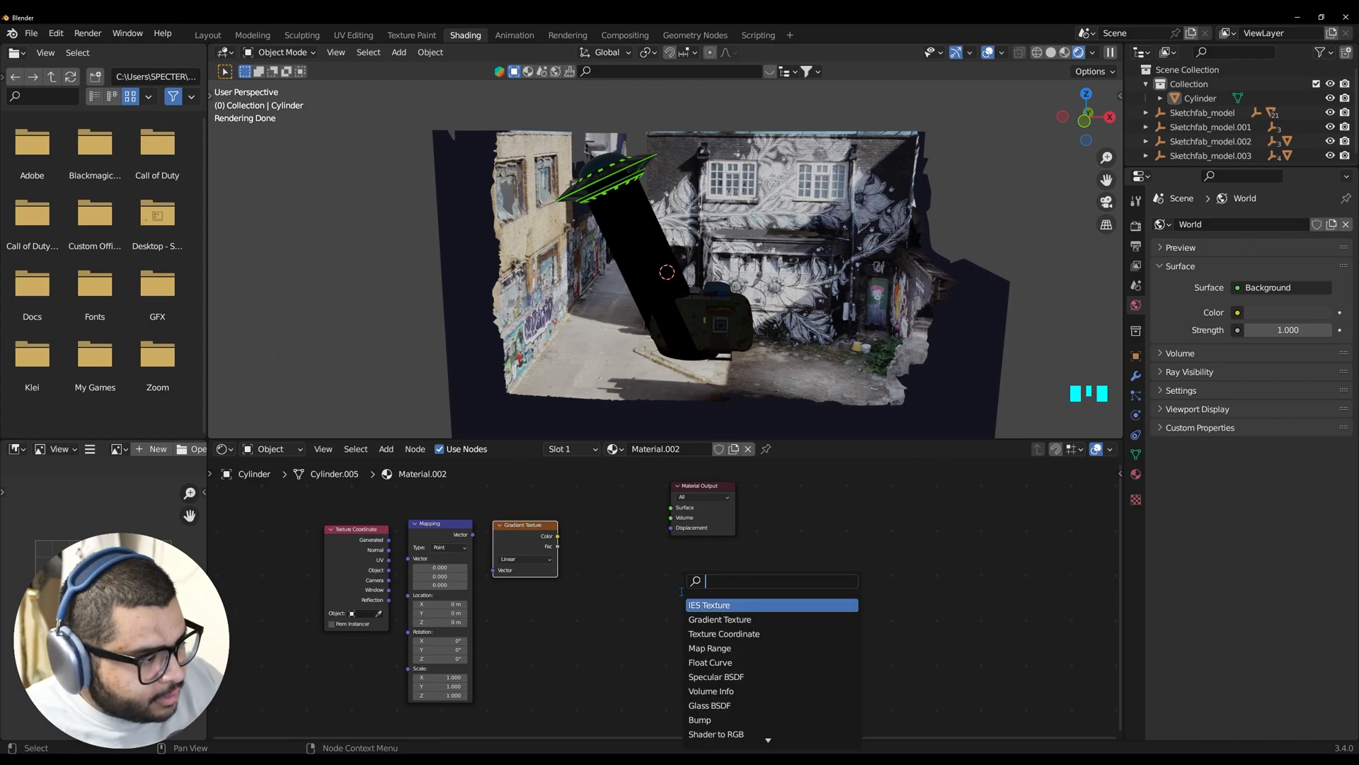
type("color")
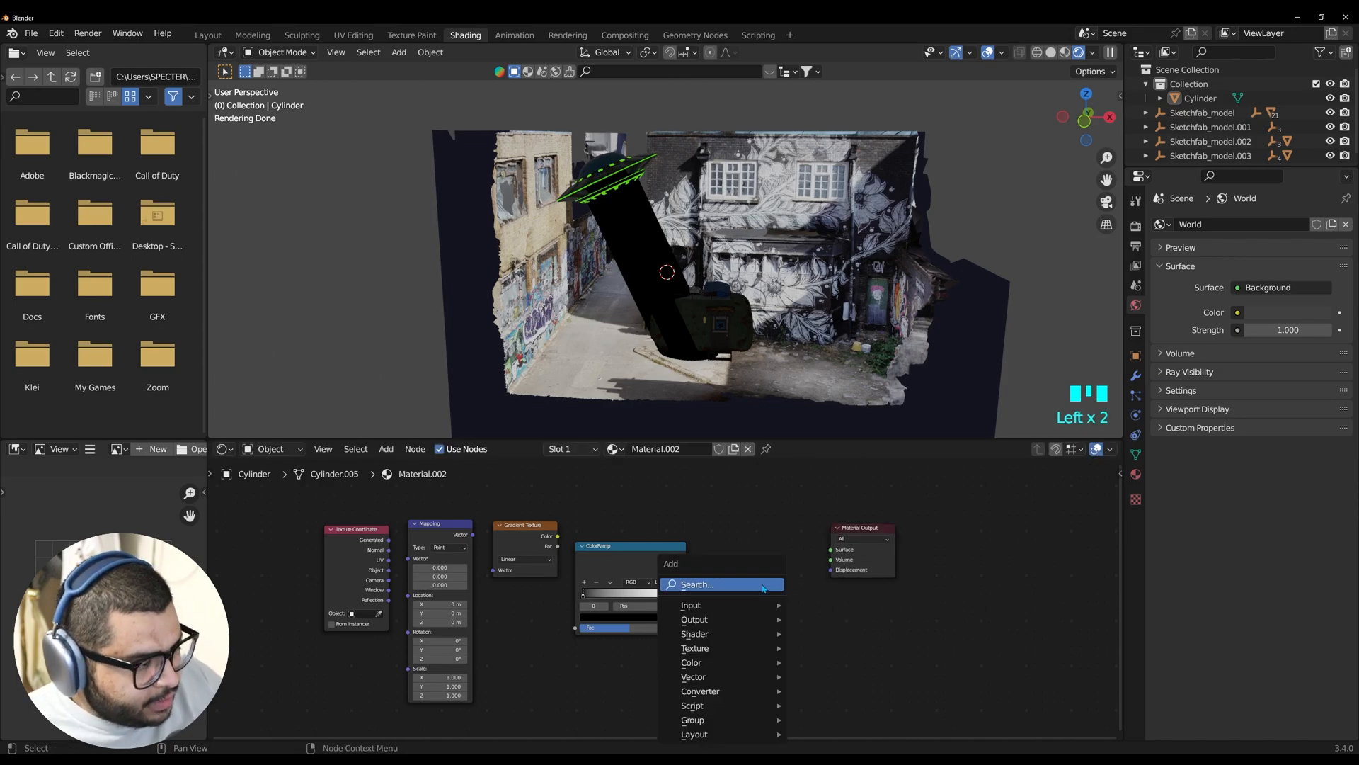
type("emi")
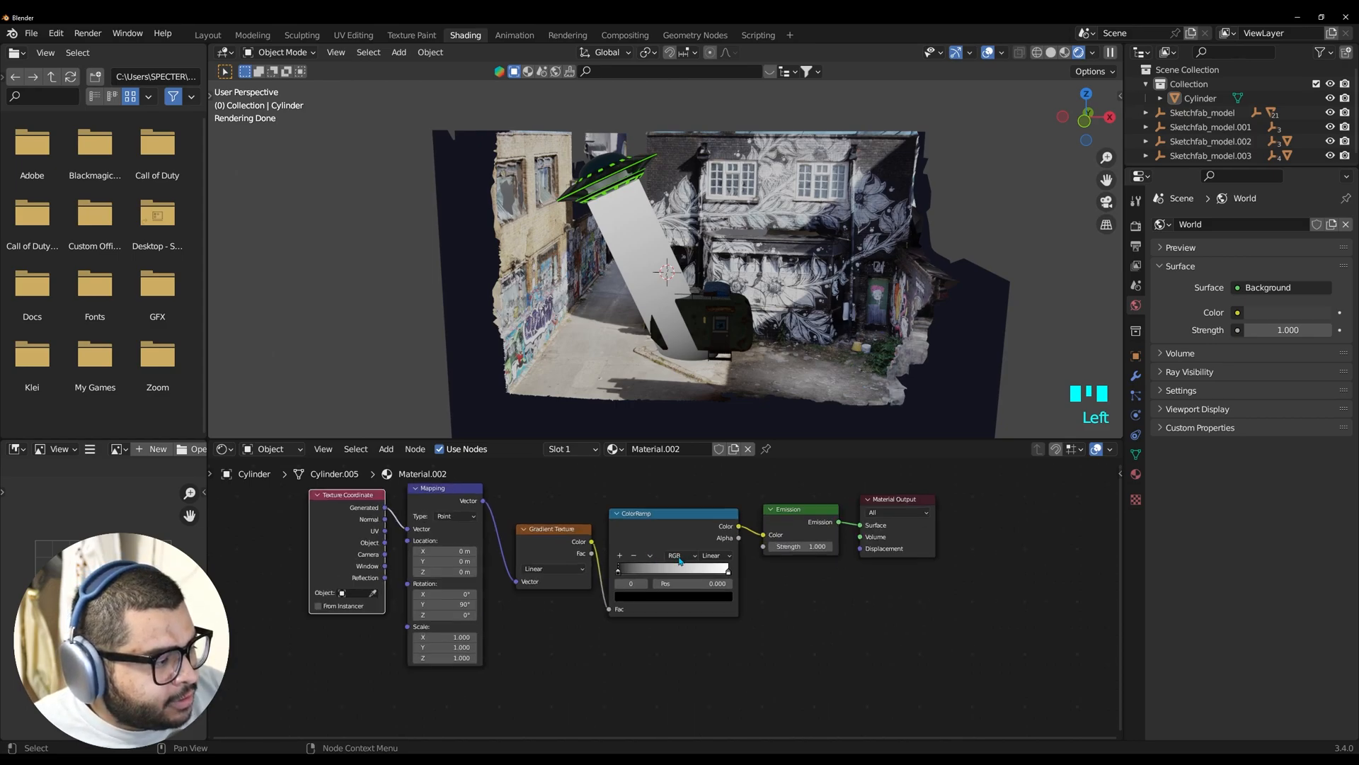
Set the colour ramp to Ease interpolation with blue and green stop colours for the beam
left_click(719, 548)
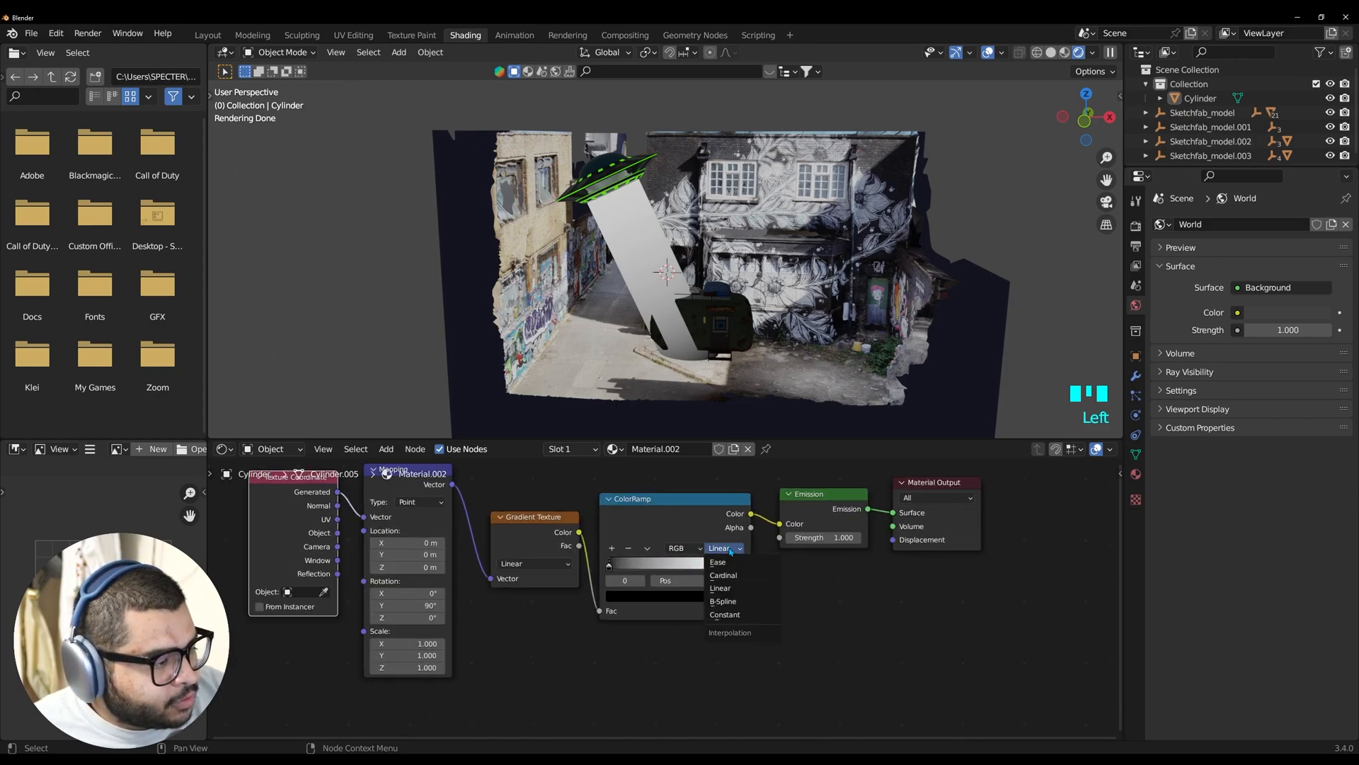
left_click(716, 562)
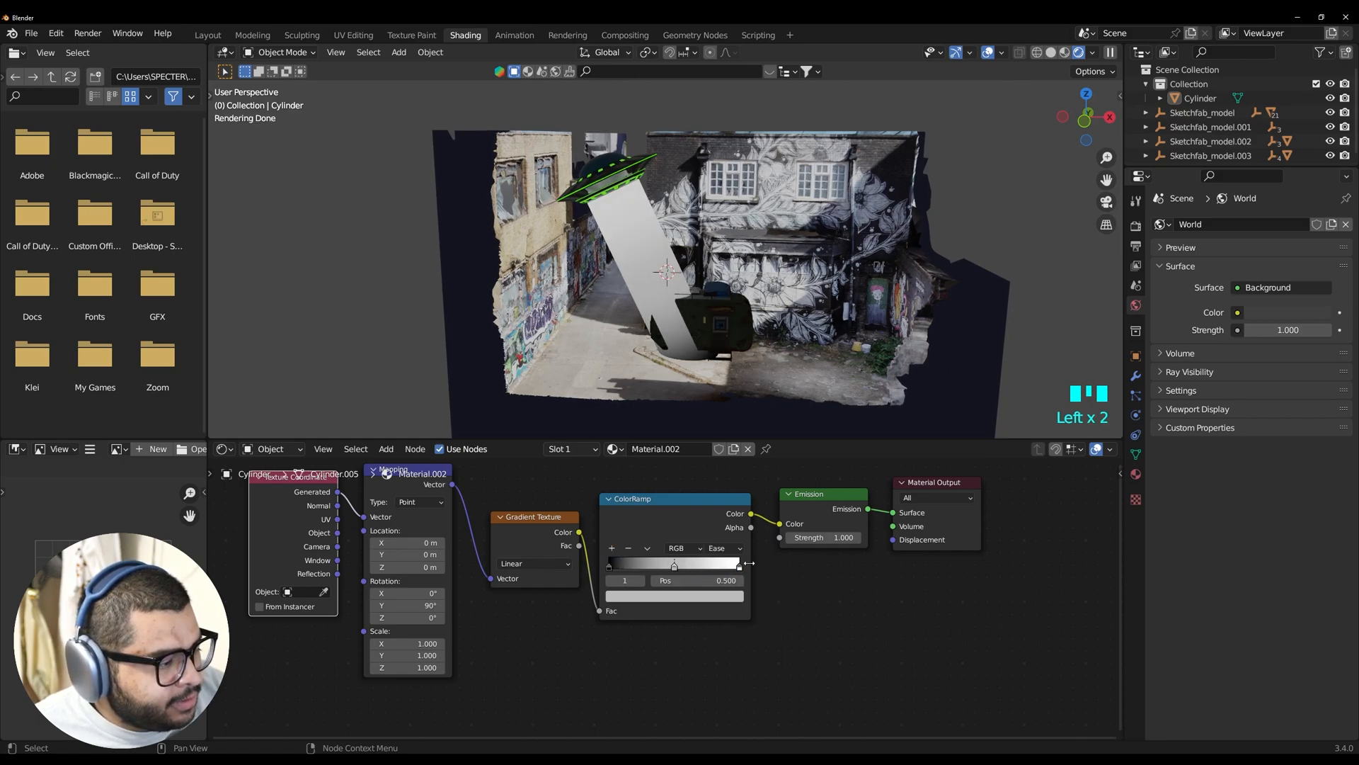
left_click(738, 565)
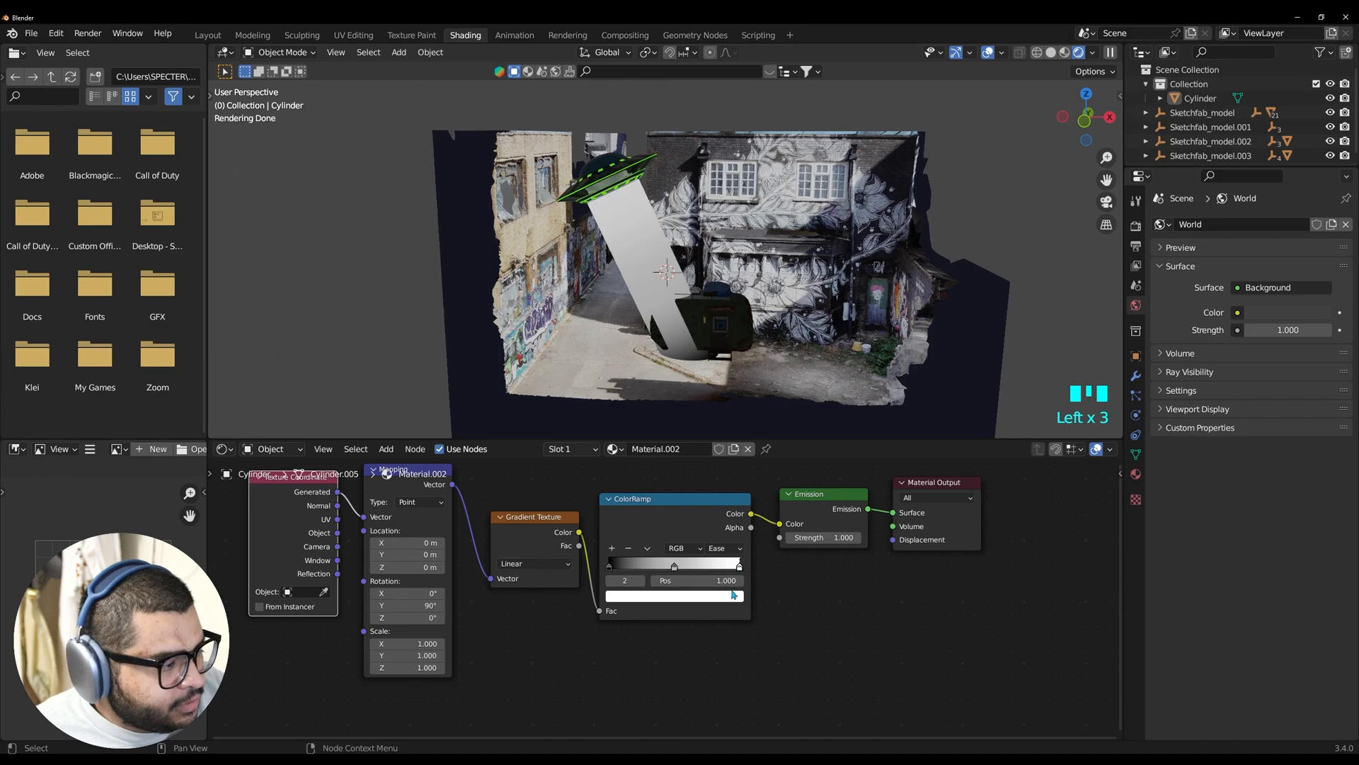
left_click(674, 596)
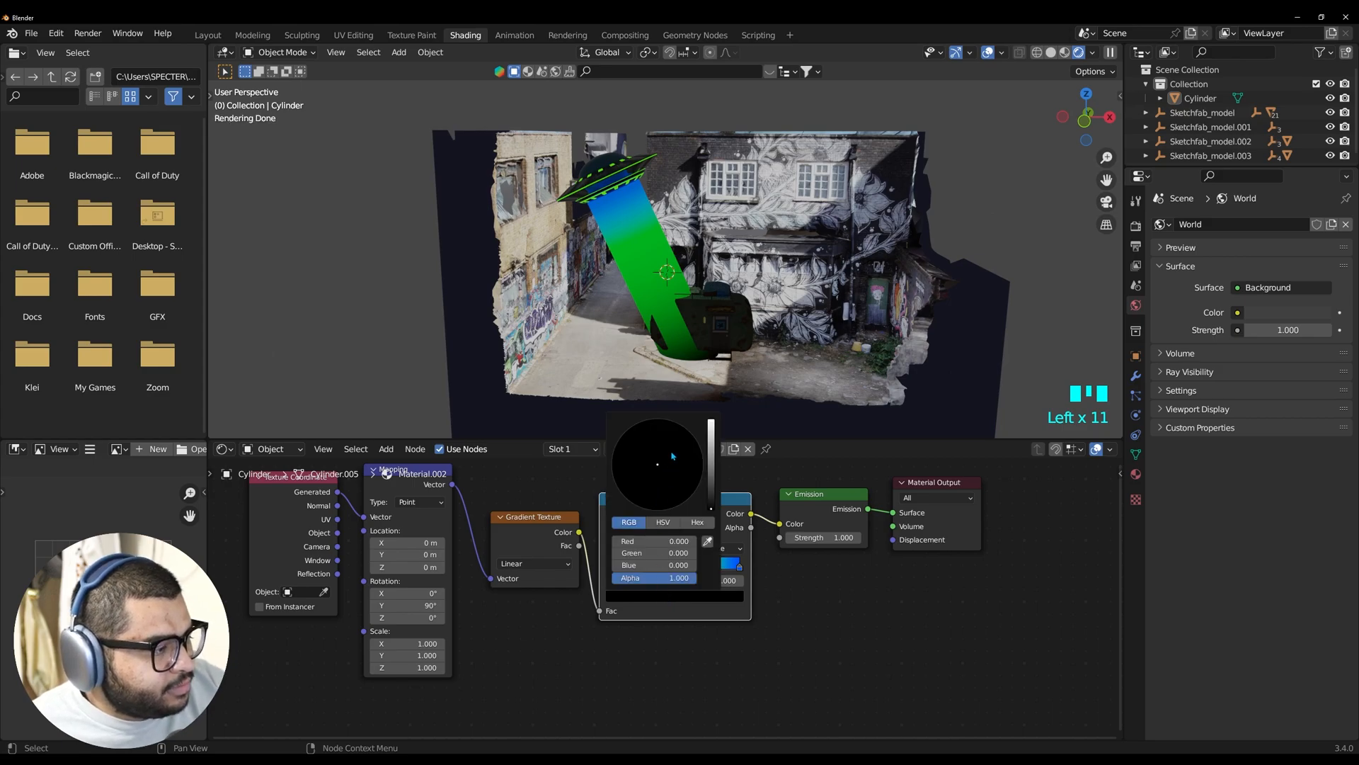
left_click(657, 465)
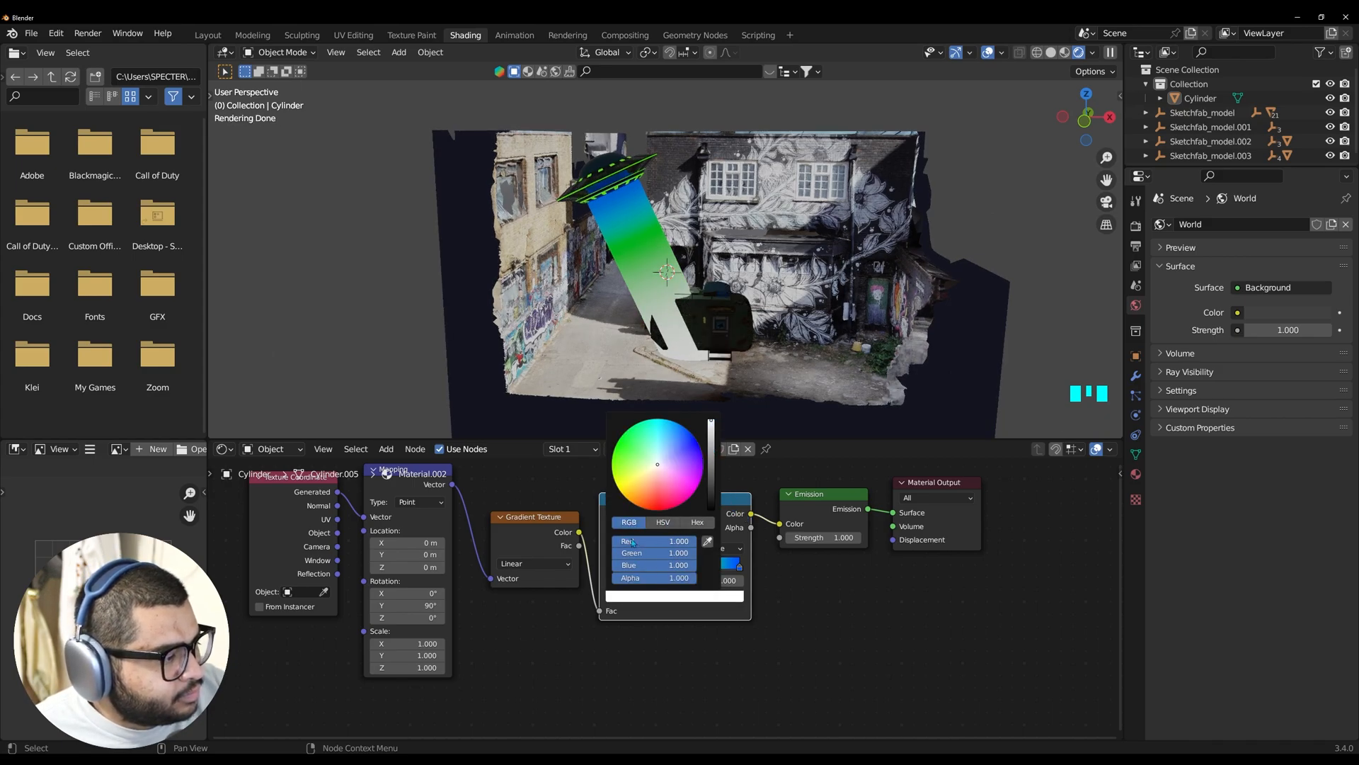
left_click(655, 464)
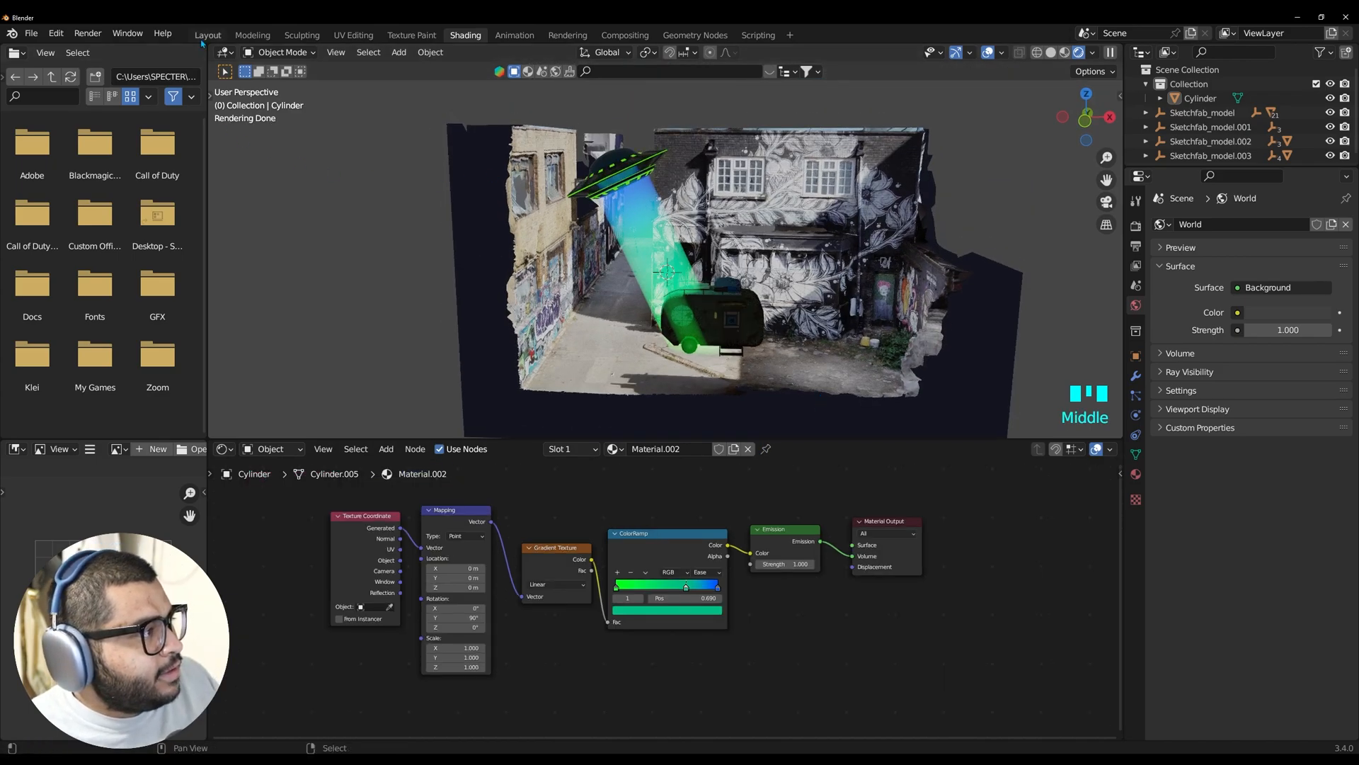
Add a Sun light, move it high above the alley and raise its strength to 15
left_click(207, 34)
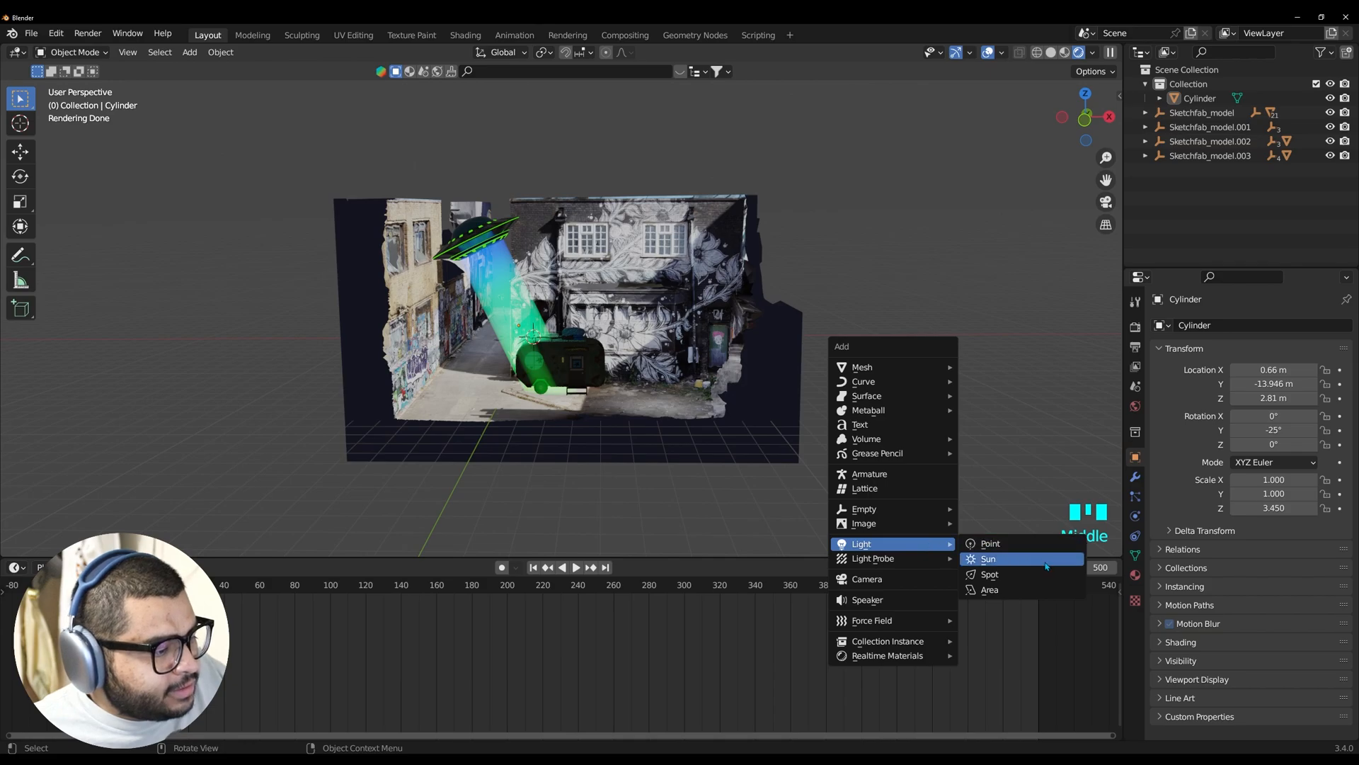
left_click(988, 558)
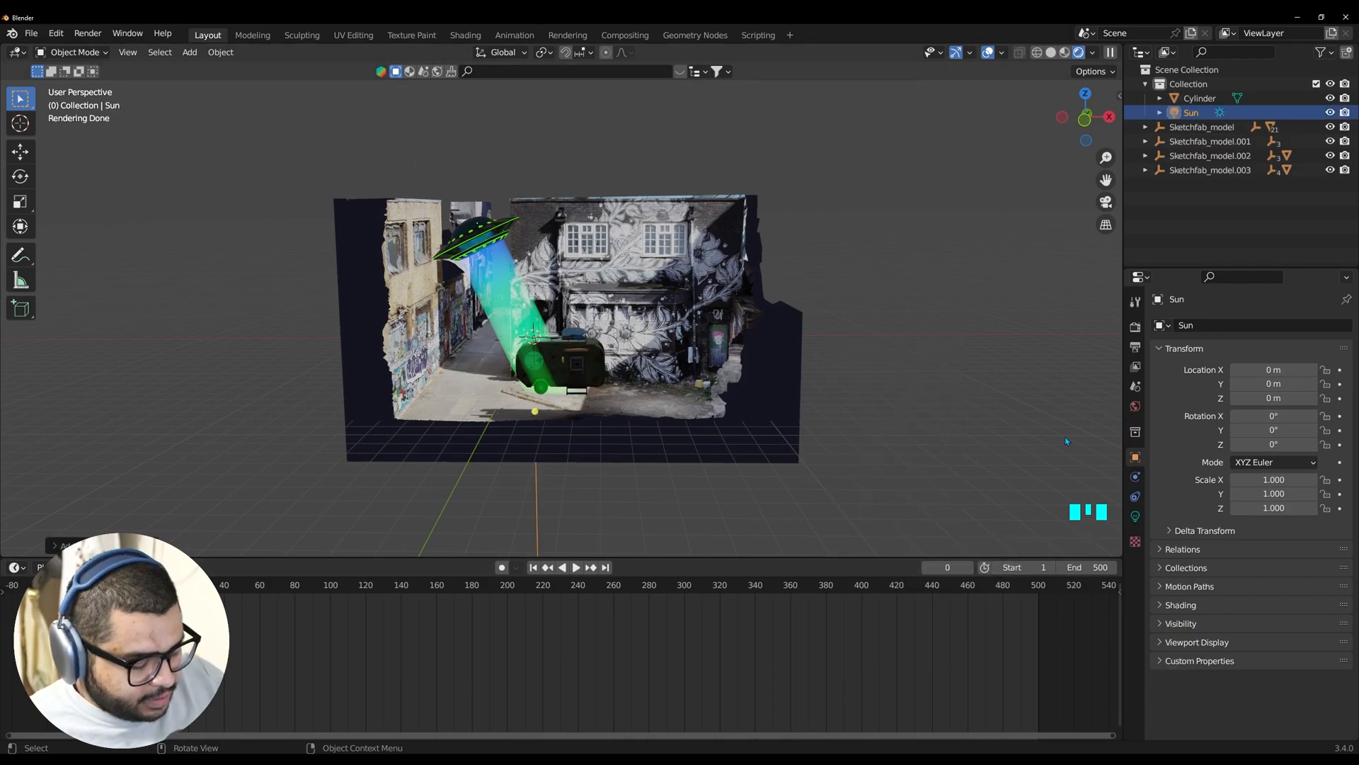
key("g")
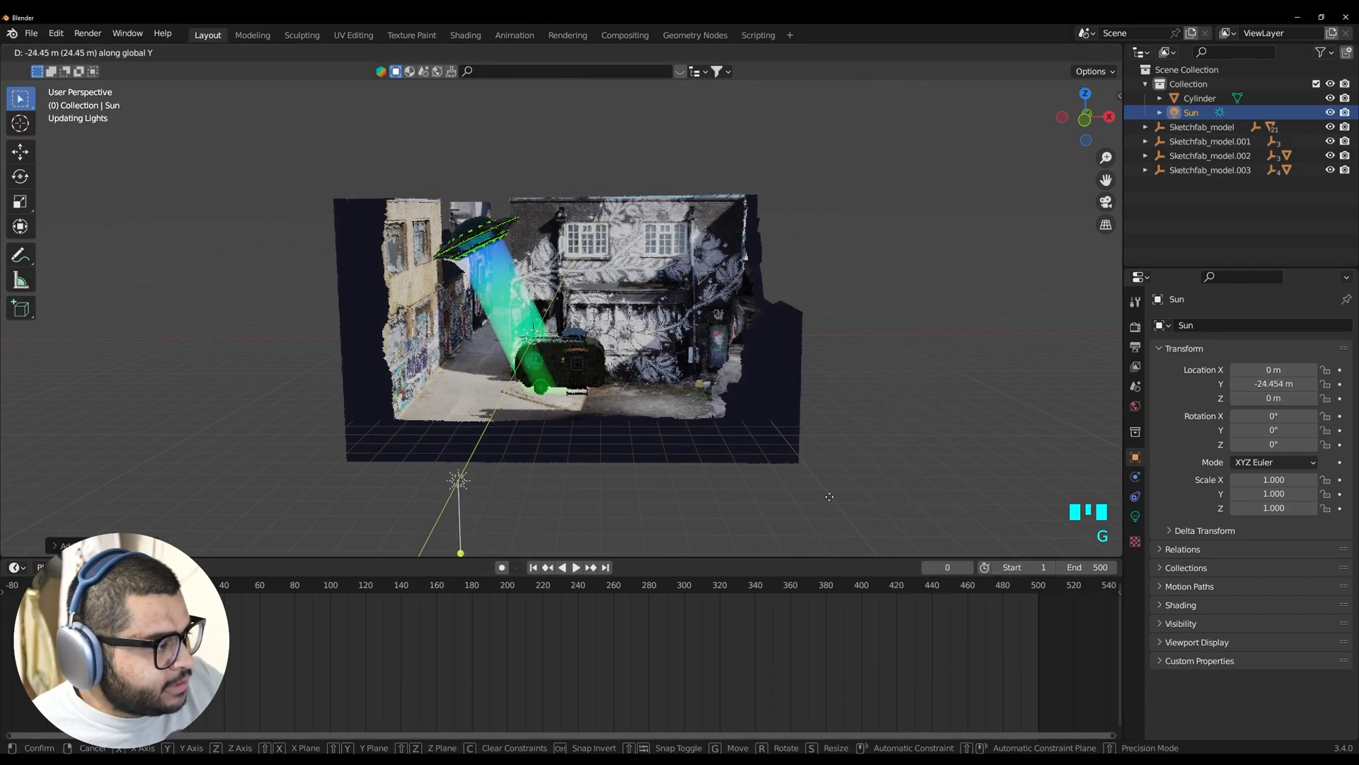
key("z")
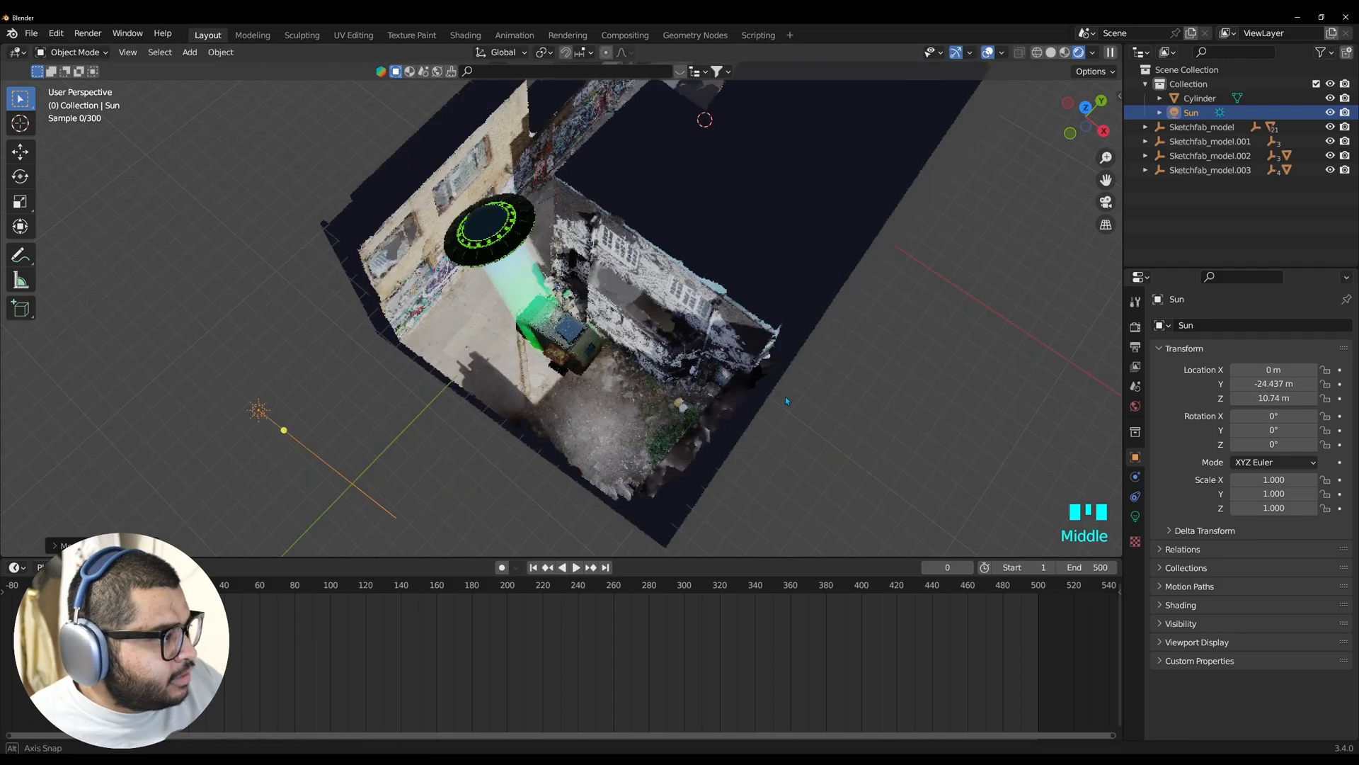
key("g")
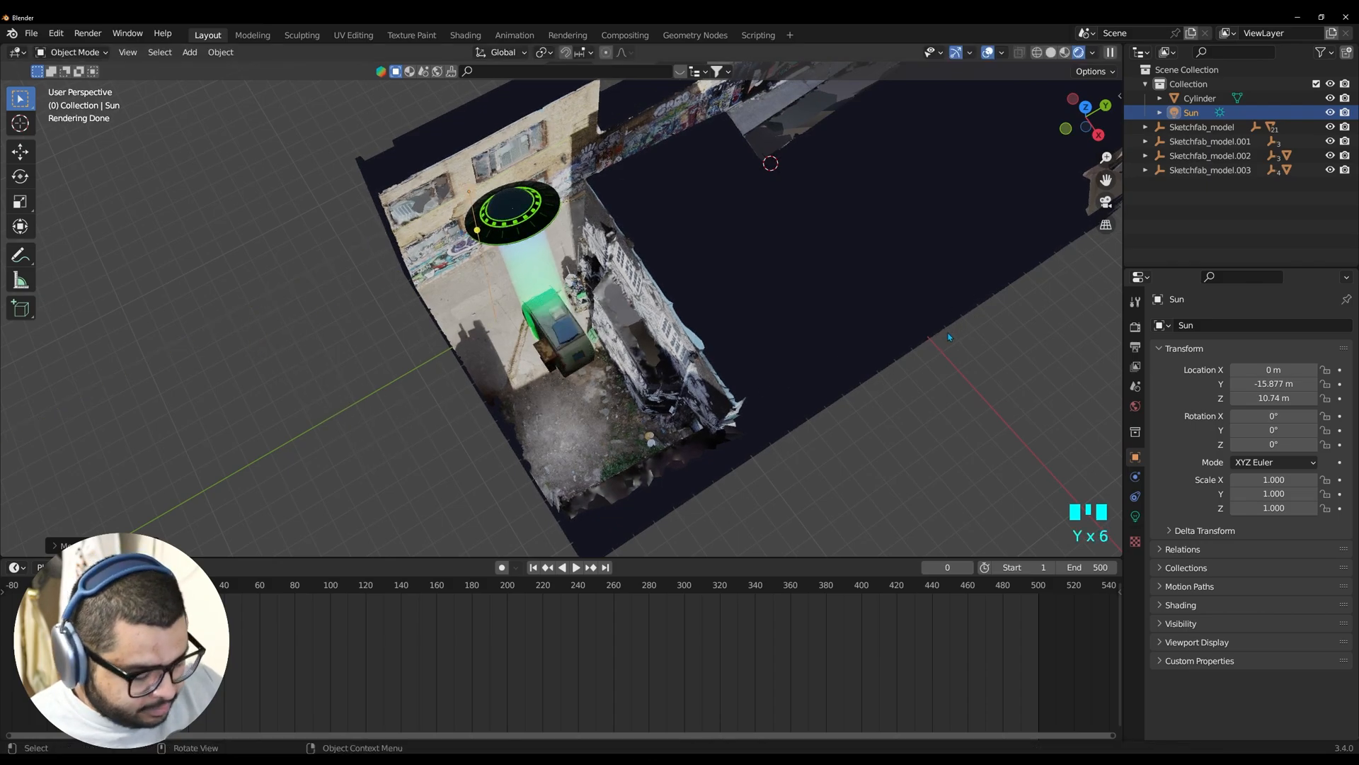
key("g")
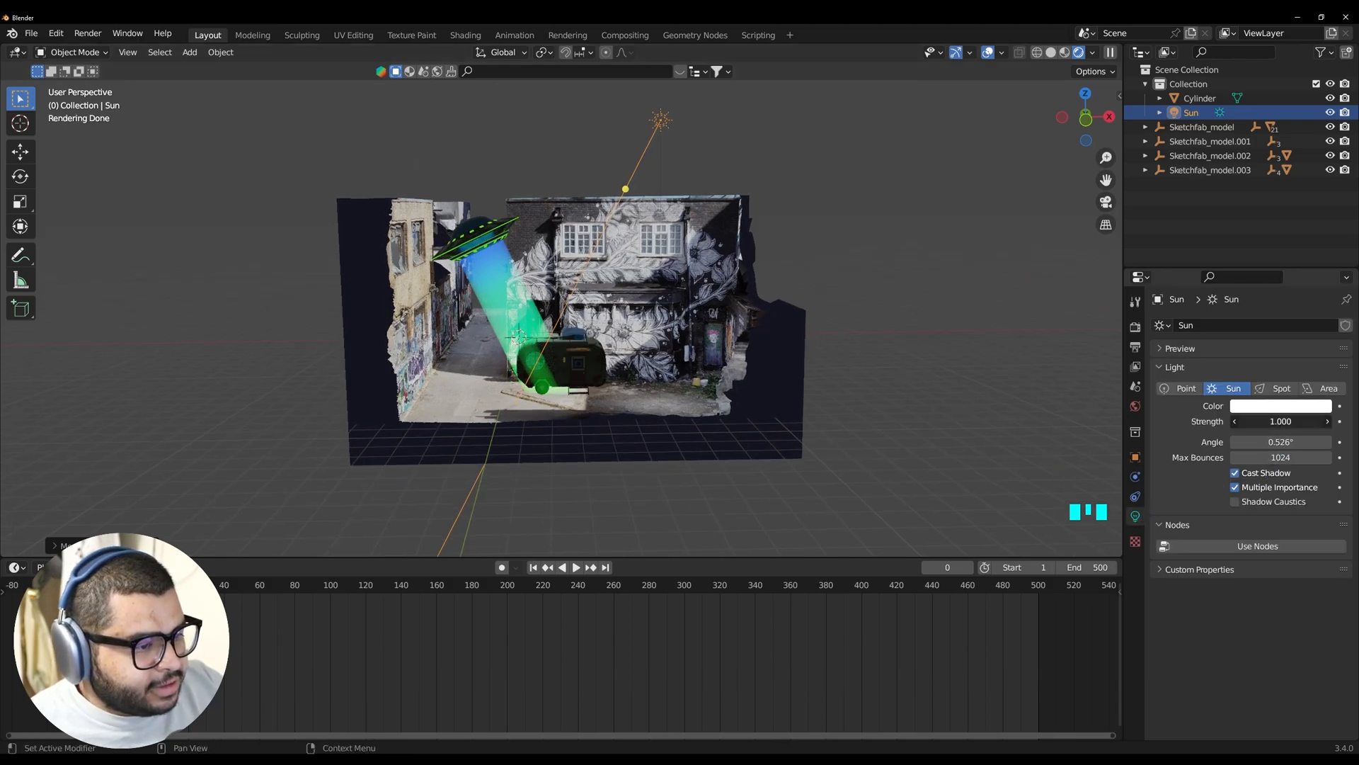
double_click(1280, 422)
type("15.000")
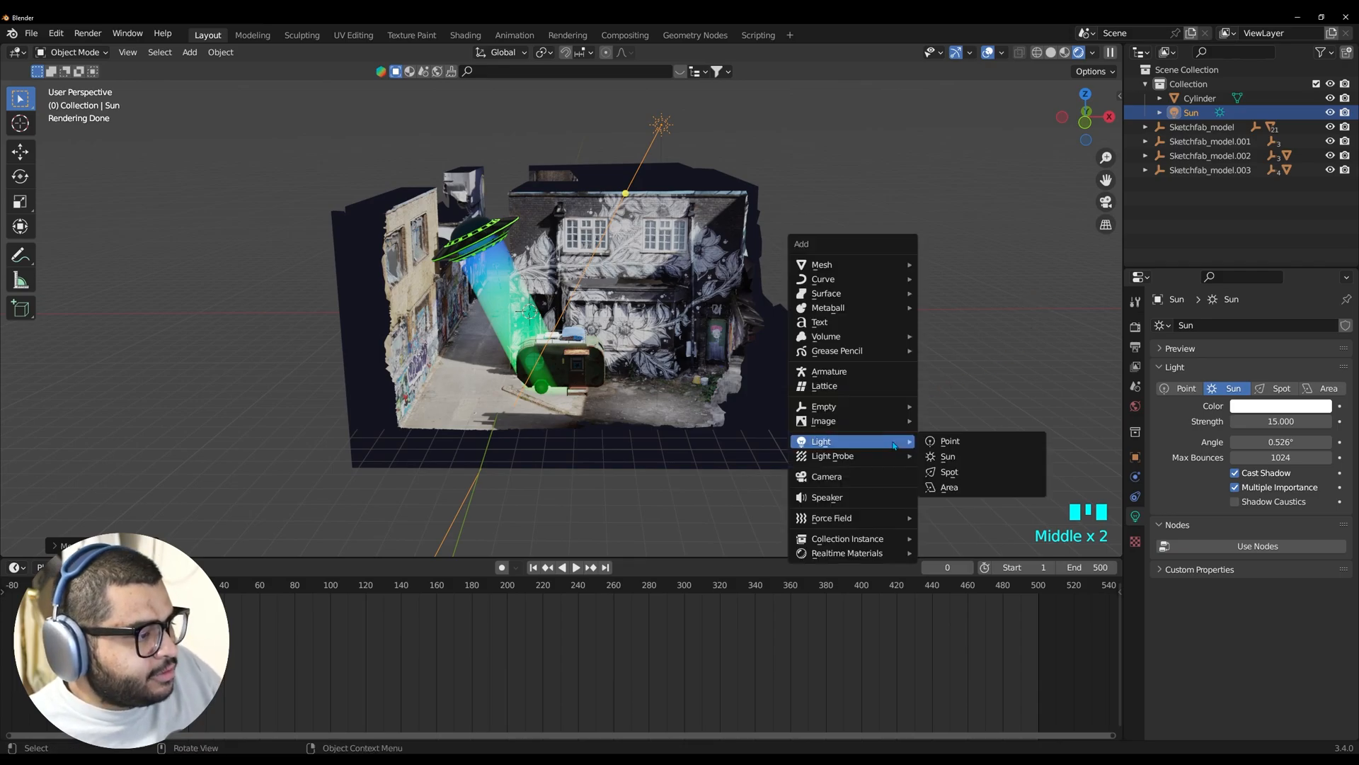
left_click(825, 476)
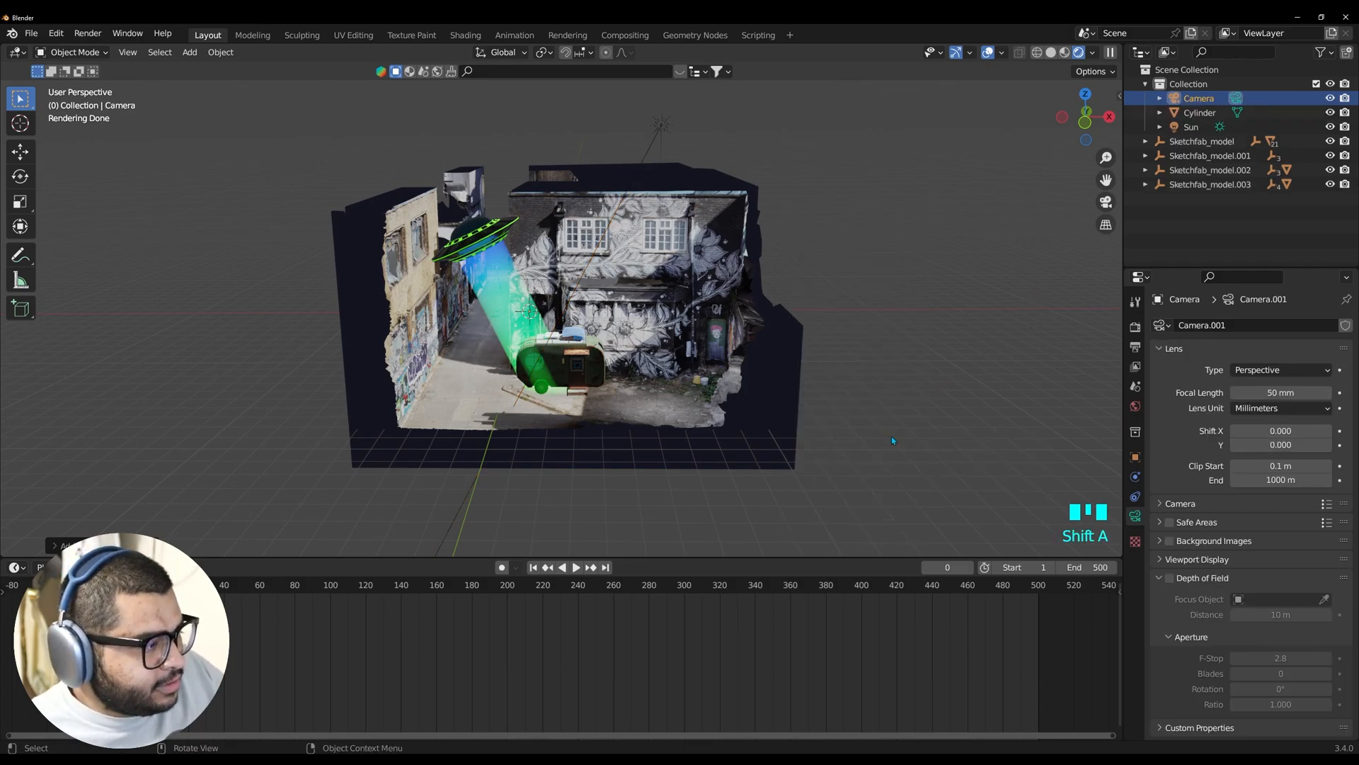
key("g")
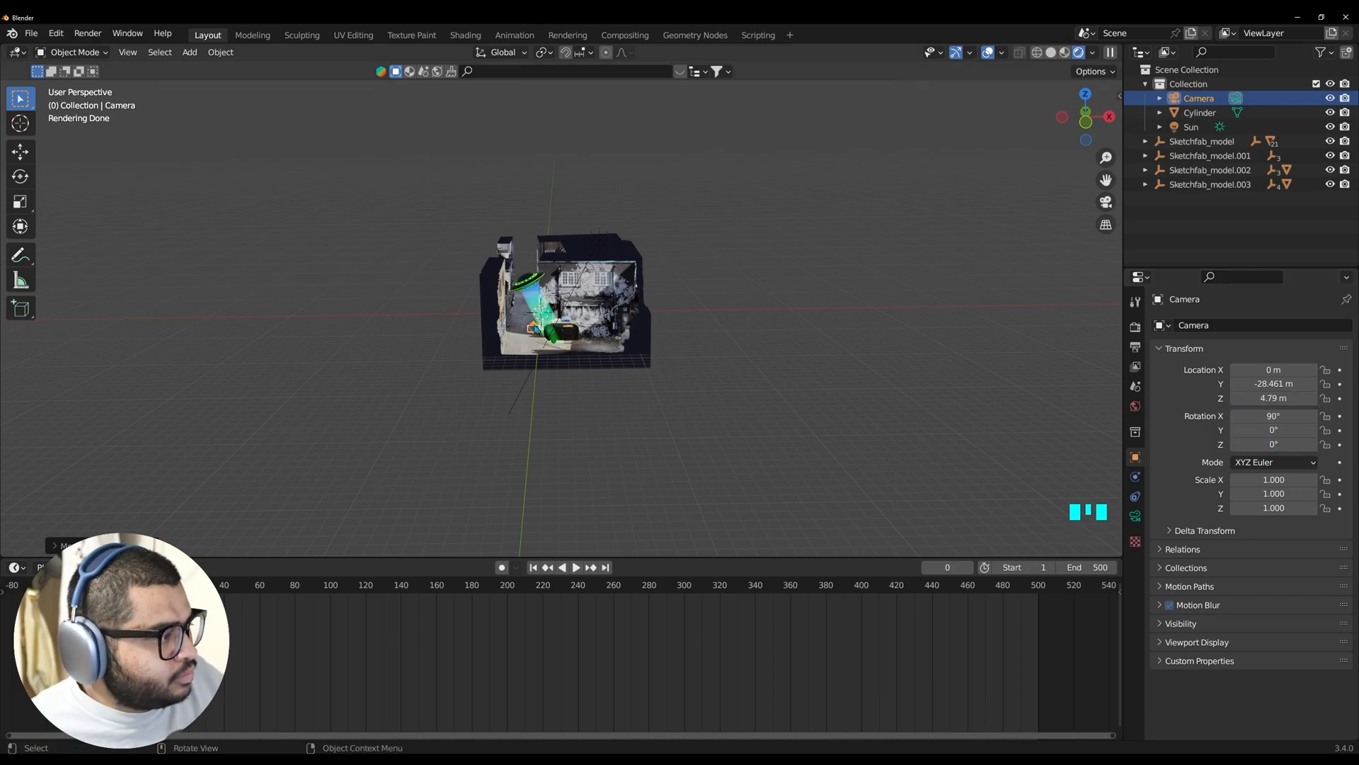
scroll("down", 3)
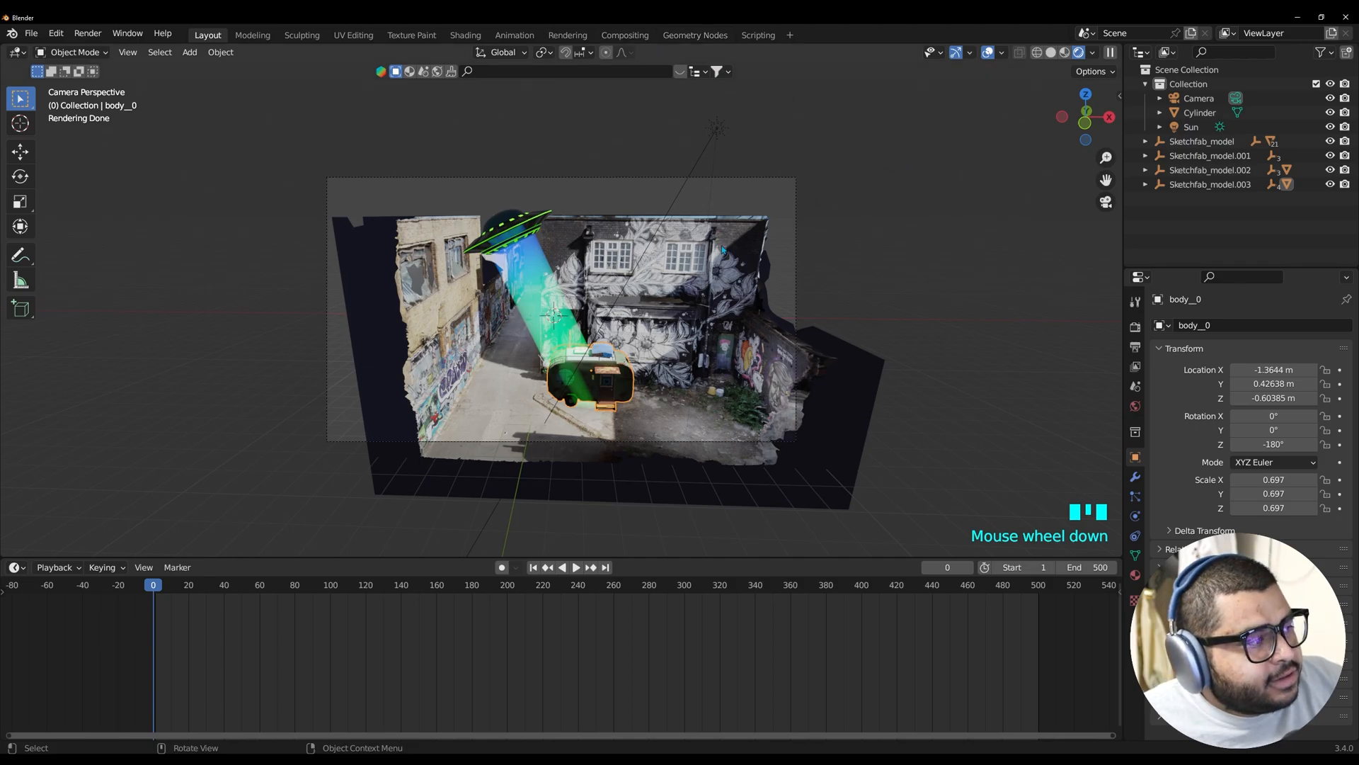
mouse_move(701, 180)
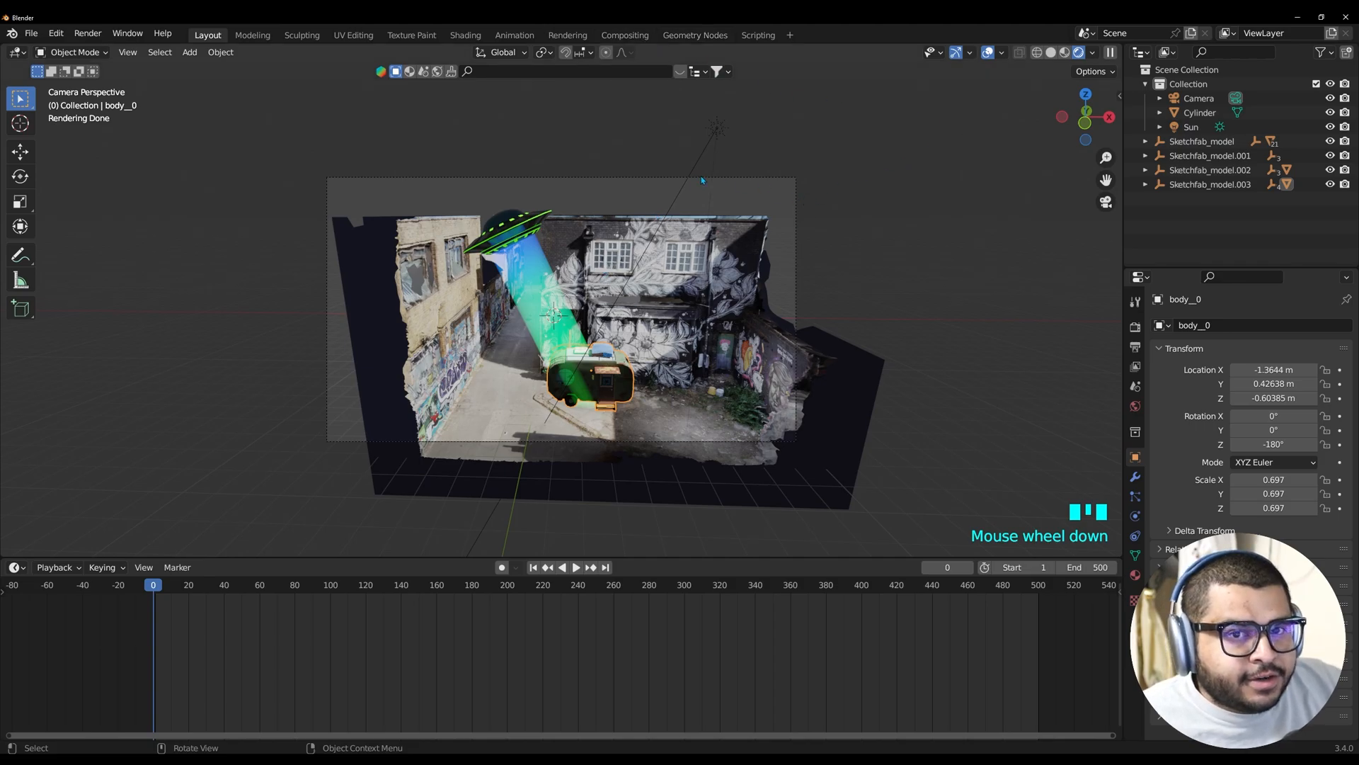
mouse_move(598, 381)
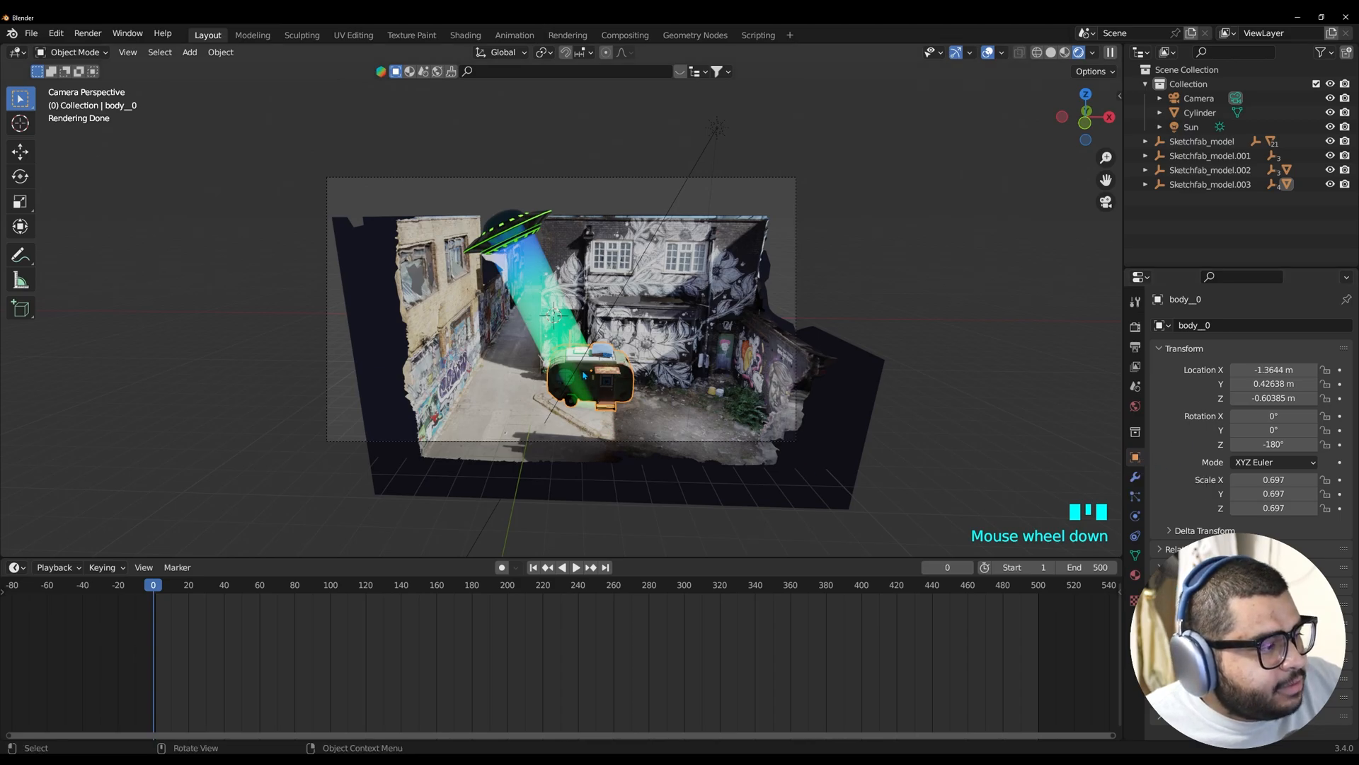
mouse_move(990, 465)
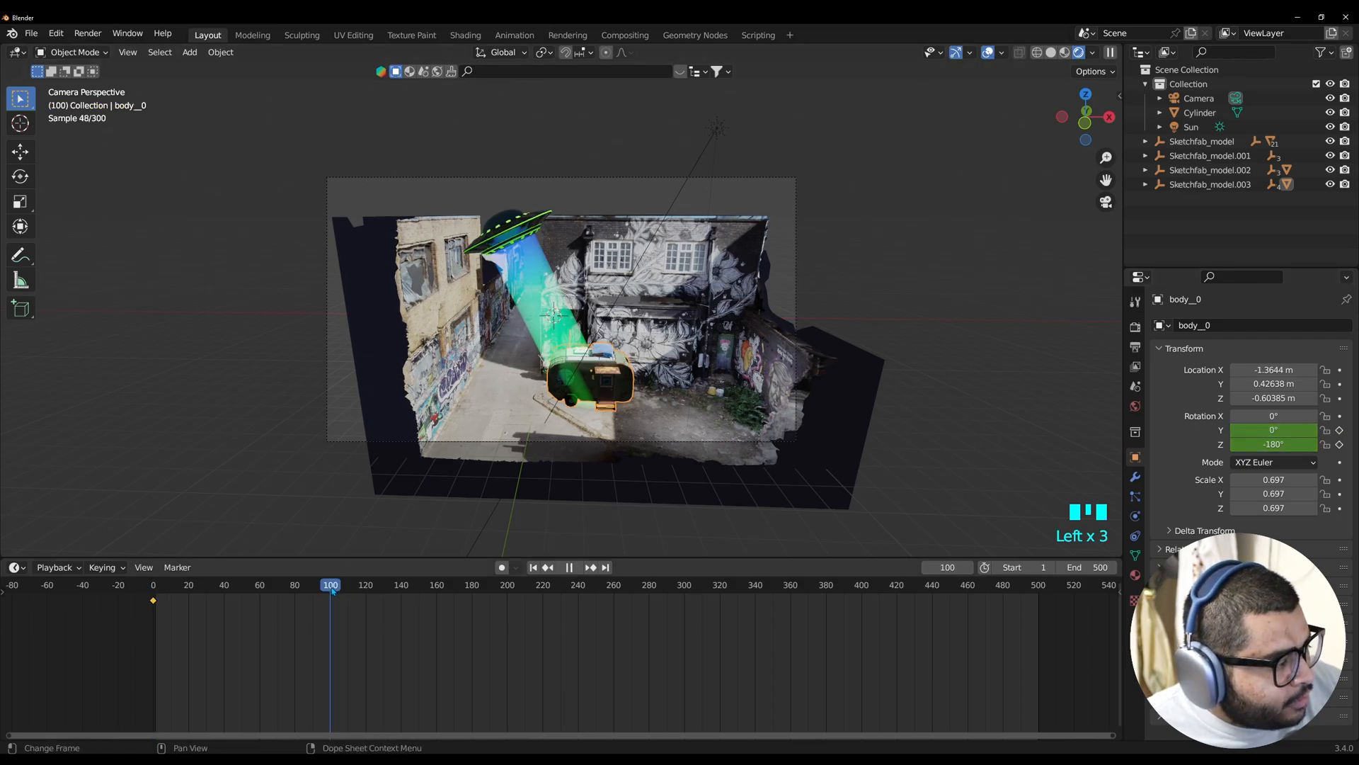
Key the camper's rotation with a 20° tilt at frame 100 and Z spin to 540° by frame 500
left_click(569, 567)
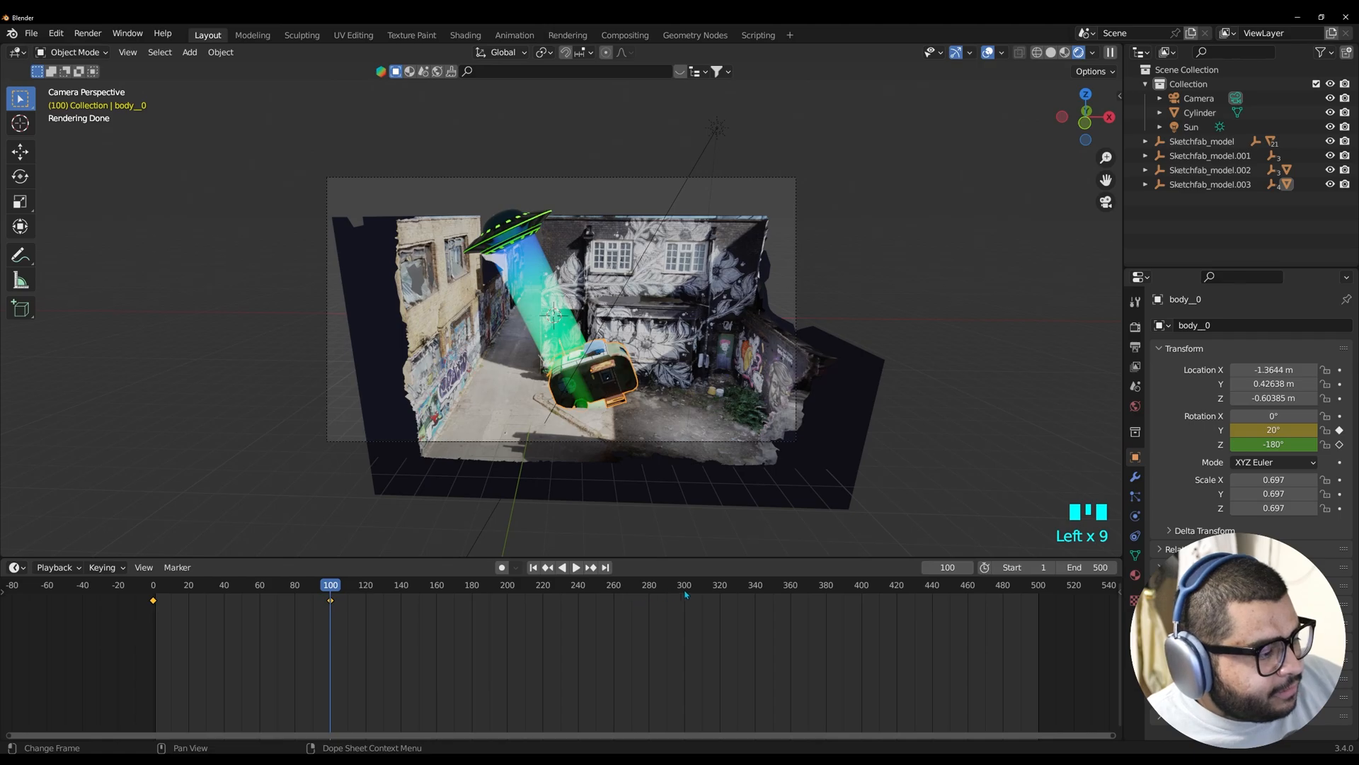
left_click(576, 566)
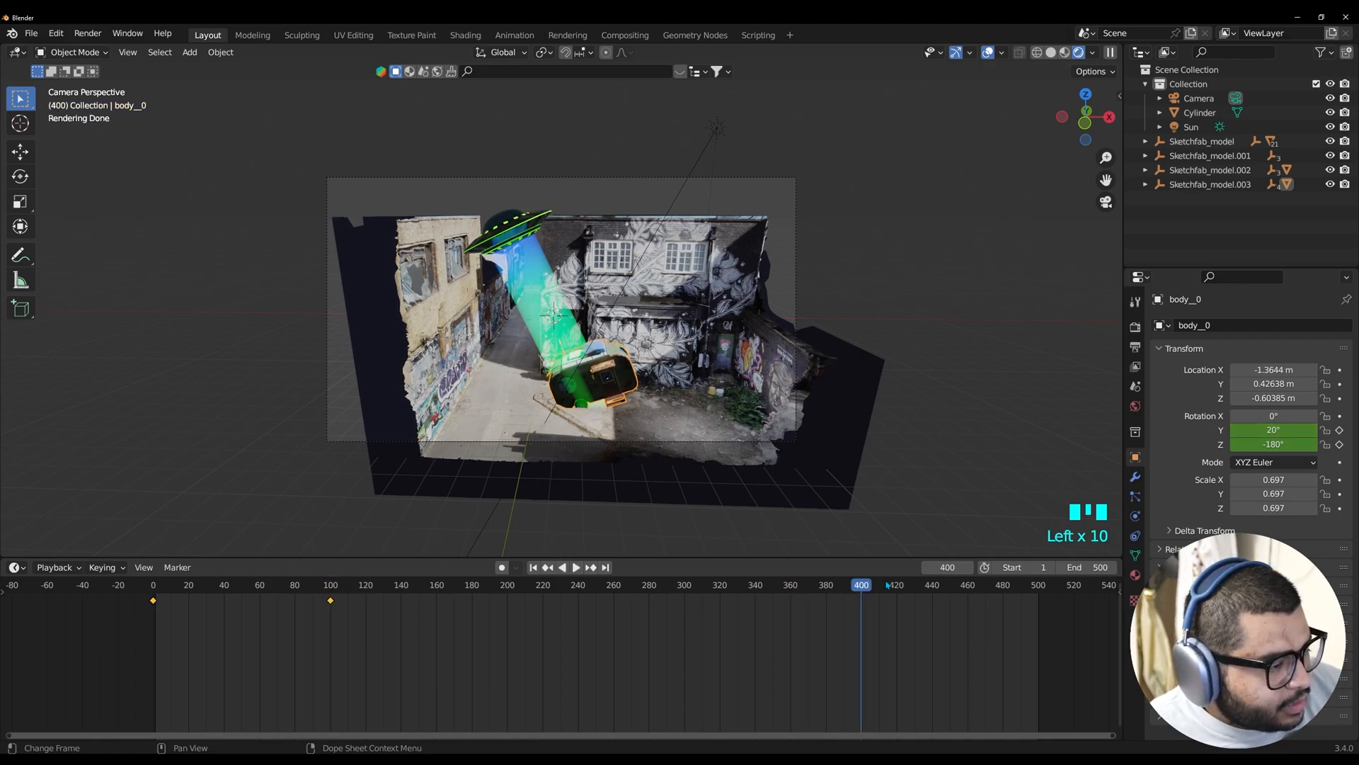
double_click(1273, 443)
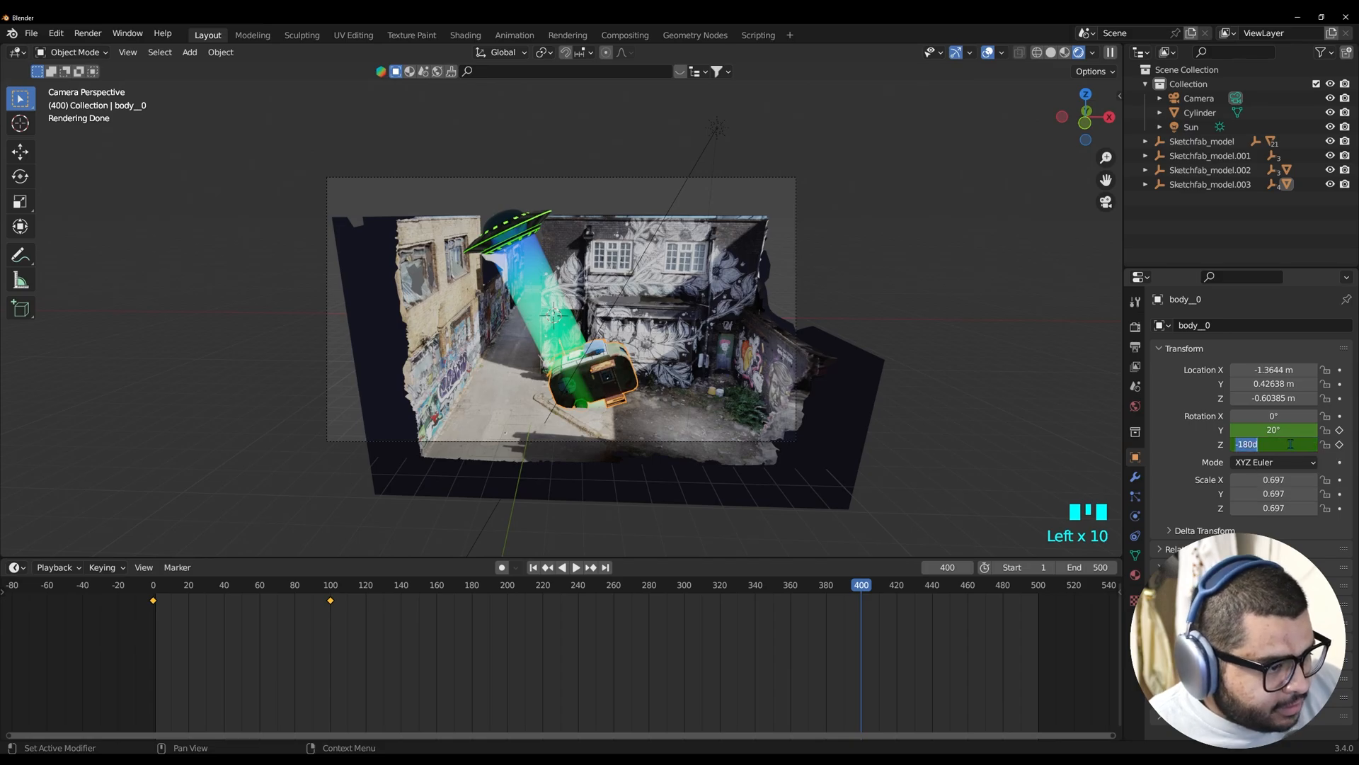
type("1")
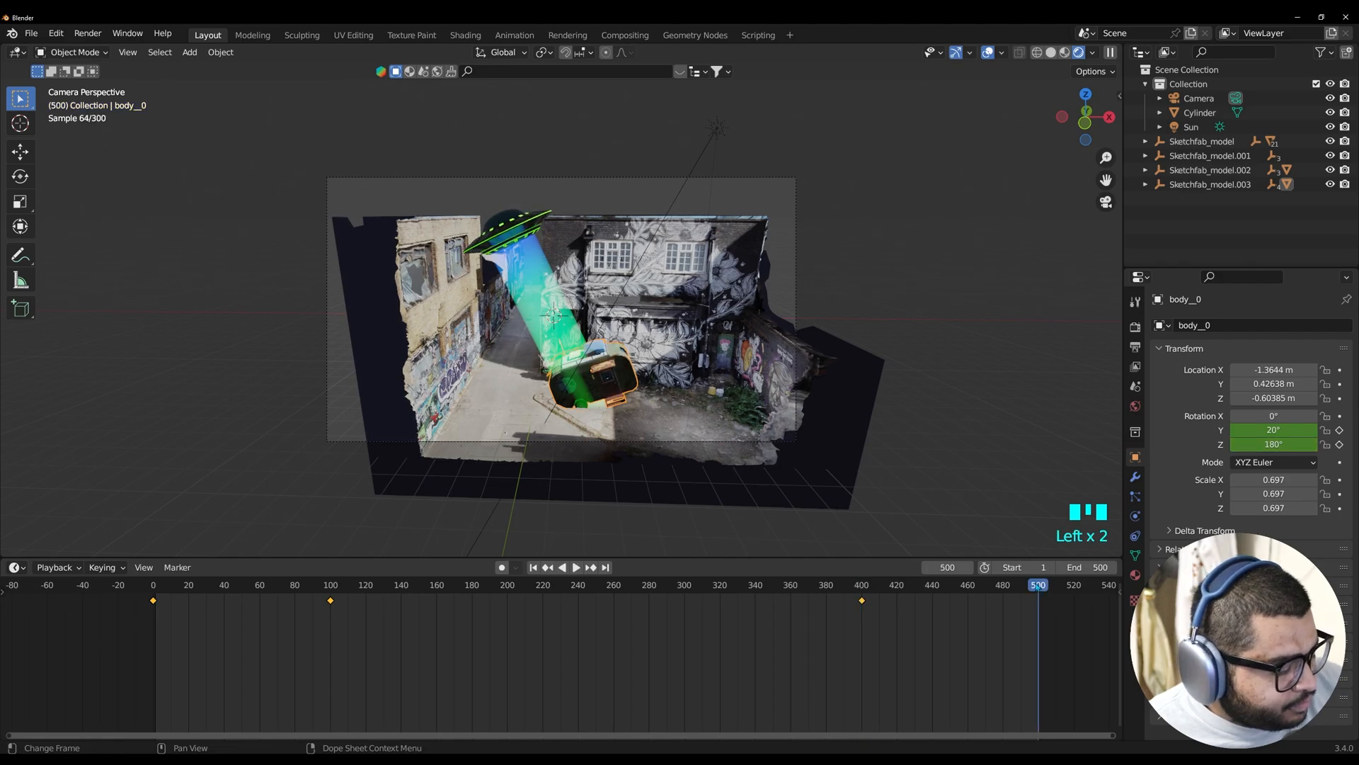
double_click(1273, 431)
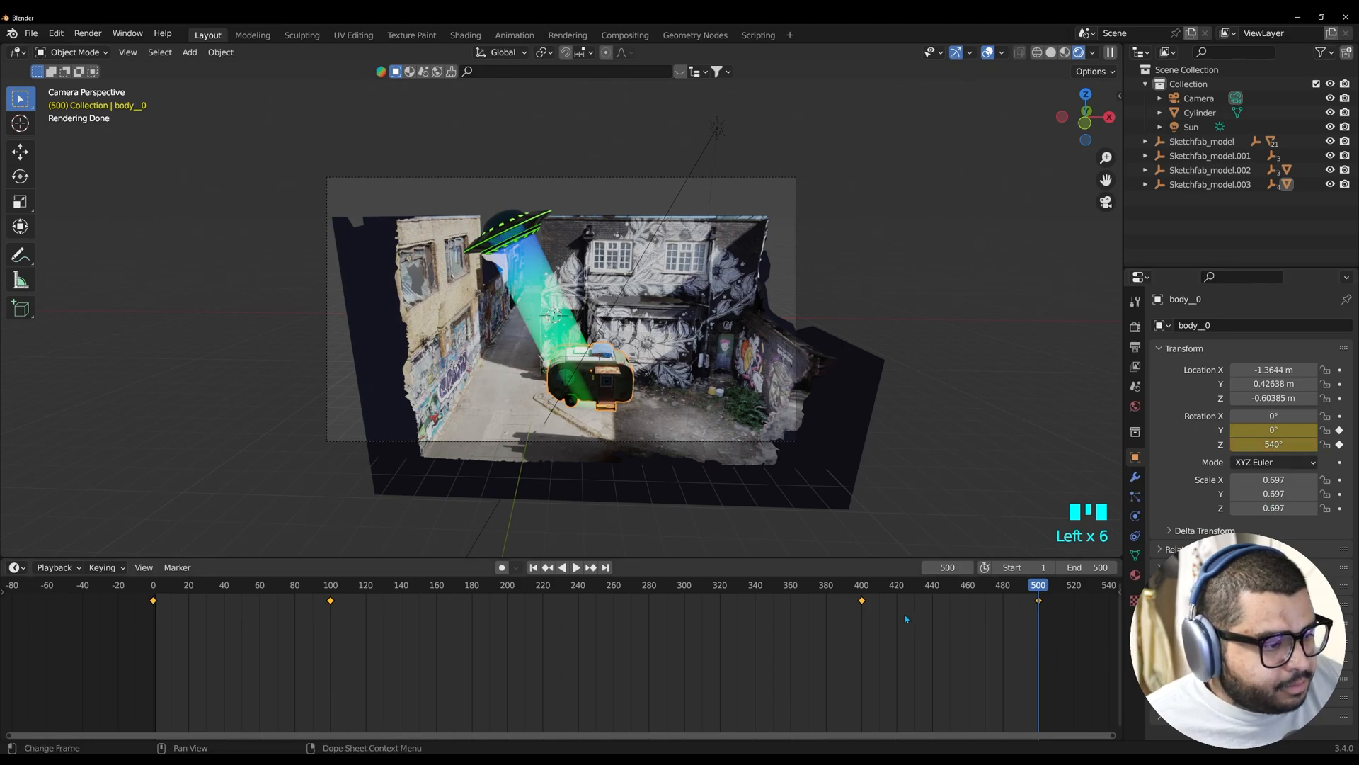
key("space")
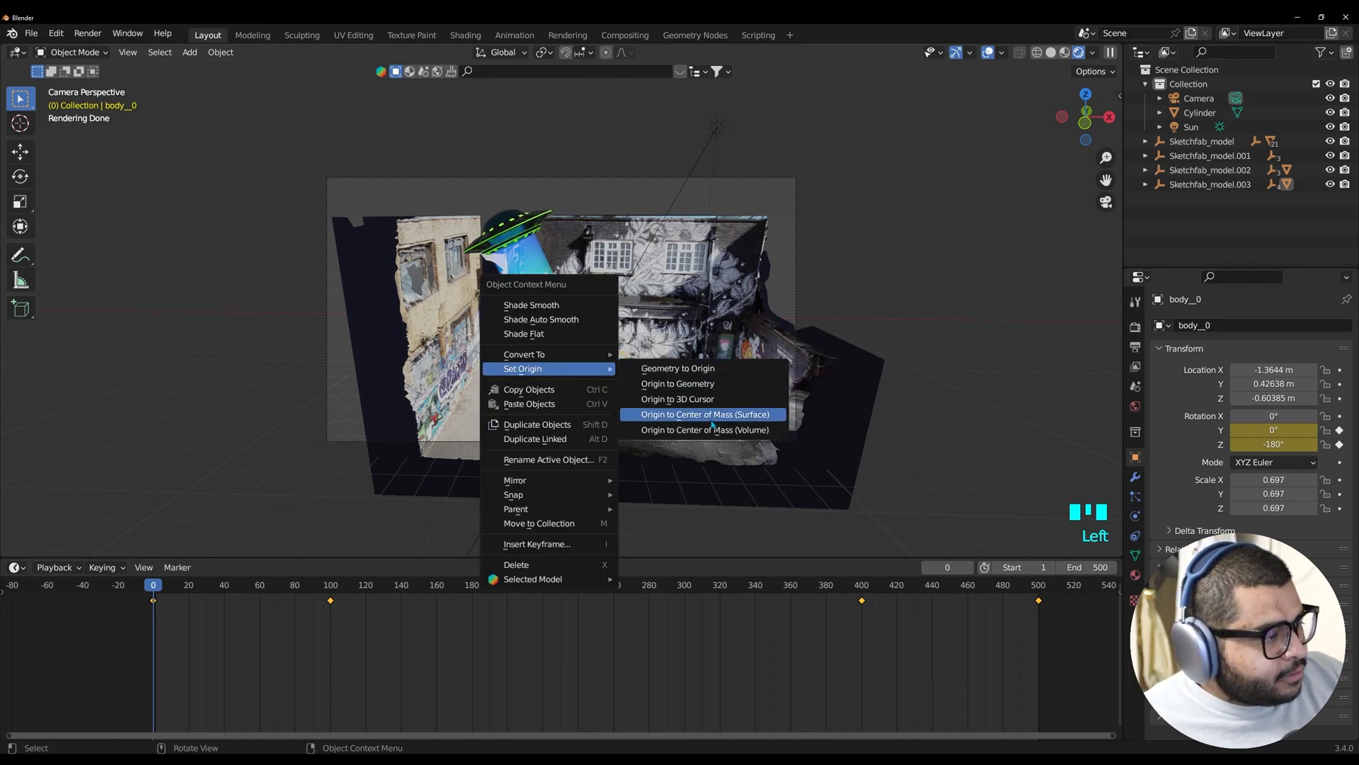
Set the camper's origin to its centre of mass and play back the spin
left_click(705, 414)
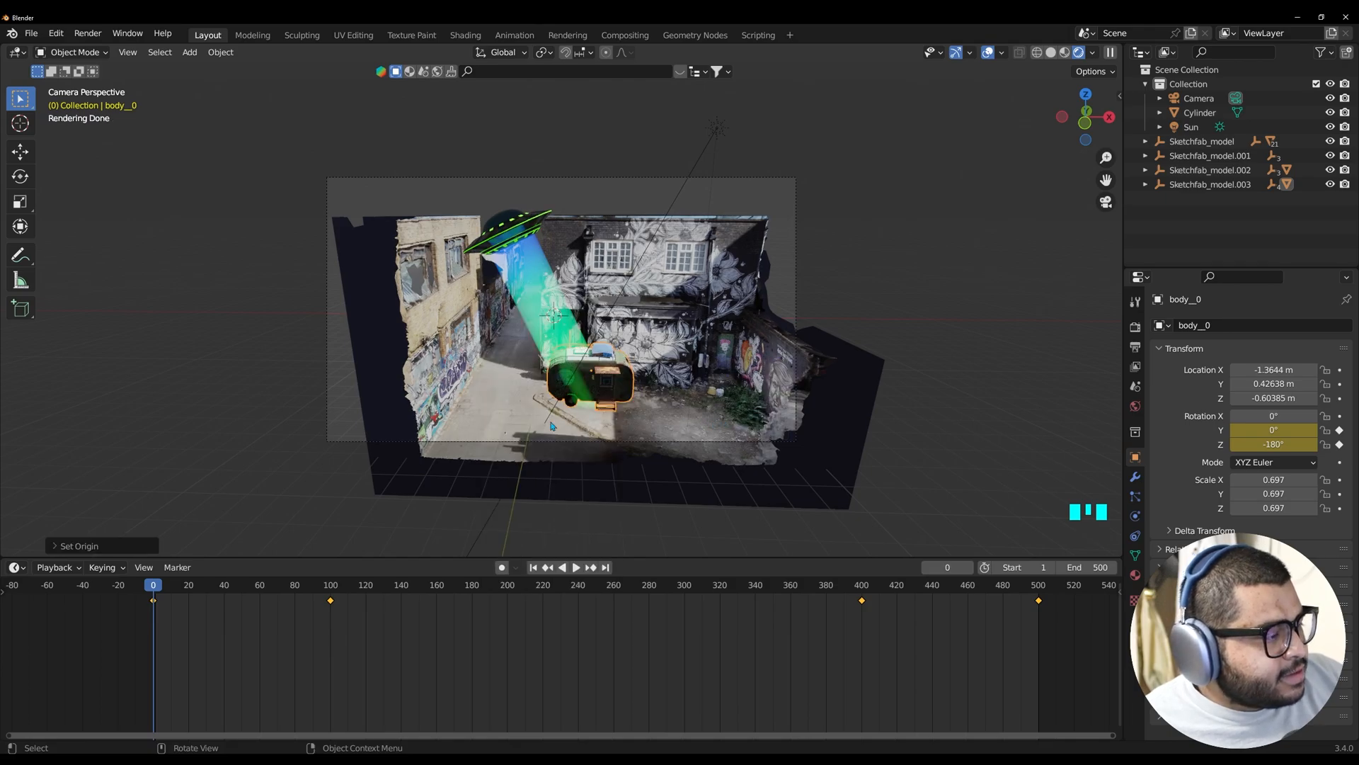
key("space")
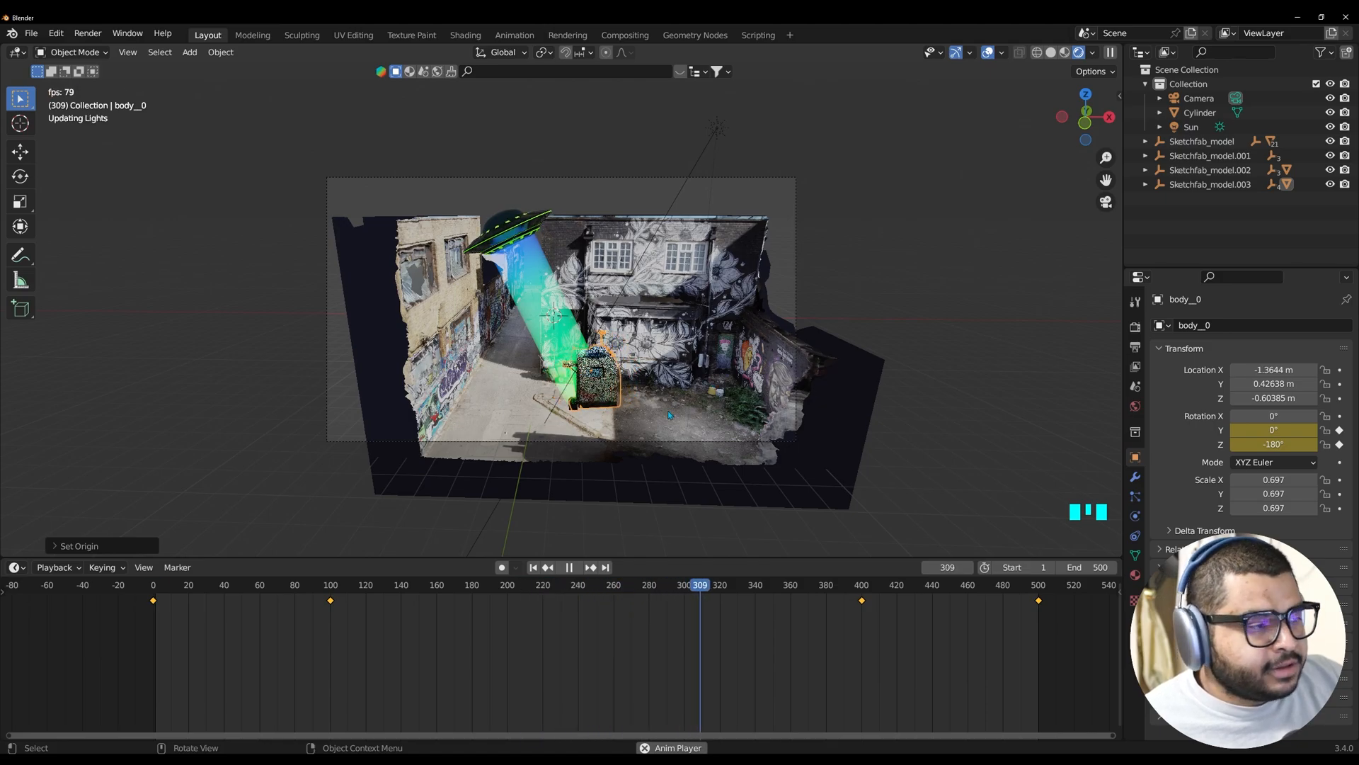
Key the camper's rising location at frames 200, 300 and 400 and play the lift
left_click(534, 566)
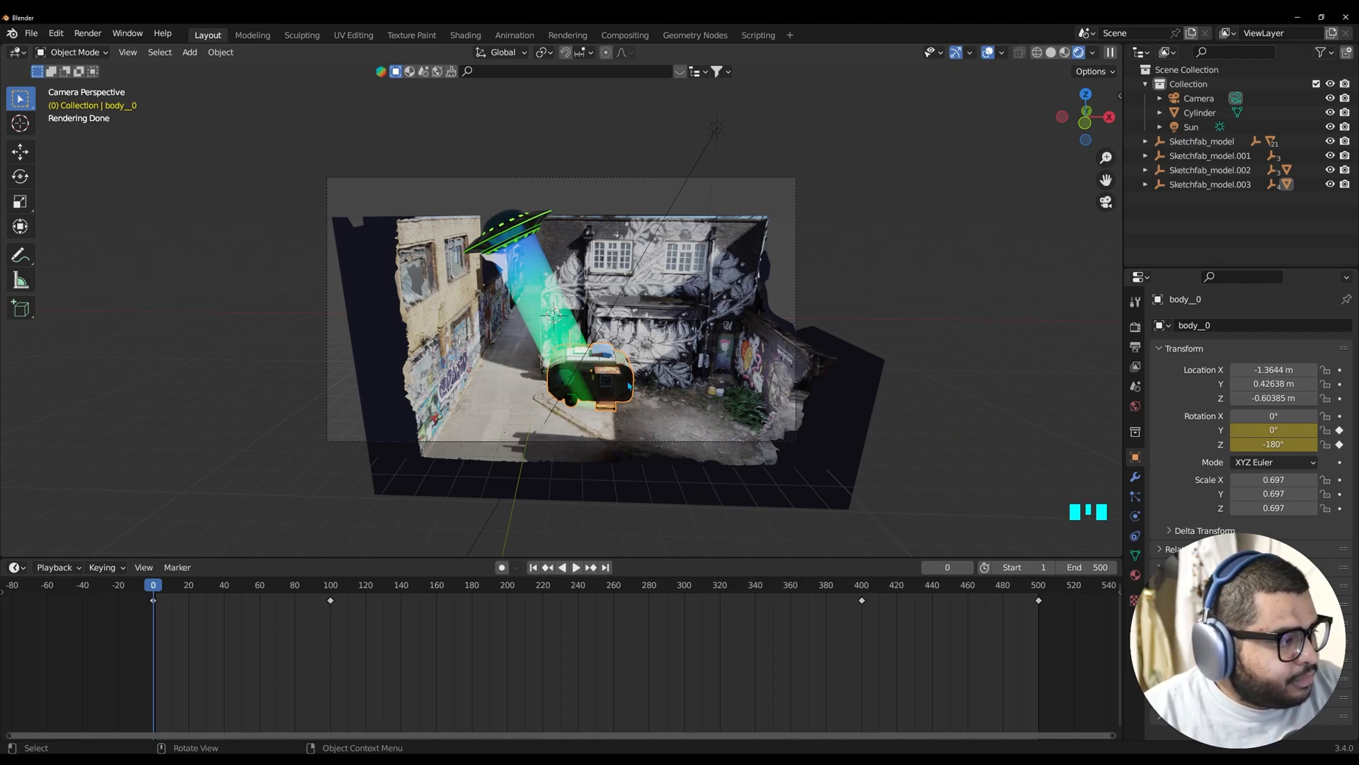
mouse_move(306, 562)
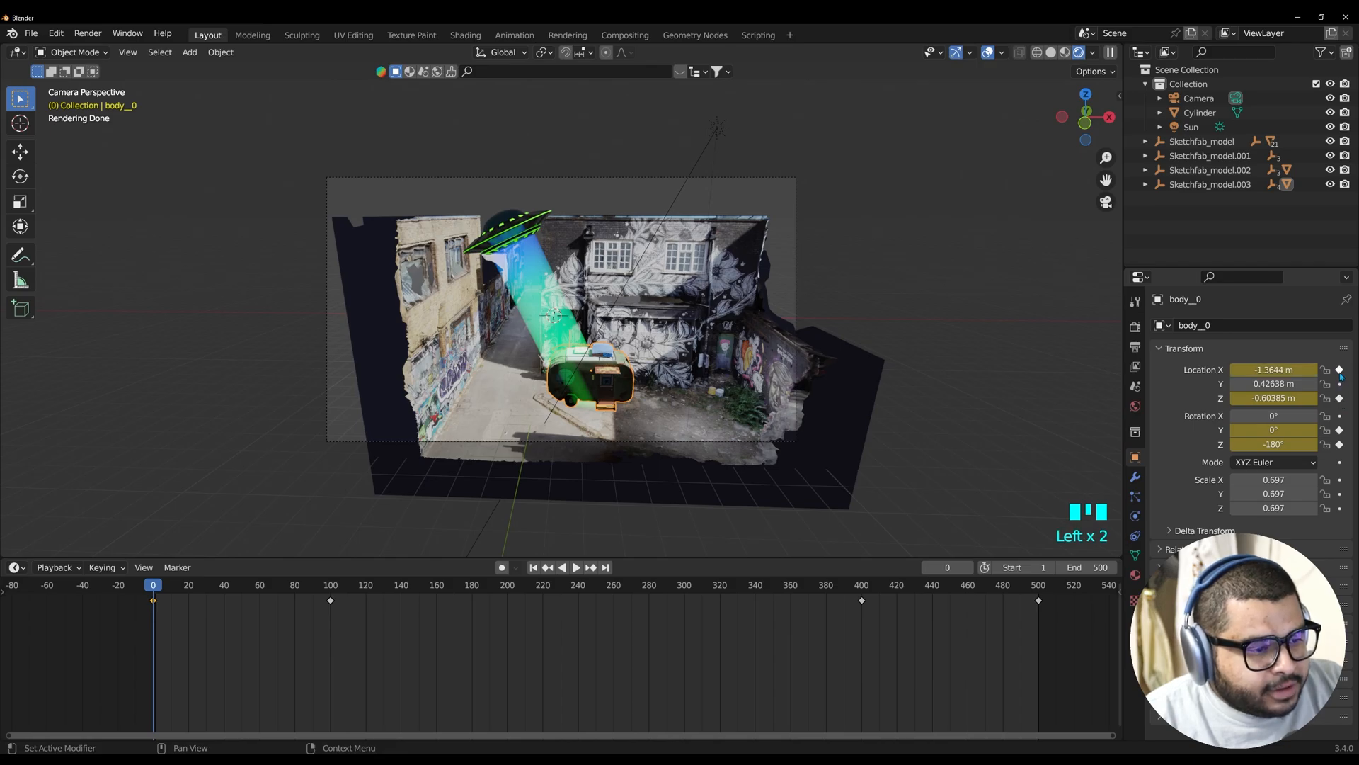
mouse_move(413, 605)
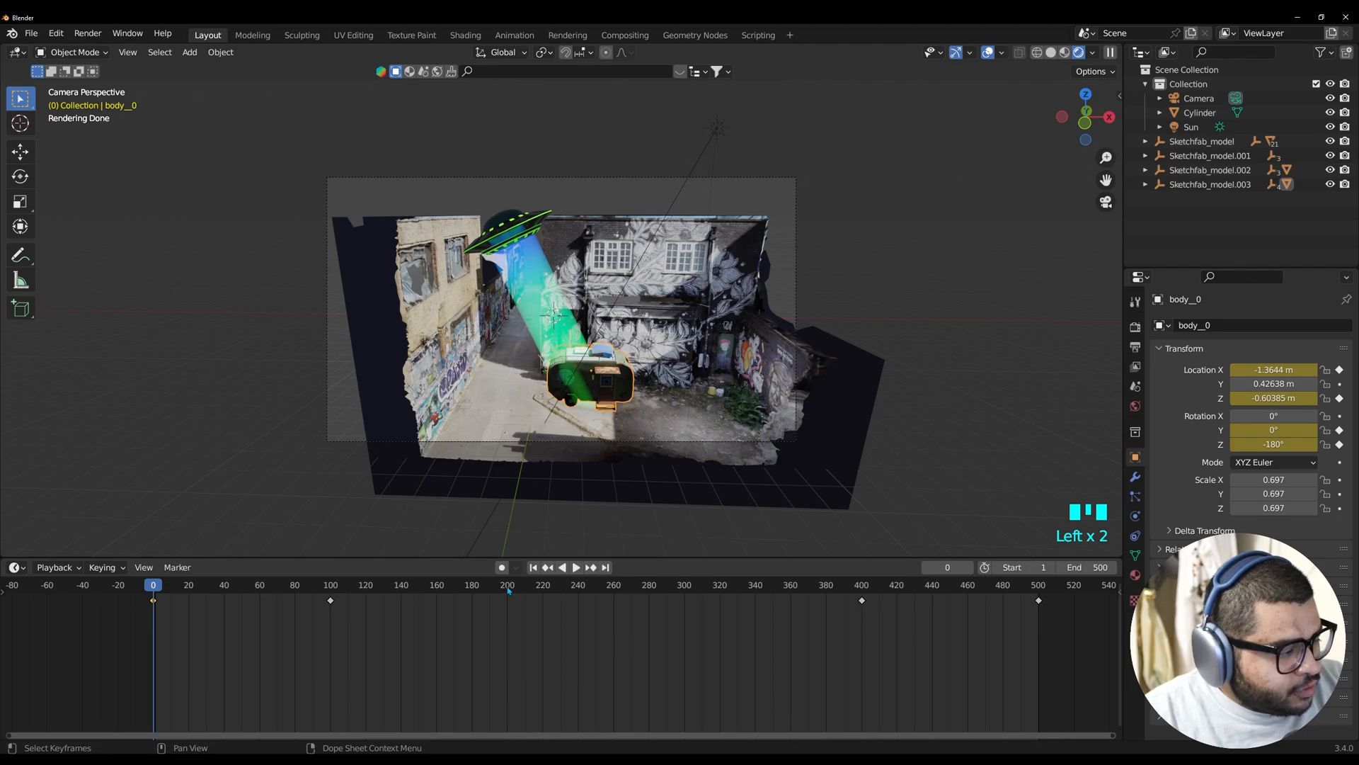
left_click(507, 585)
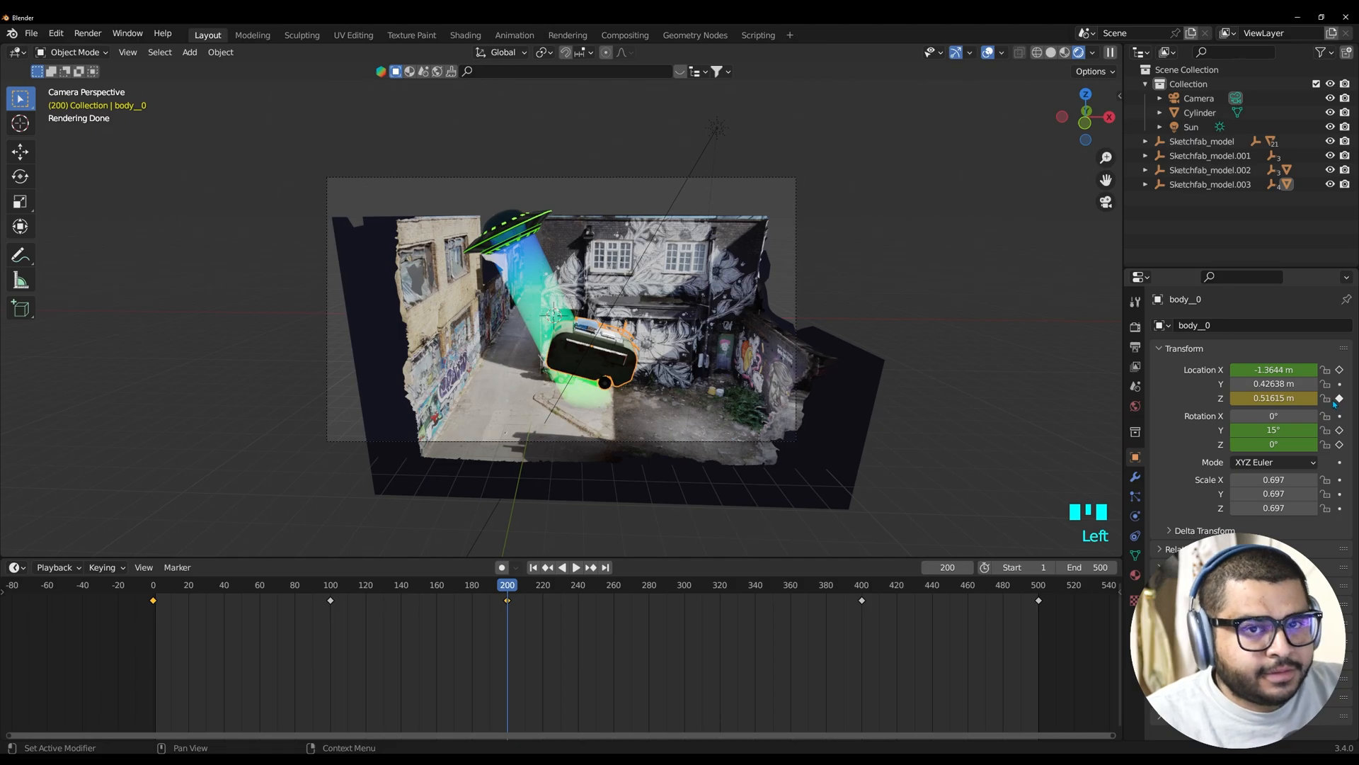
mouse_move(1326, 397)
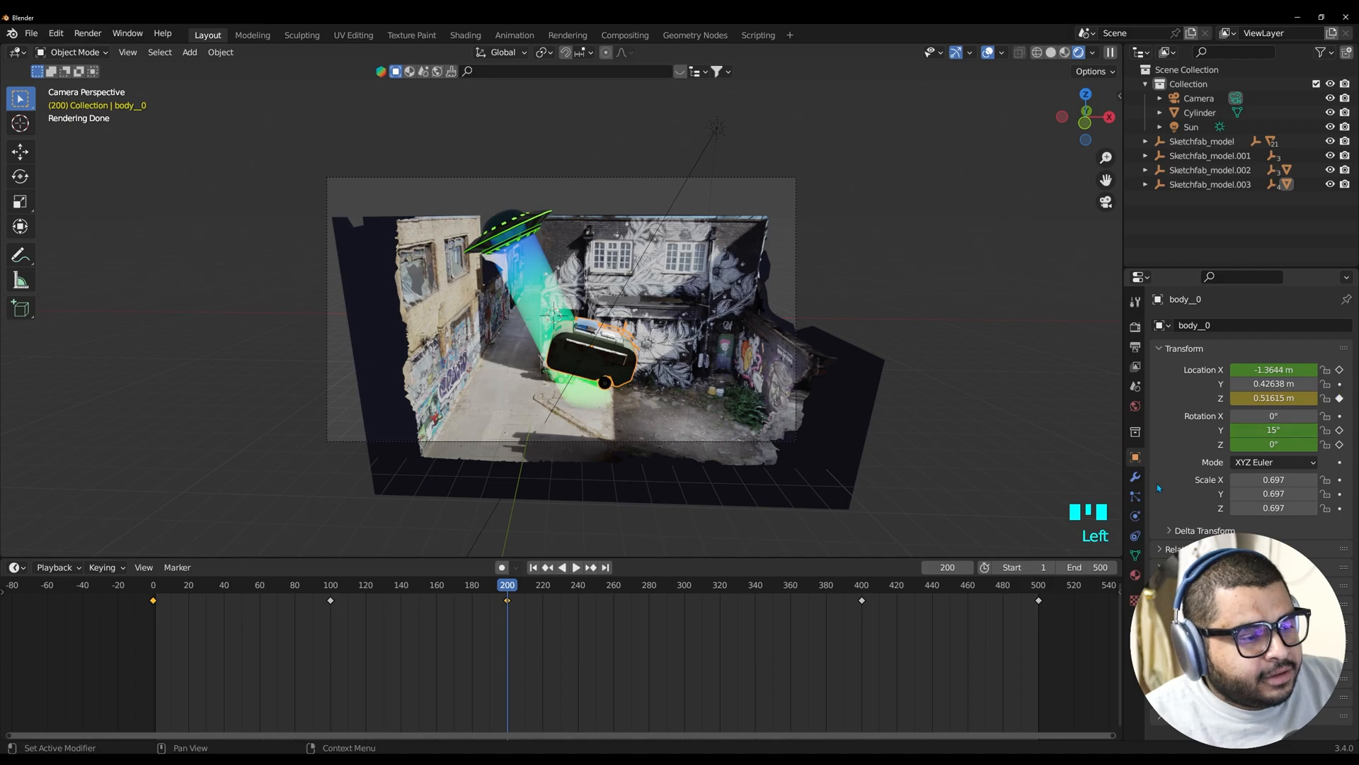
mouse_move(674, 586)
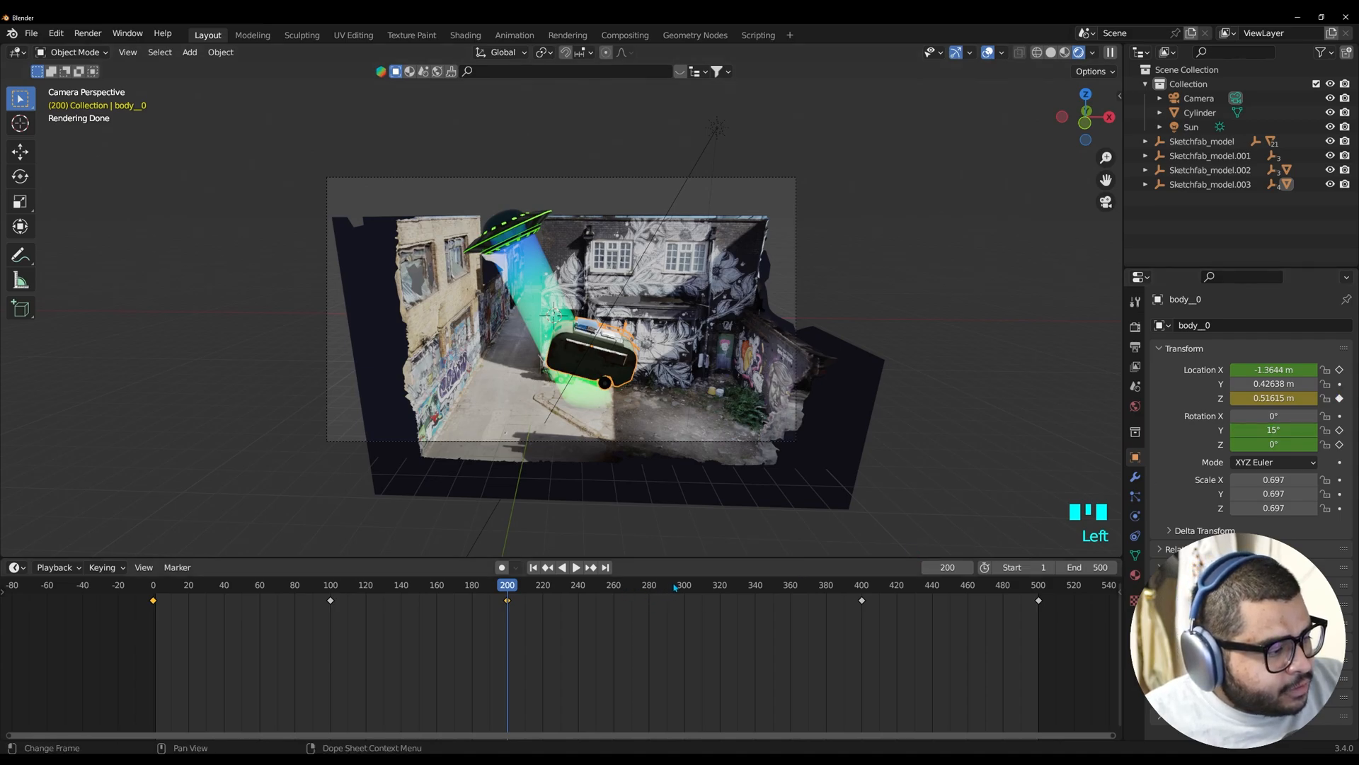
left_click(684, 585)
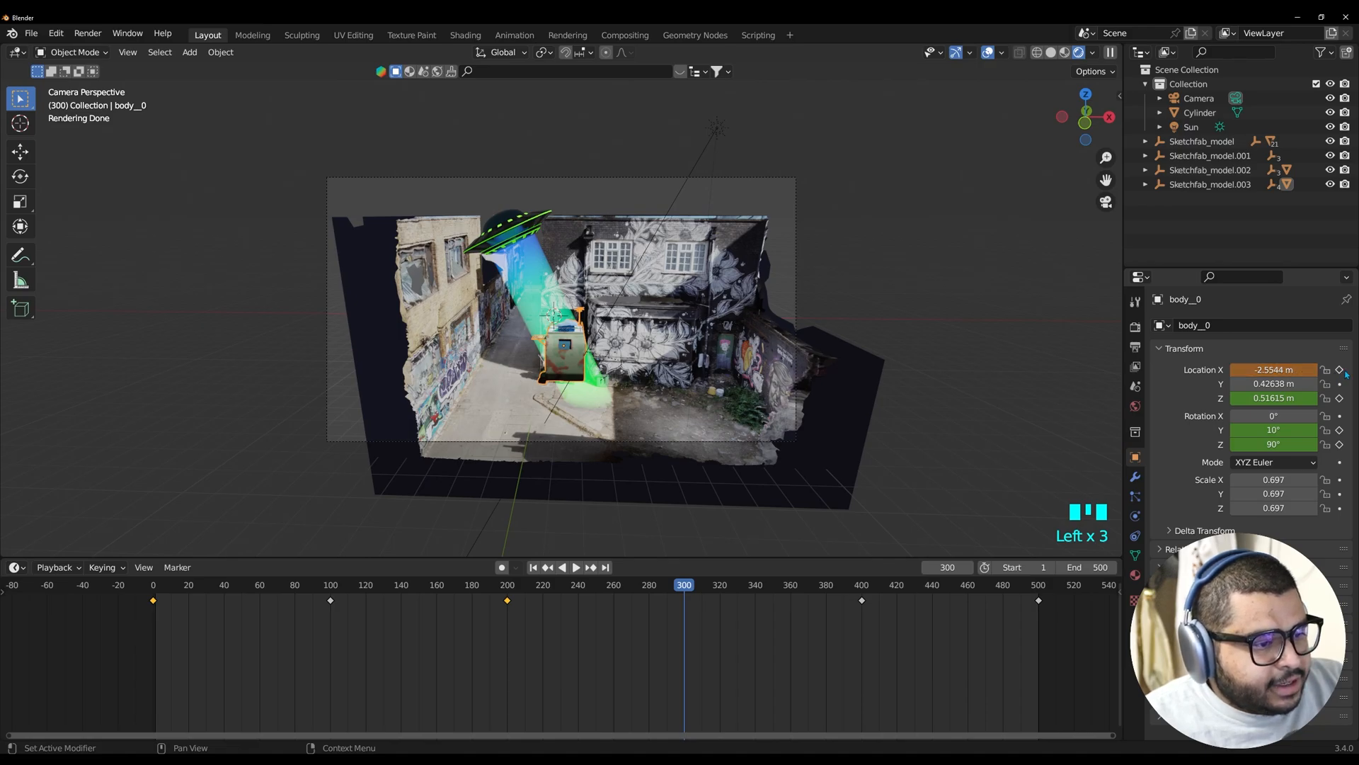
left_click(1273, 398)
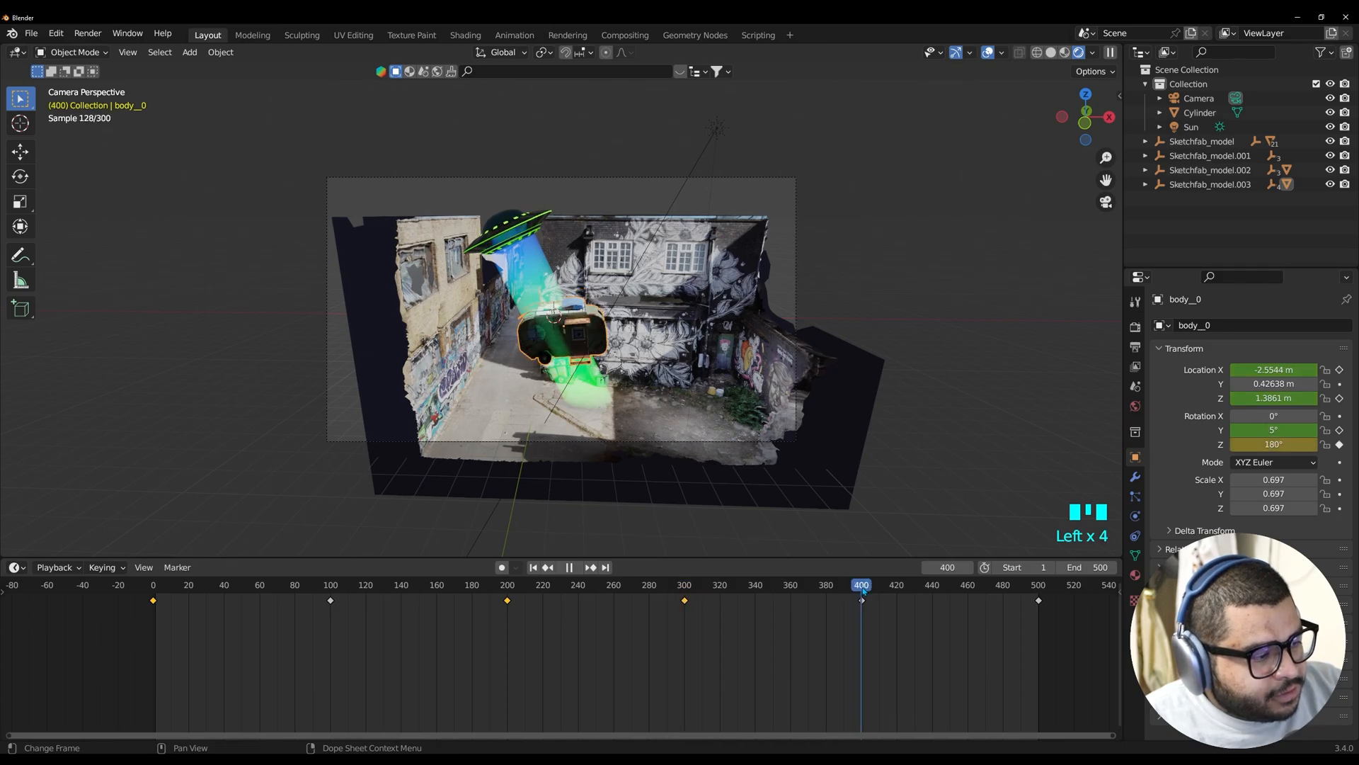
left_click(569, 566)
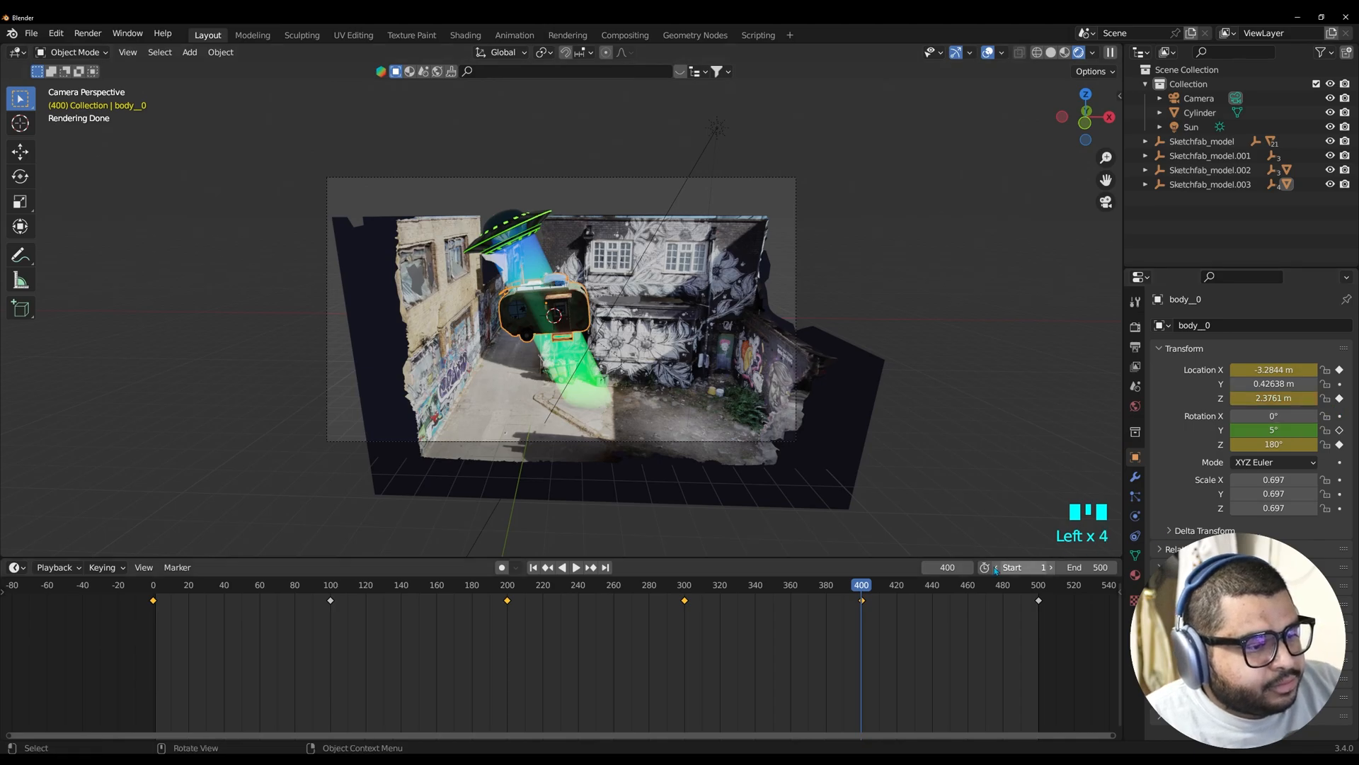
key("space")
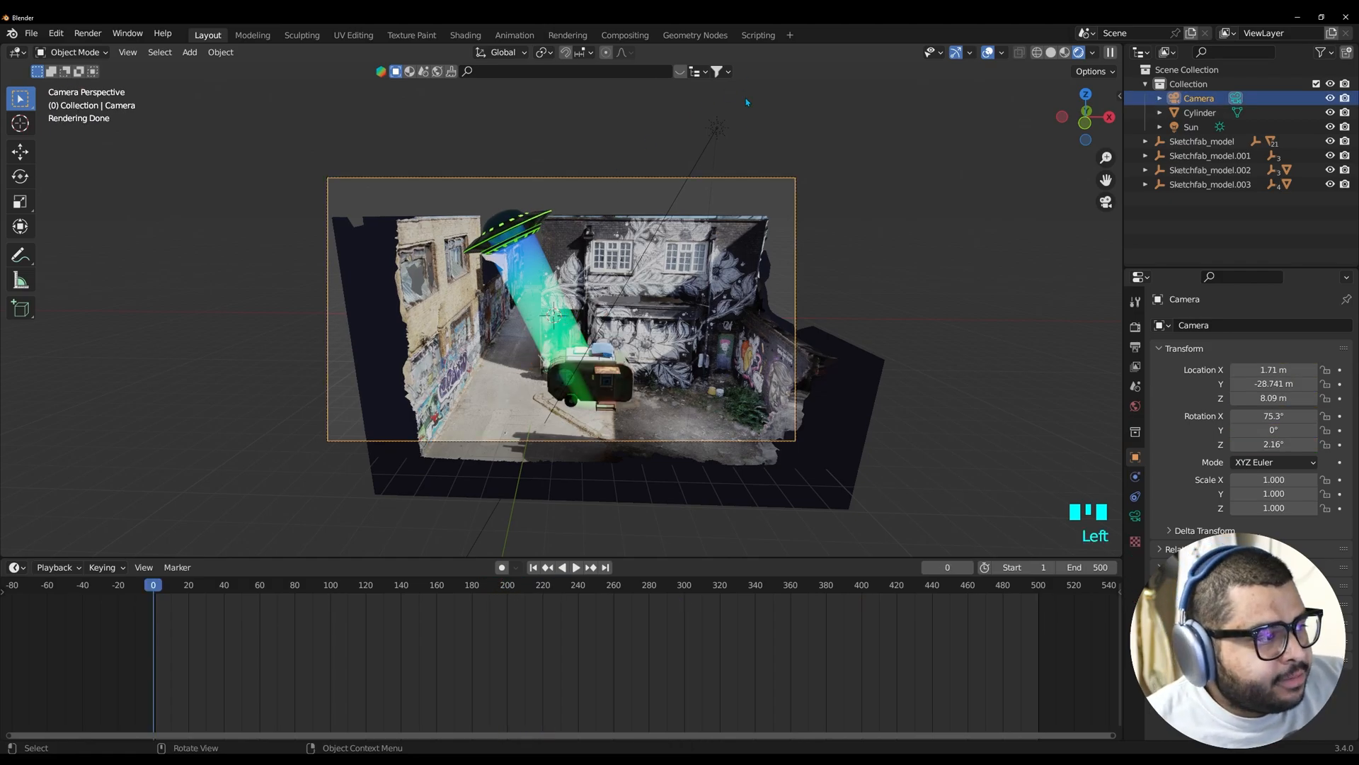
mouse_move(586, 182)
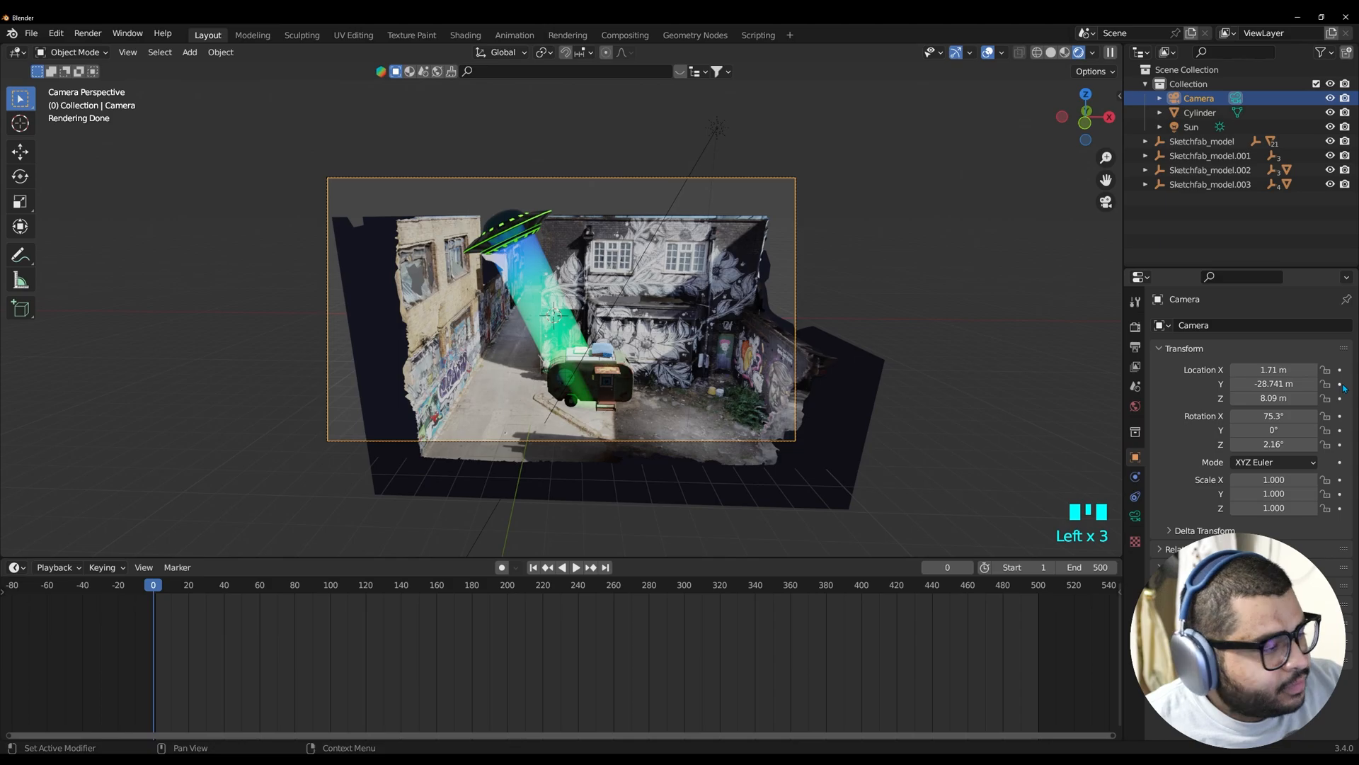
mouse_move(1340, 385)
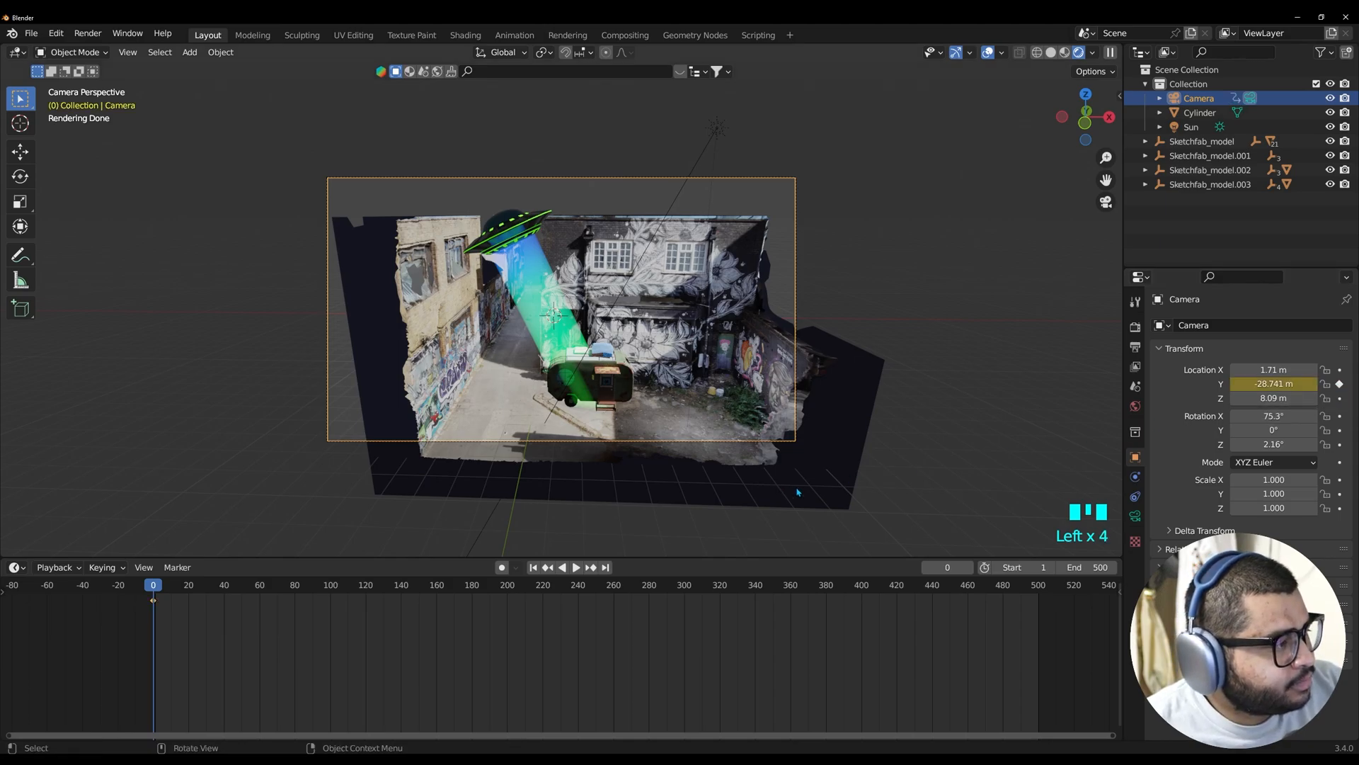
Key a closer camera Y position, paste the starting keyframe at frame 500 and play back
left_click(575, 566)
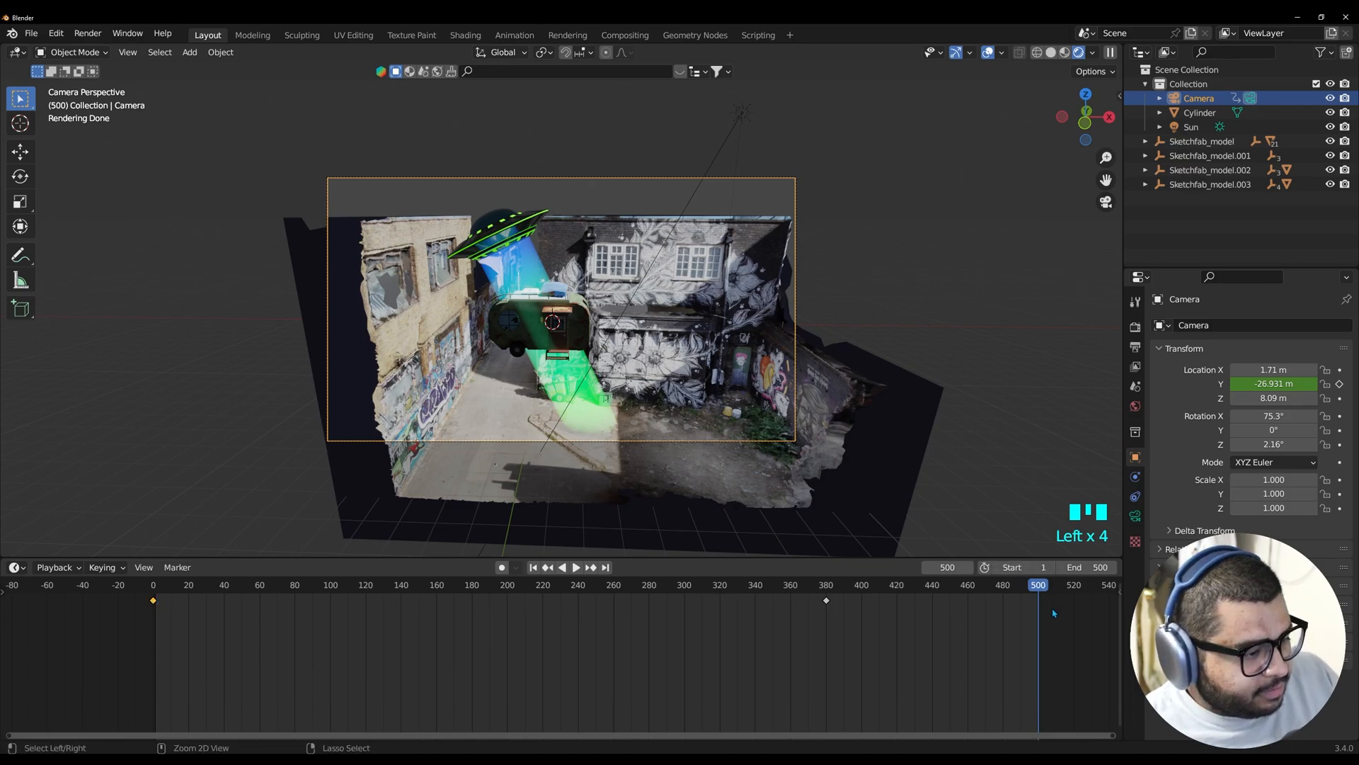
key("ctrl+v")
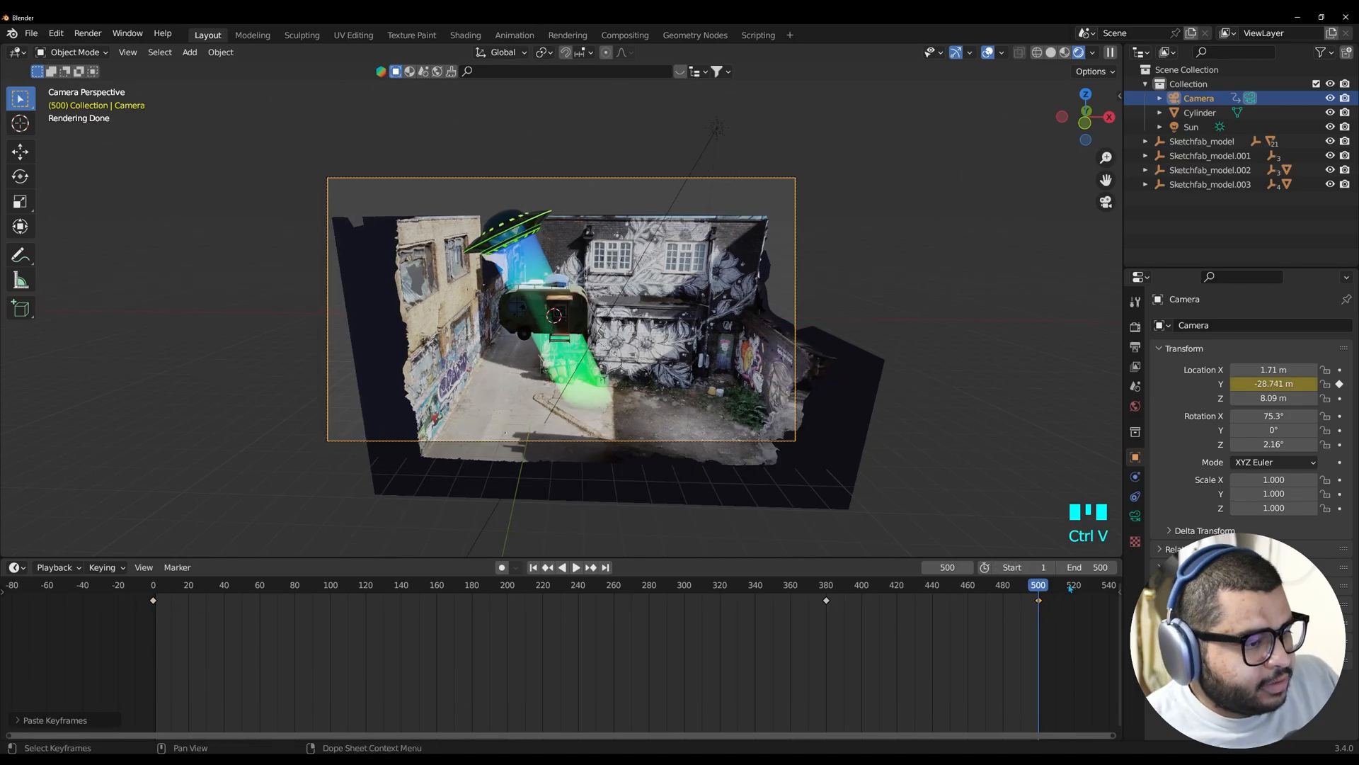
key("space")
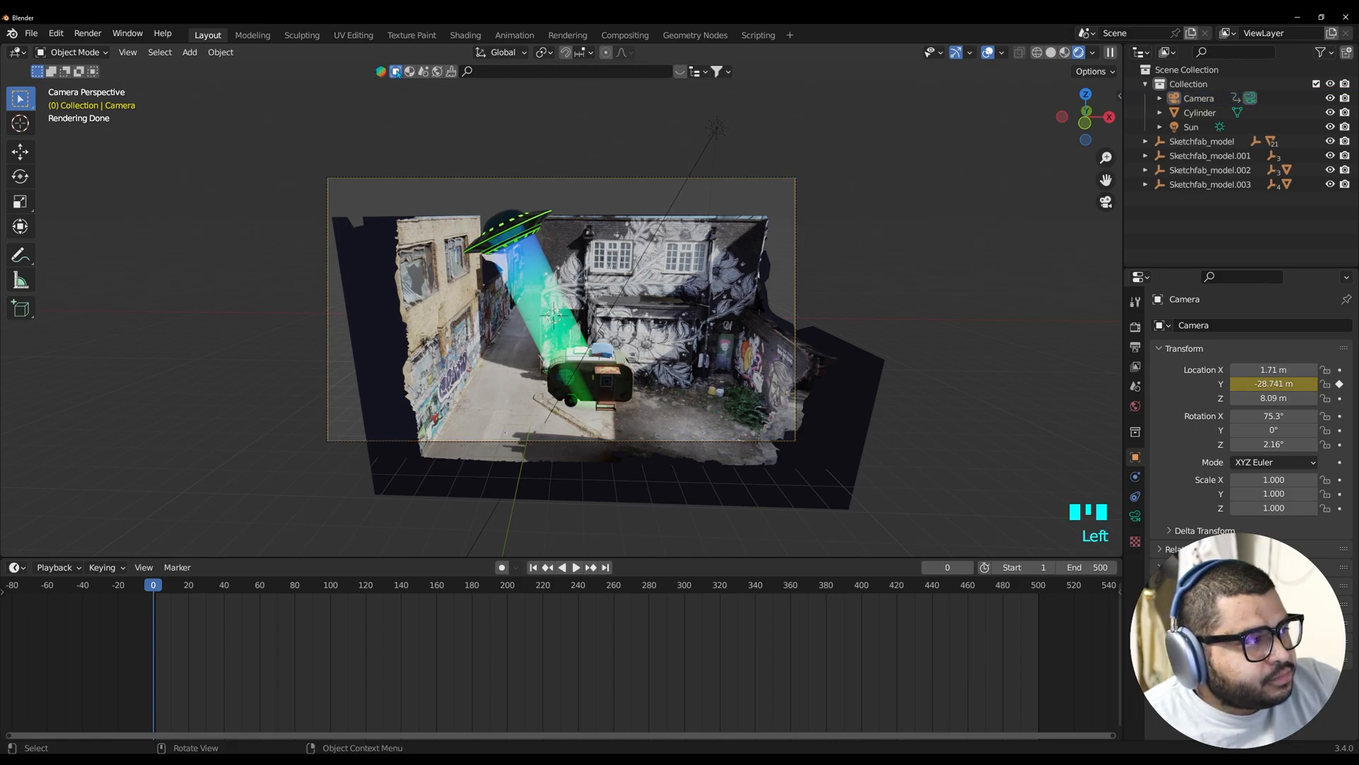
mouse_move(395, 71)
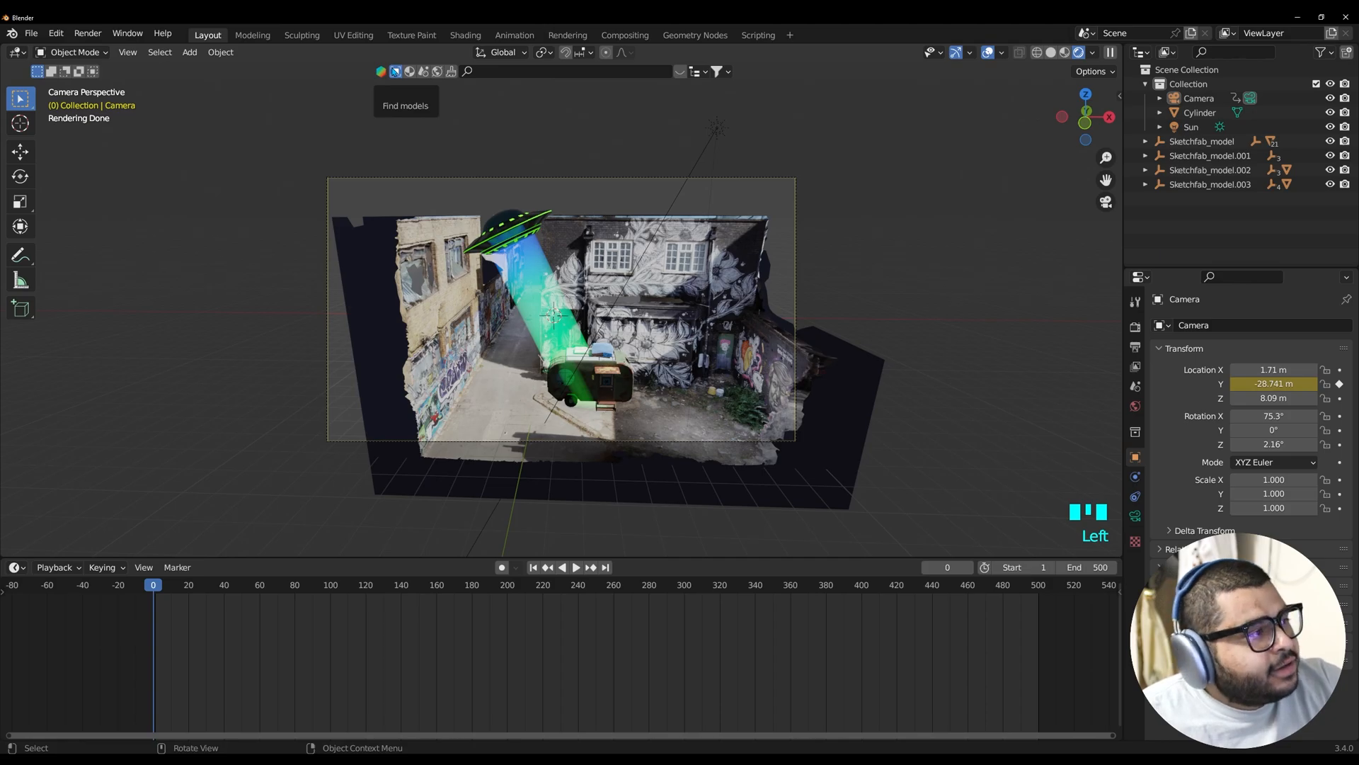
mouse_move(438, 71)
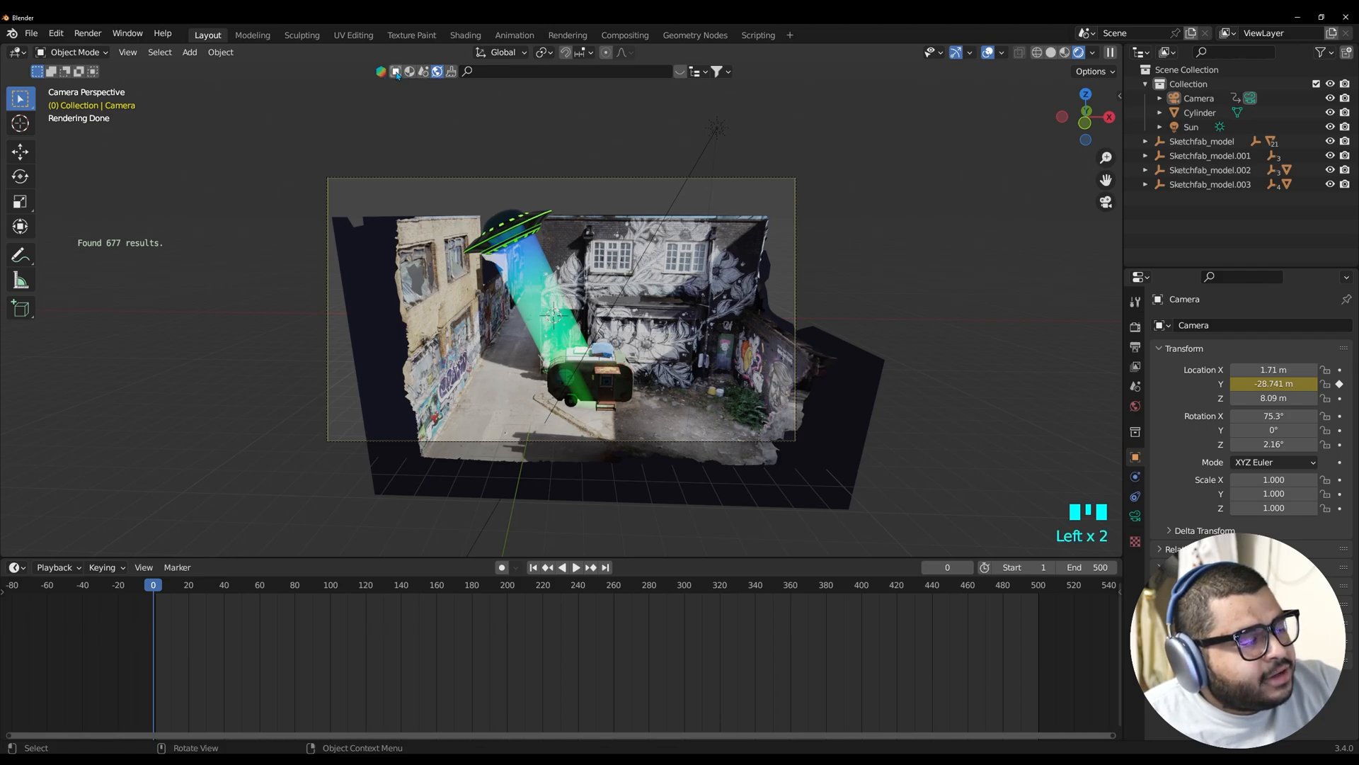
Download and apply the Pink and Blue Nebula HDRI at original resolution as the world sky
left_click(409, 71)
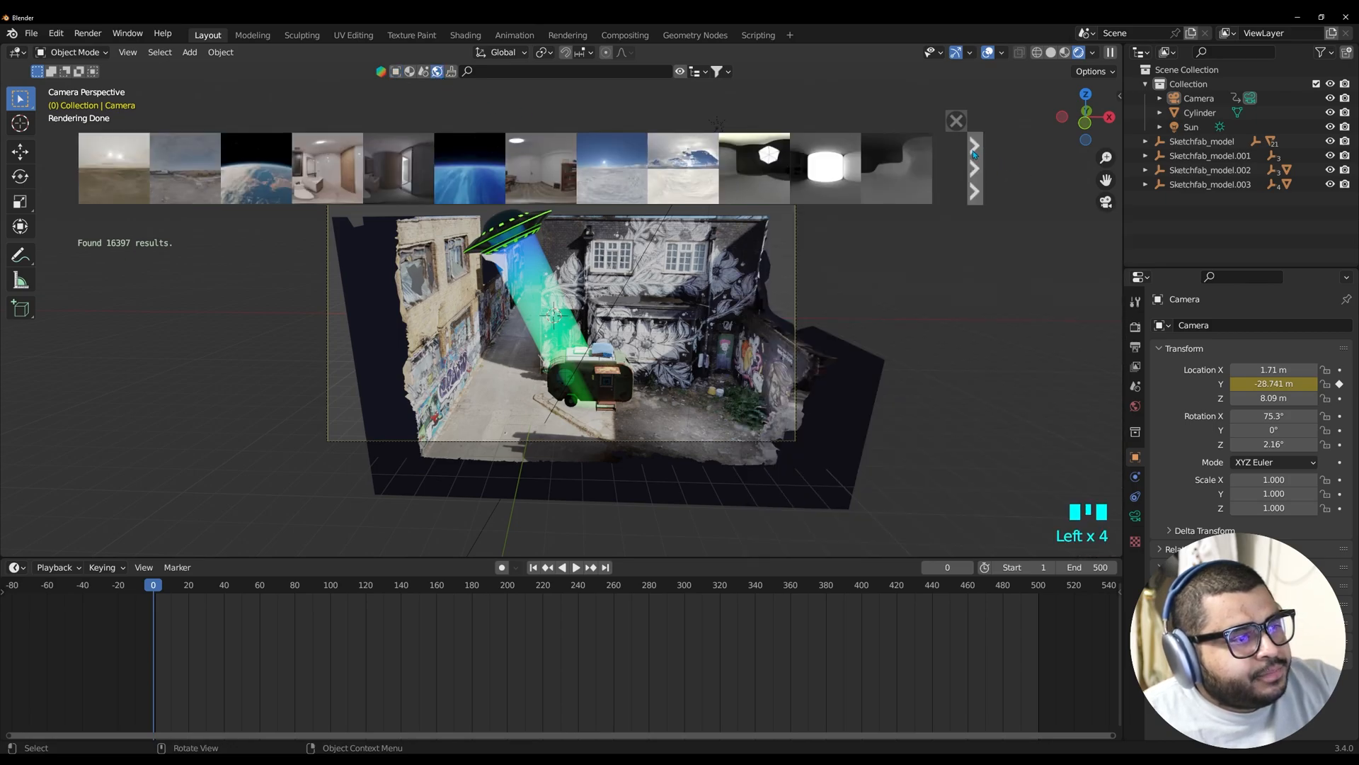
left_click(70, 145)
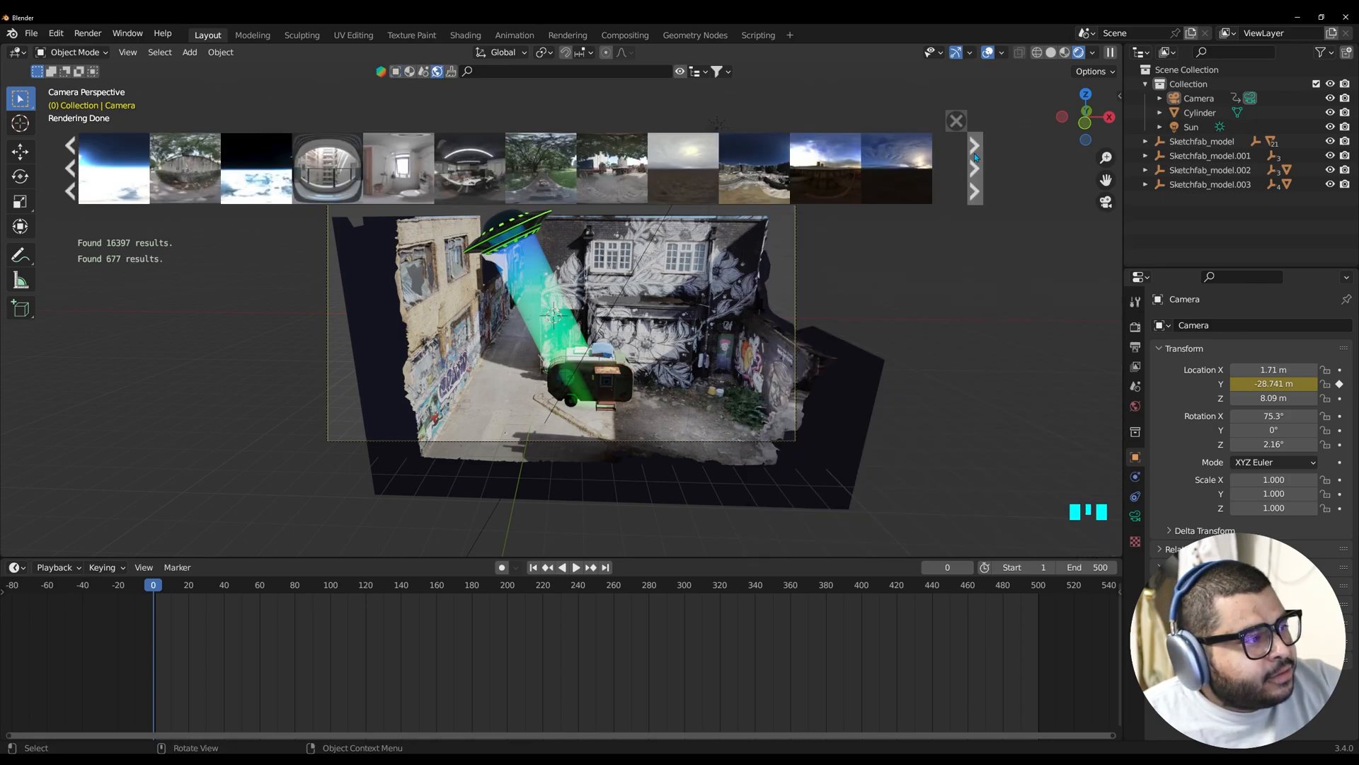
left_click(974, 145)
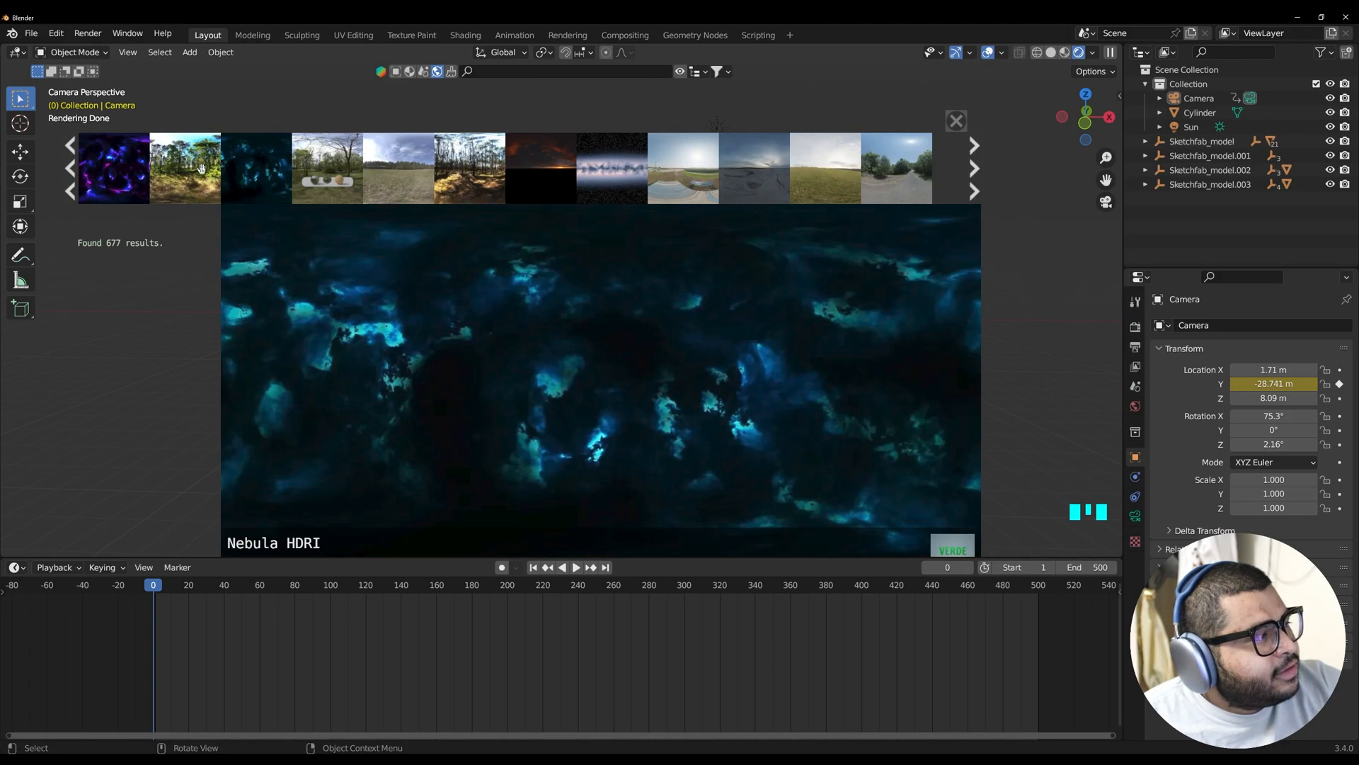
left_click(111, 167)
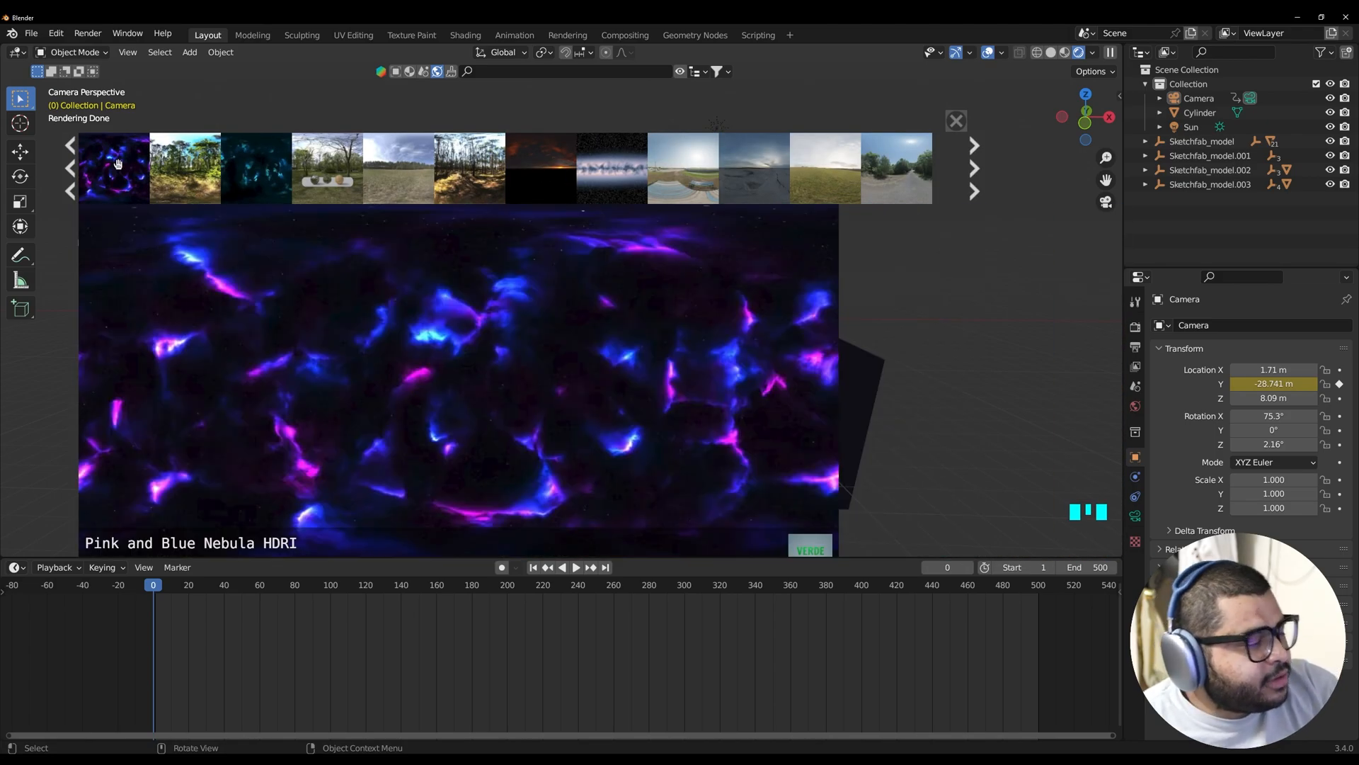
left_click(111, 167)
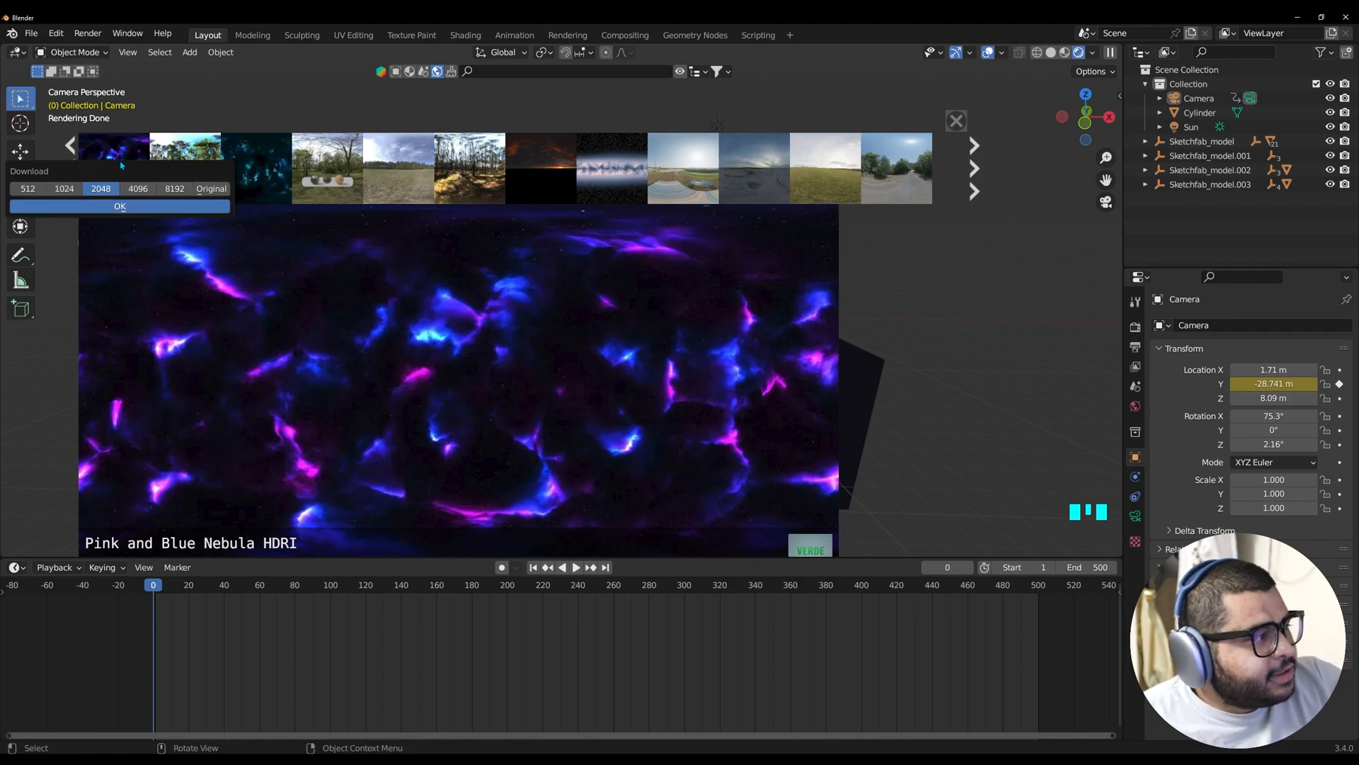
left_click(210, 188)
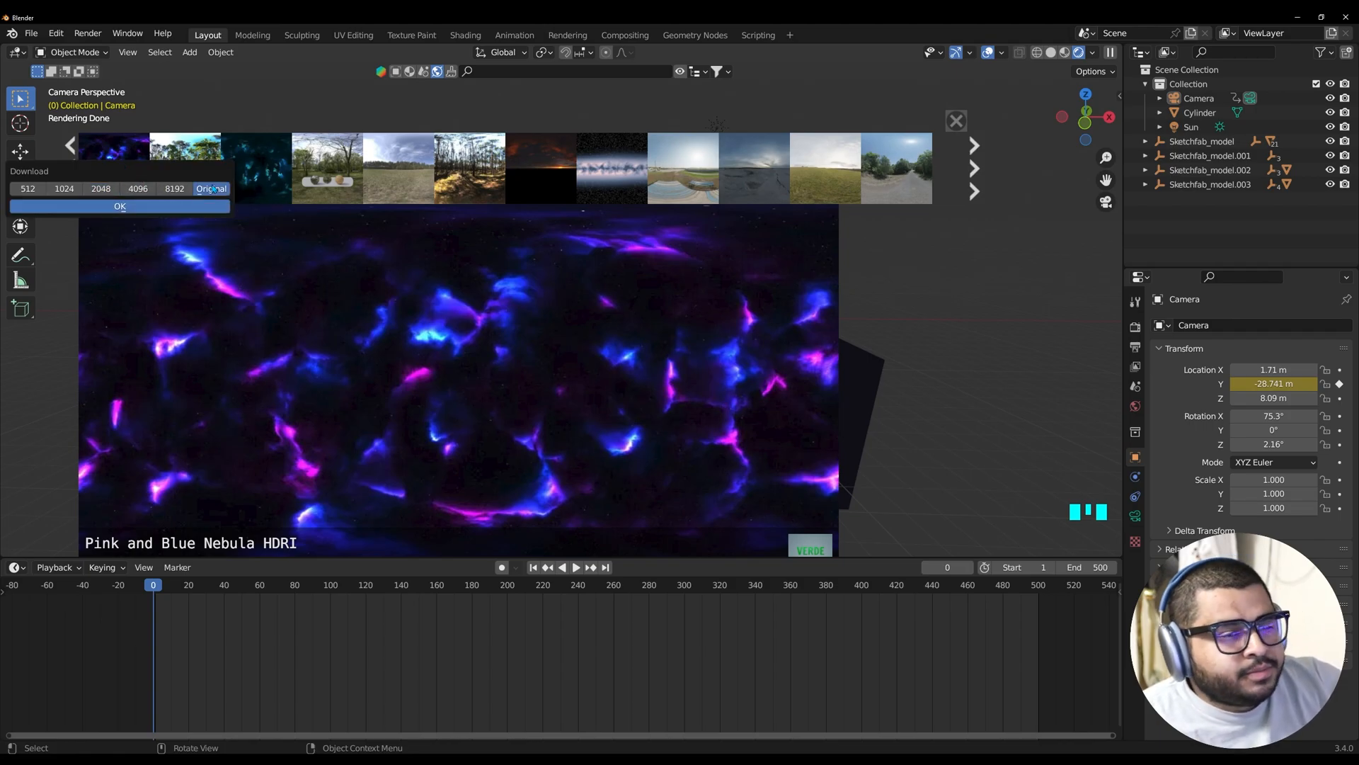
left_click(119, 206)
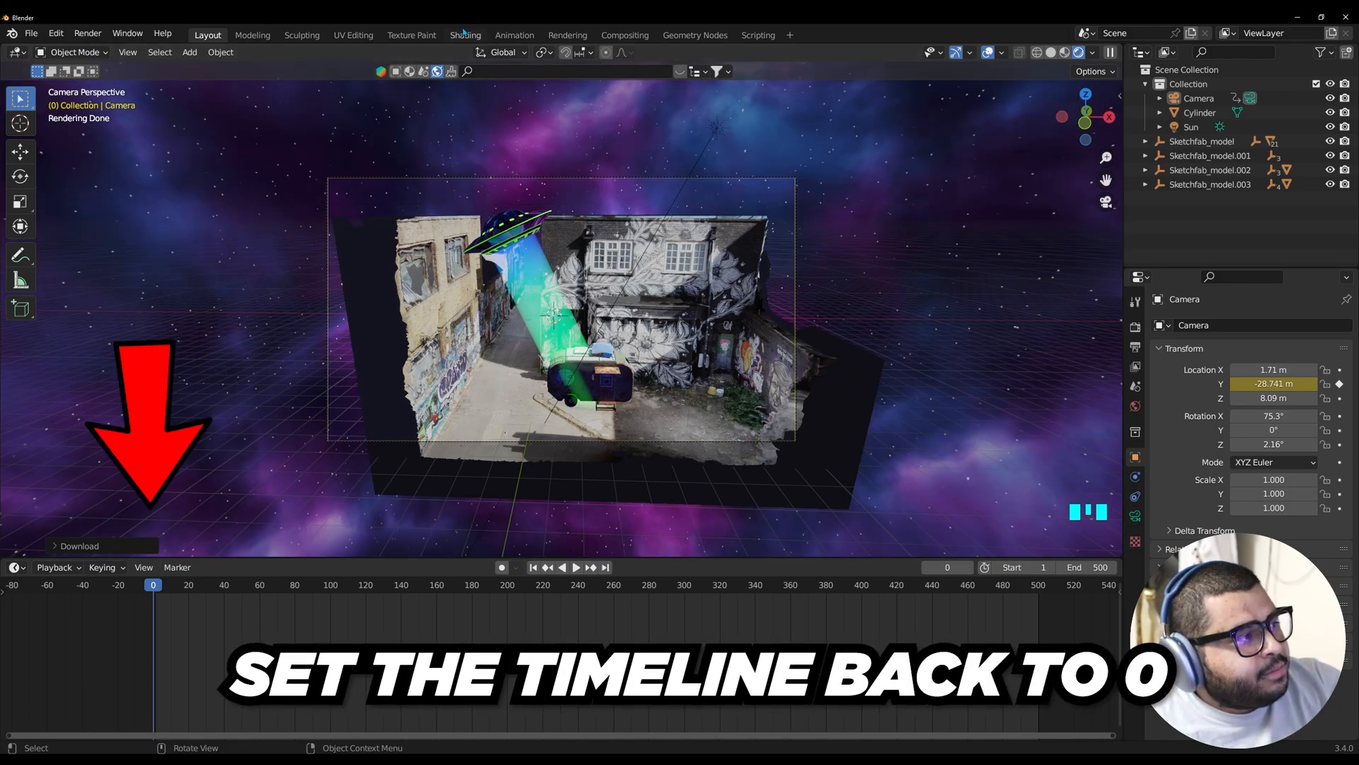
Show the World shader nodes for the nebula sky in the Shading editor
left_click(466, 34)
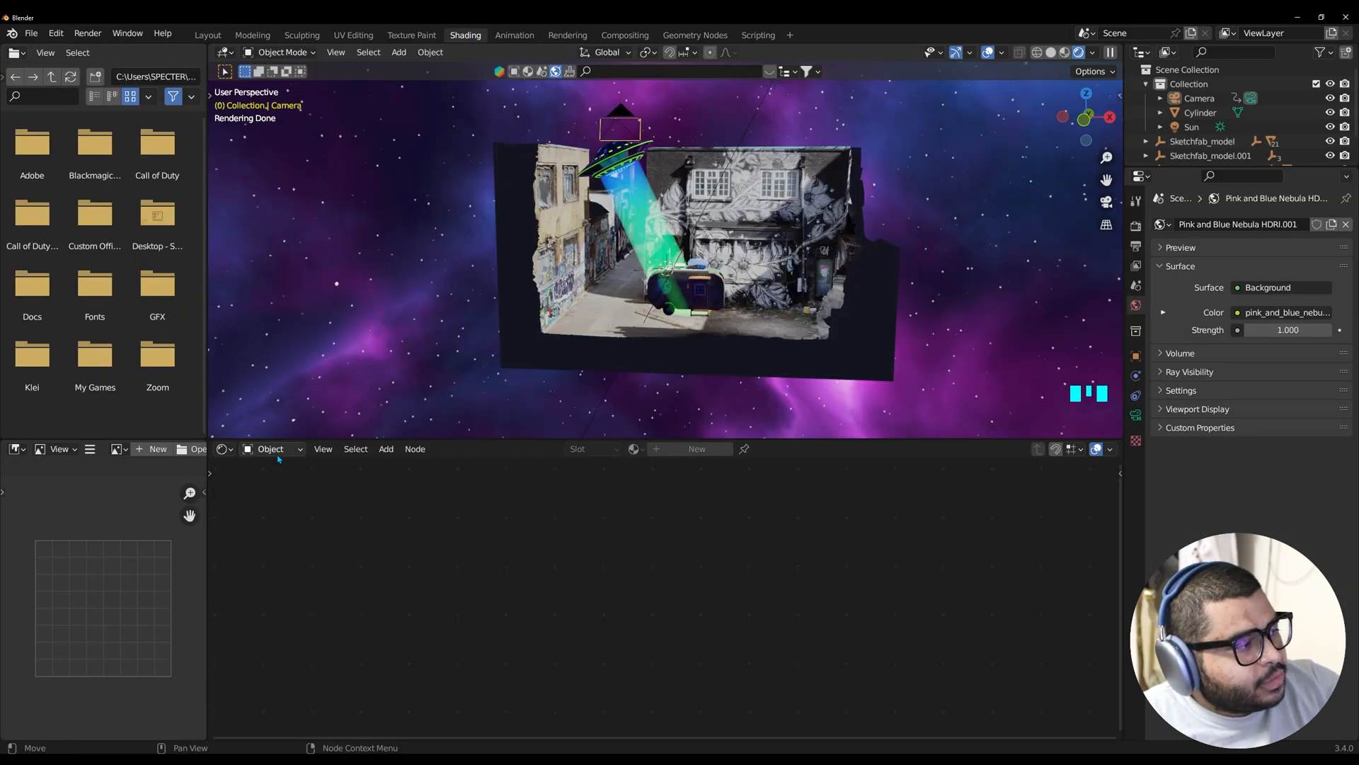
left_click(271, 449)
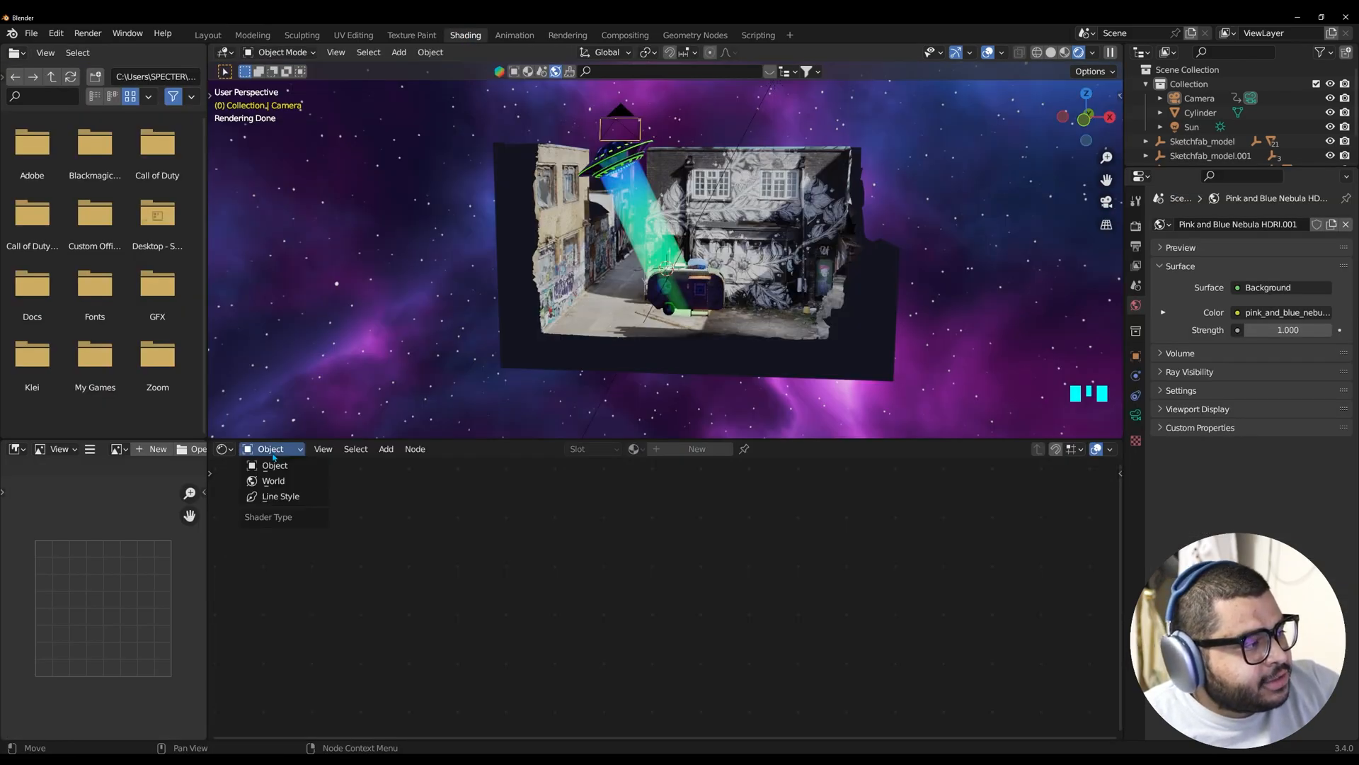
left_click(272, 480)
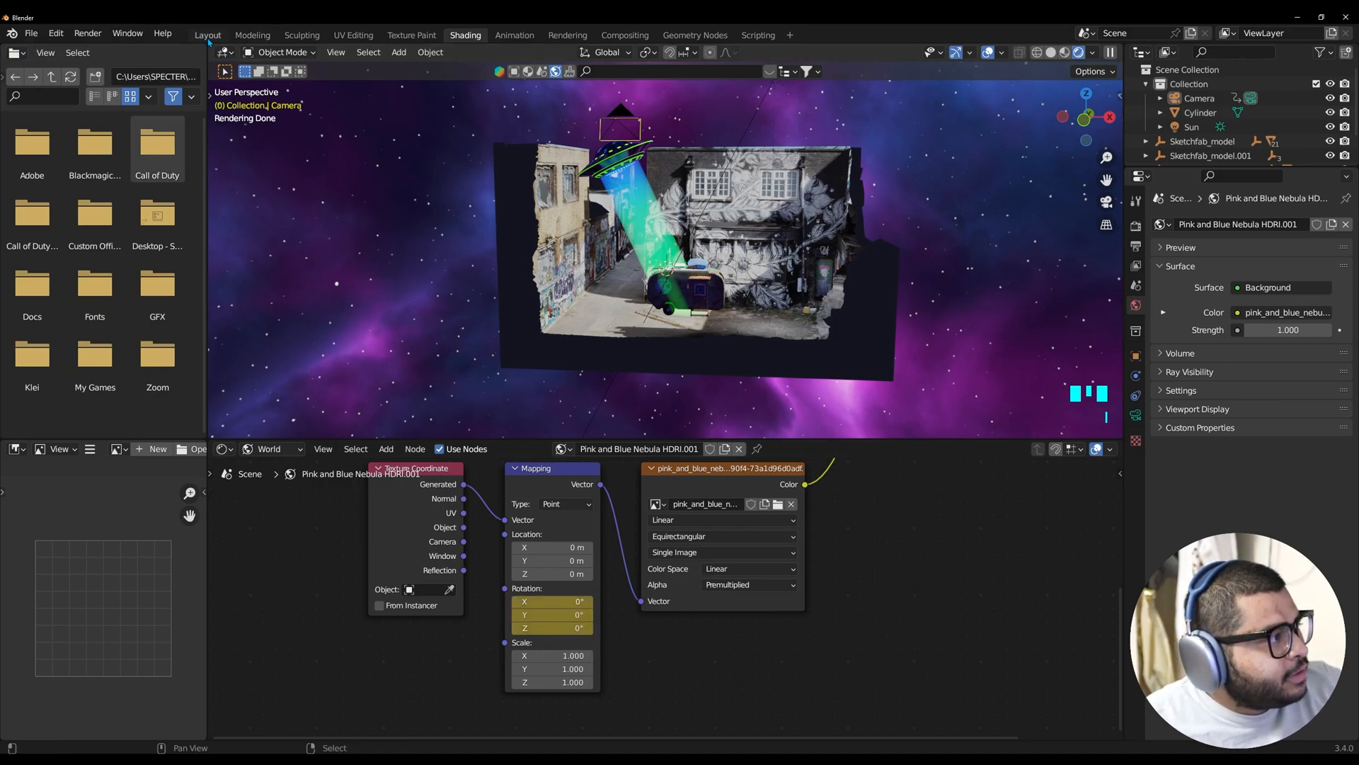
mouse_move(208, 34)
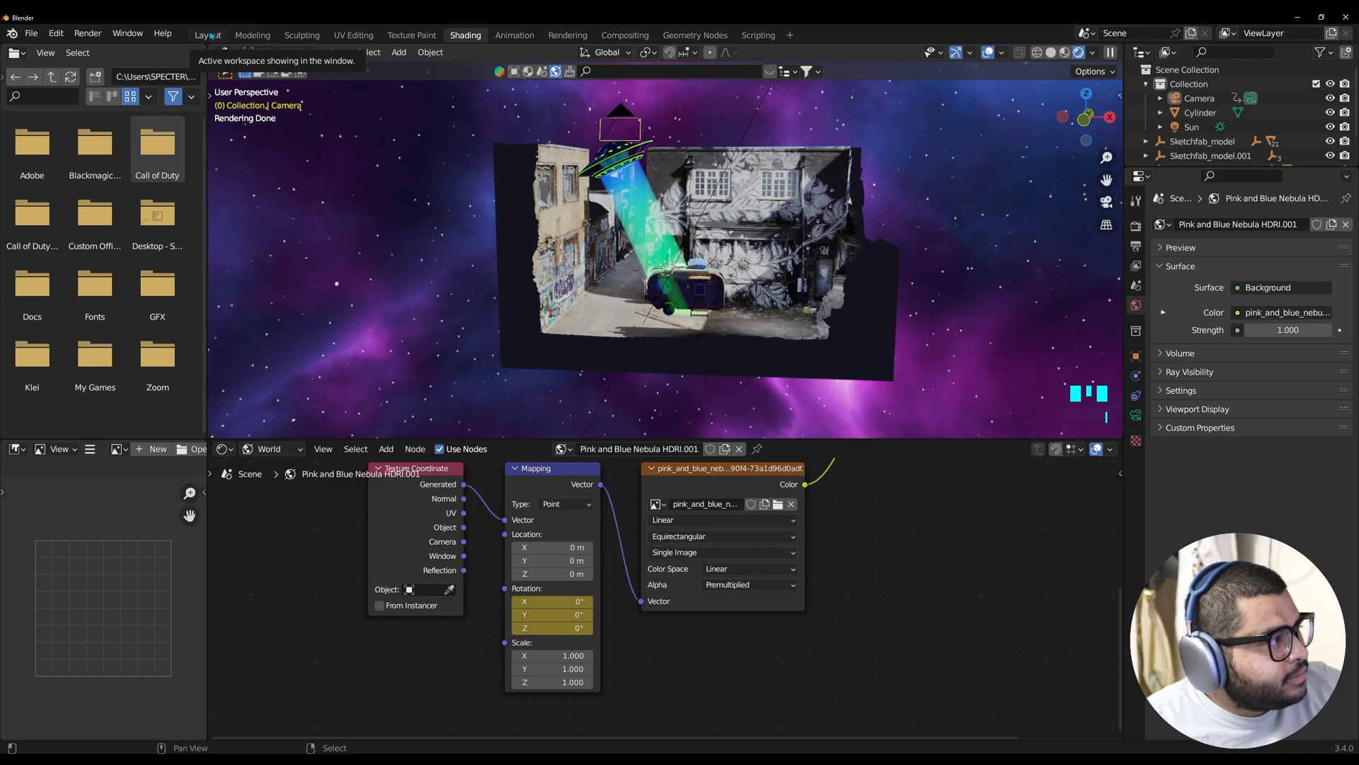
left_click(207, 34)
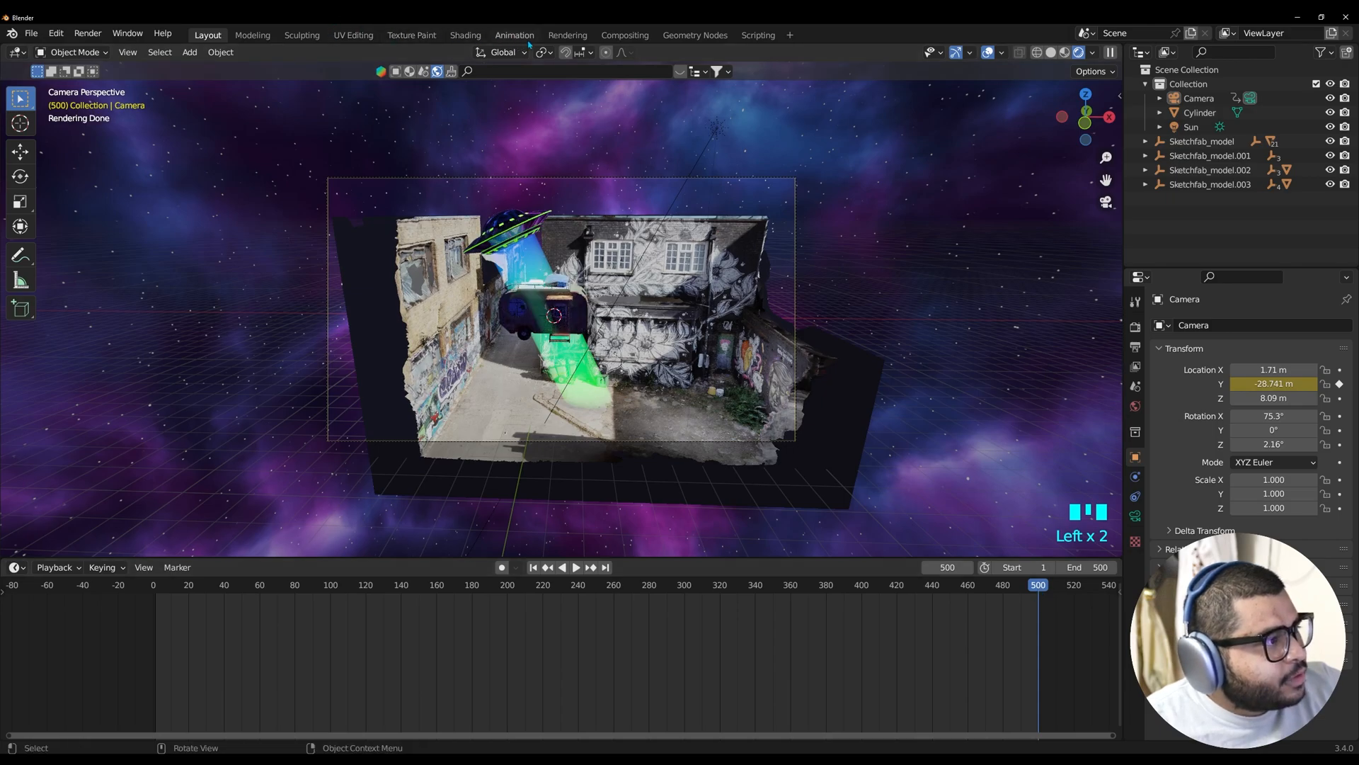
Keyframe the sky Mapping Y rotation from 0° to 180° by frame 500 and return to frame 1
left_click(466, 34)
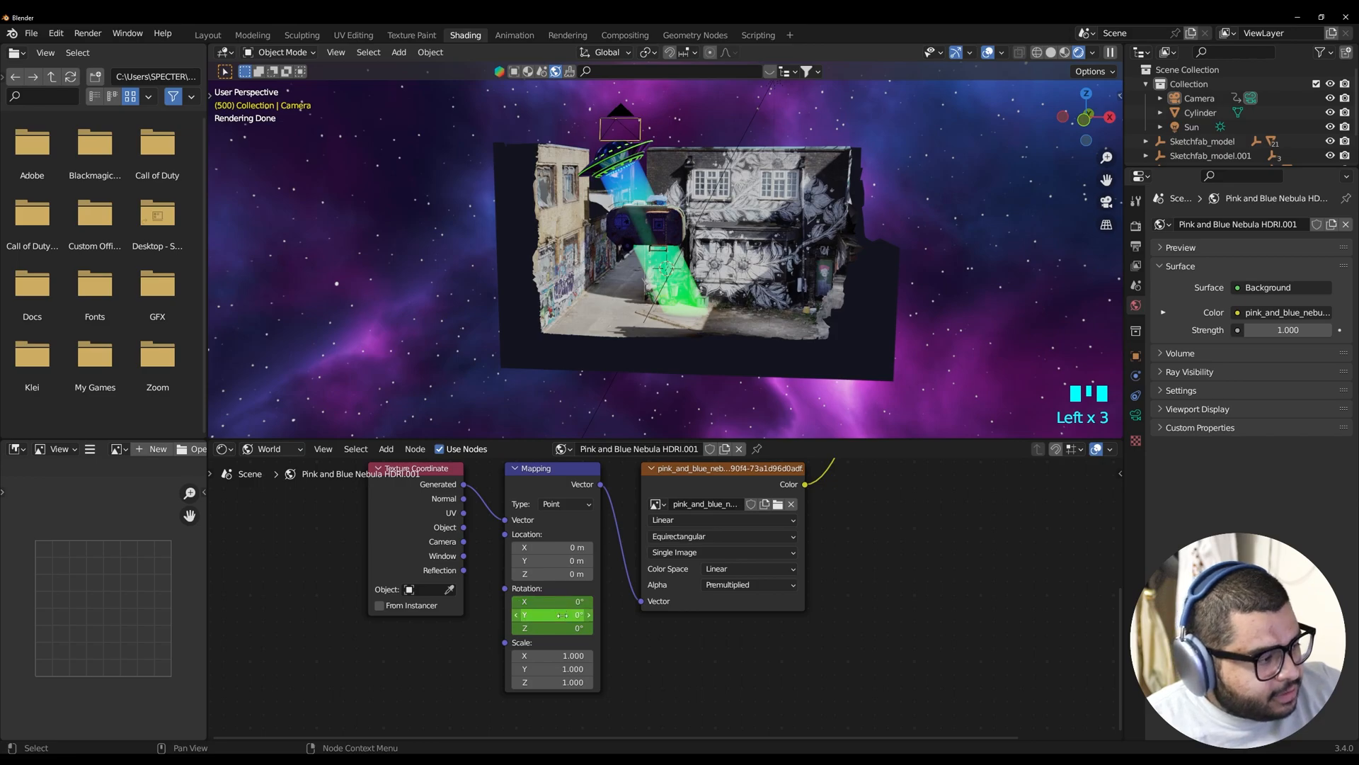
mouse_move(552, 614)
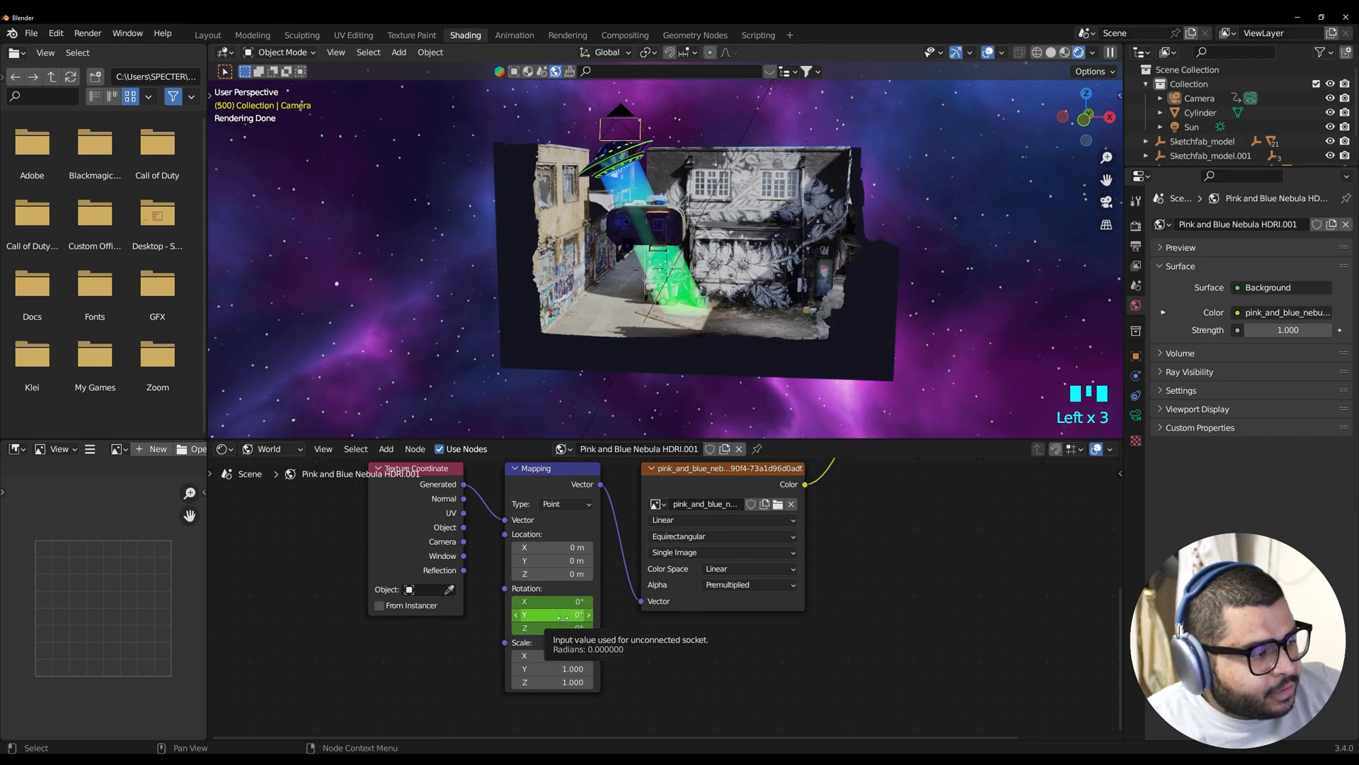
left_click(552, 614)
type("180")
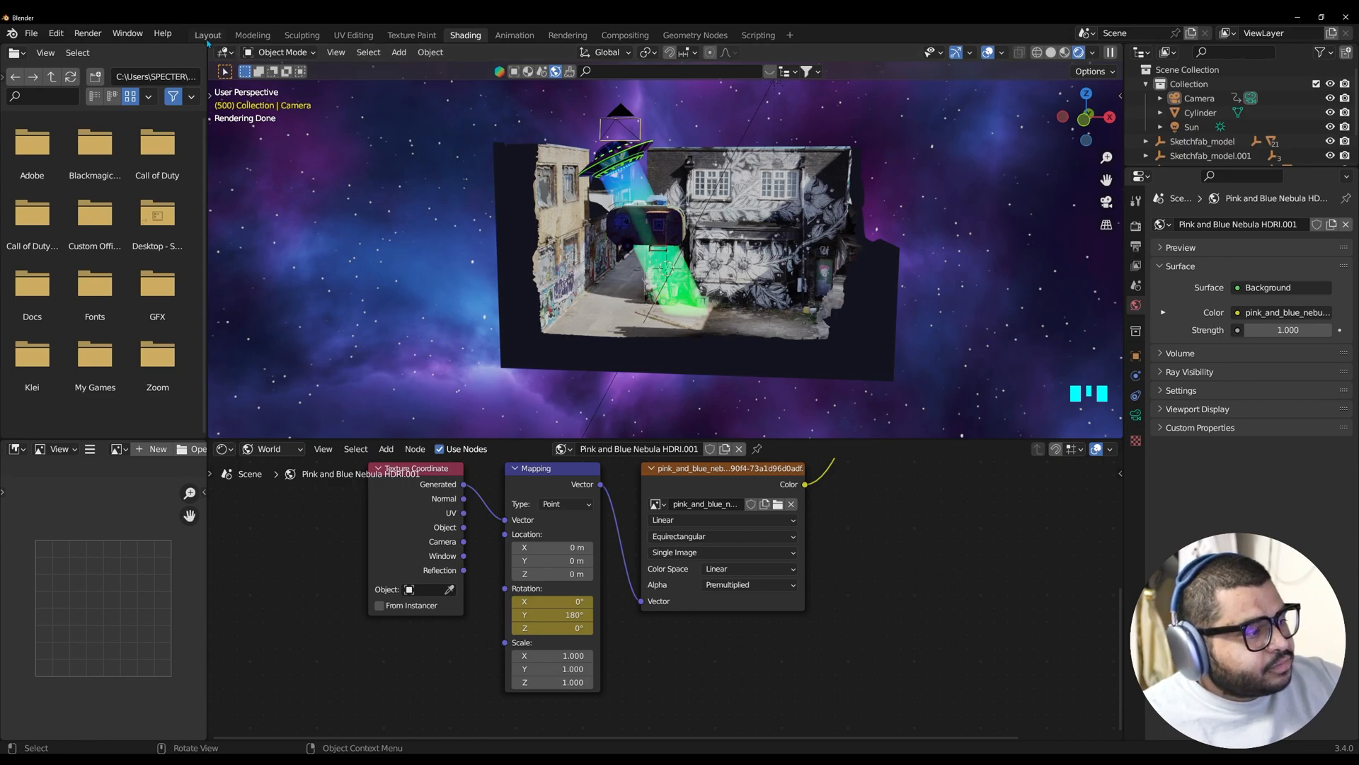
left_click(207, 34)
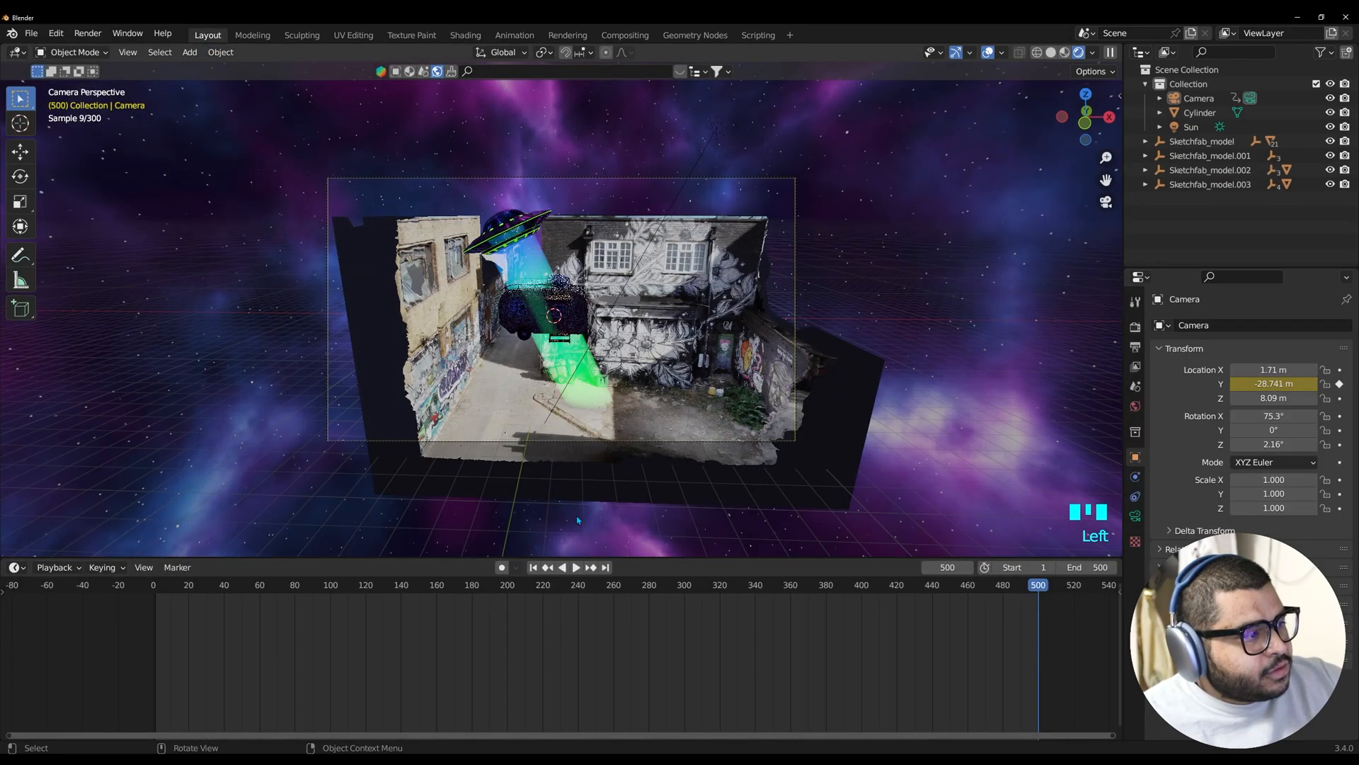
key("space")
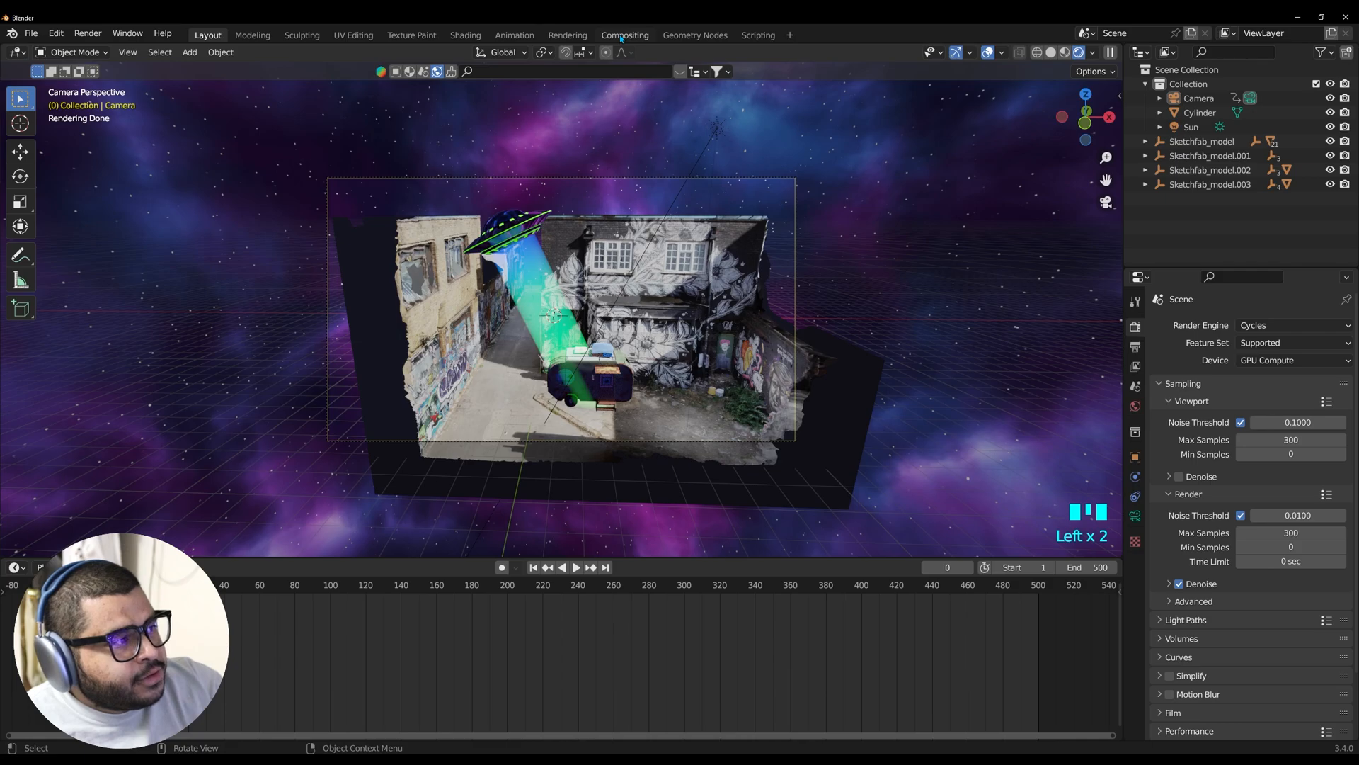
Enable compositor nodes and add Lens Distortion (dispersion 0.150) and Viewer nodes after Render Layers
left_click(623, 34)
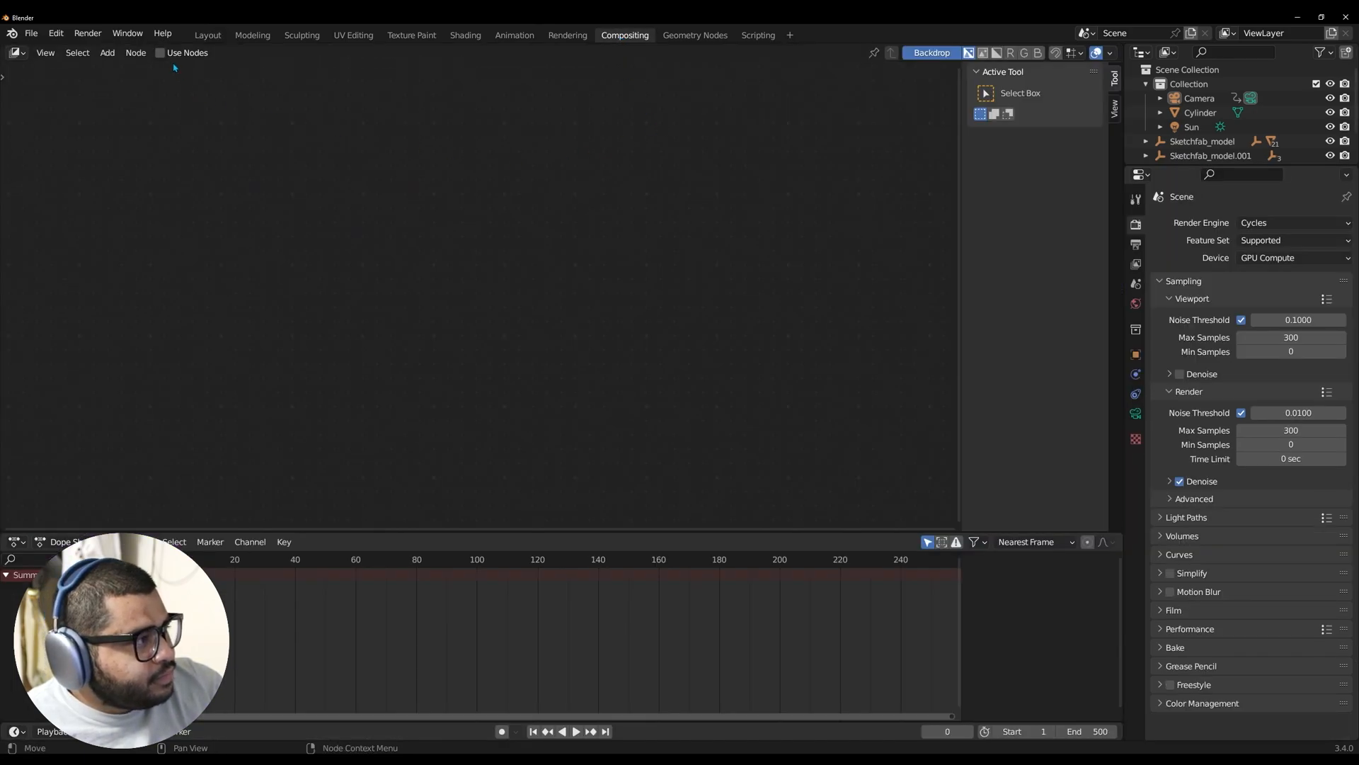
left_click(161, 53)
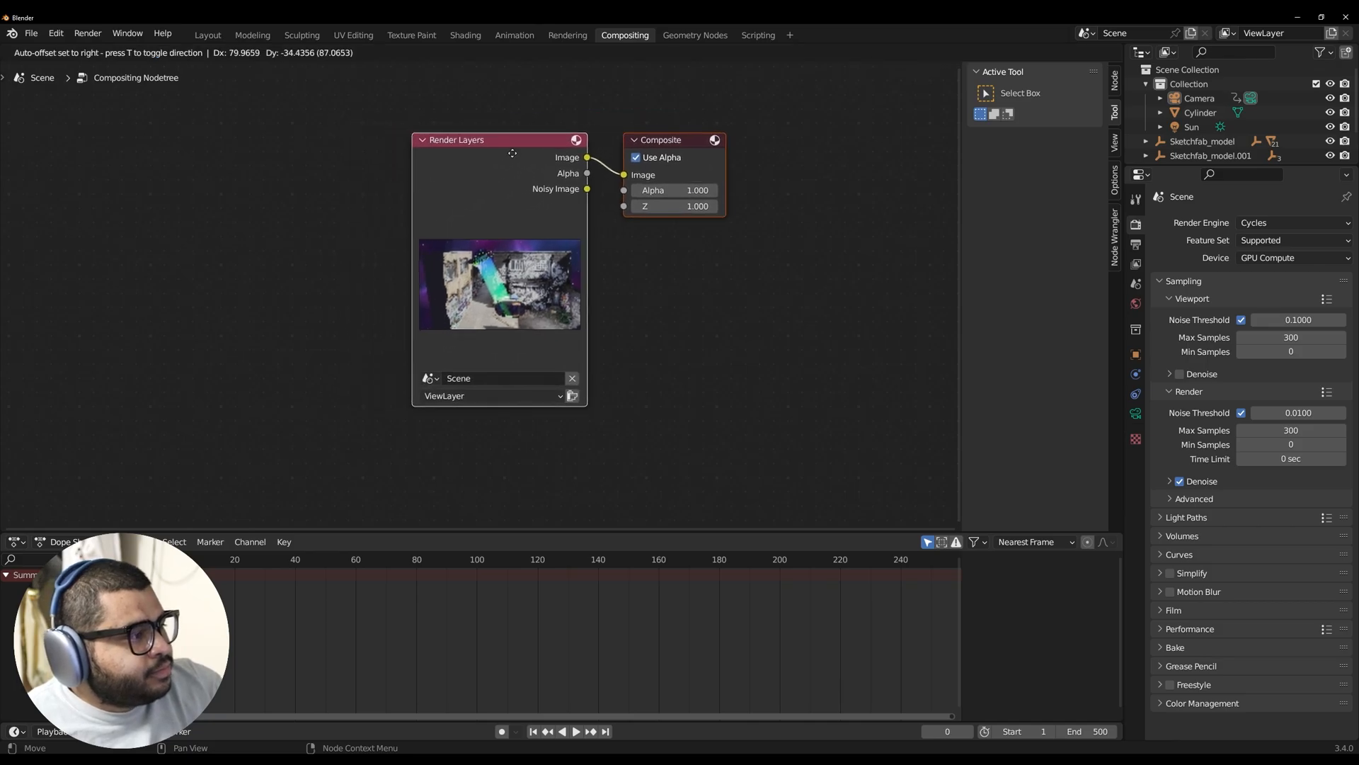
key("shift+a")
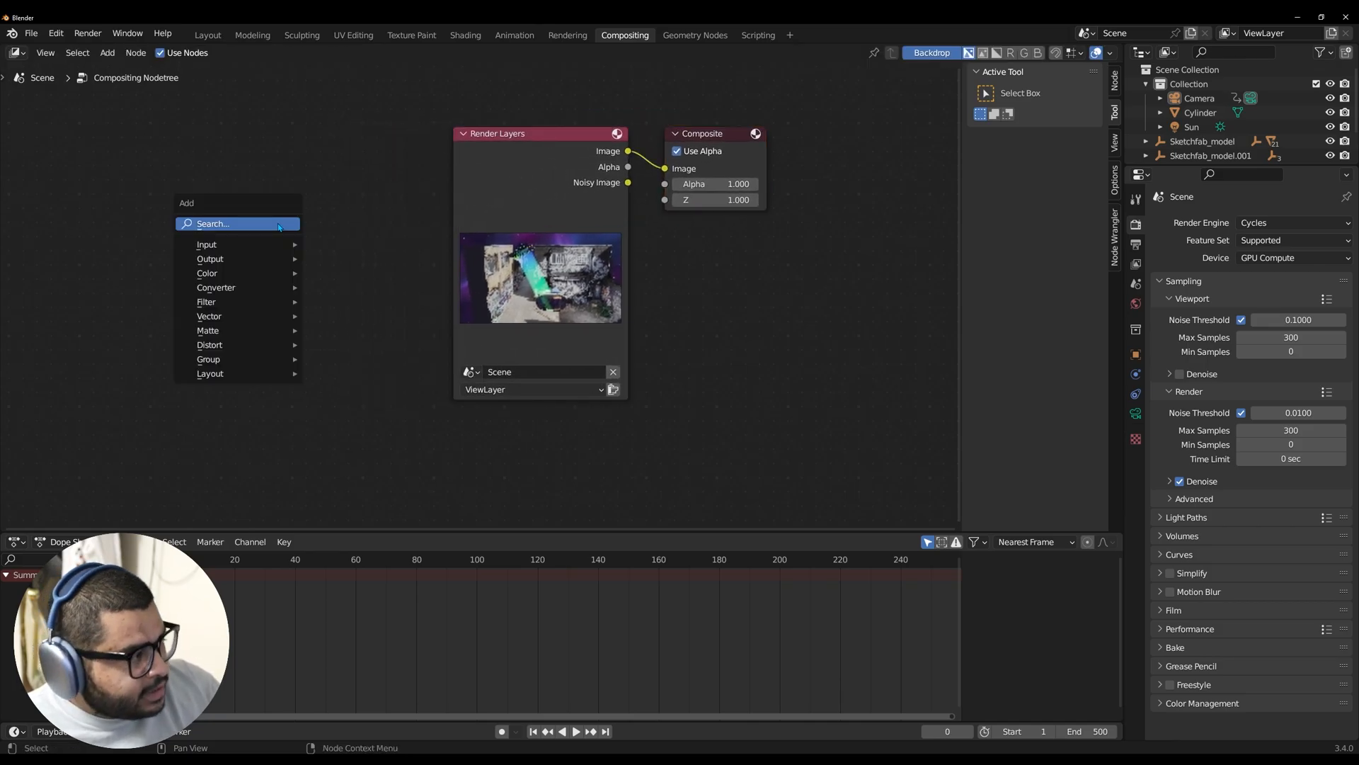
left_click(212, 224)
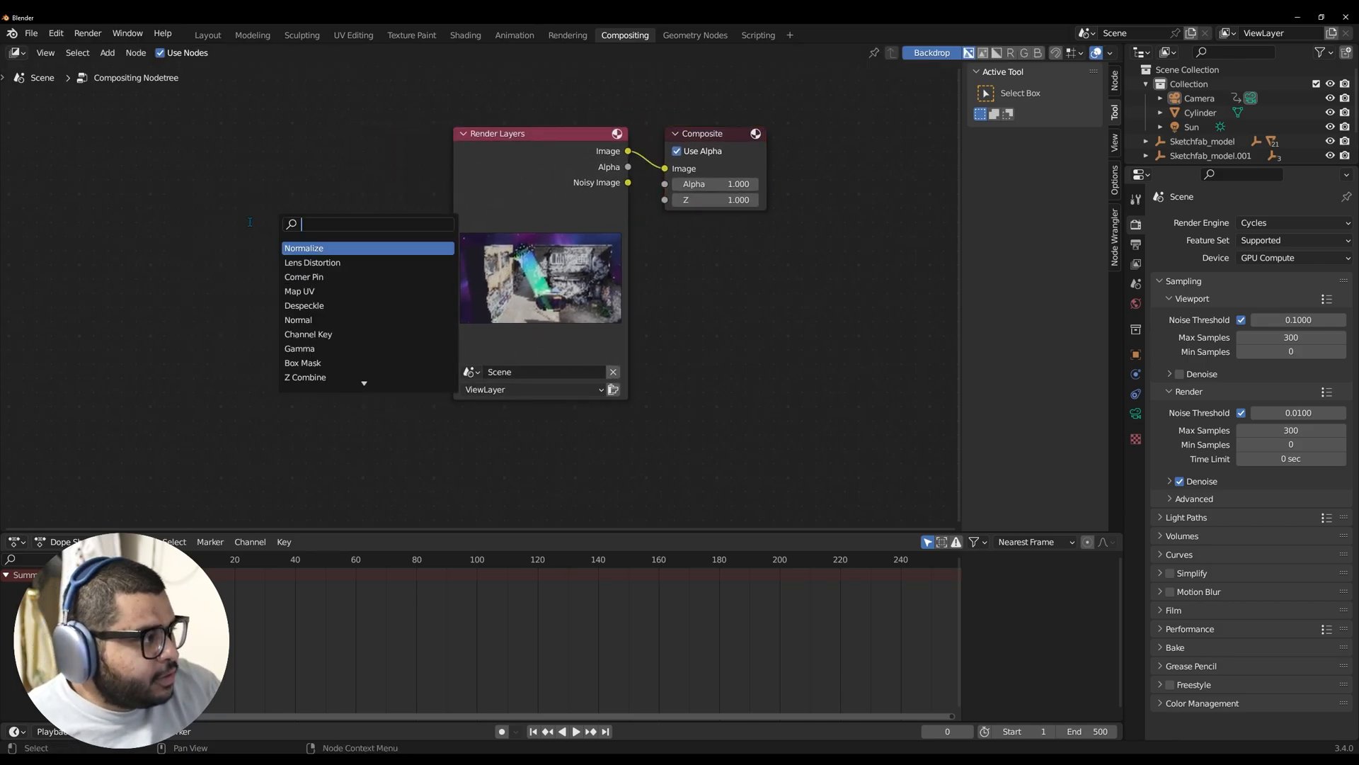
type("lens")
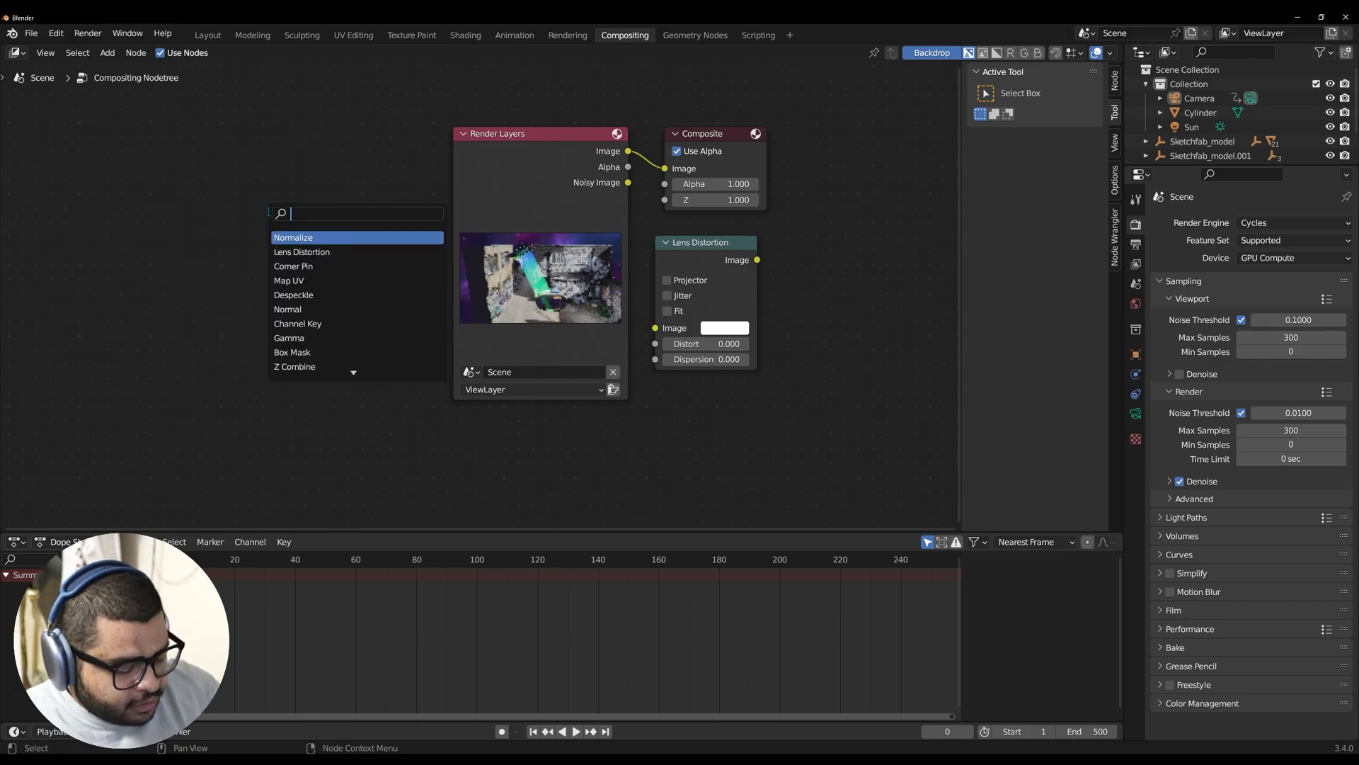
type("view")
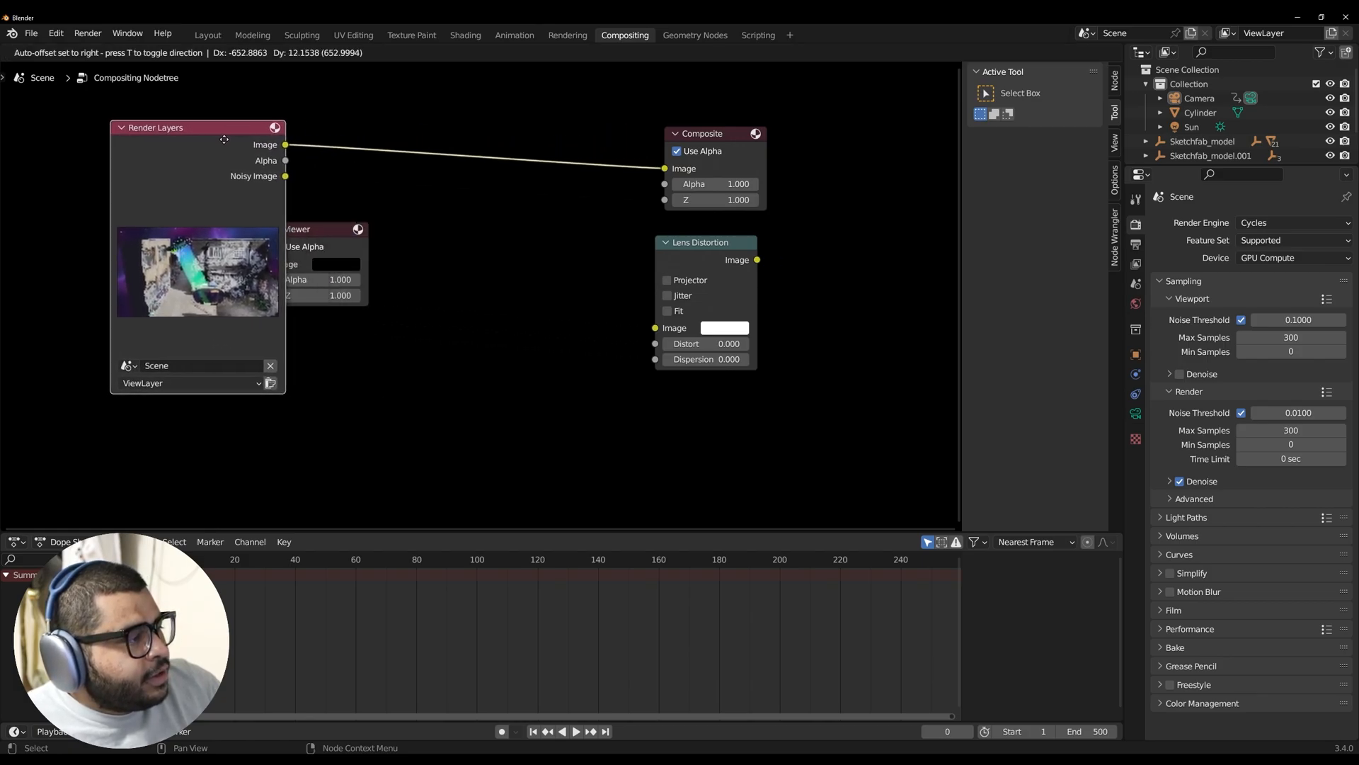
left_click_drag(299, 229, 440, 288)
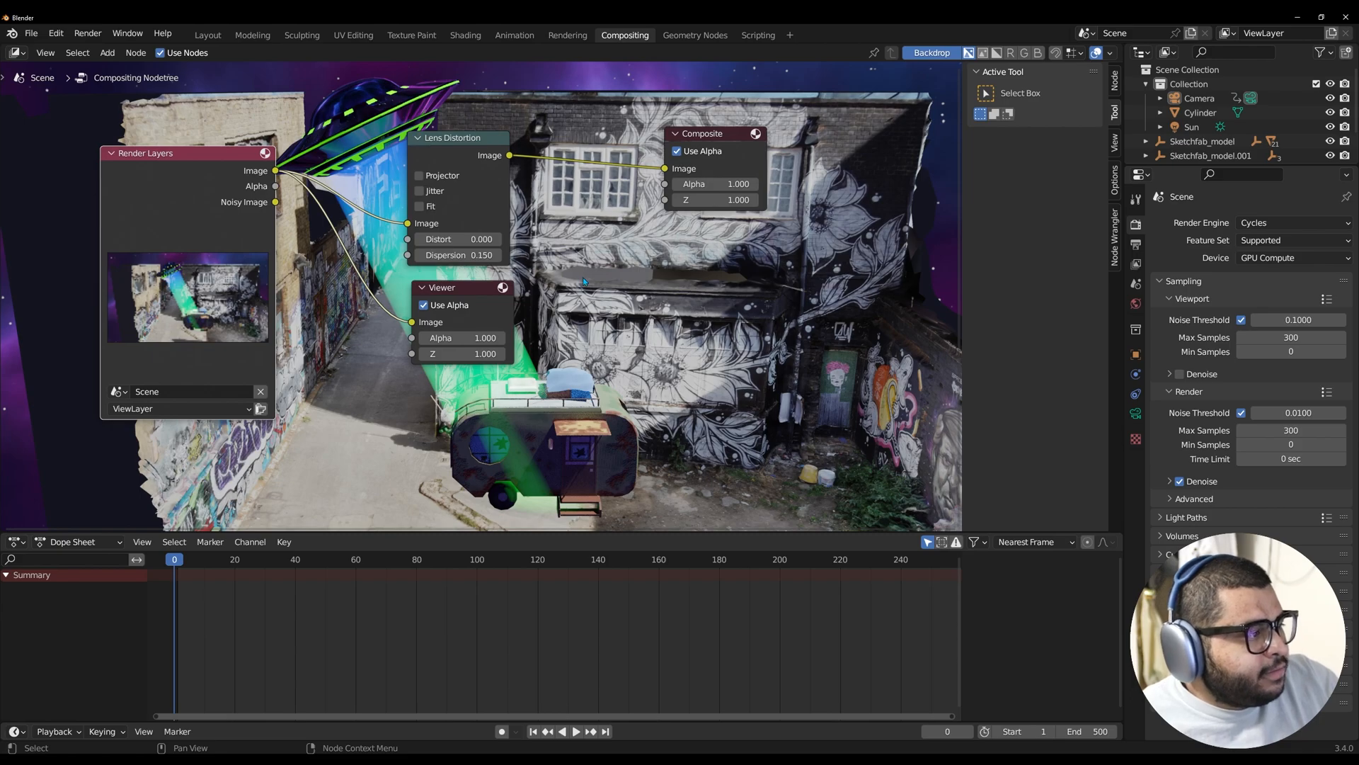
Render the whole UFO alley animation frame by frame from the Layout workspace (Ctrl+F12)
left_click(207, 34)
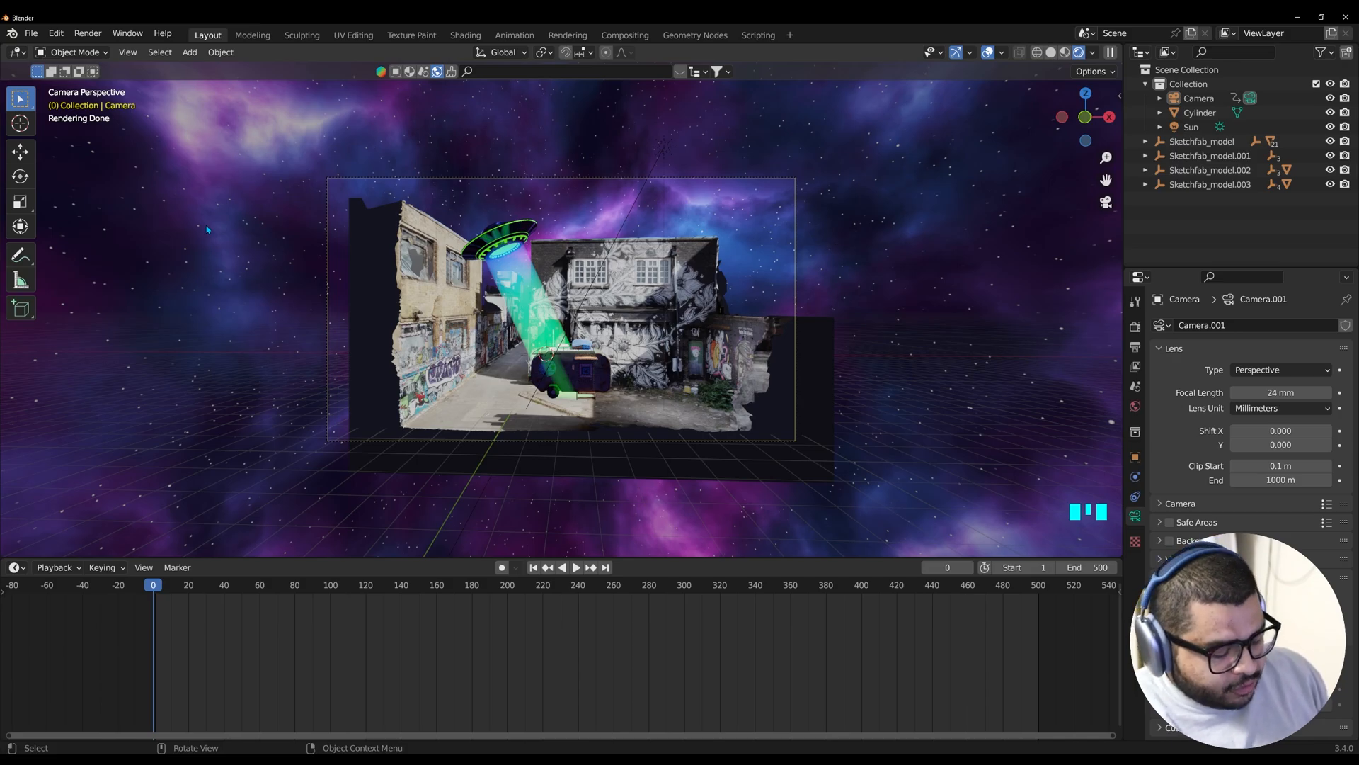
key("ctrl+F12")
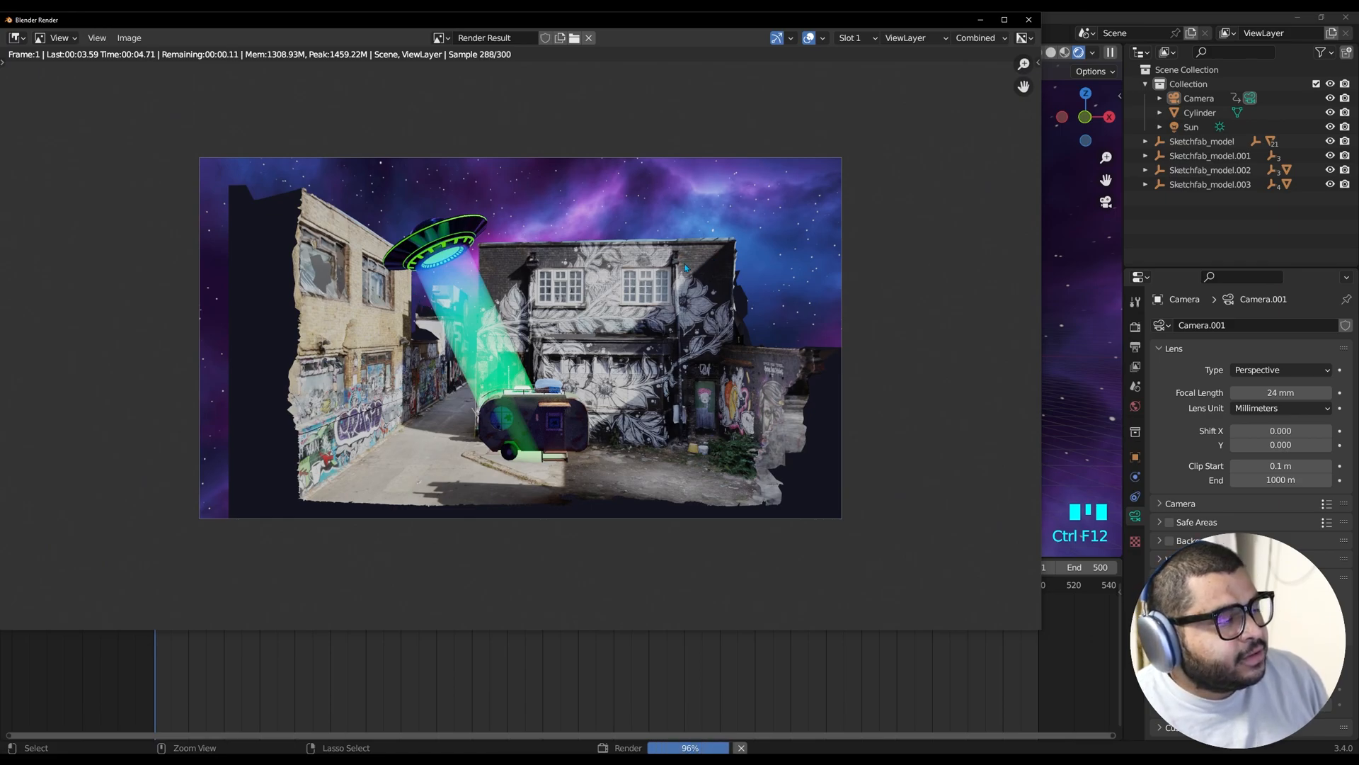
key("ctrl+f12")
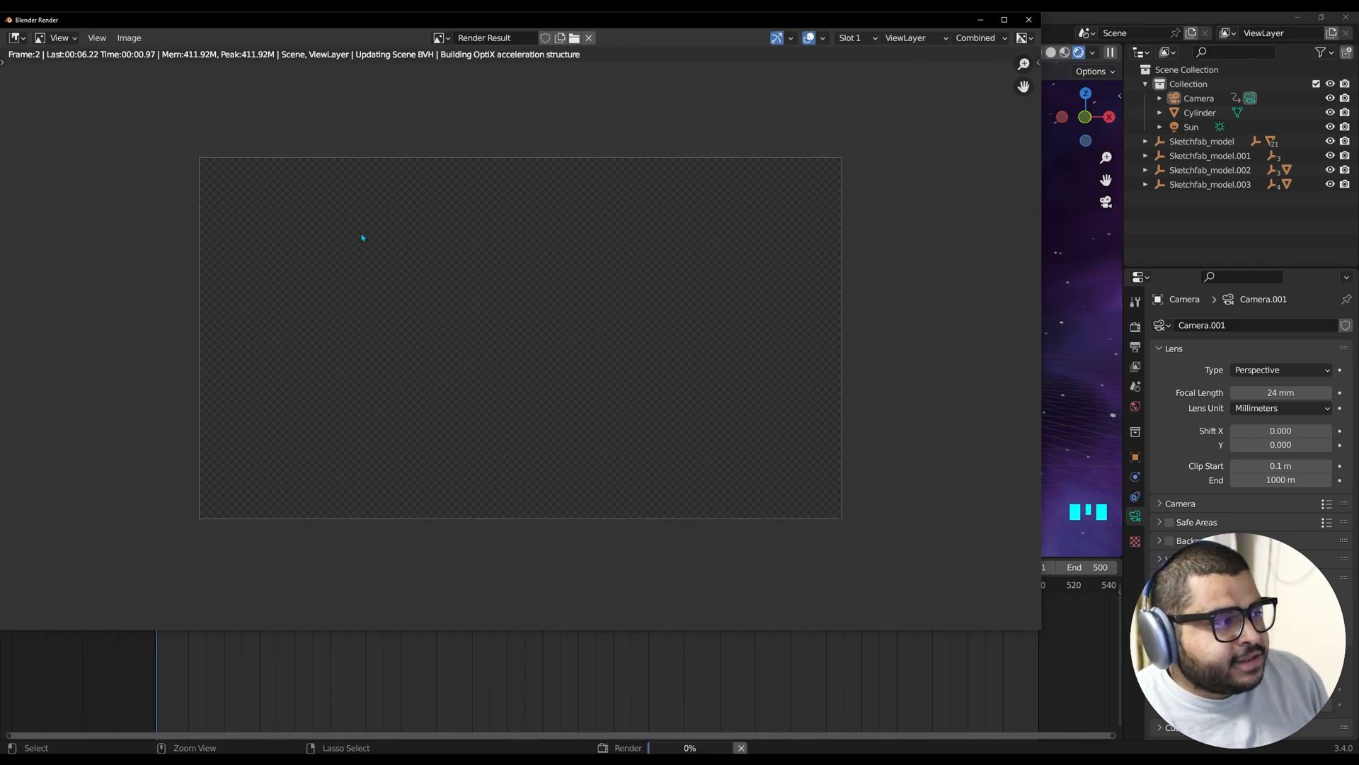